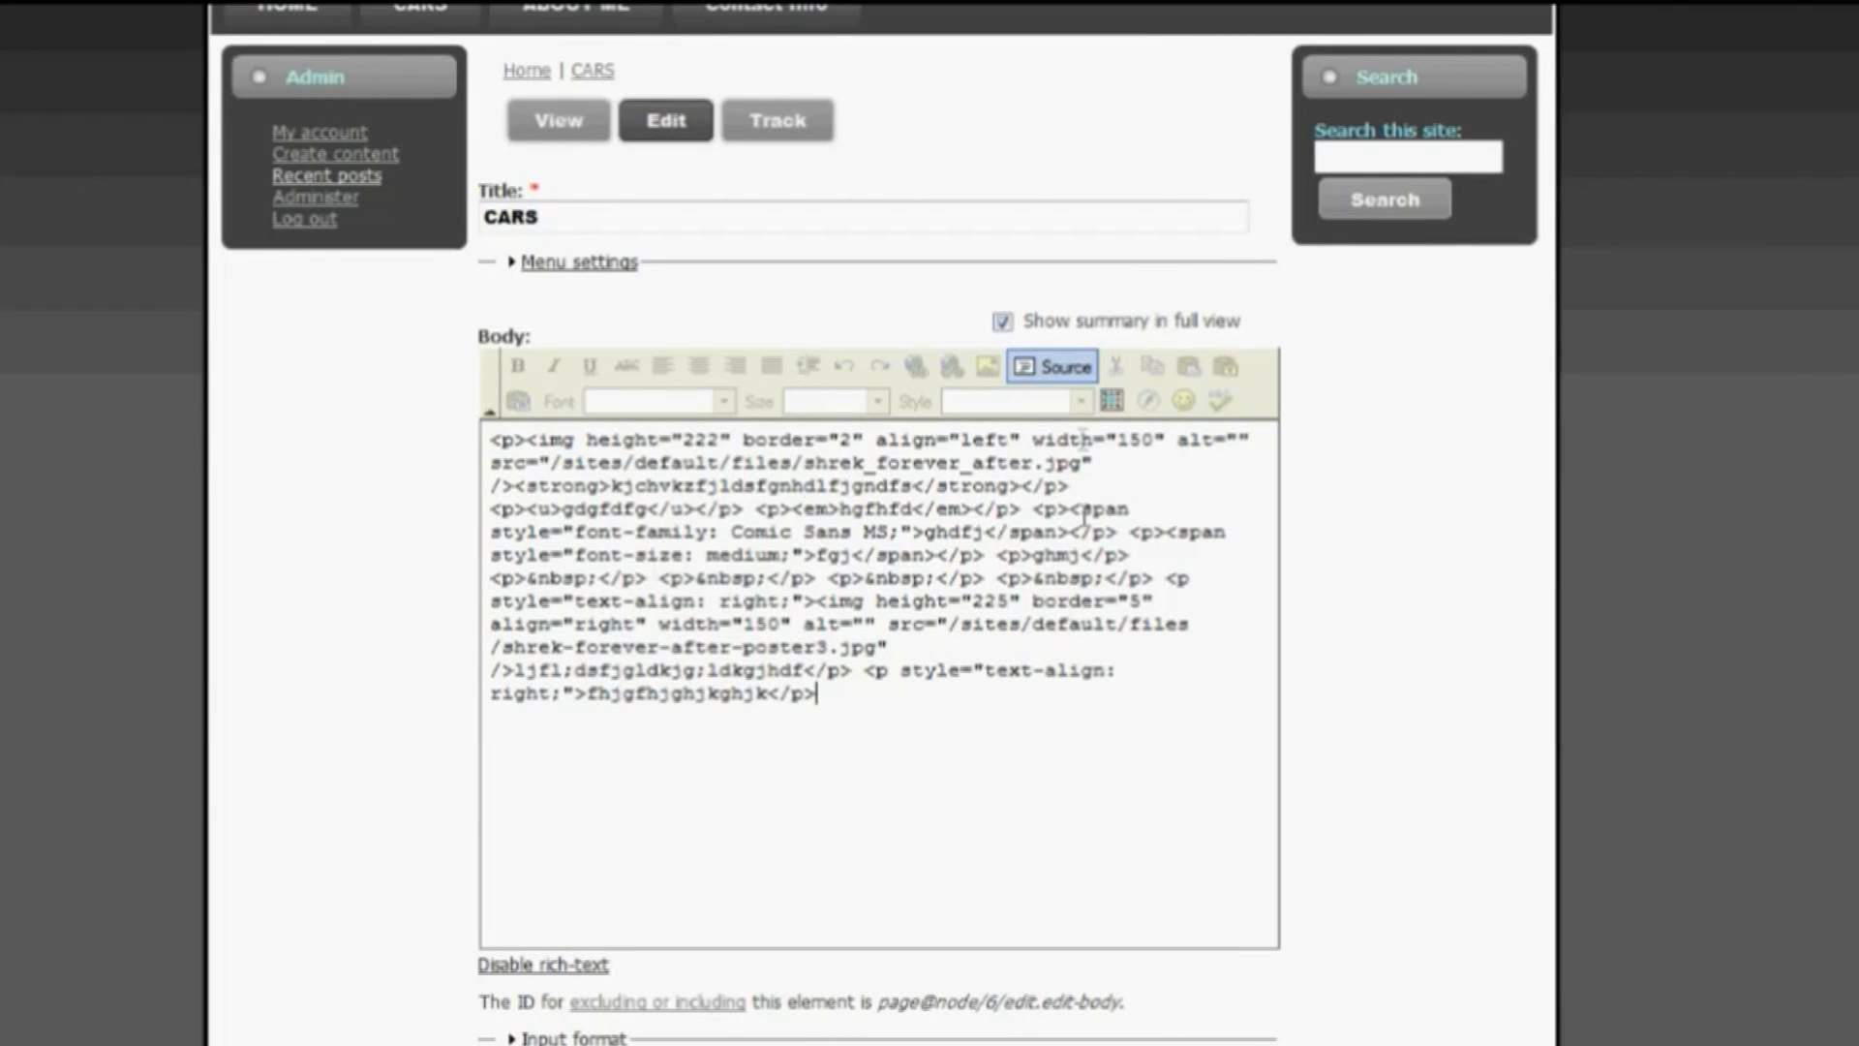
- Switch the CARS body from Source to the formatted view showing the poster images
left_click(1049, 366)
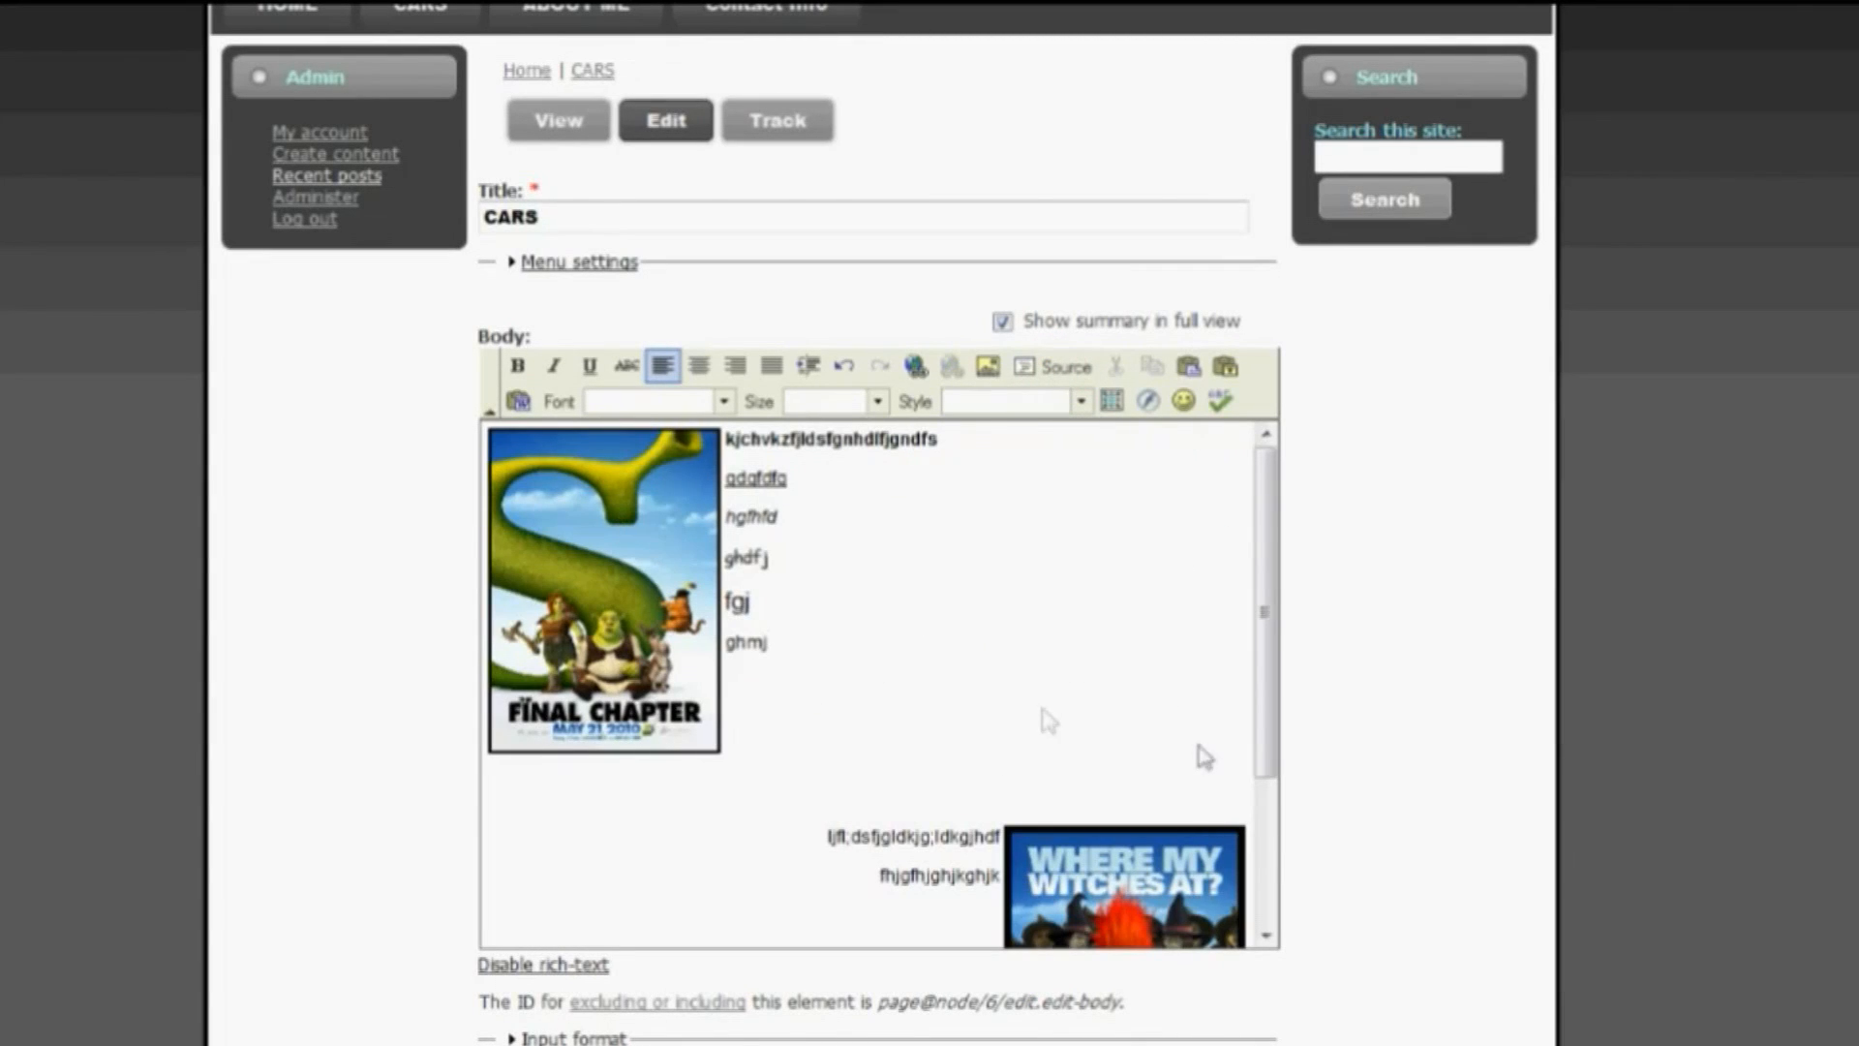
scroll("down", 3)
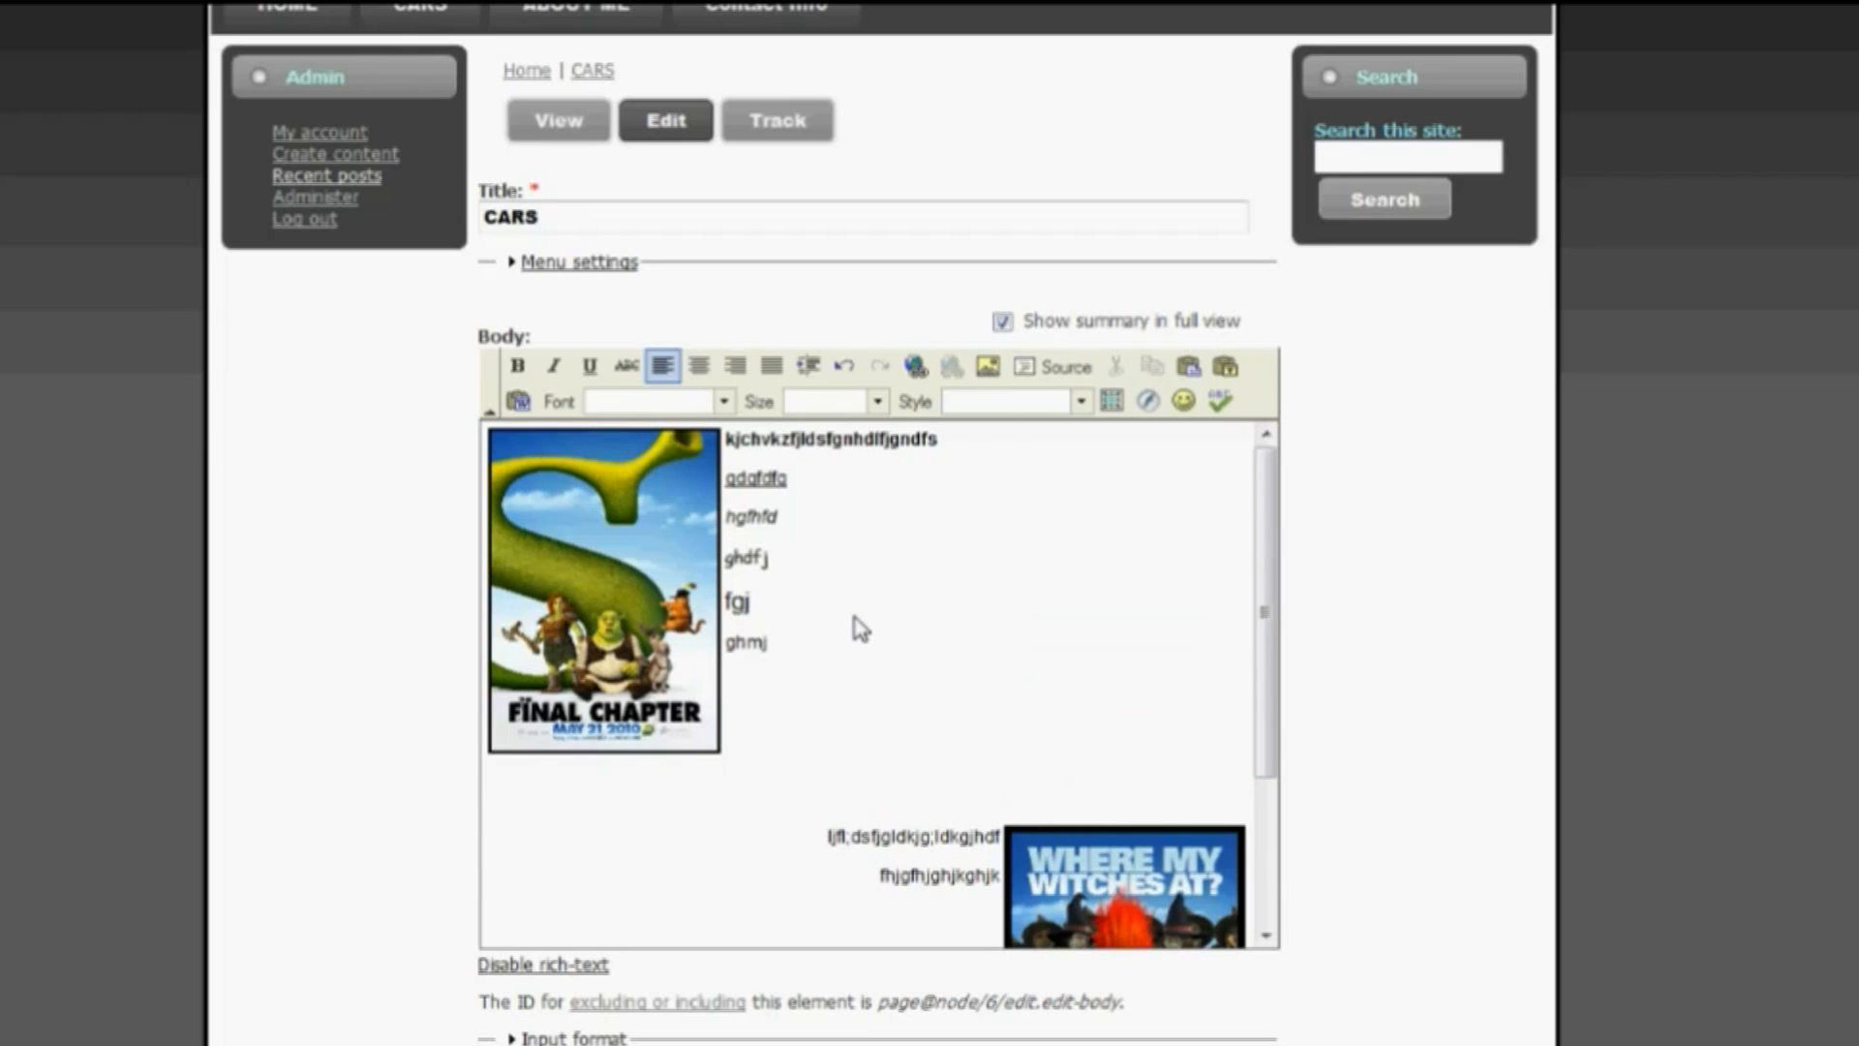
mouse_move(1288, 620)
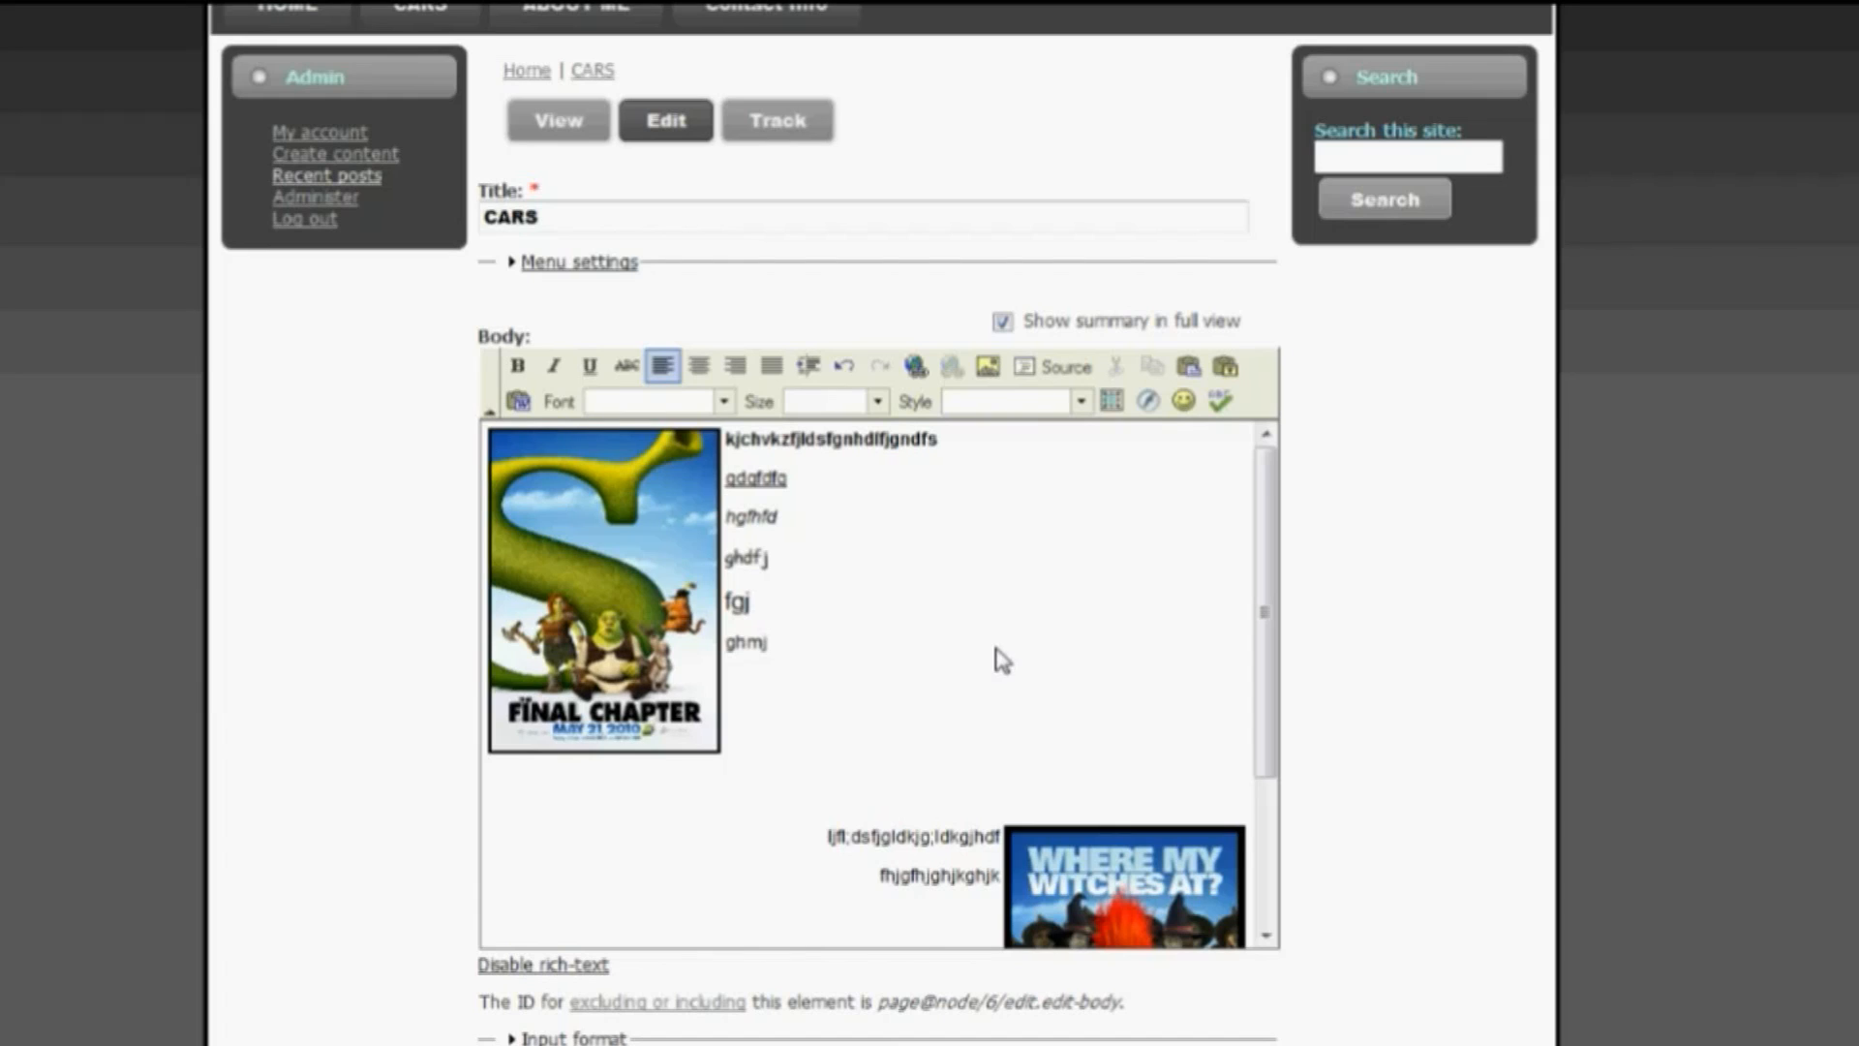
- Link the Shrek Final Chapter poster to thenetjedi.com/option1
left_click(604, 596)
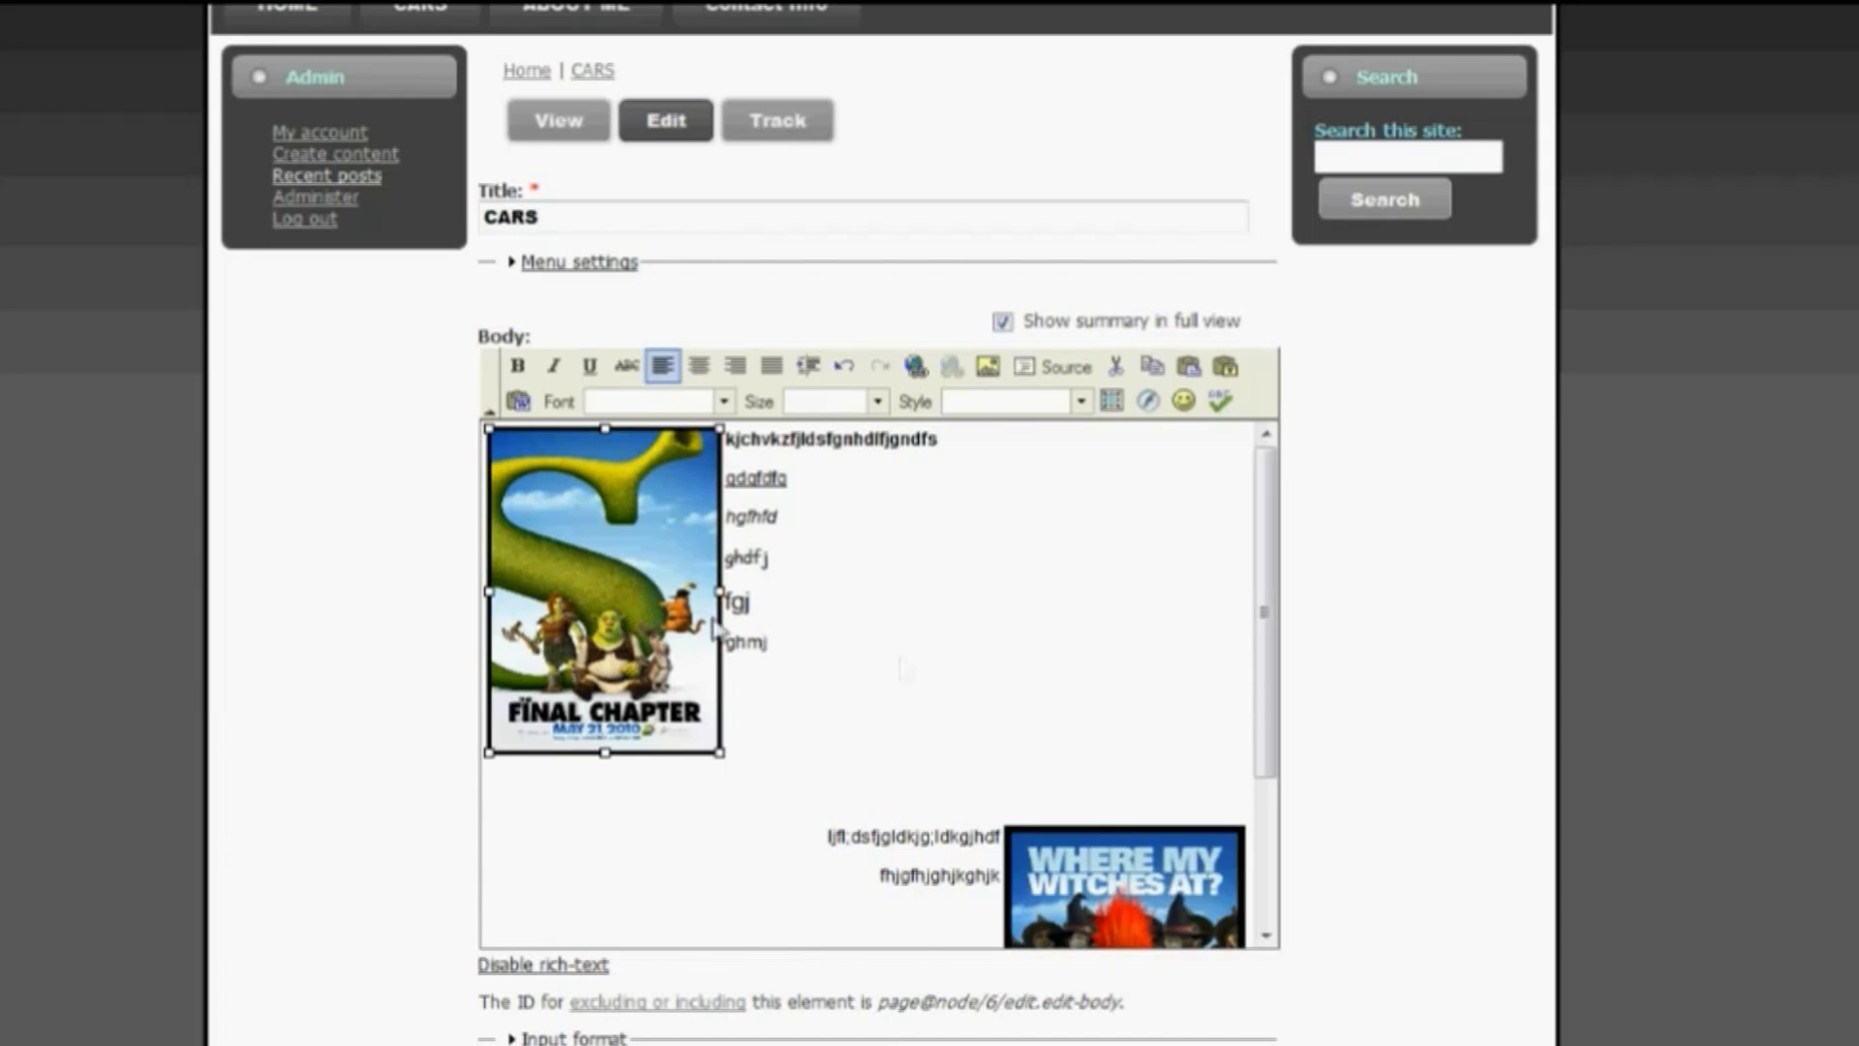
mouse_move(1002, 682)
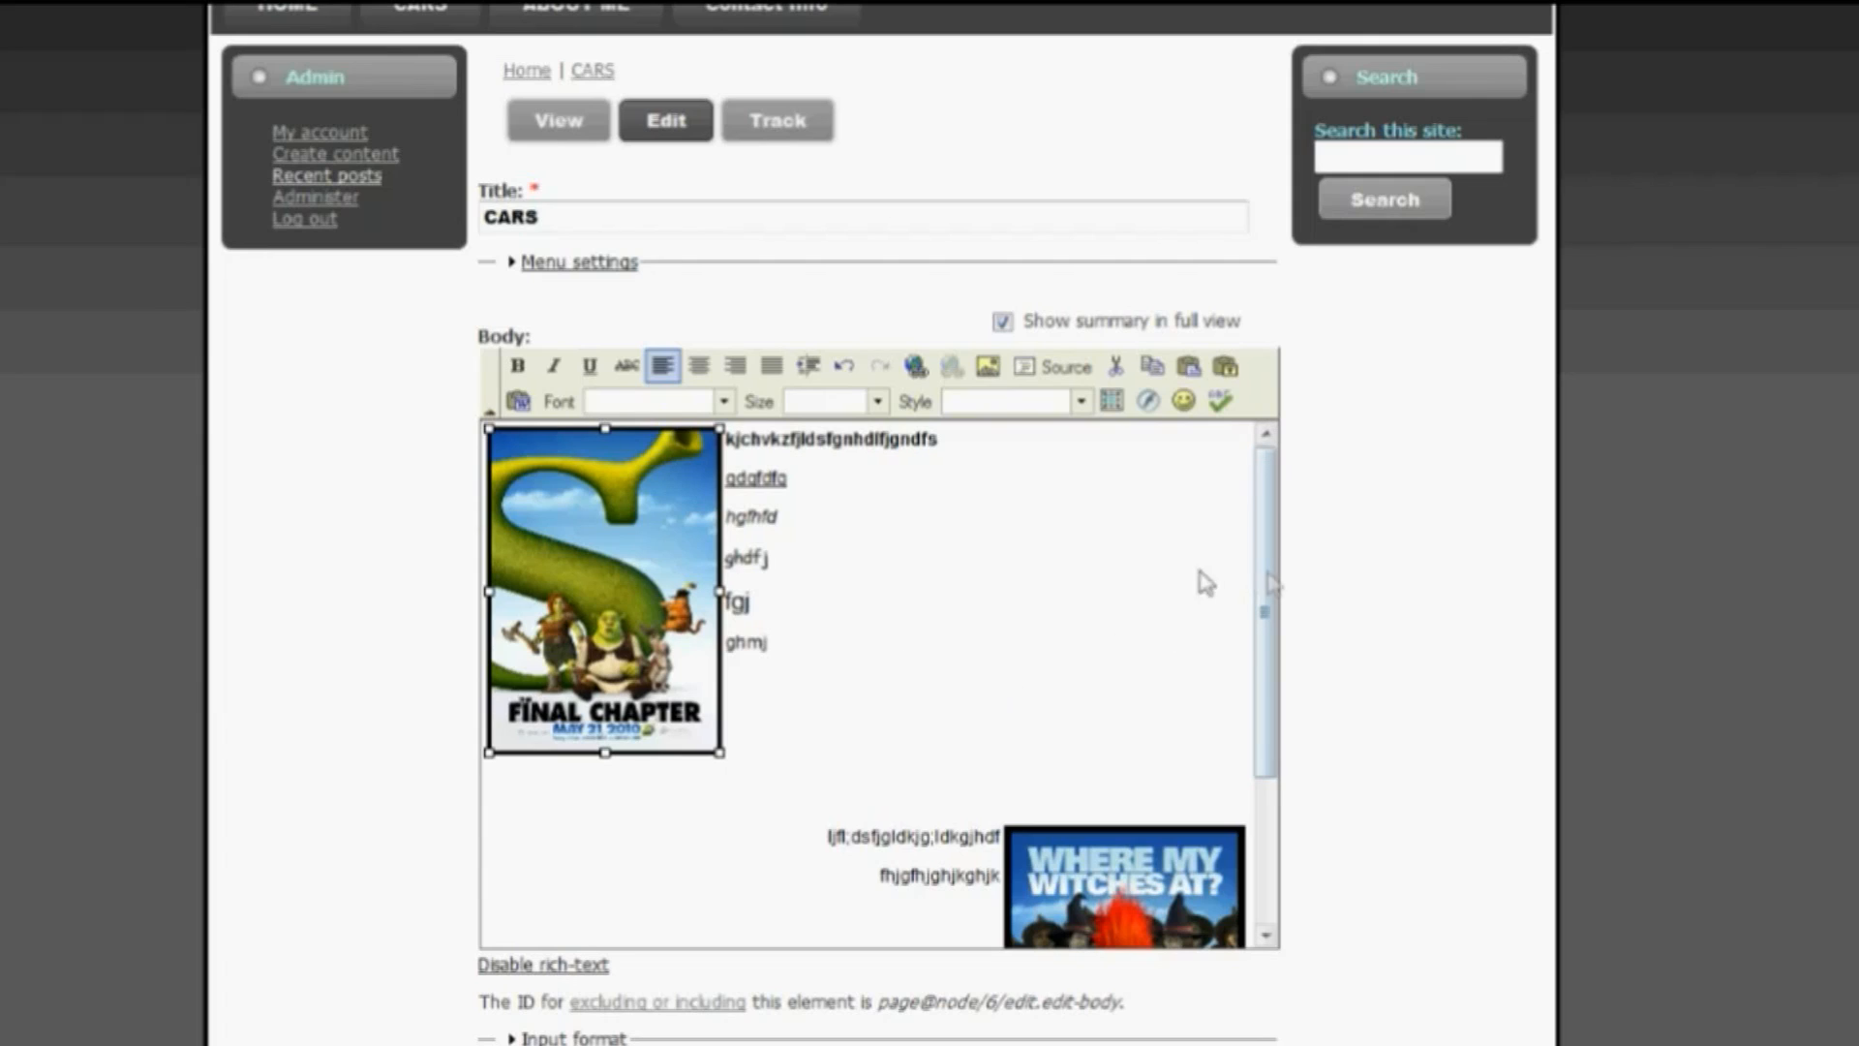
mouse_move(699, 596)
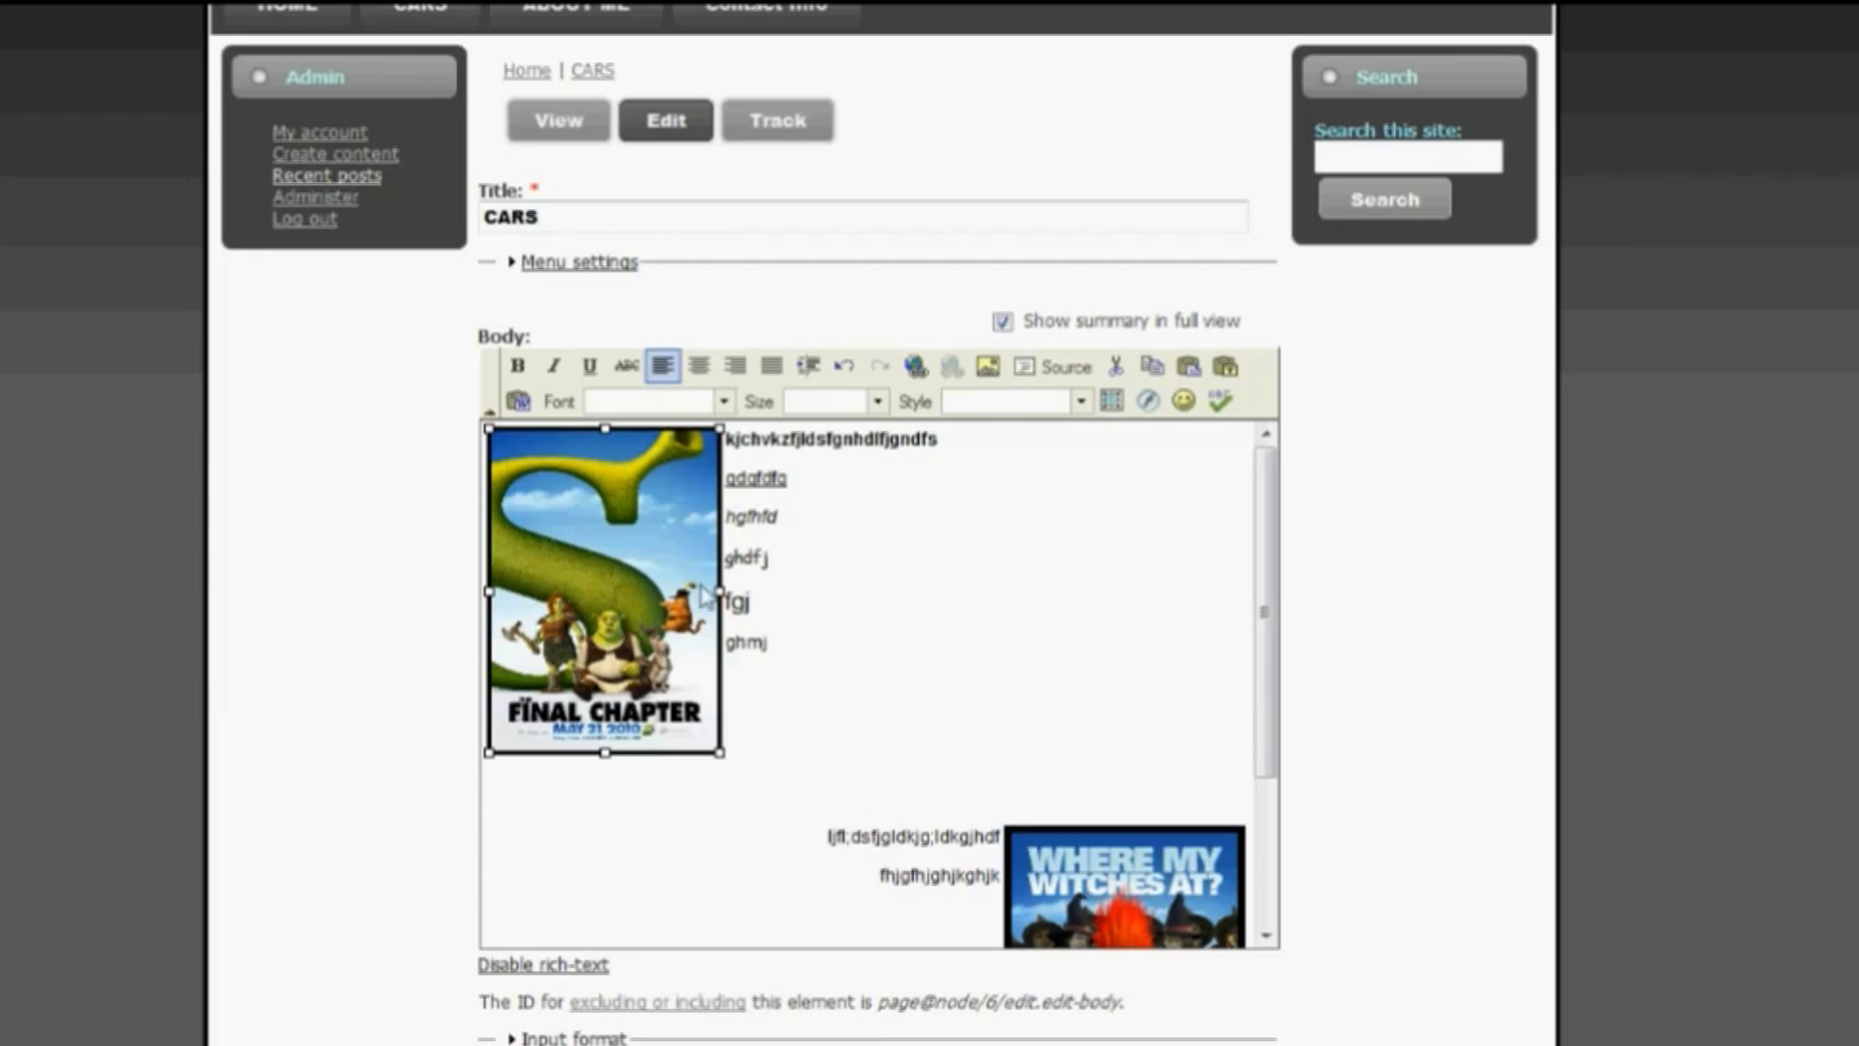
mouse_move(949, 530)
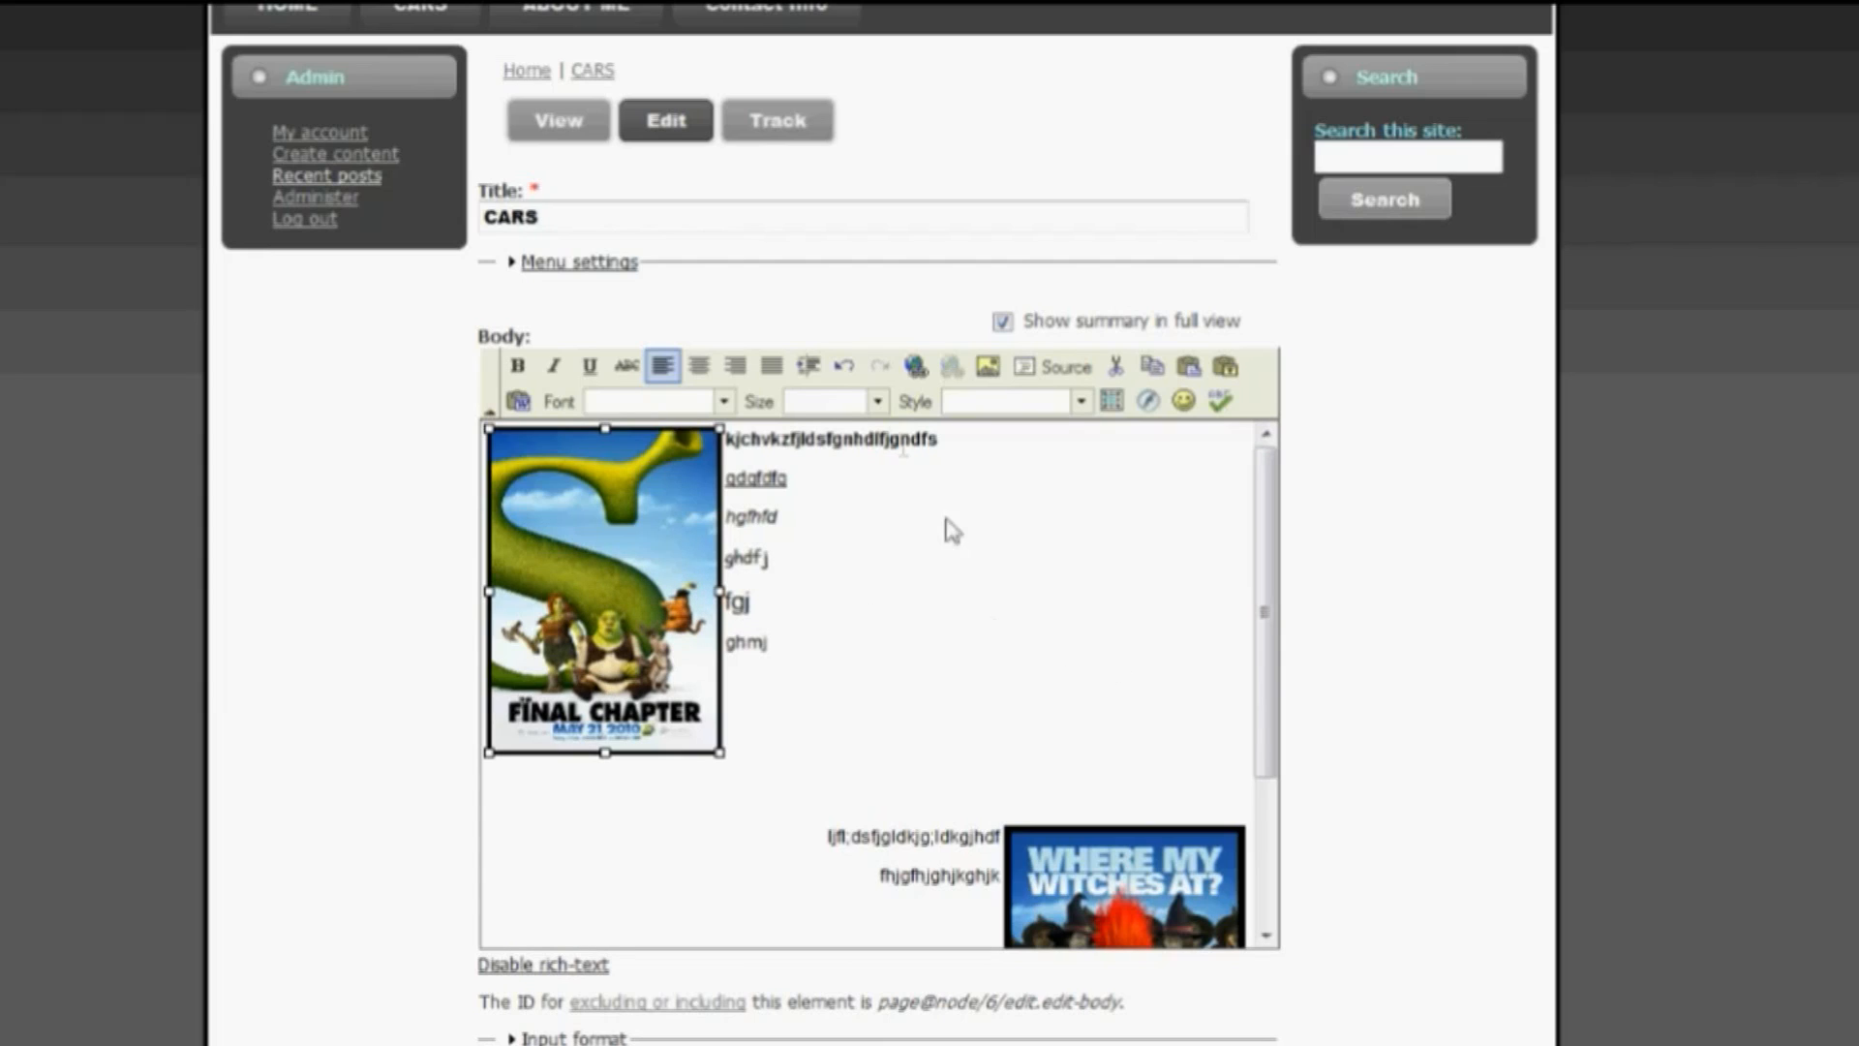
mouse_move(914, 364)
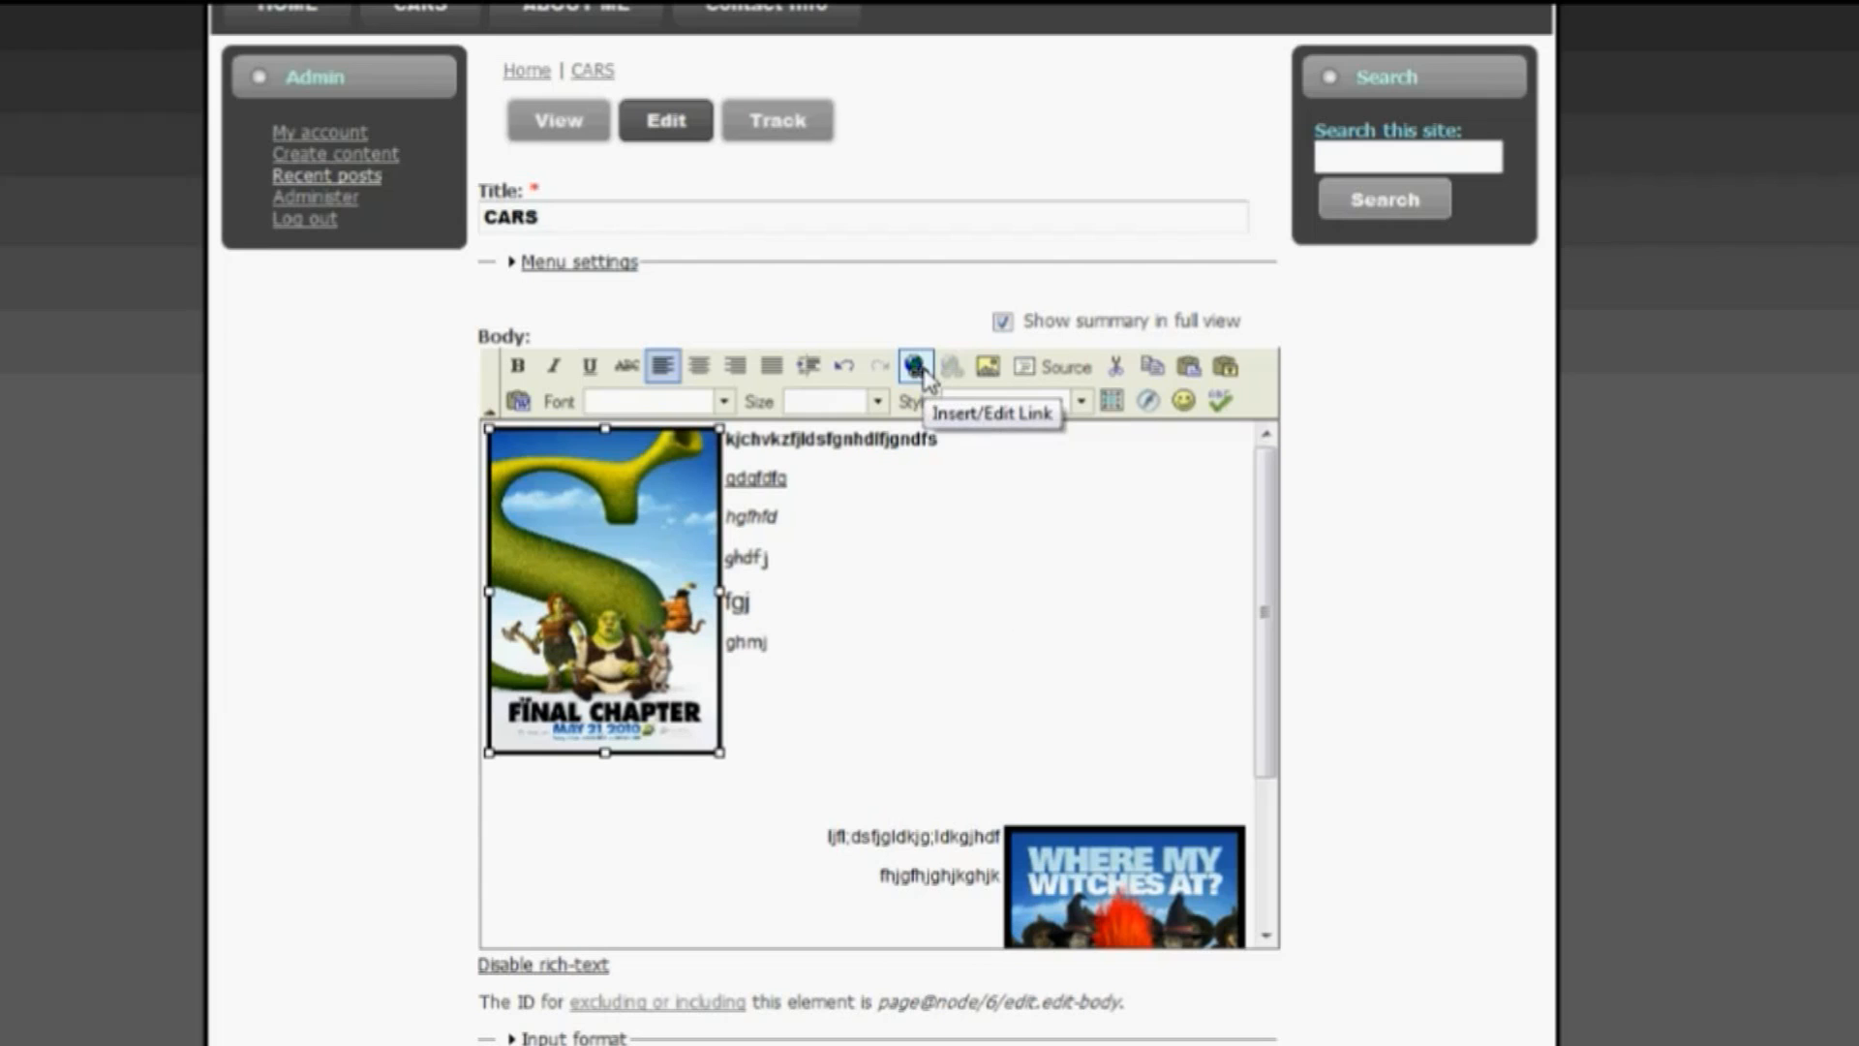
left_click(914, 366)
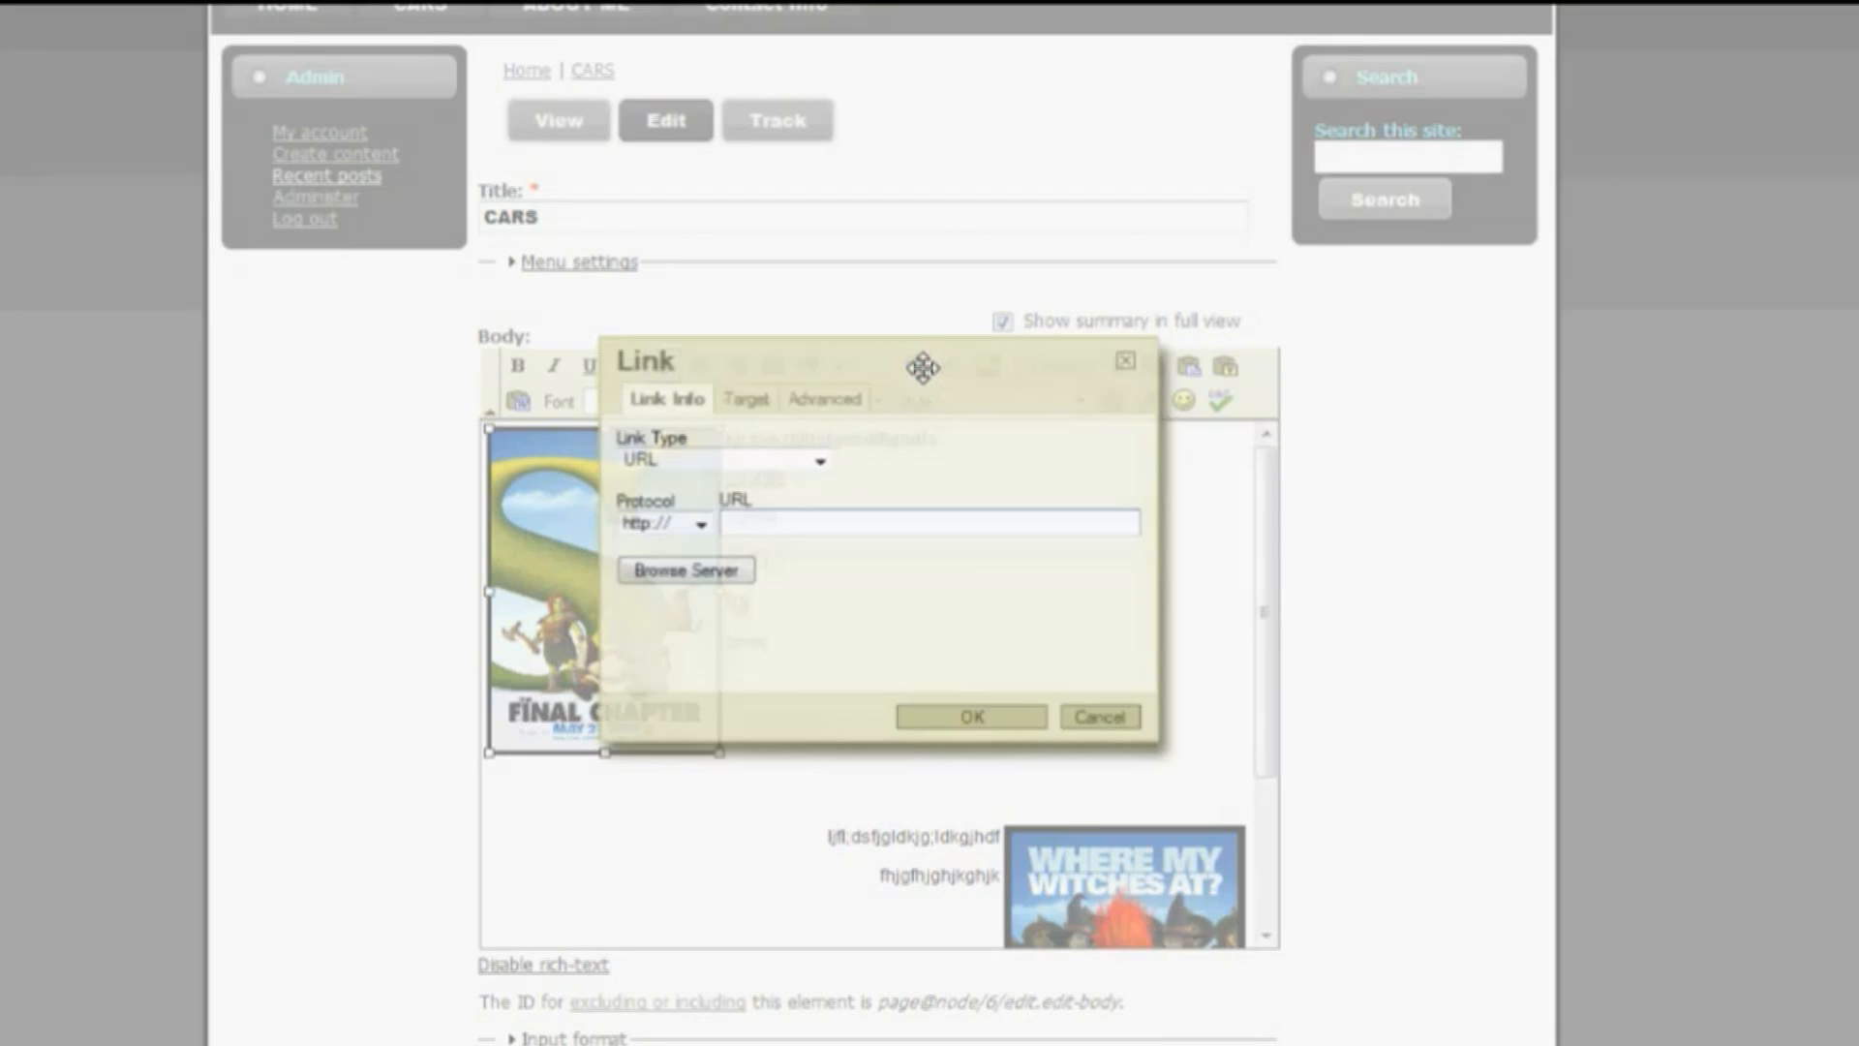
left_click(927, 522)
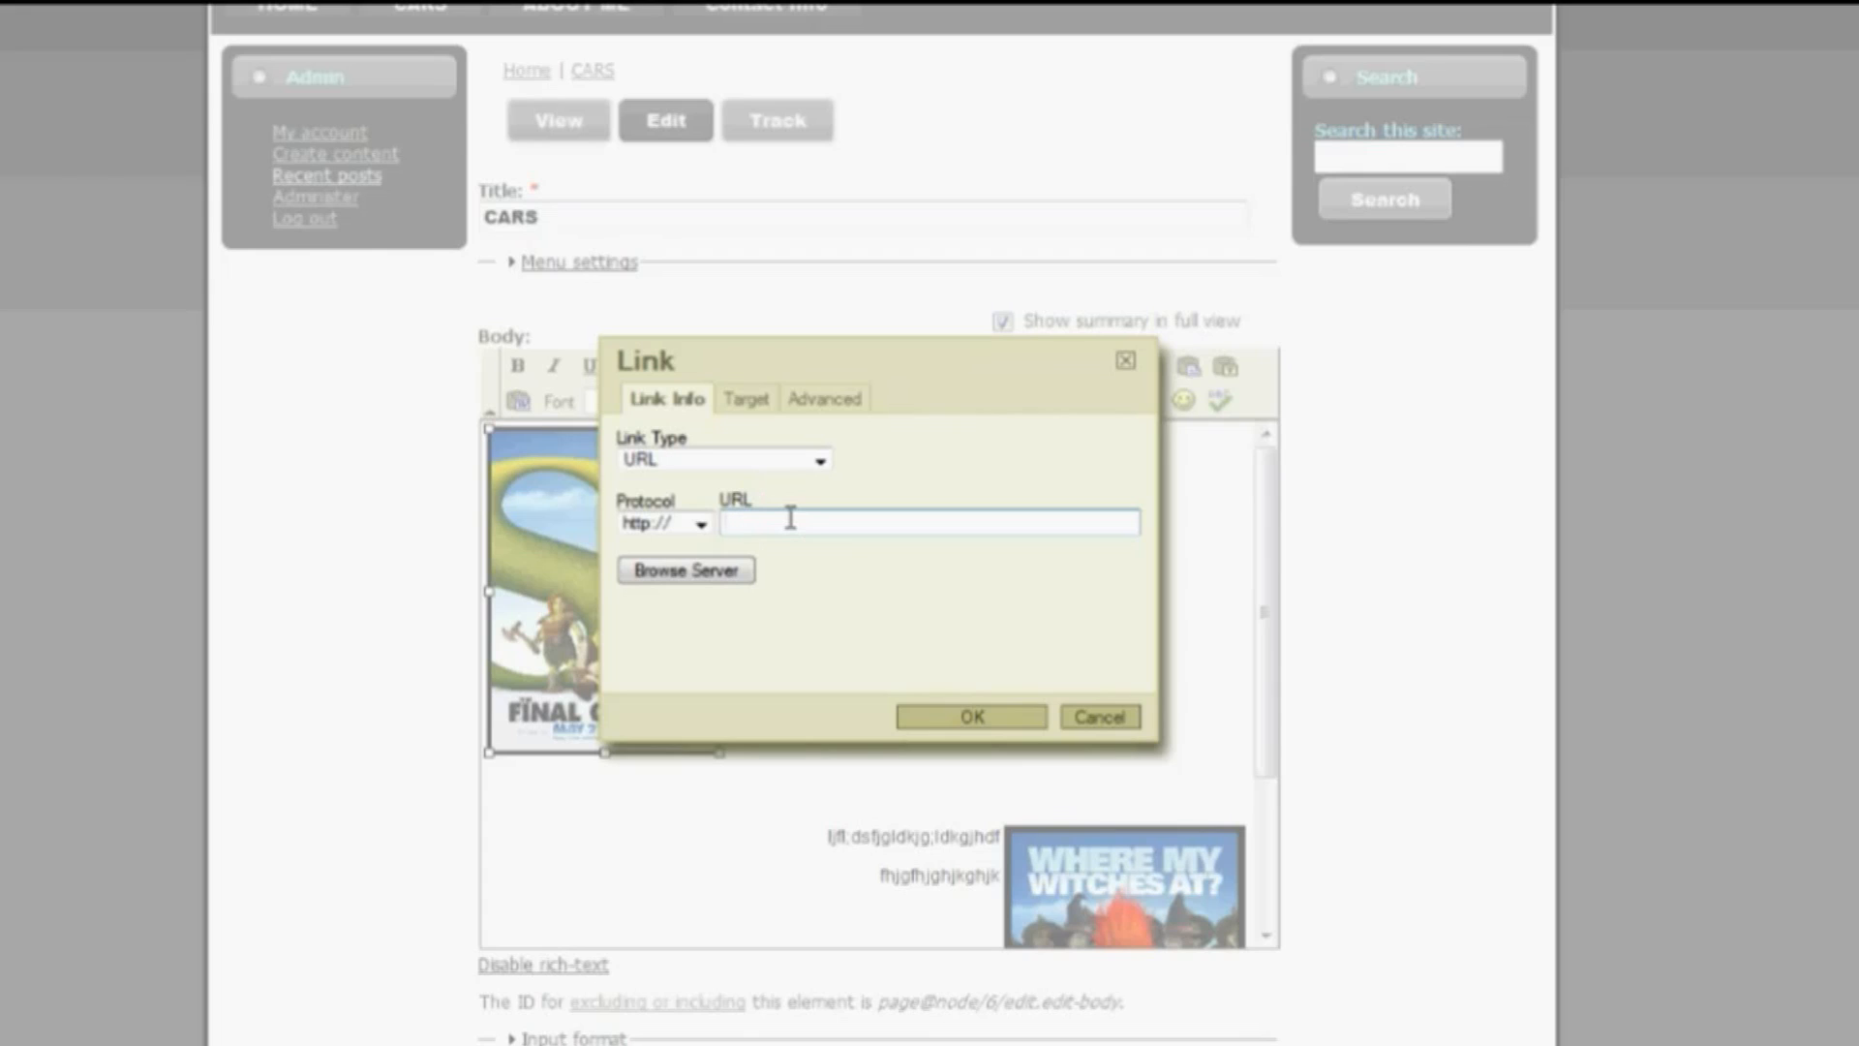
type("thenetje")
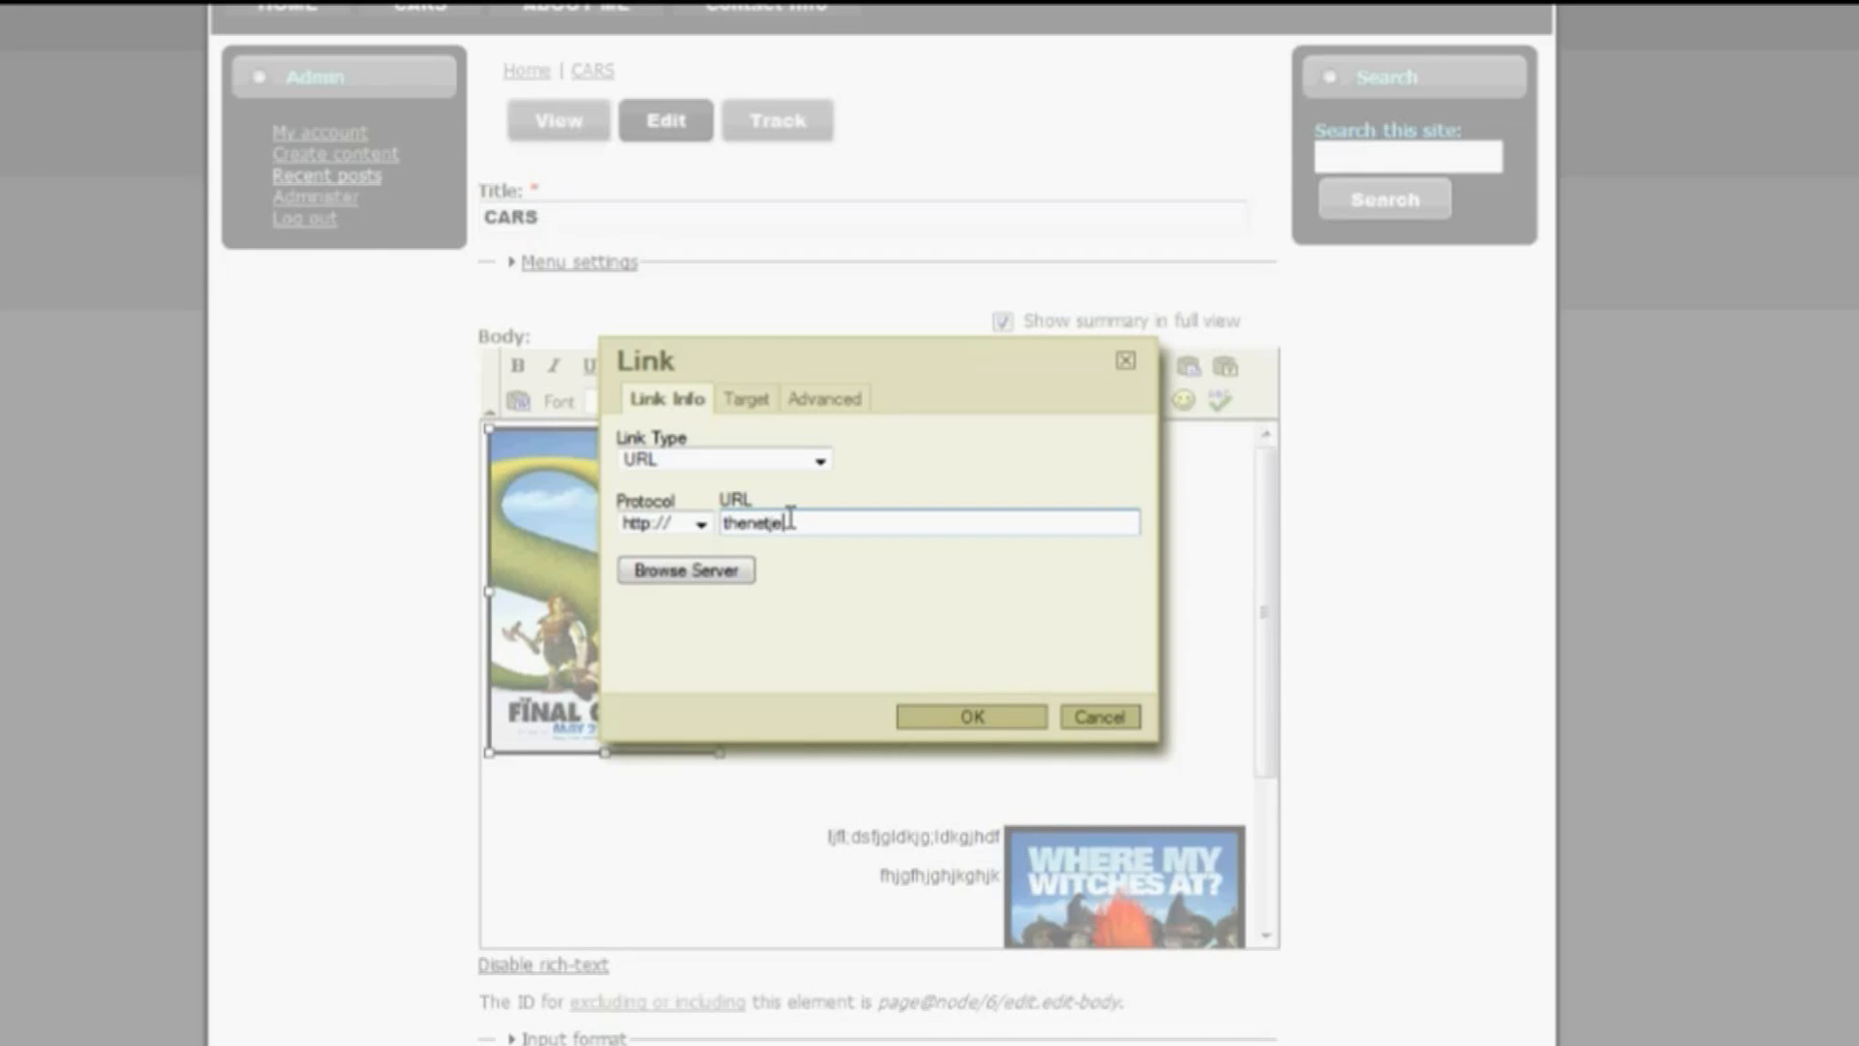
type(".com")
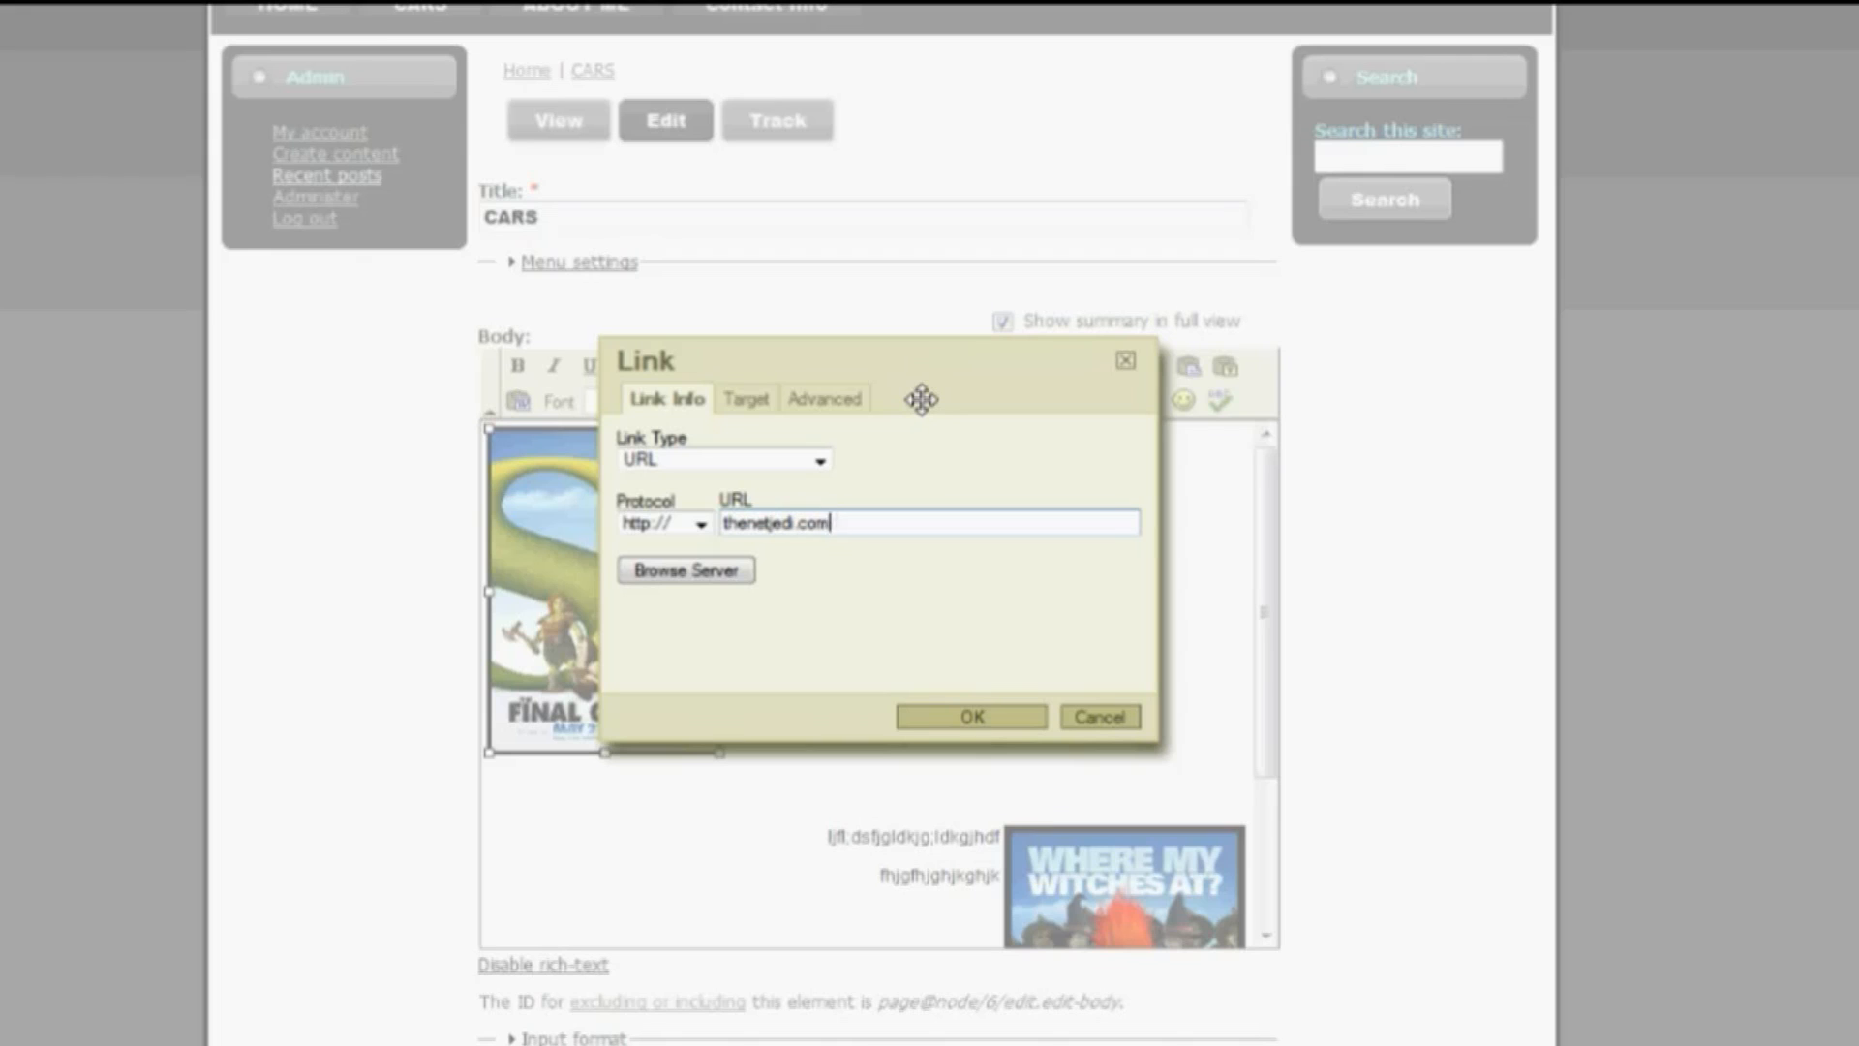
type("/option1")
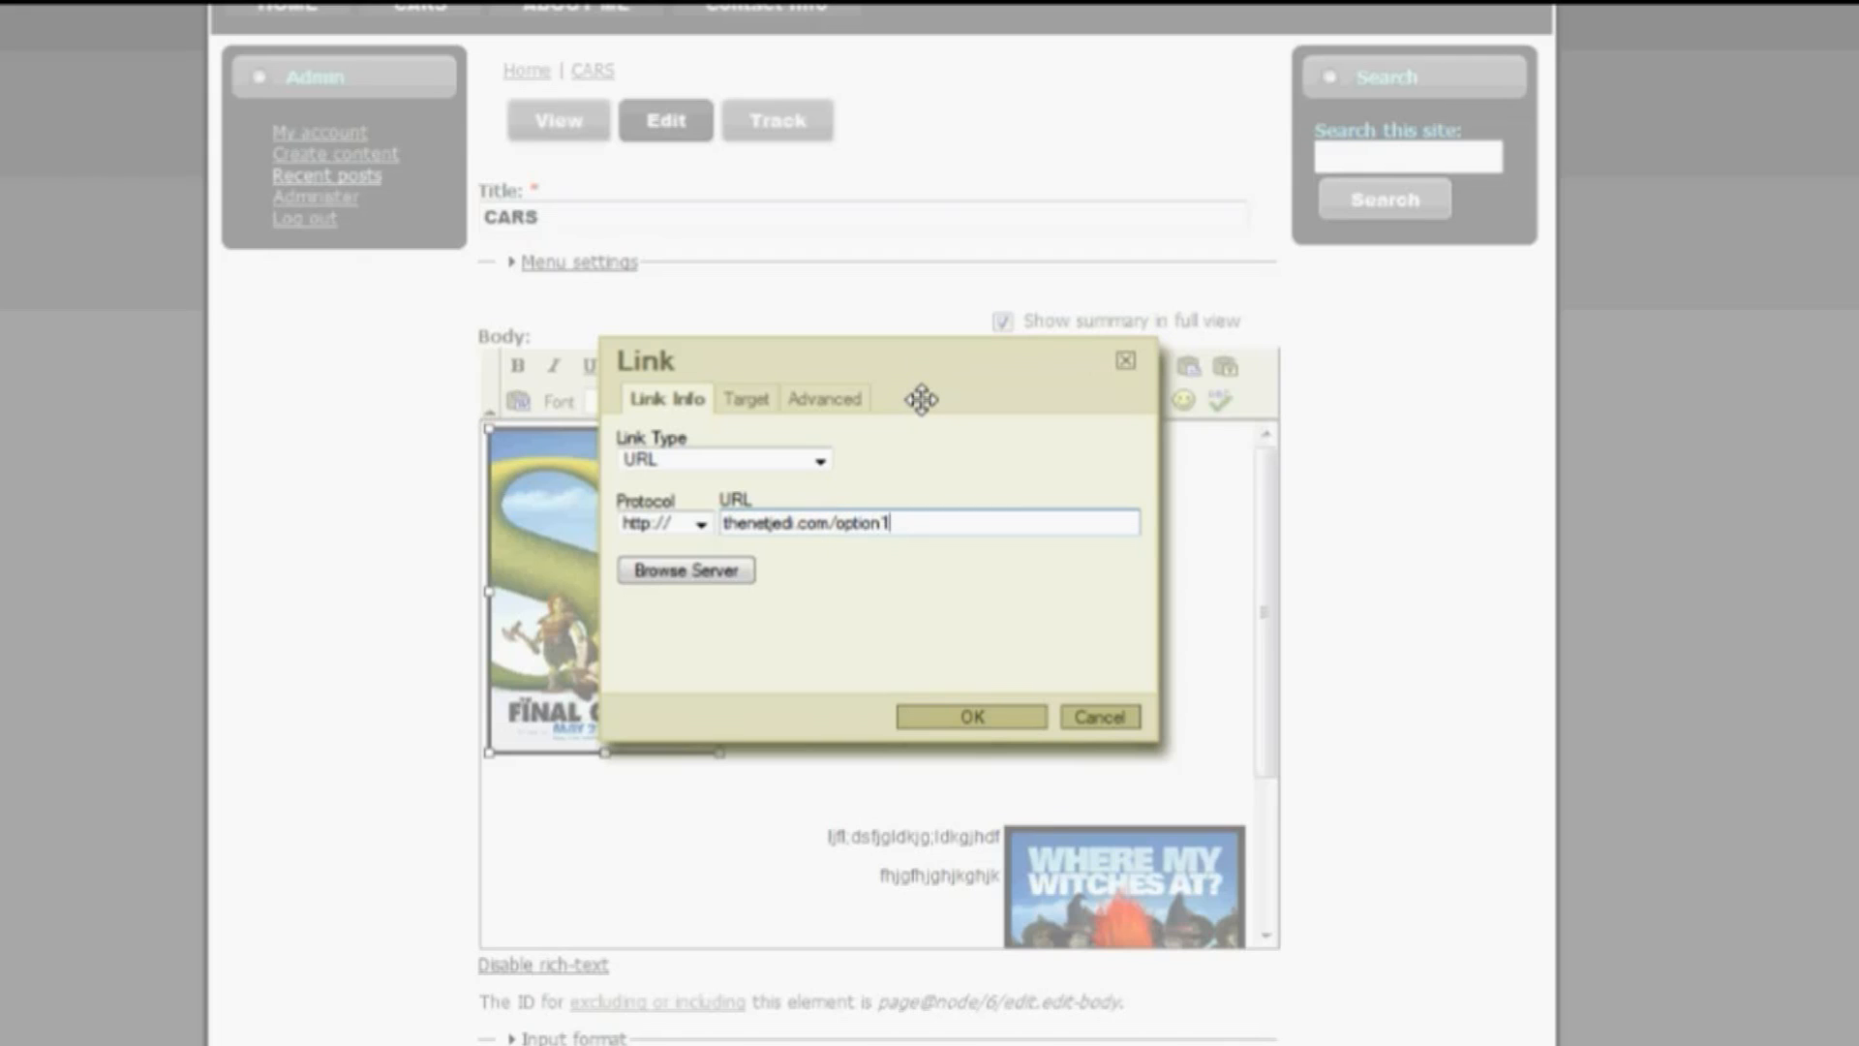
left_click(972, 717)
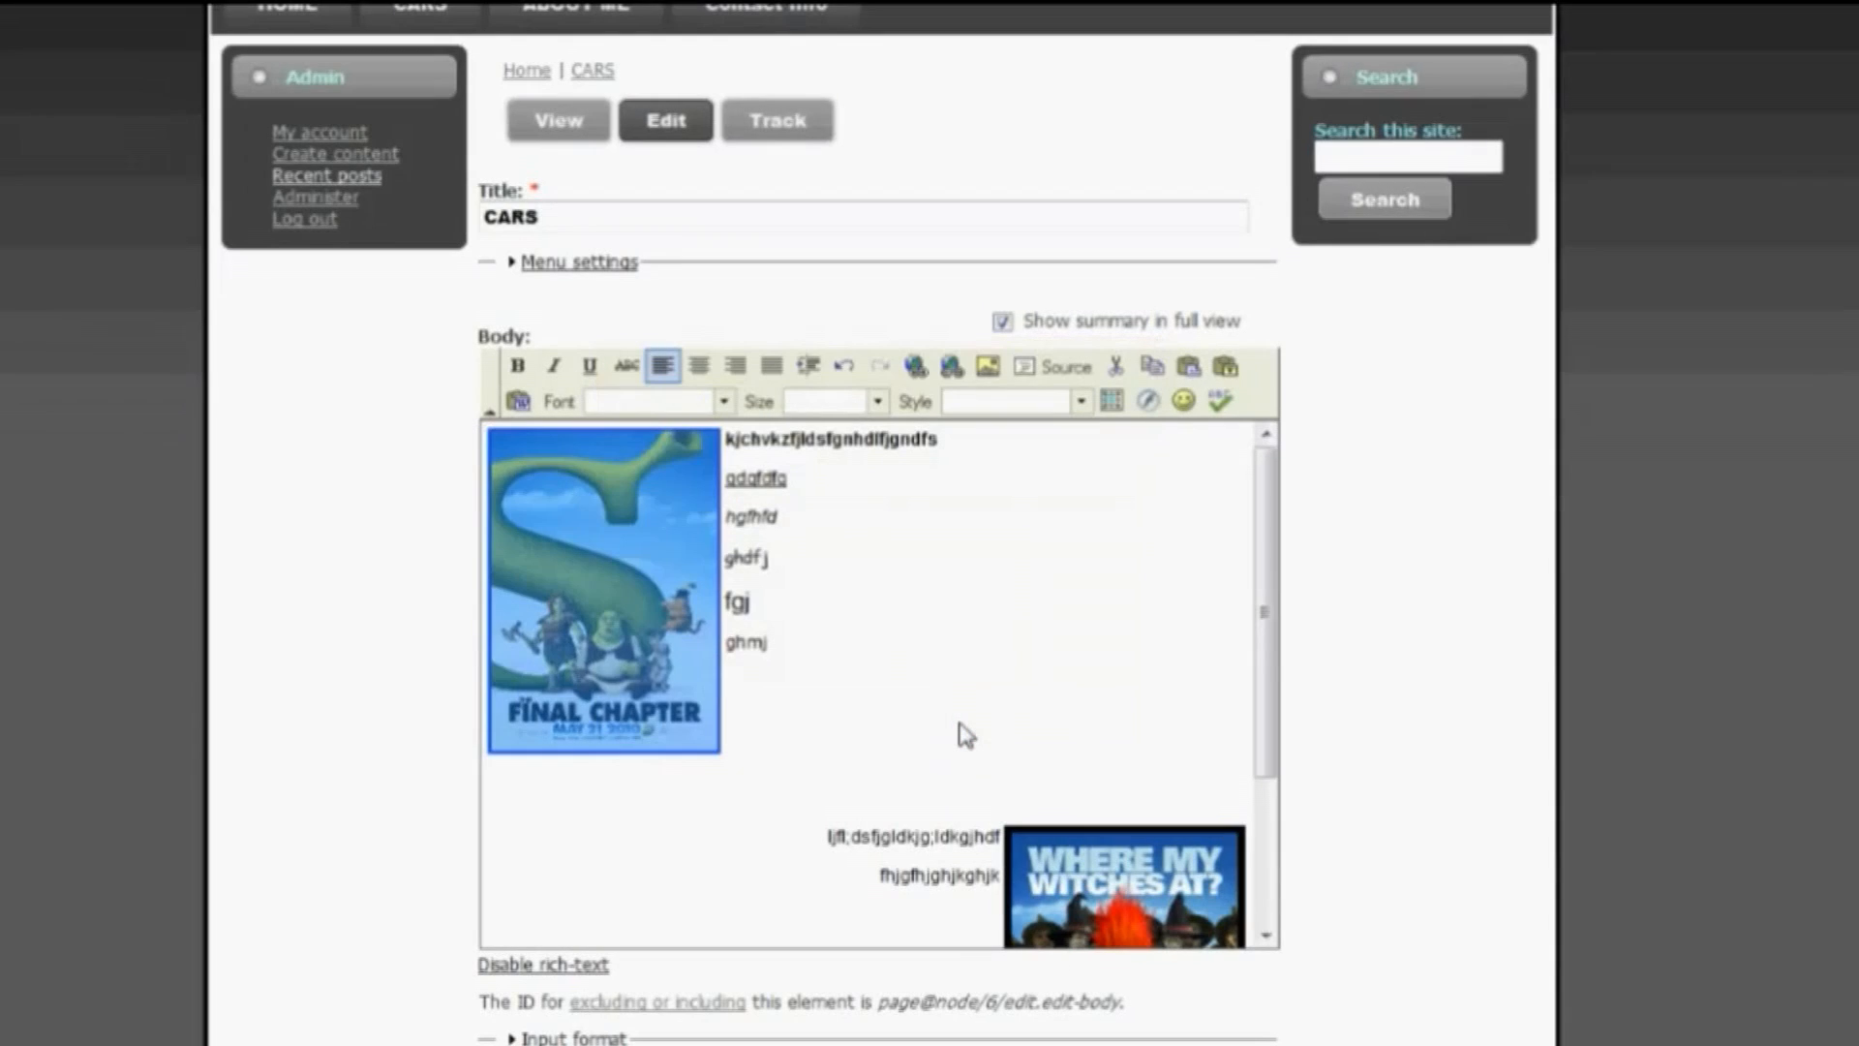
scroll("down", 3)
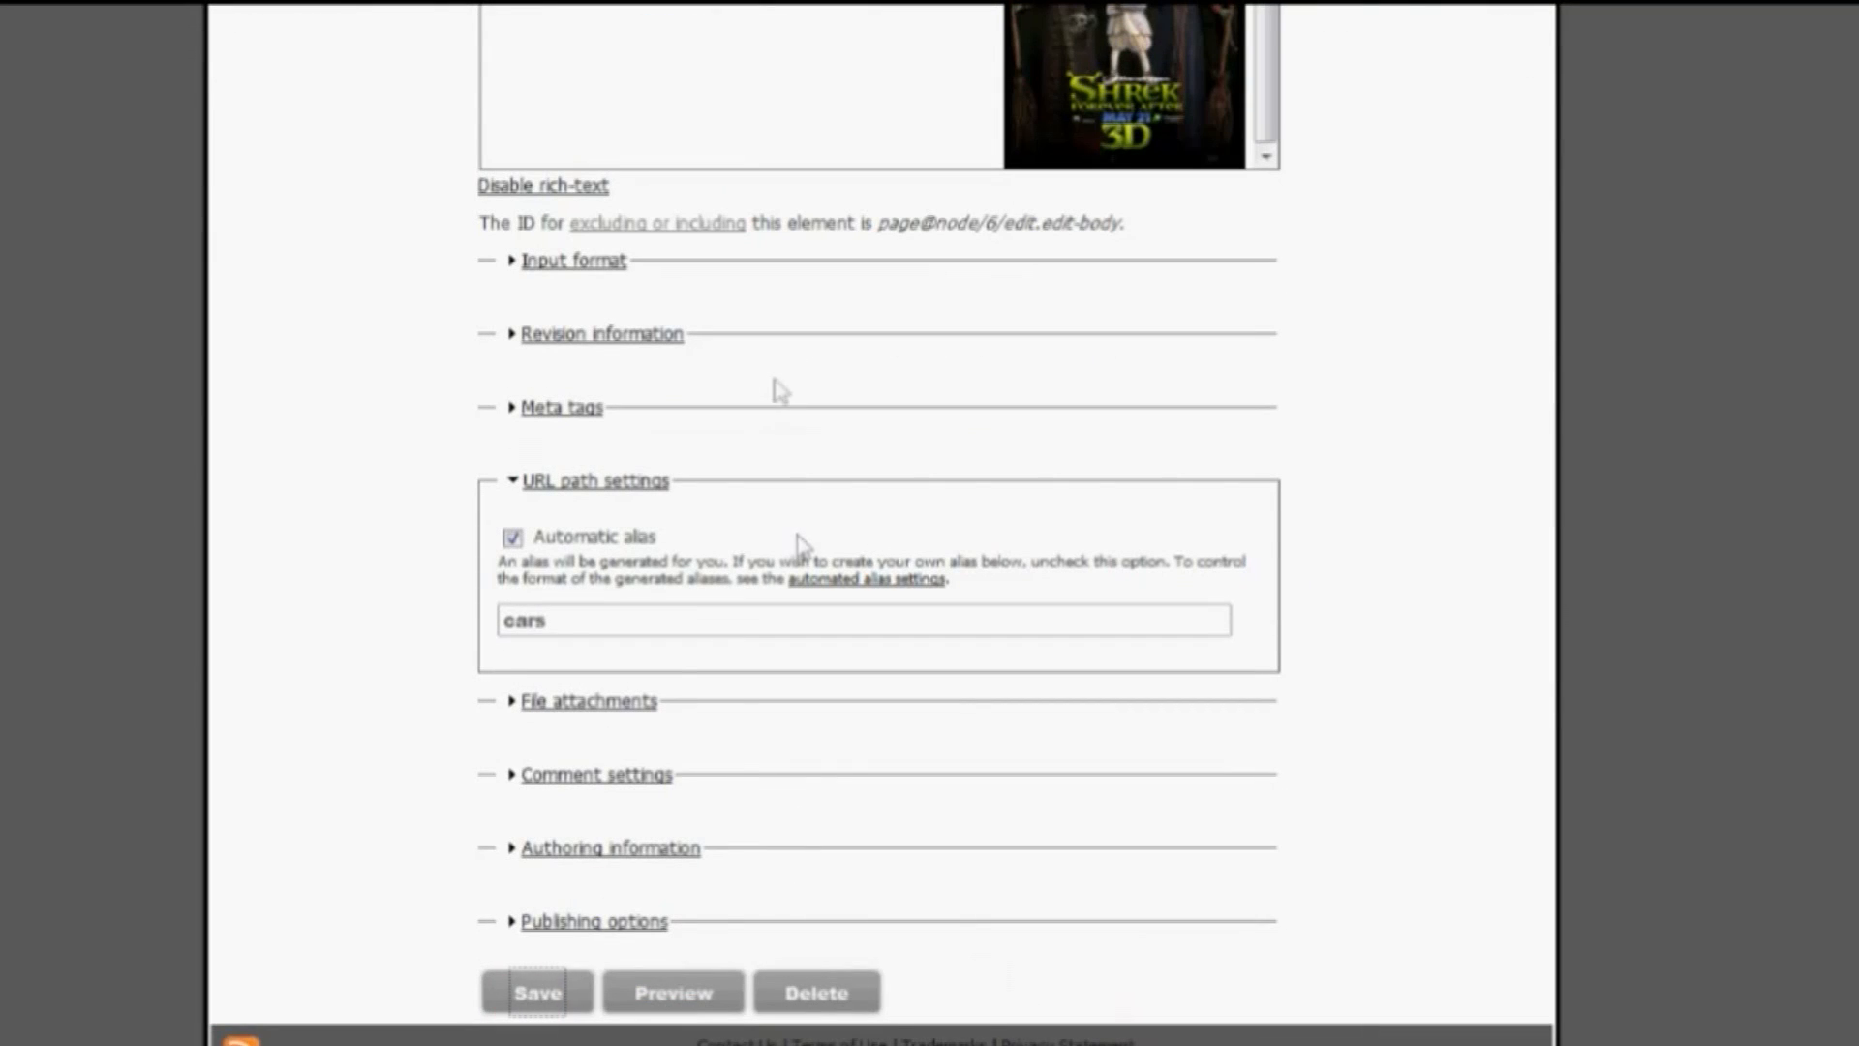
- Save the CARS page, test the poster link, and return to the CARS page
left_click(534, 992)
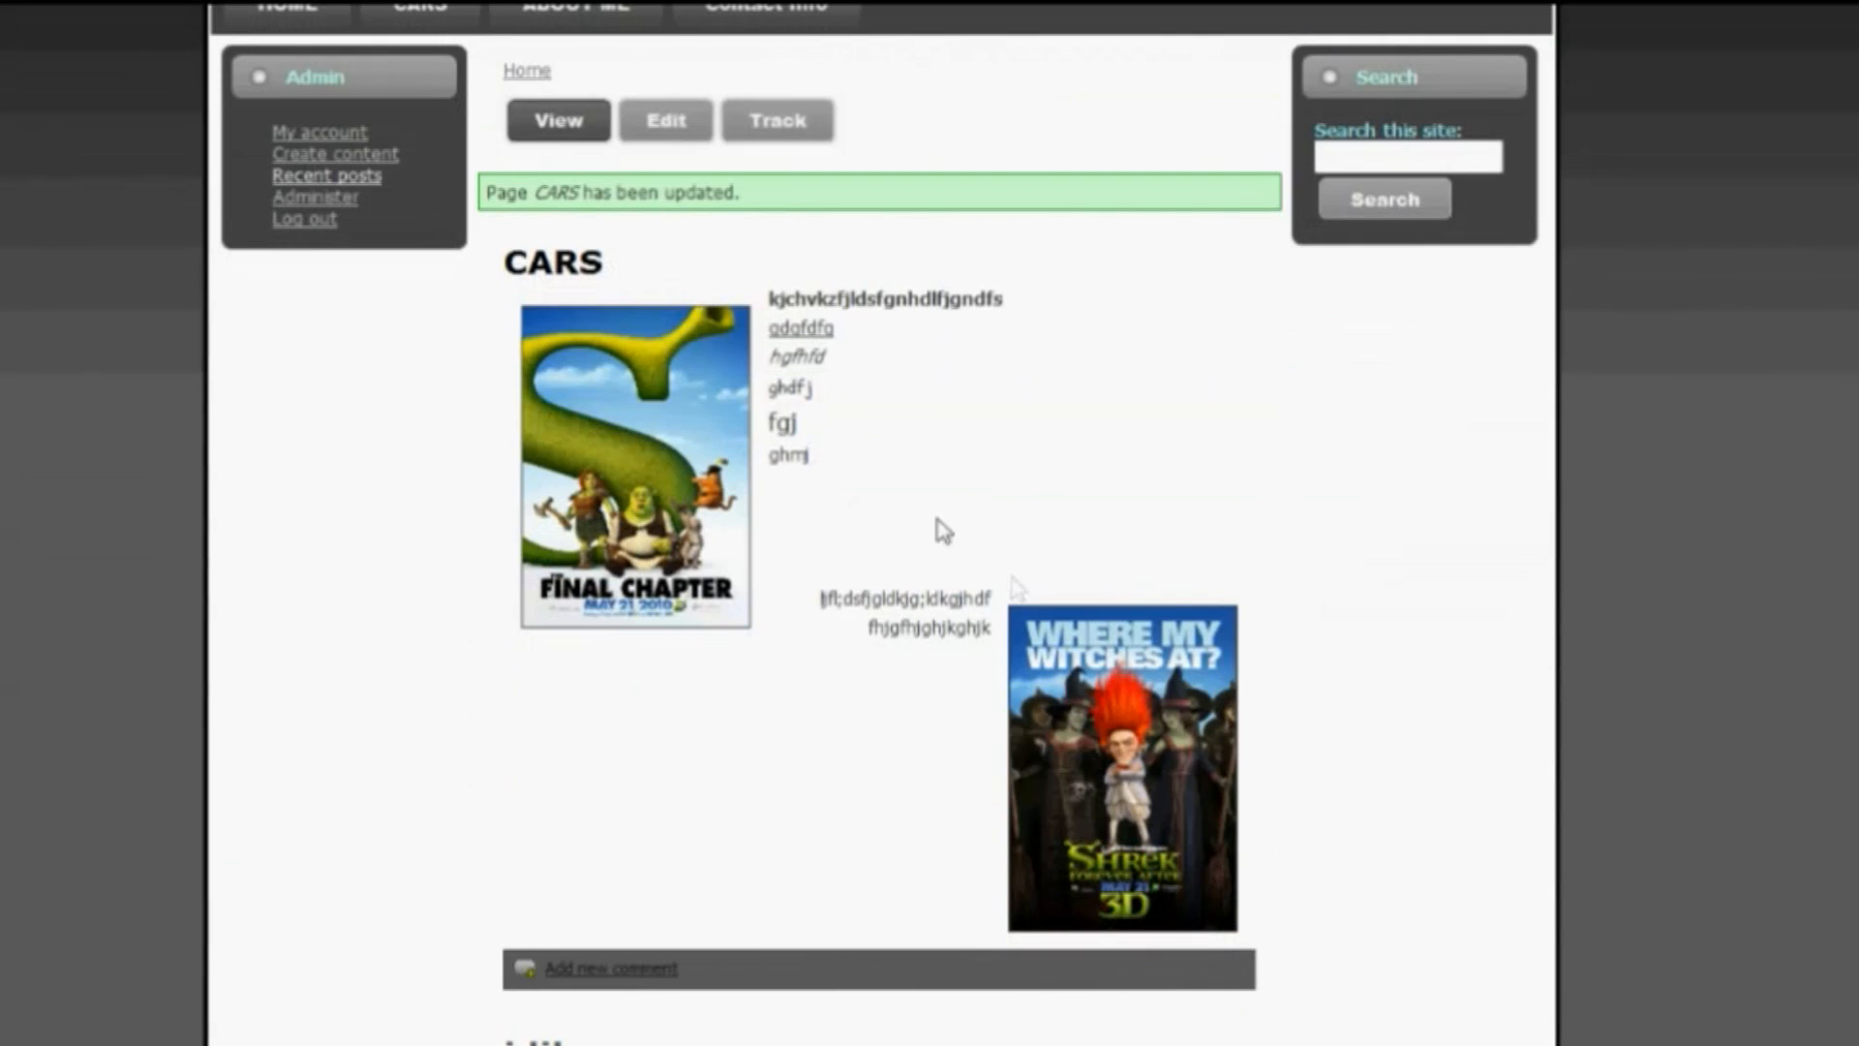
mouse_move(639, 445)
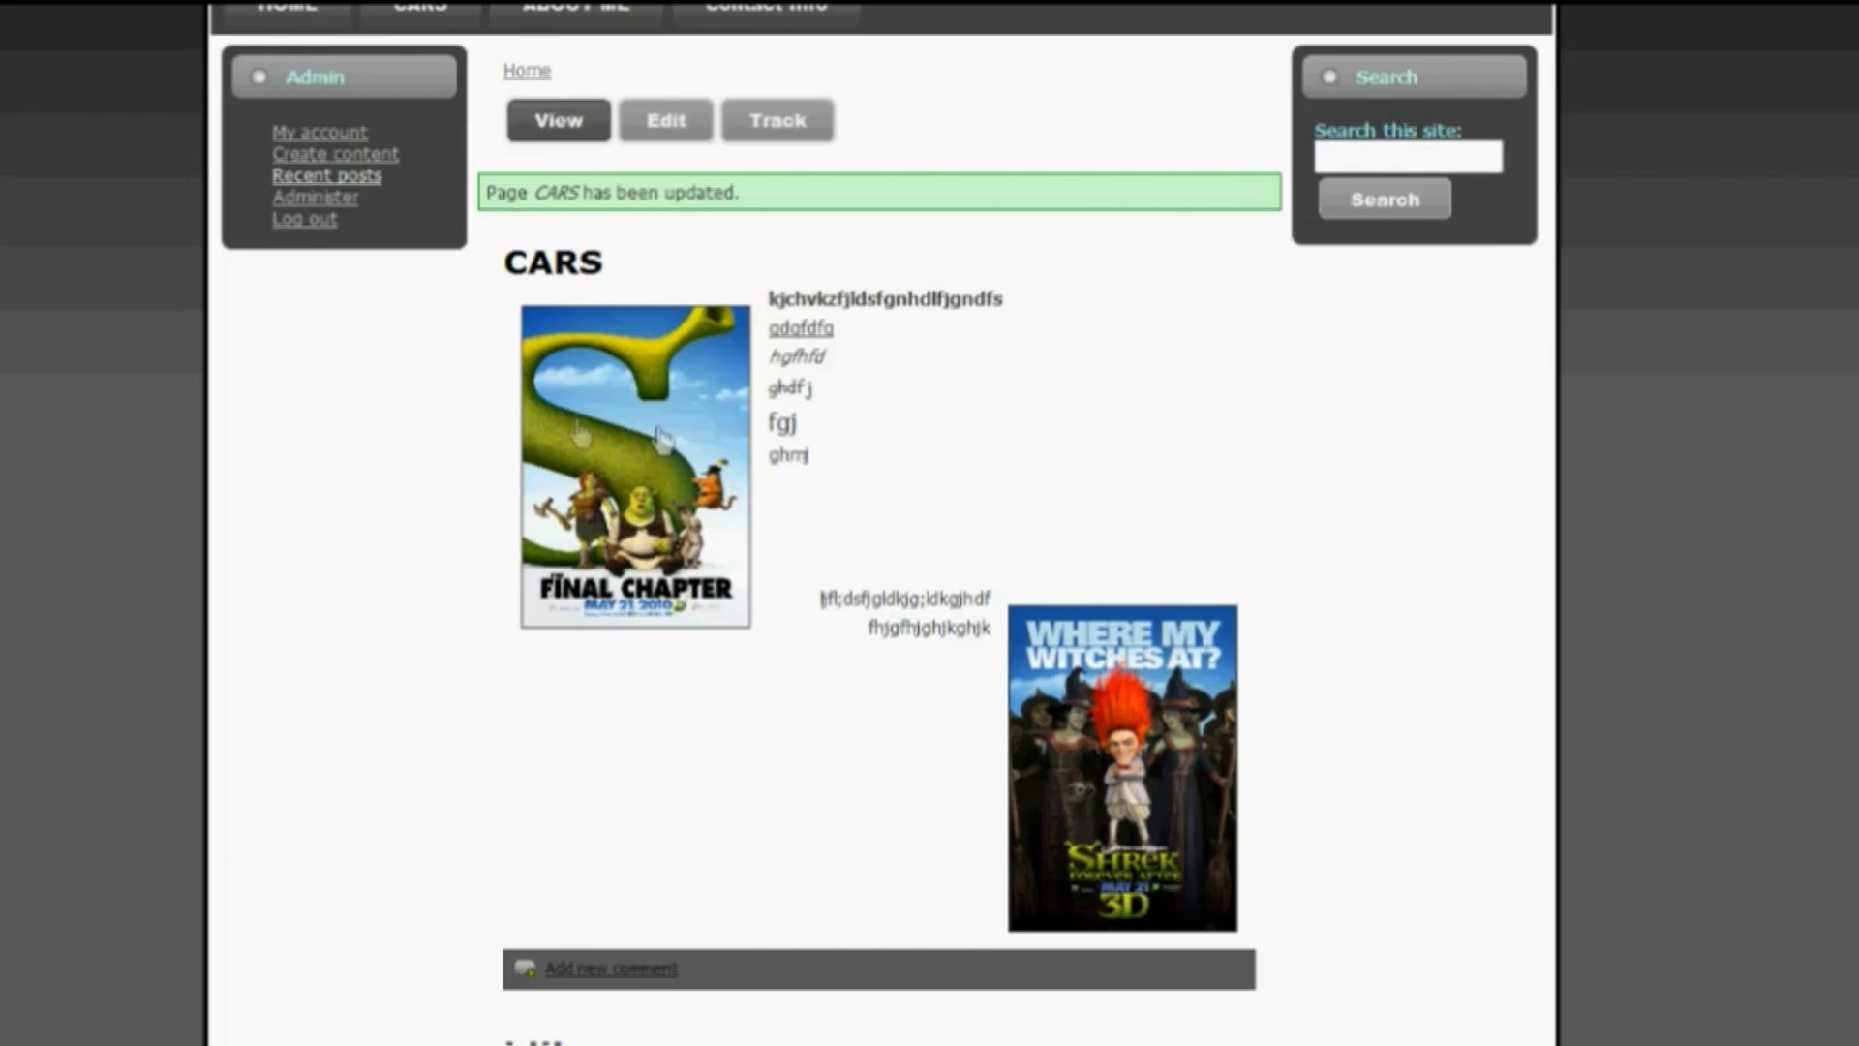
mouse_move(899, 478)
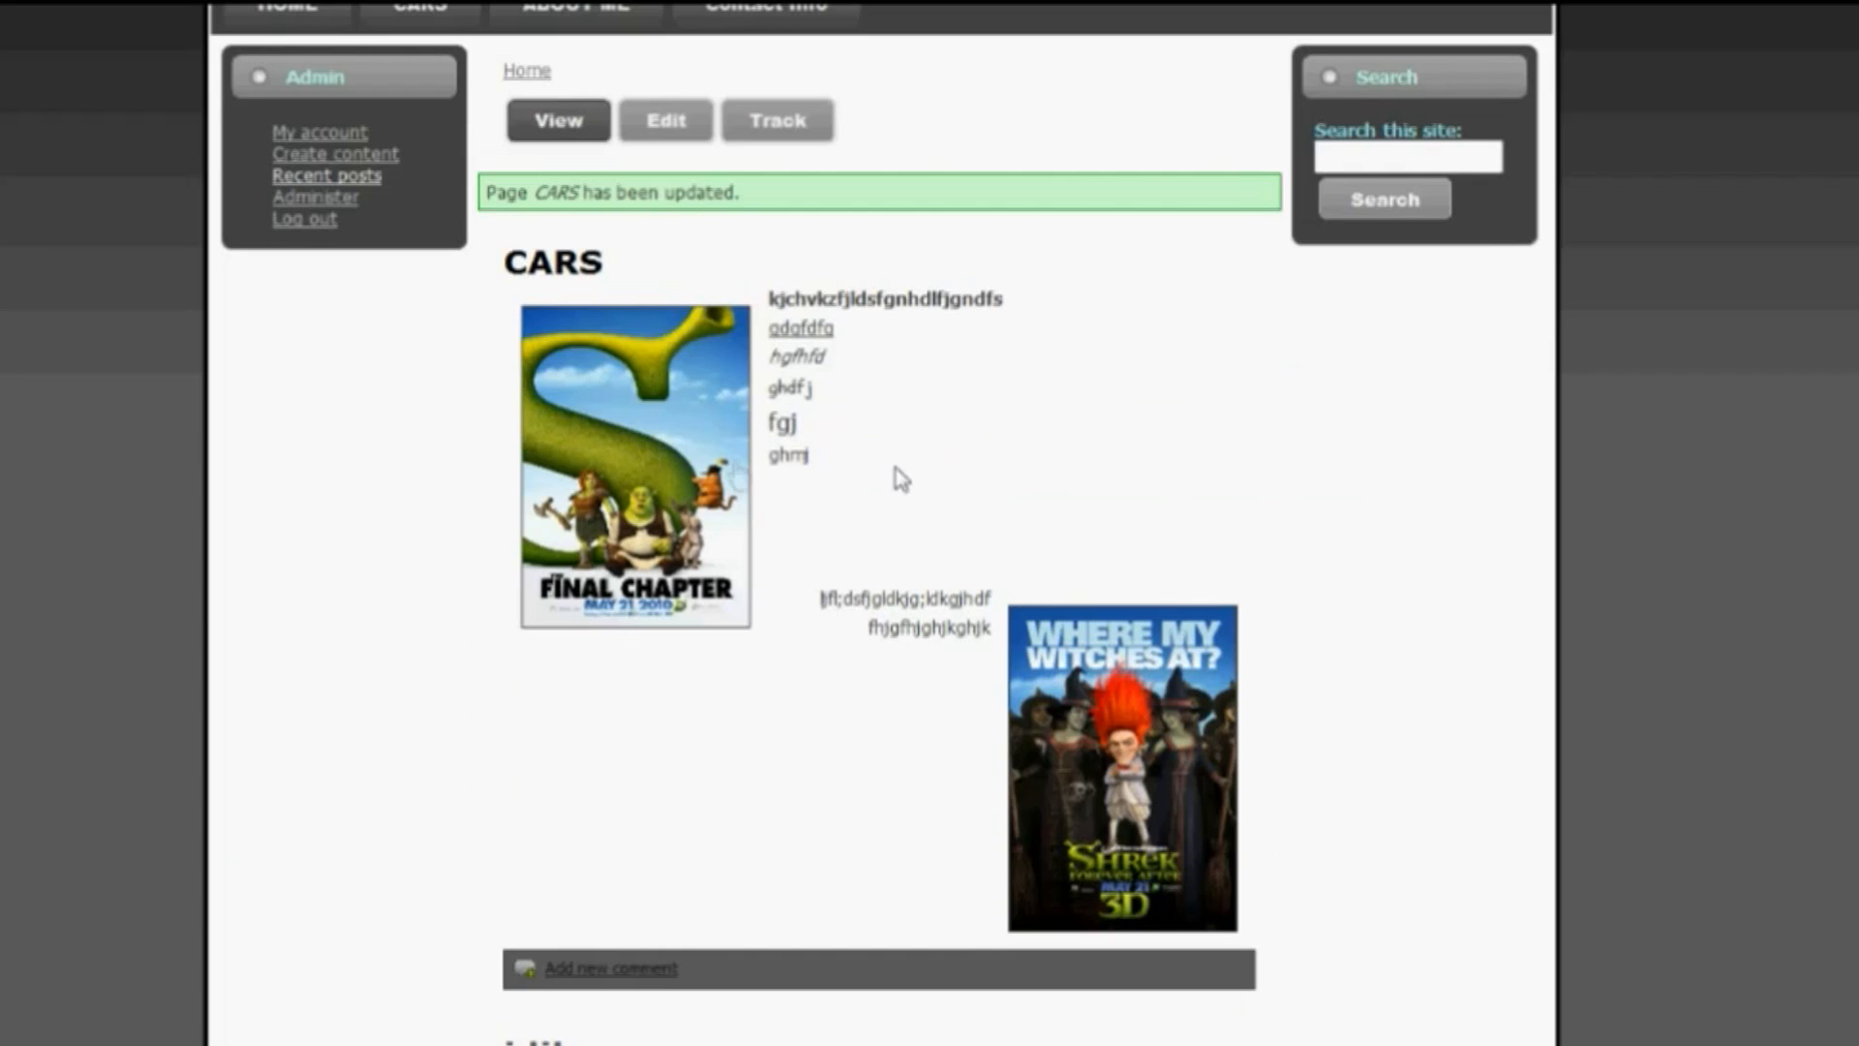
mouse_move(625, 492)
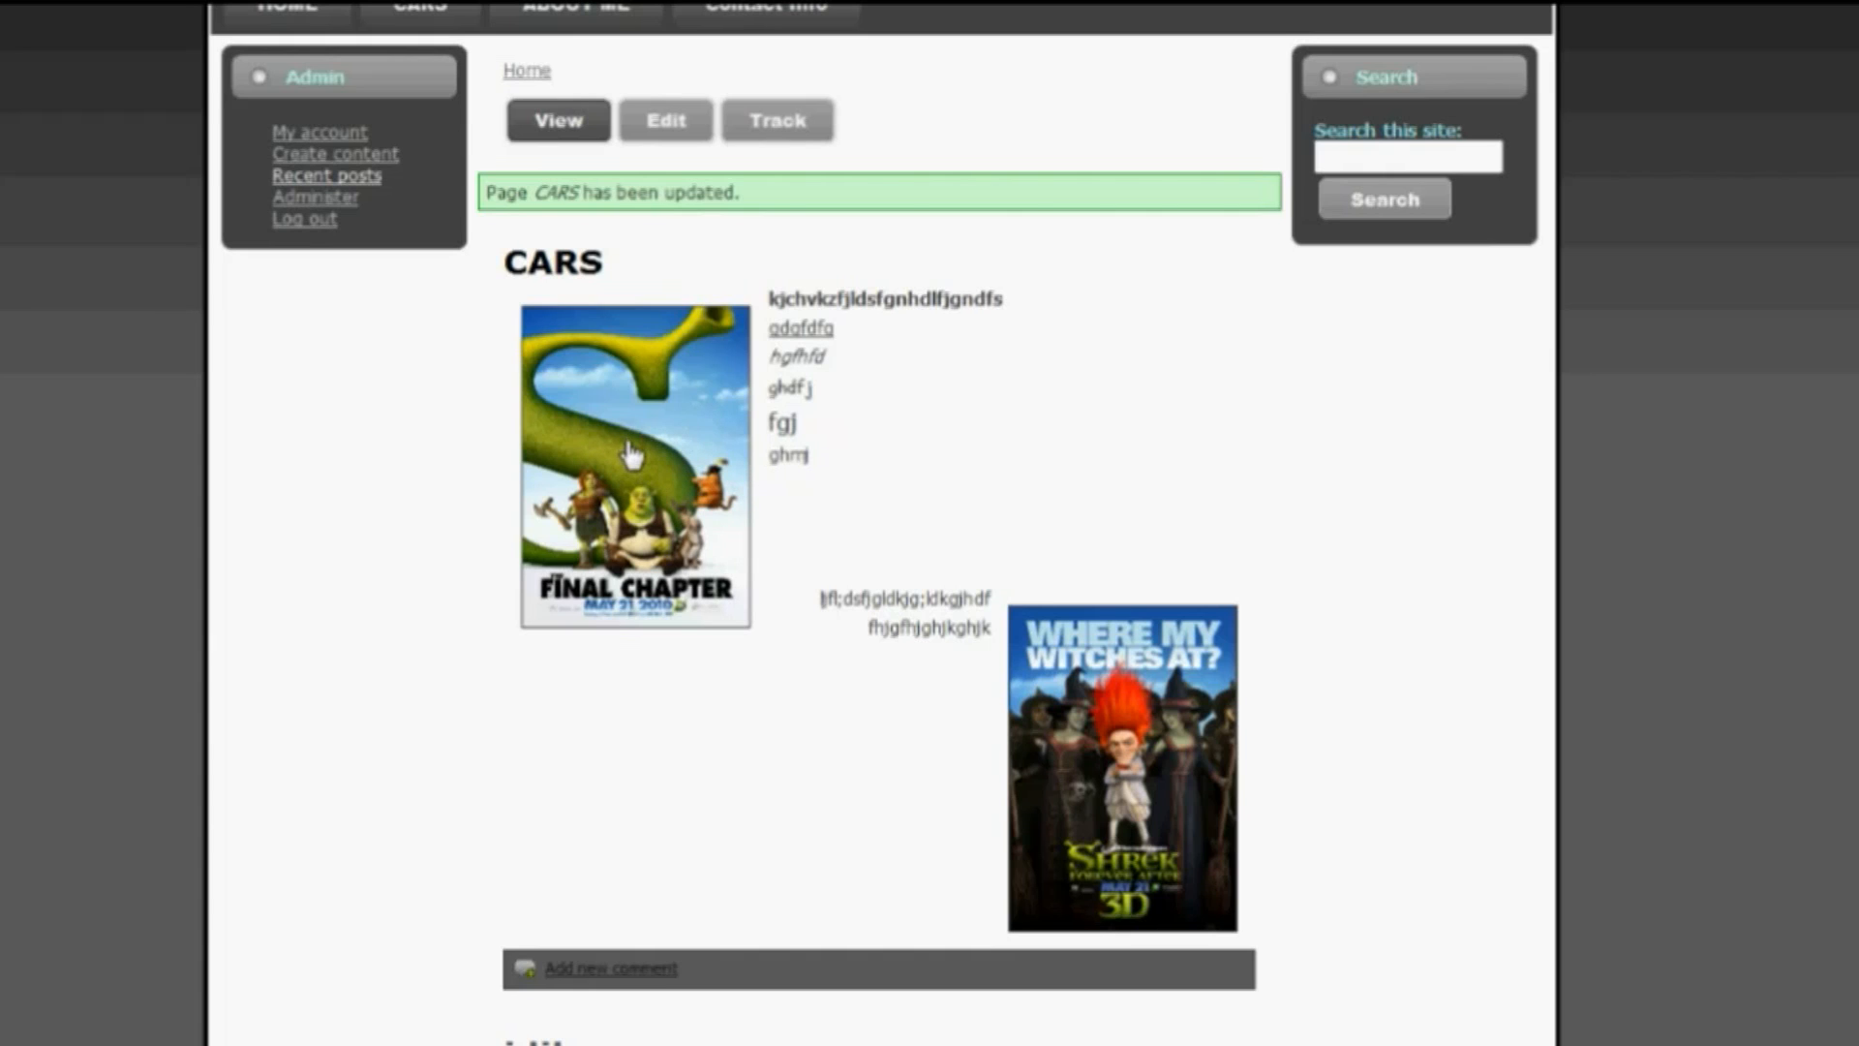
mouse_move(1123, 488)
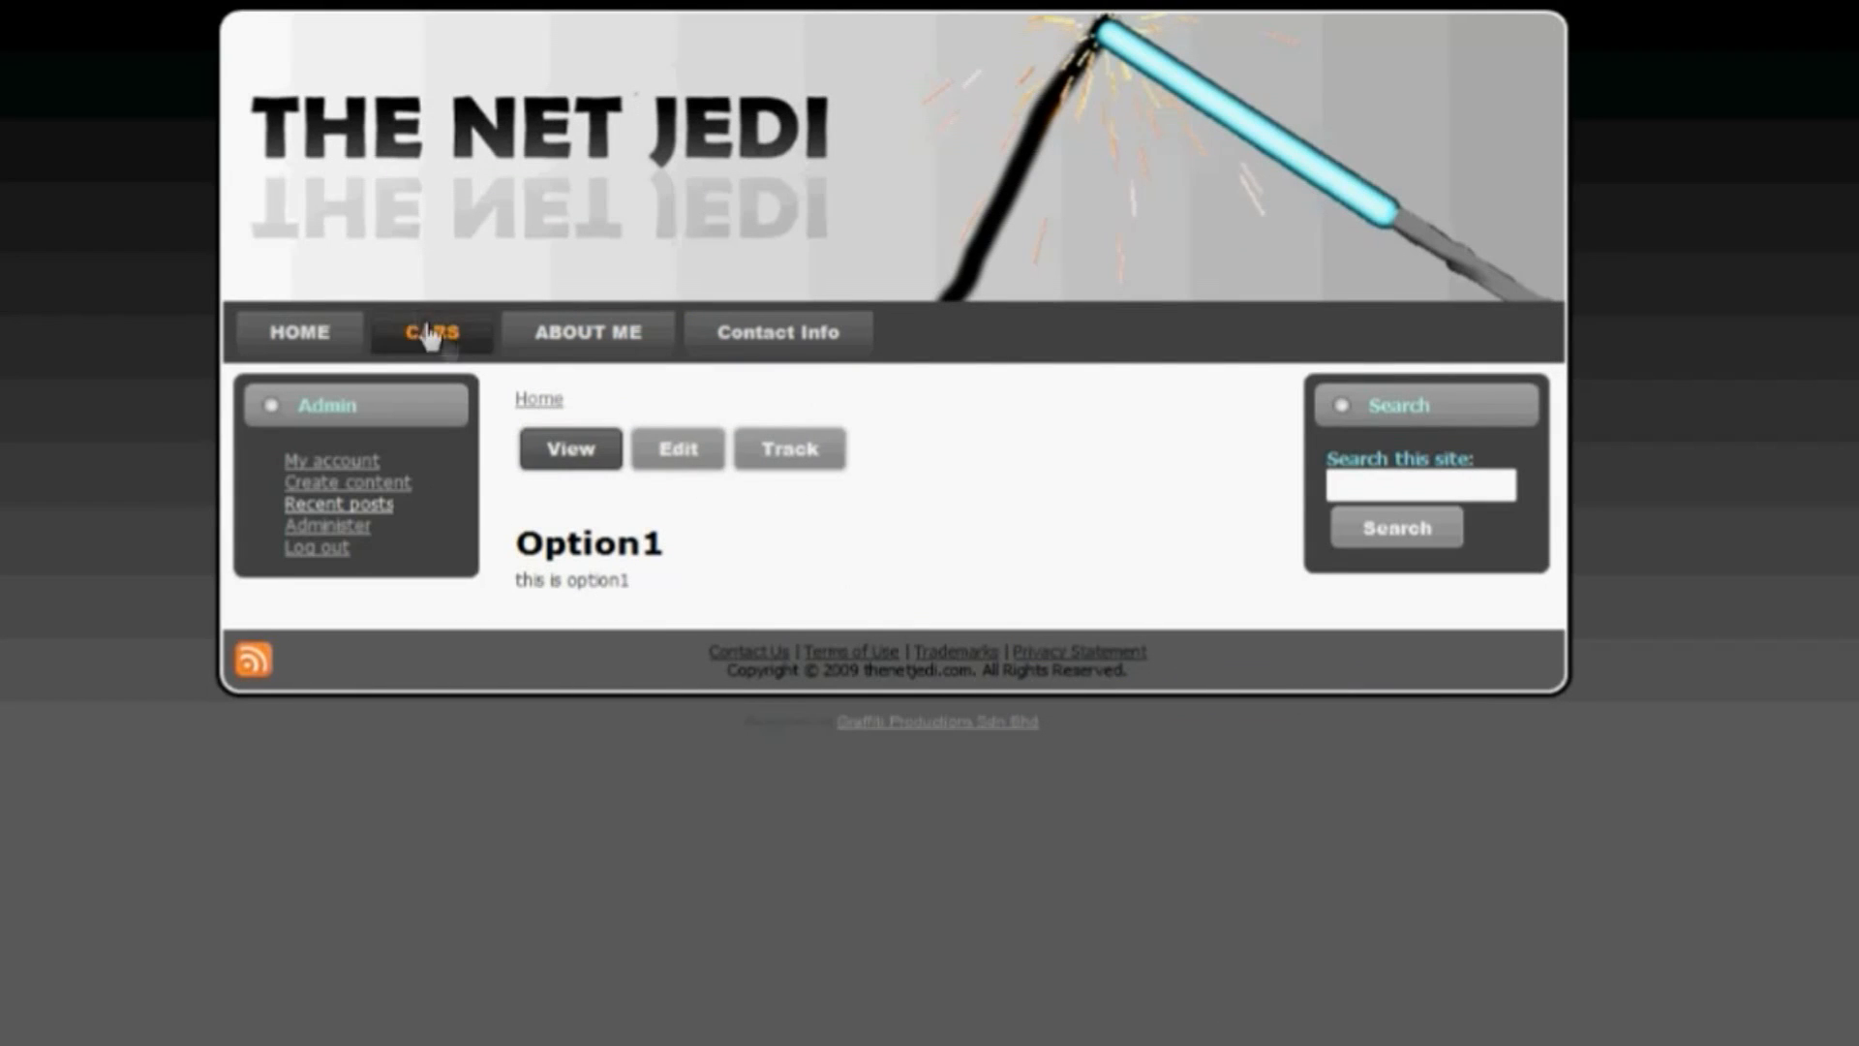
left_click(428, 333)
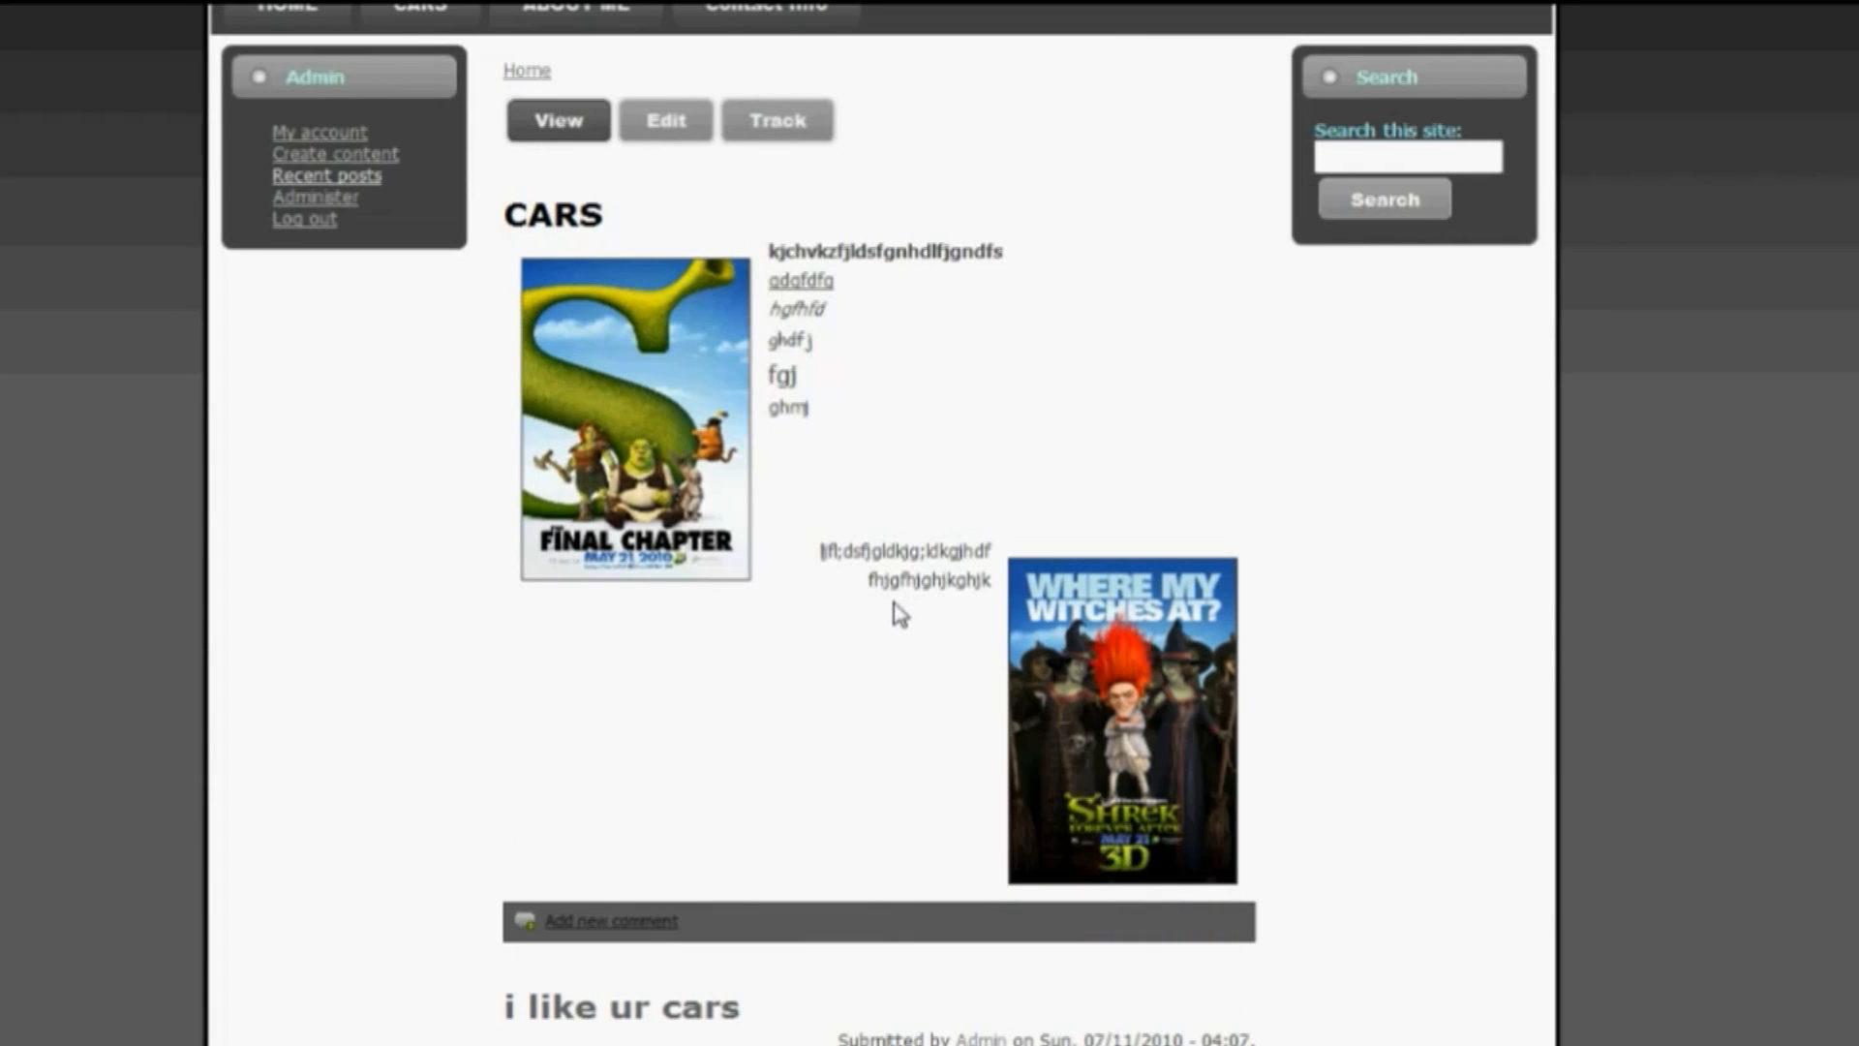
- Add 'click here for cool searches.' to the CARS body with 'click here' linked to google.com
left_click(666, 123)
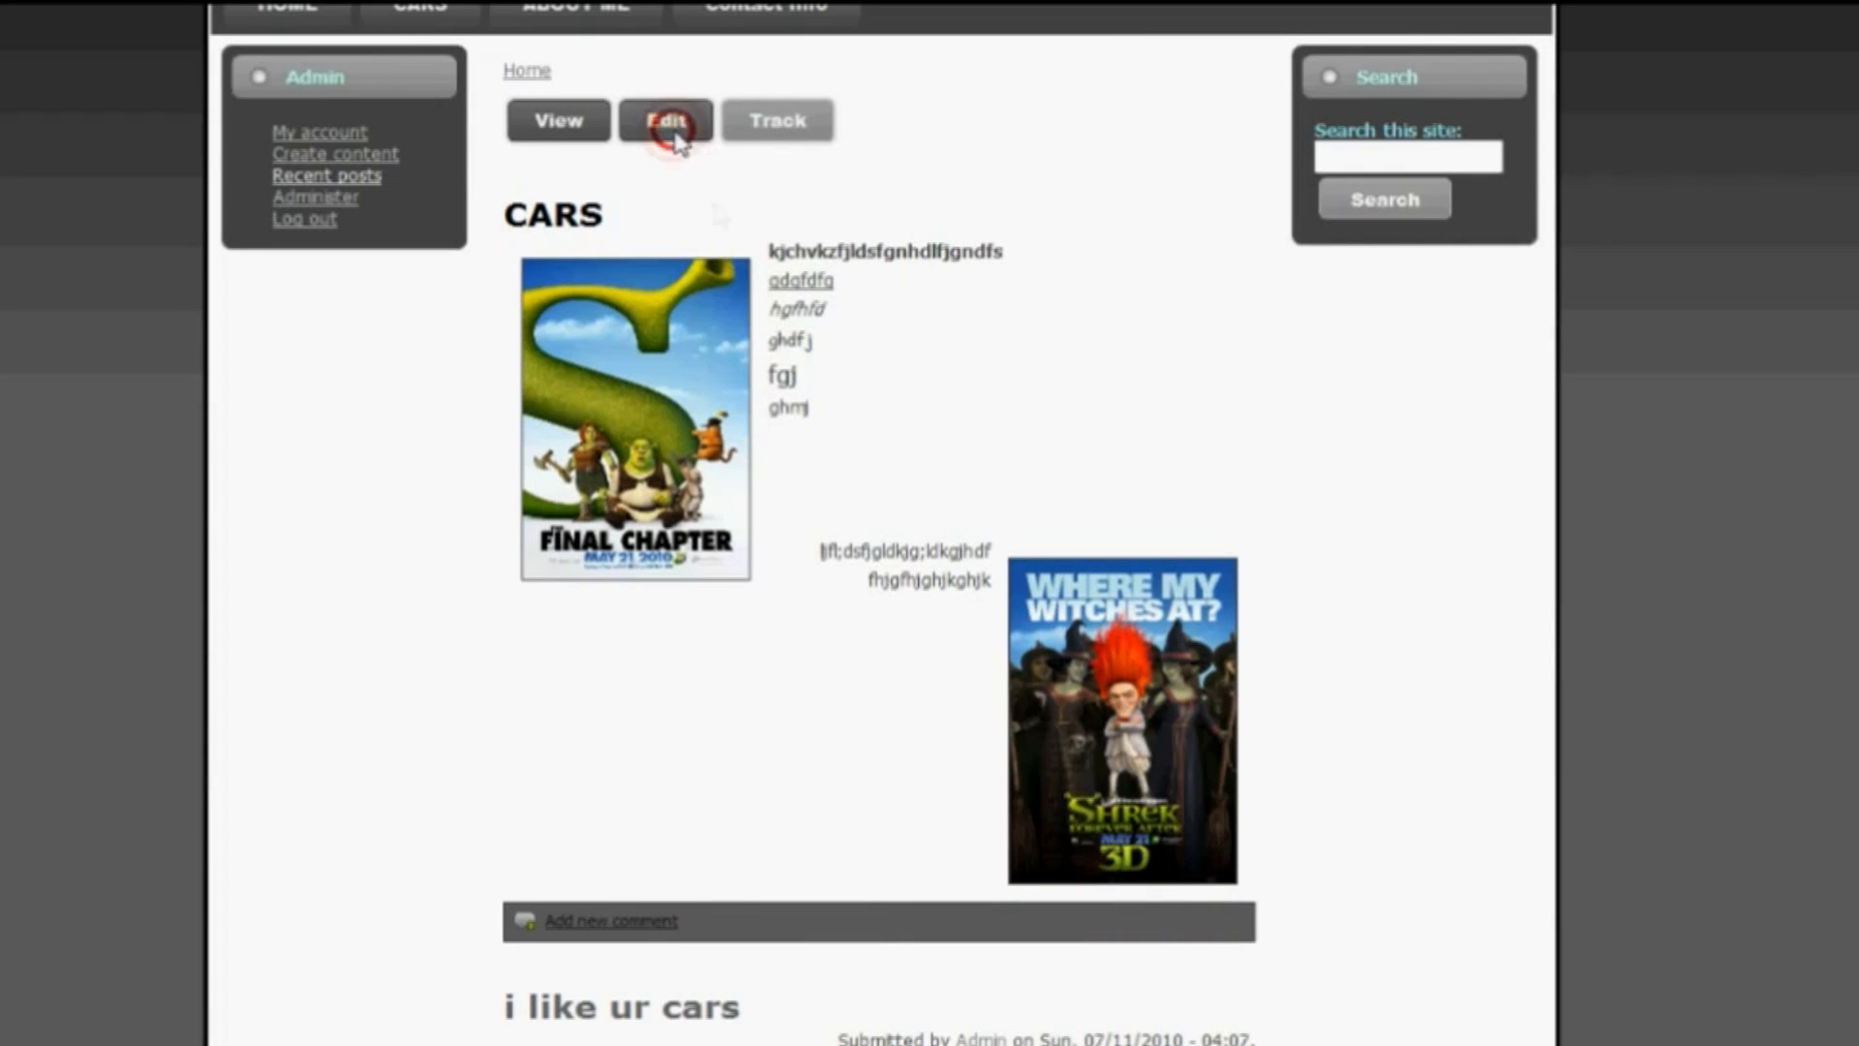
left_click(666, 120)
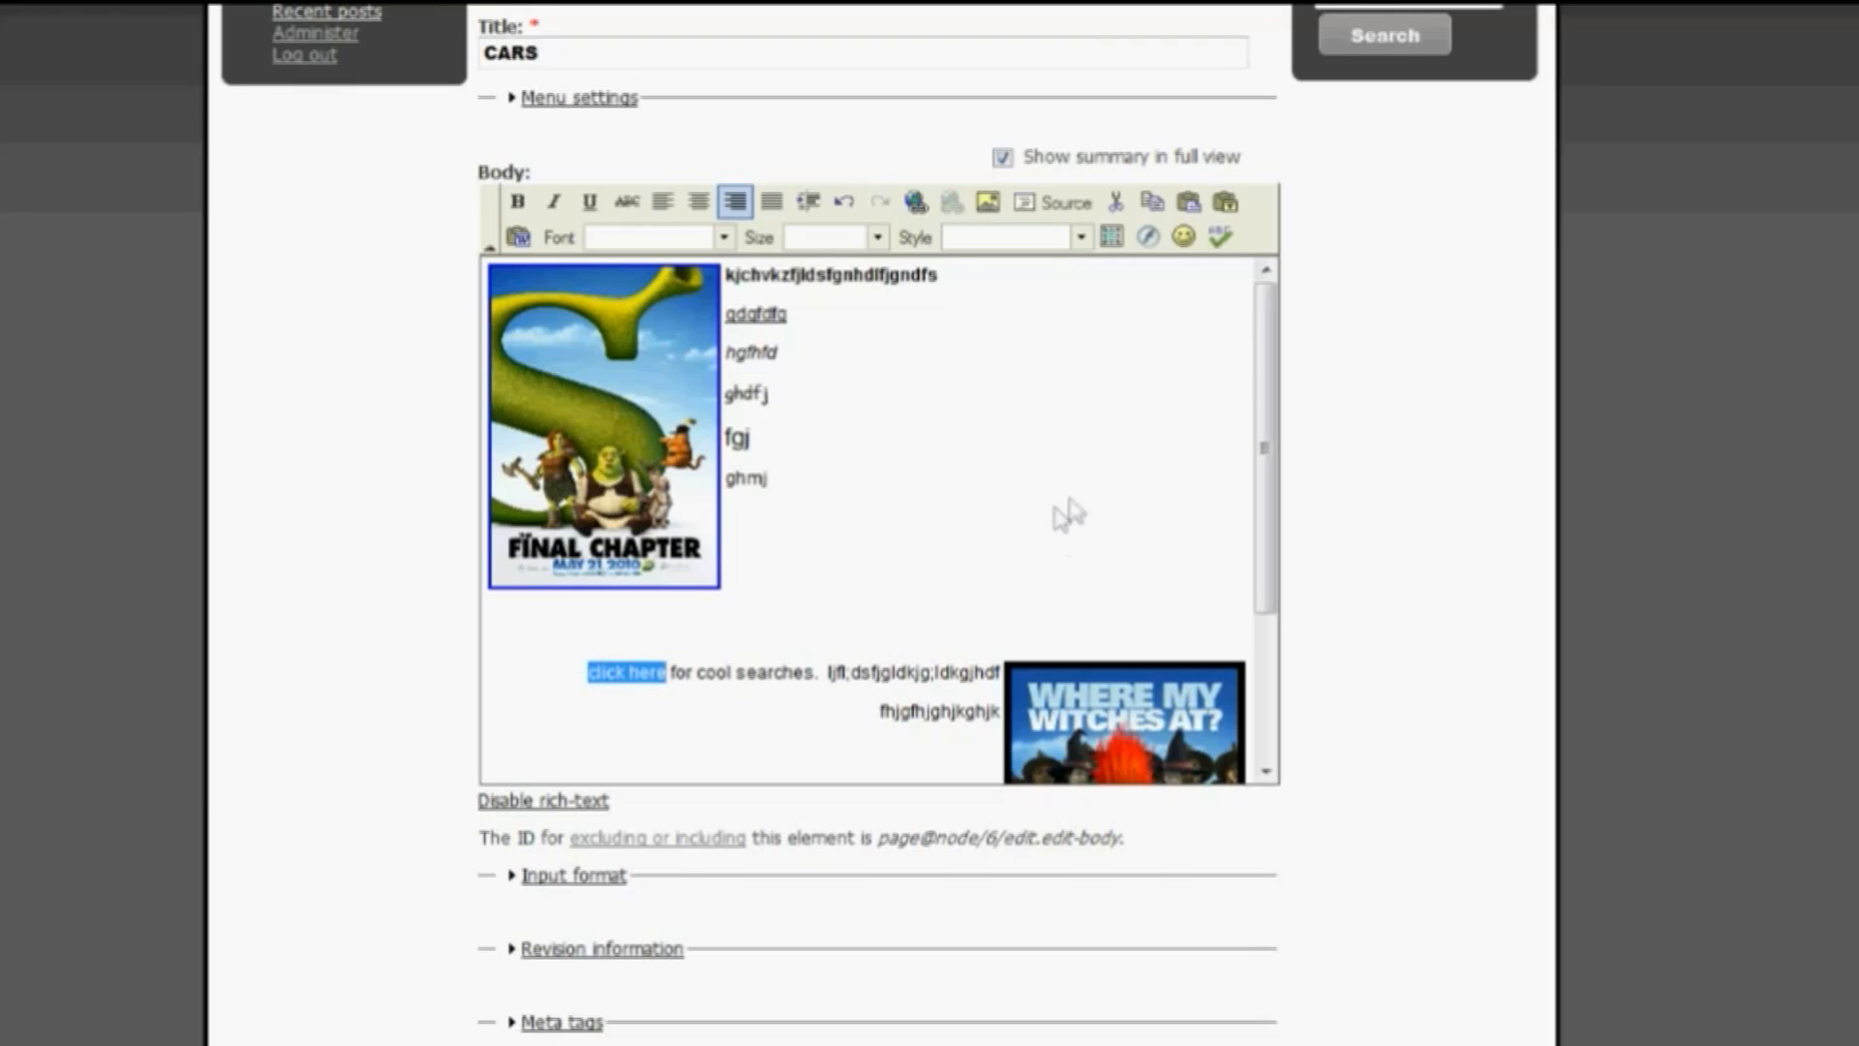
mouse_move(953, 275)
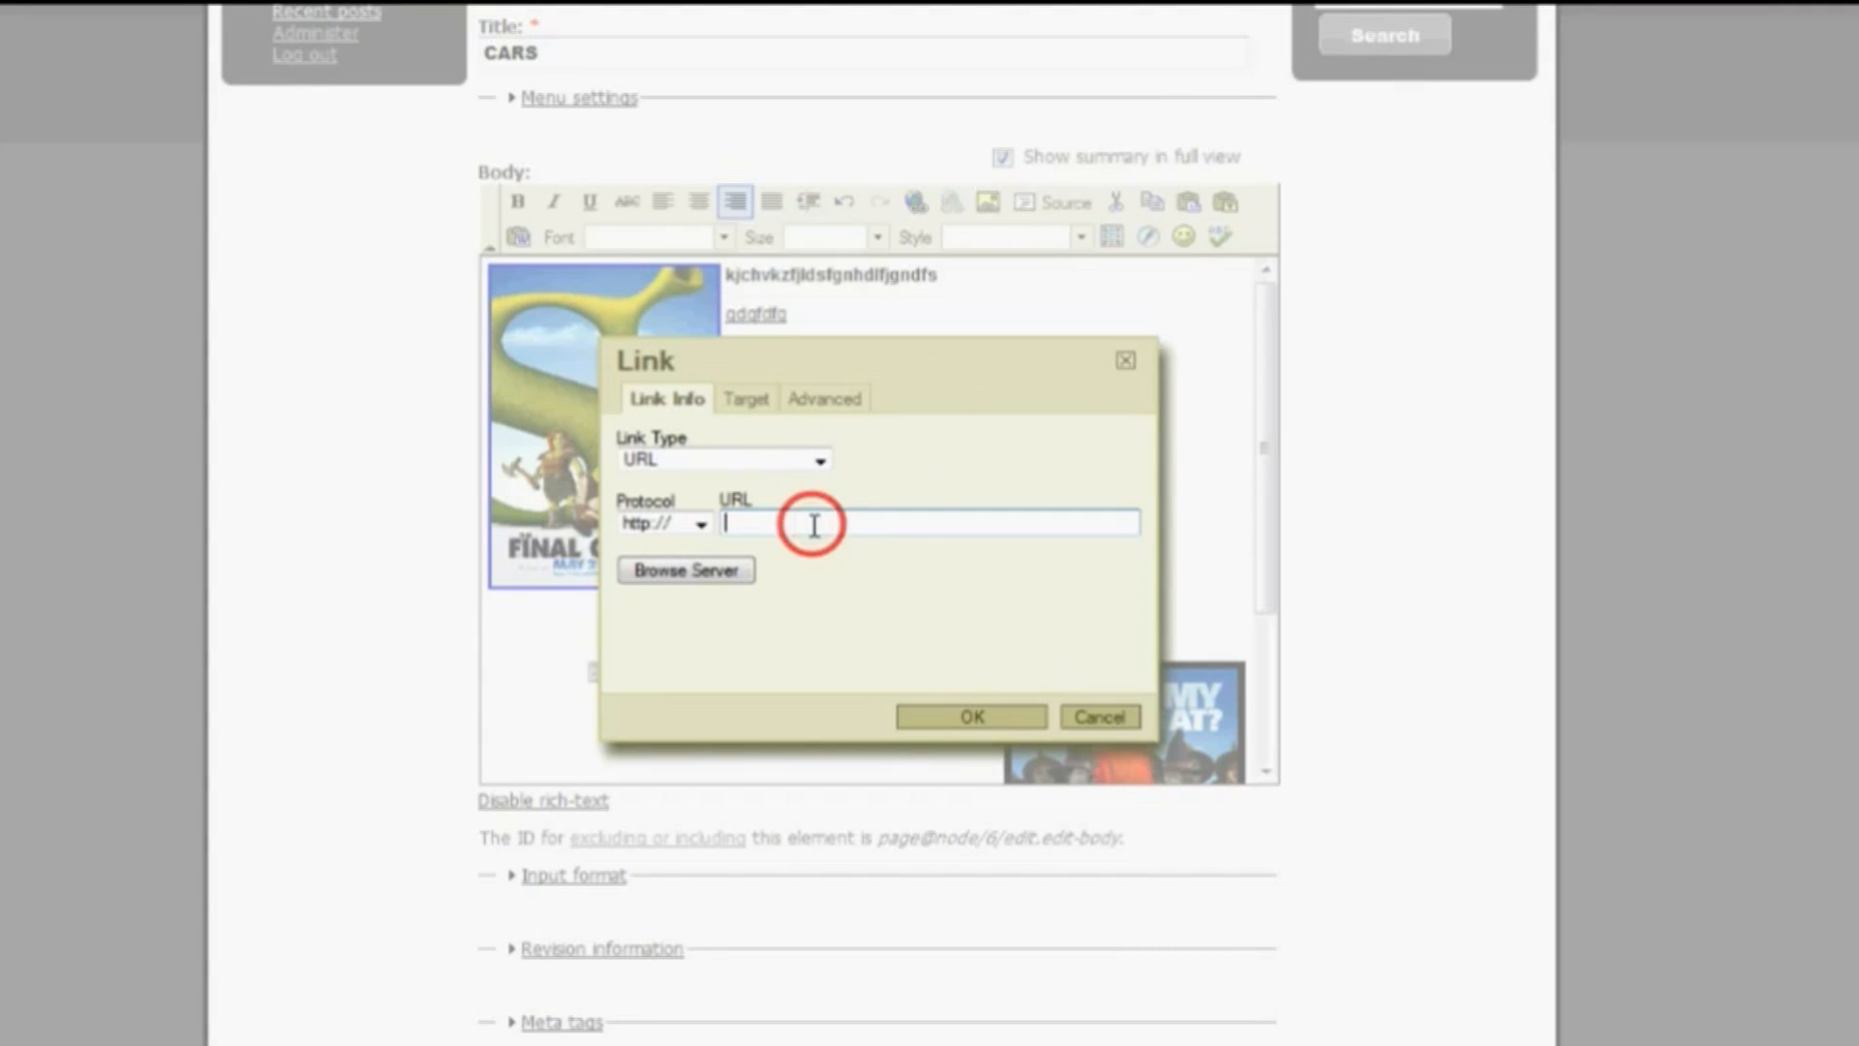
type("google.com")
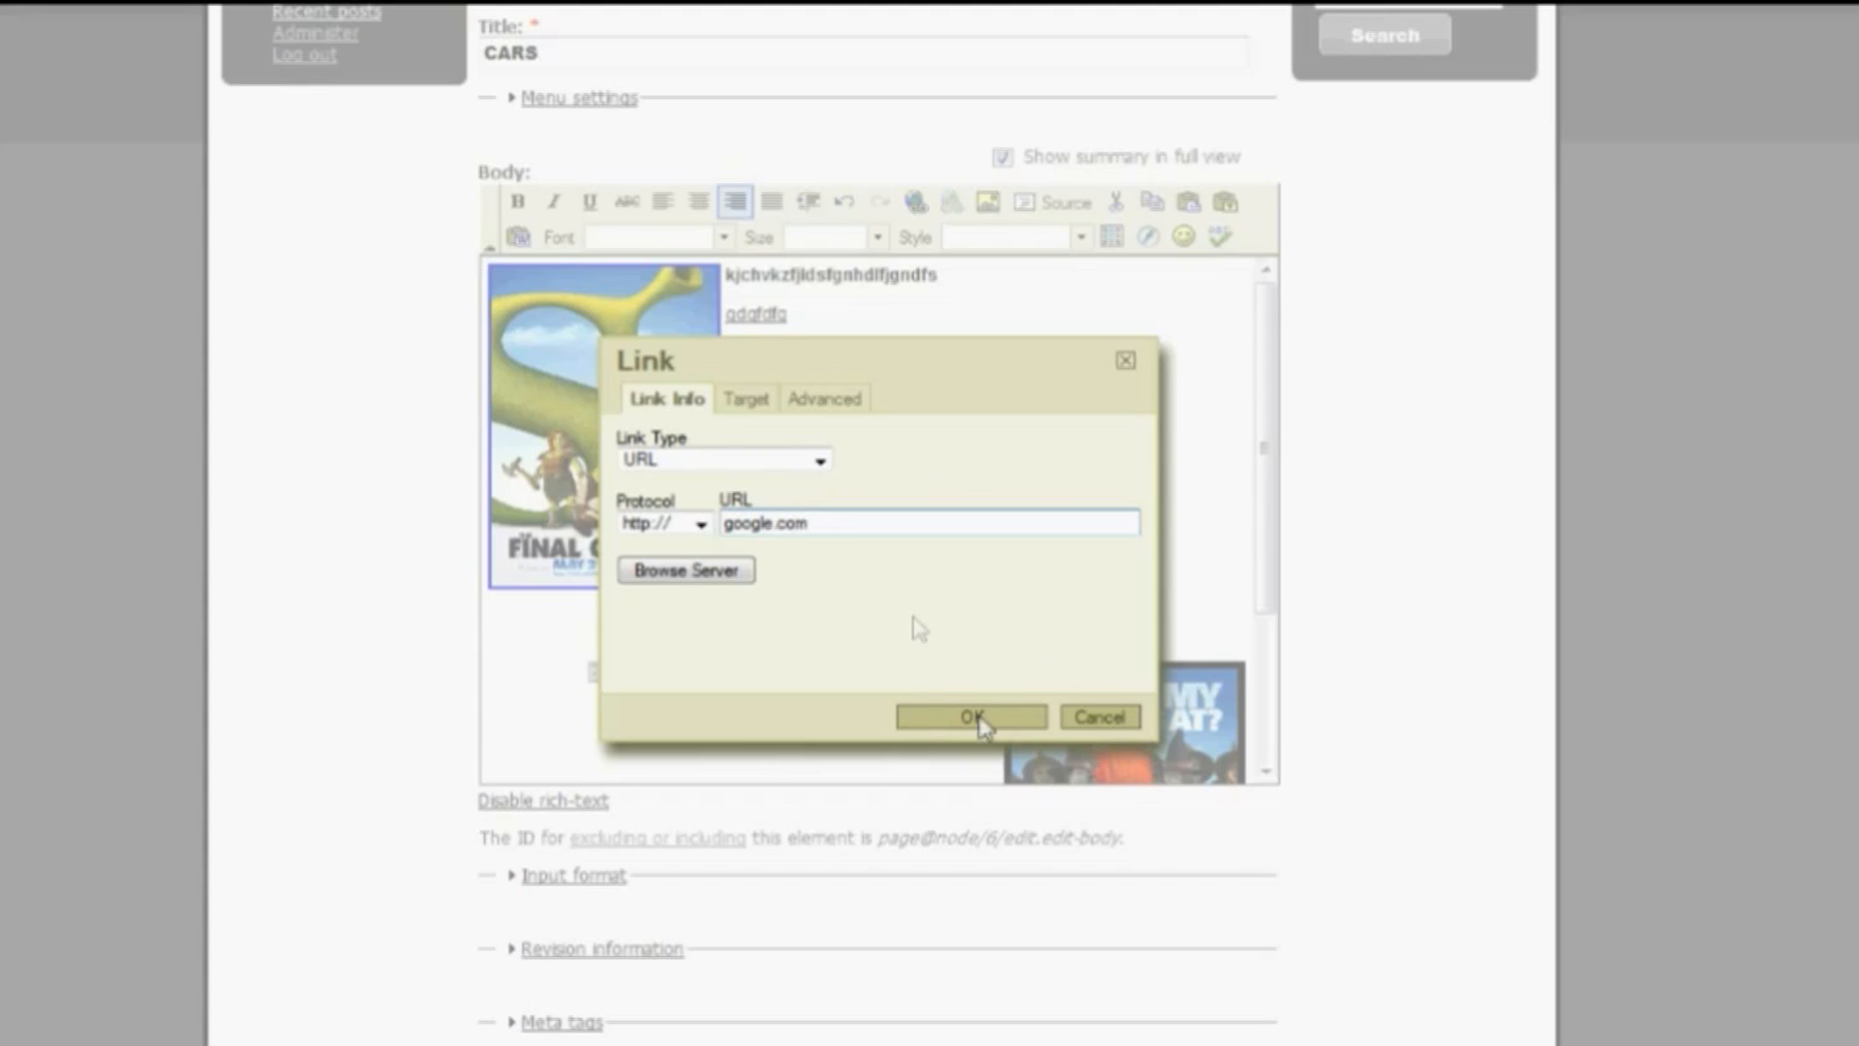
left_click(972, 716)
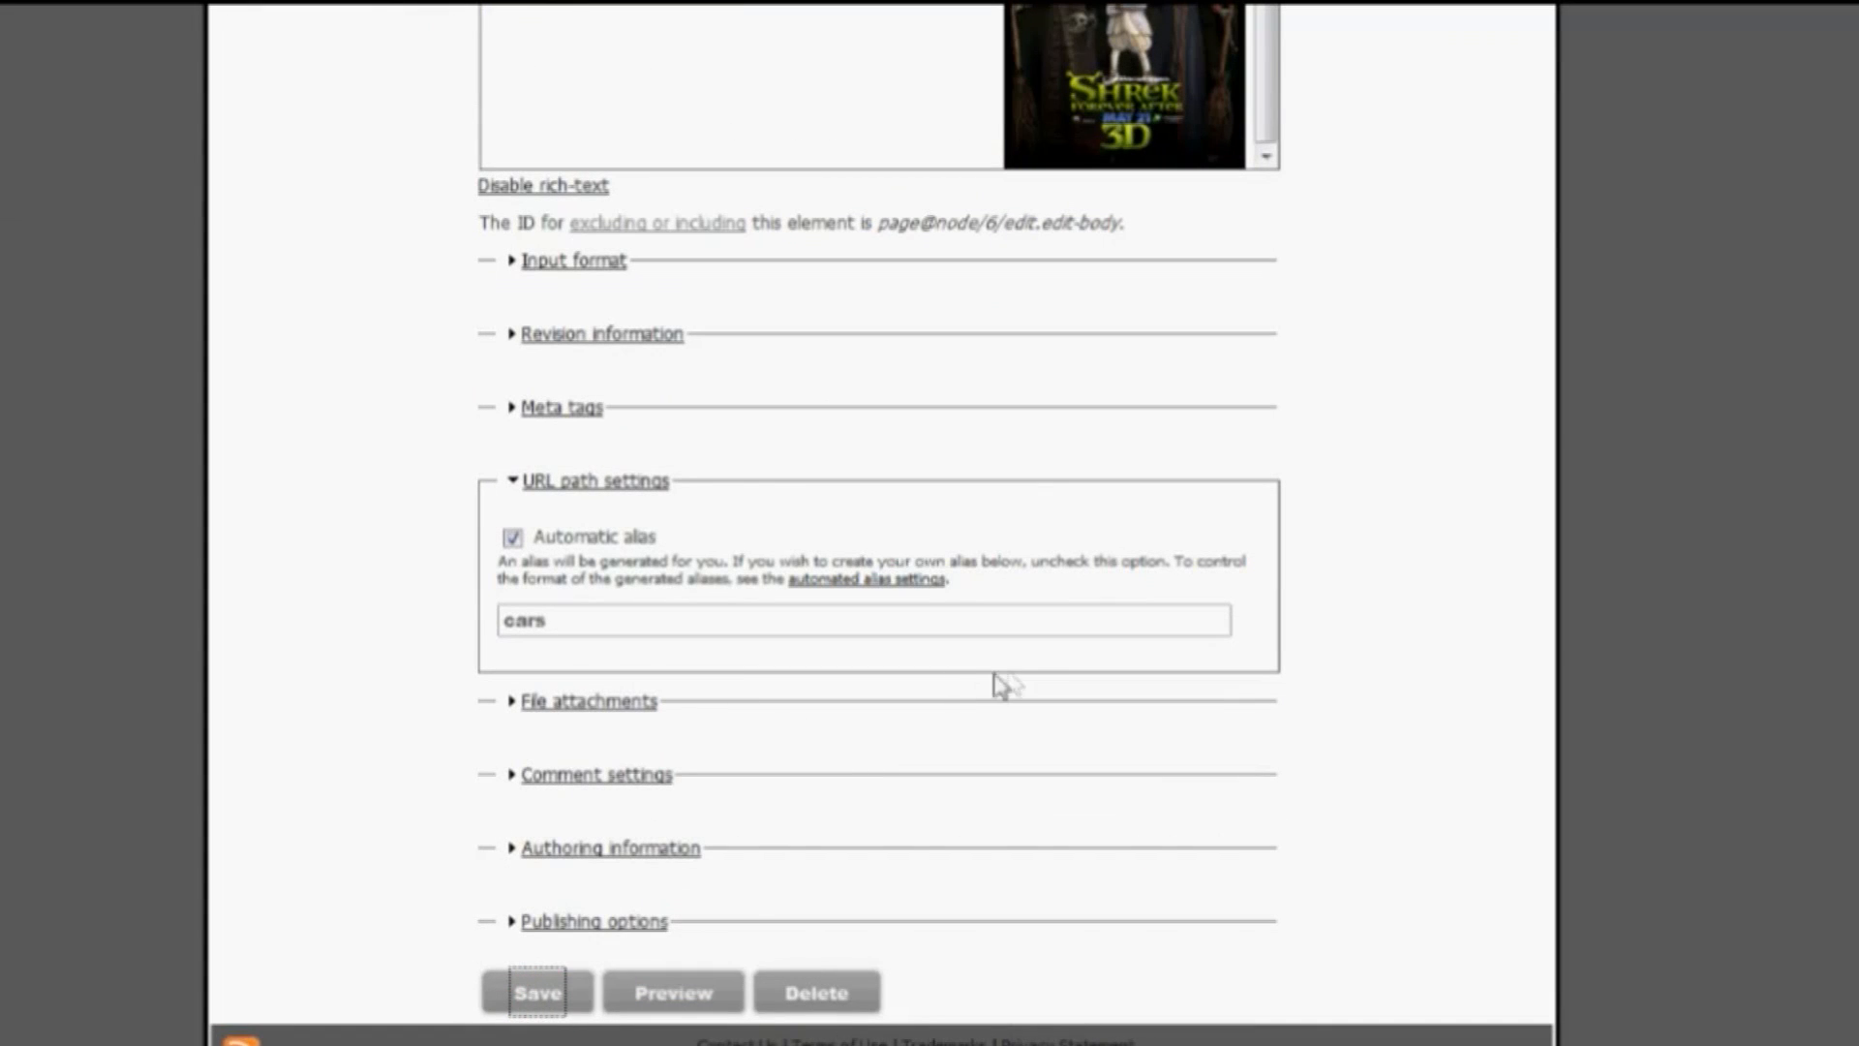
left_click(538, 991)
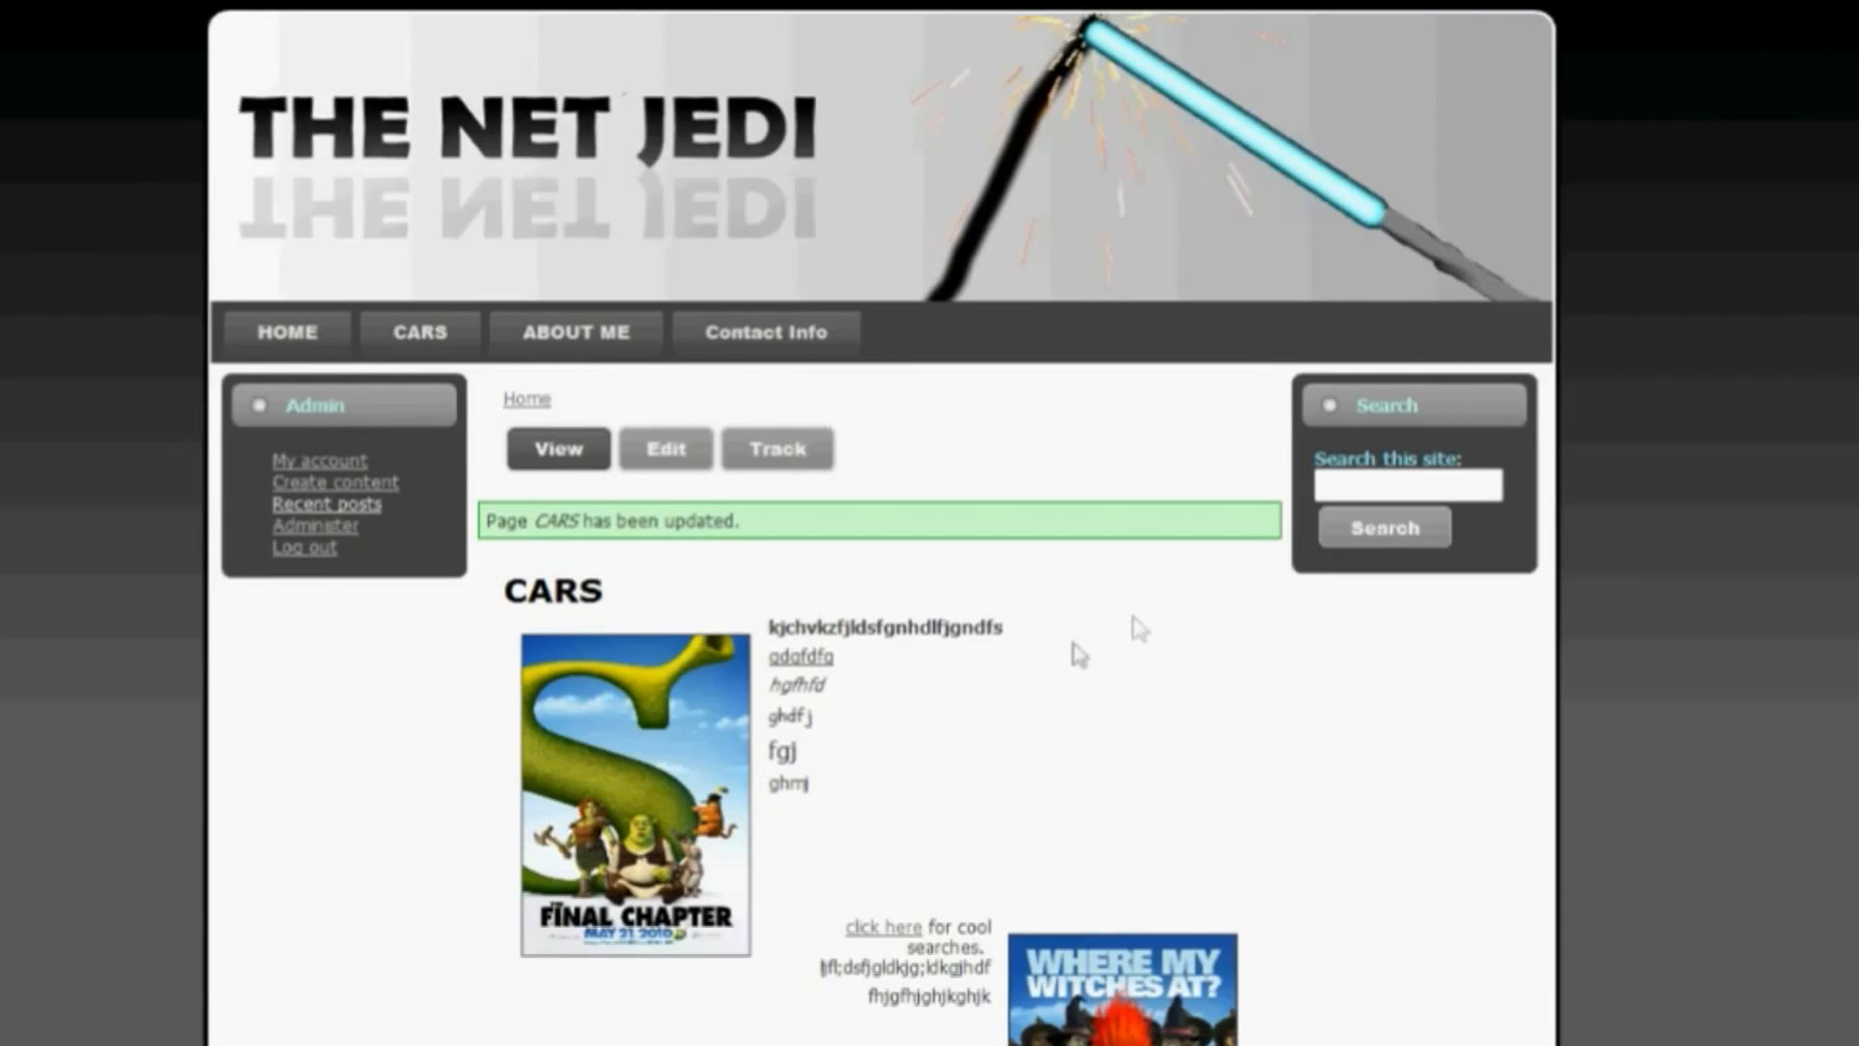
scroll("down", 3)
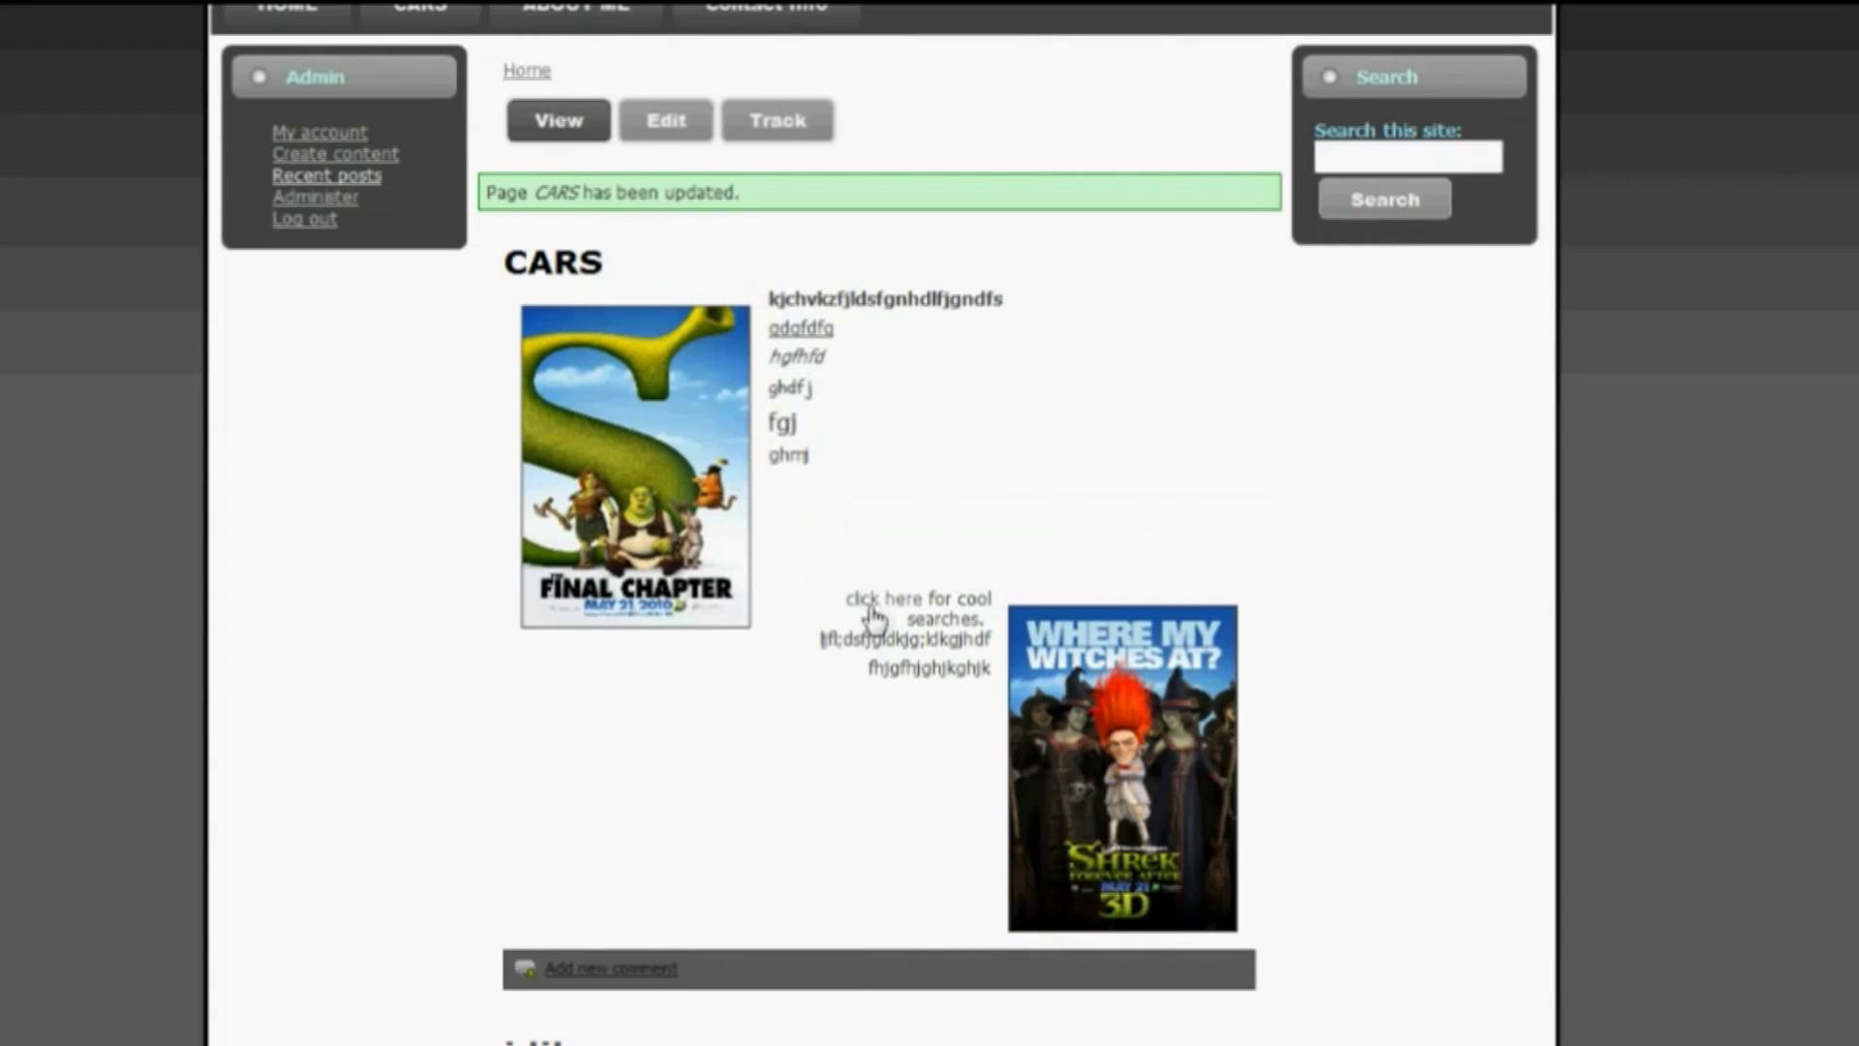
left_click(889, 604)
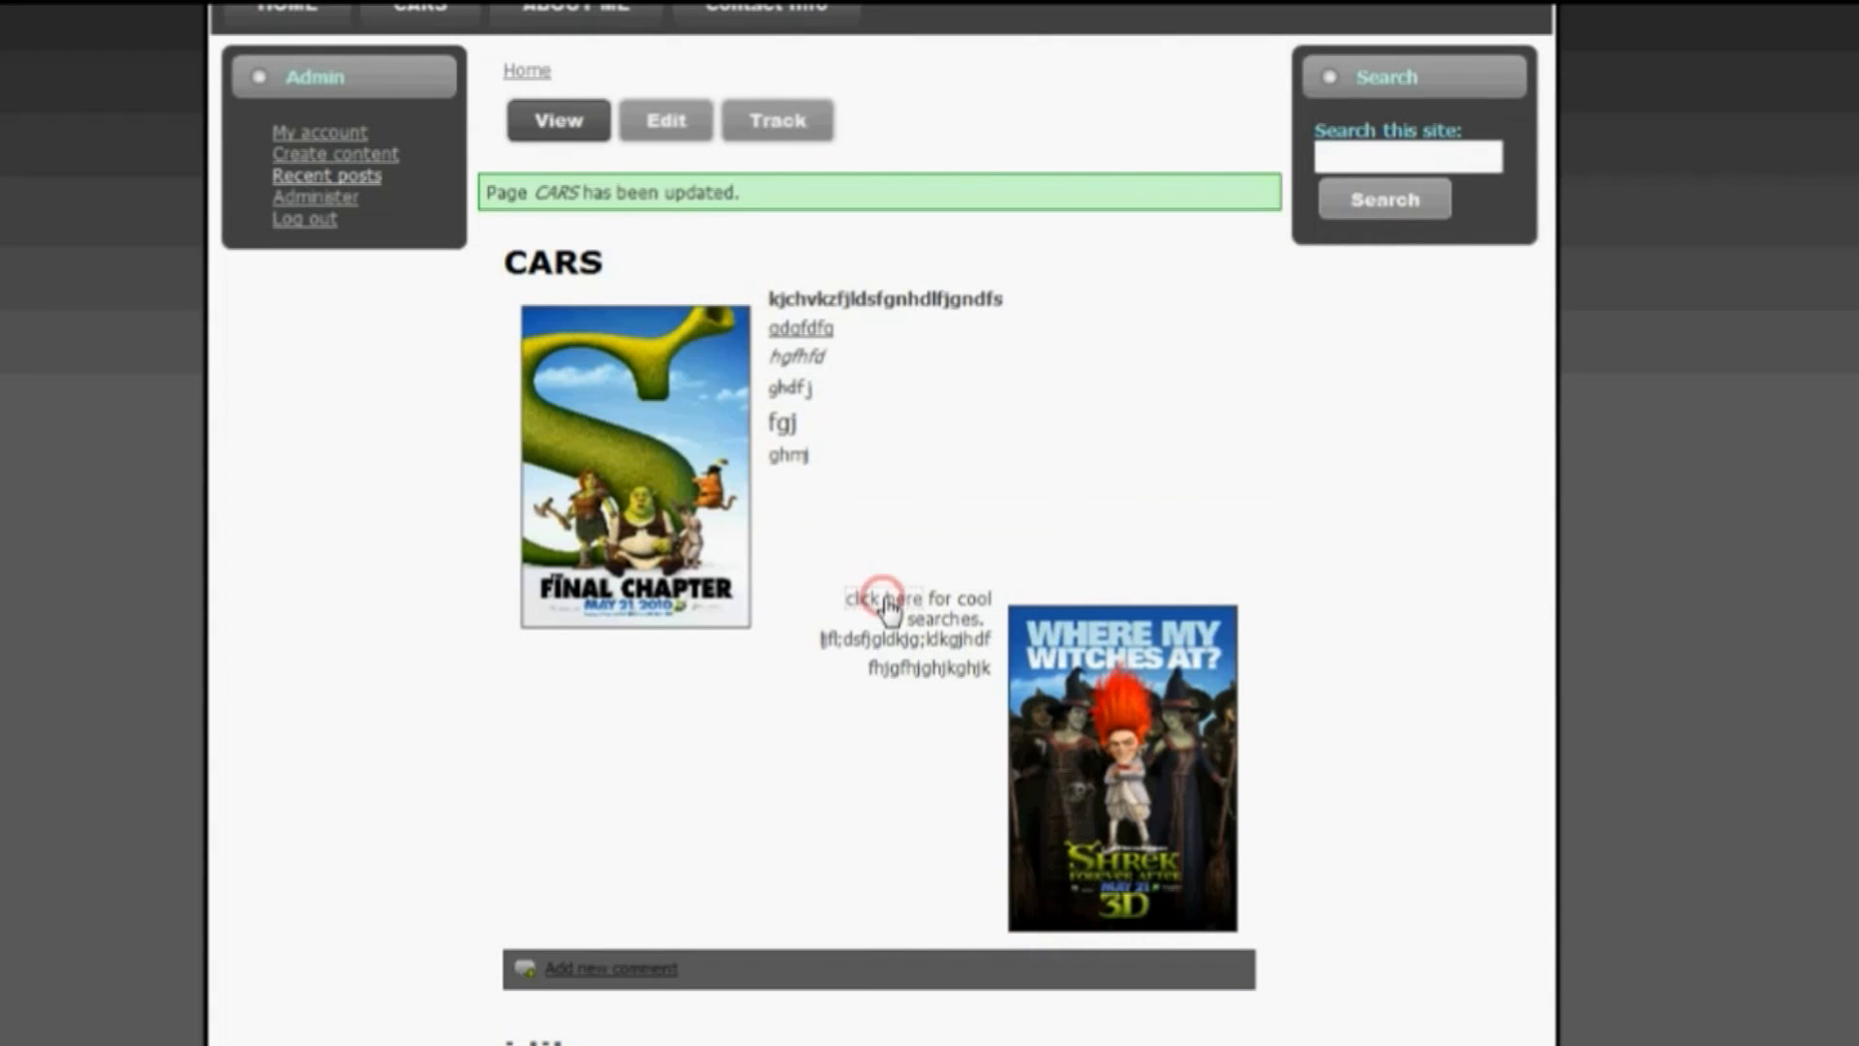
left_click(887, 600)
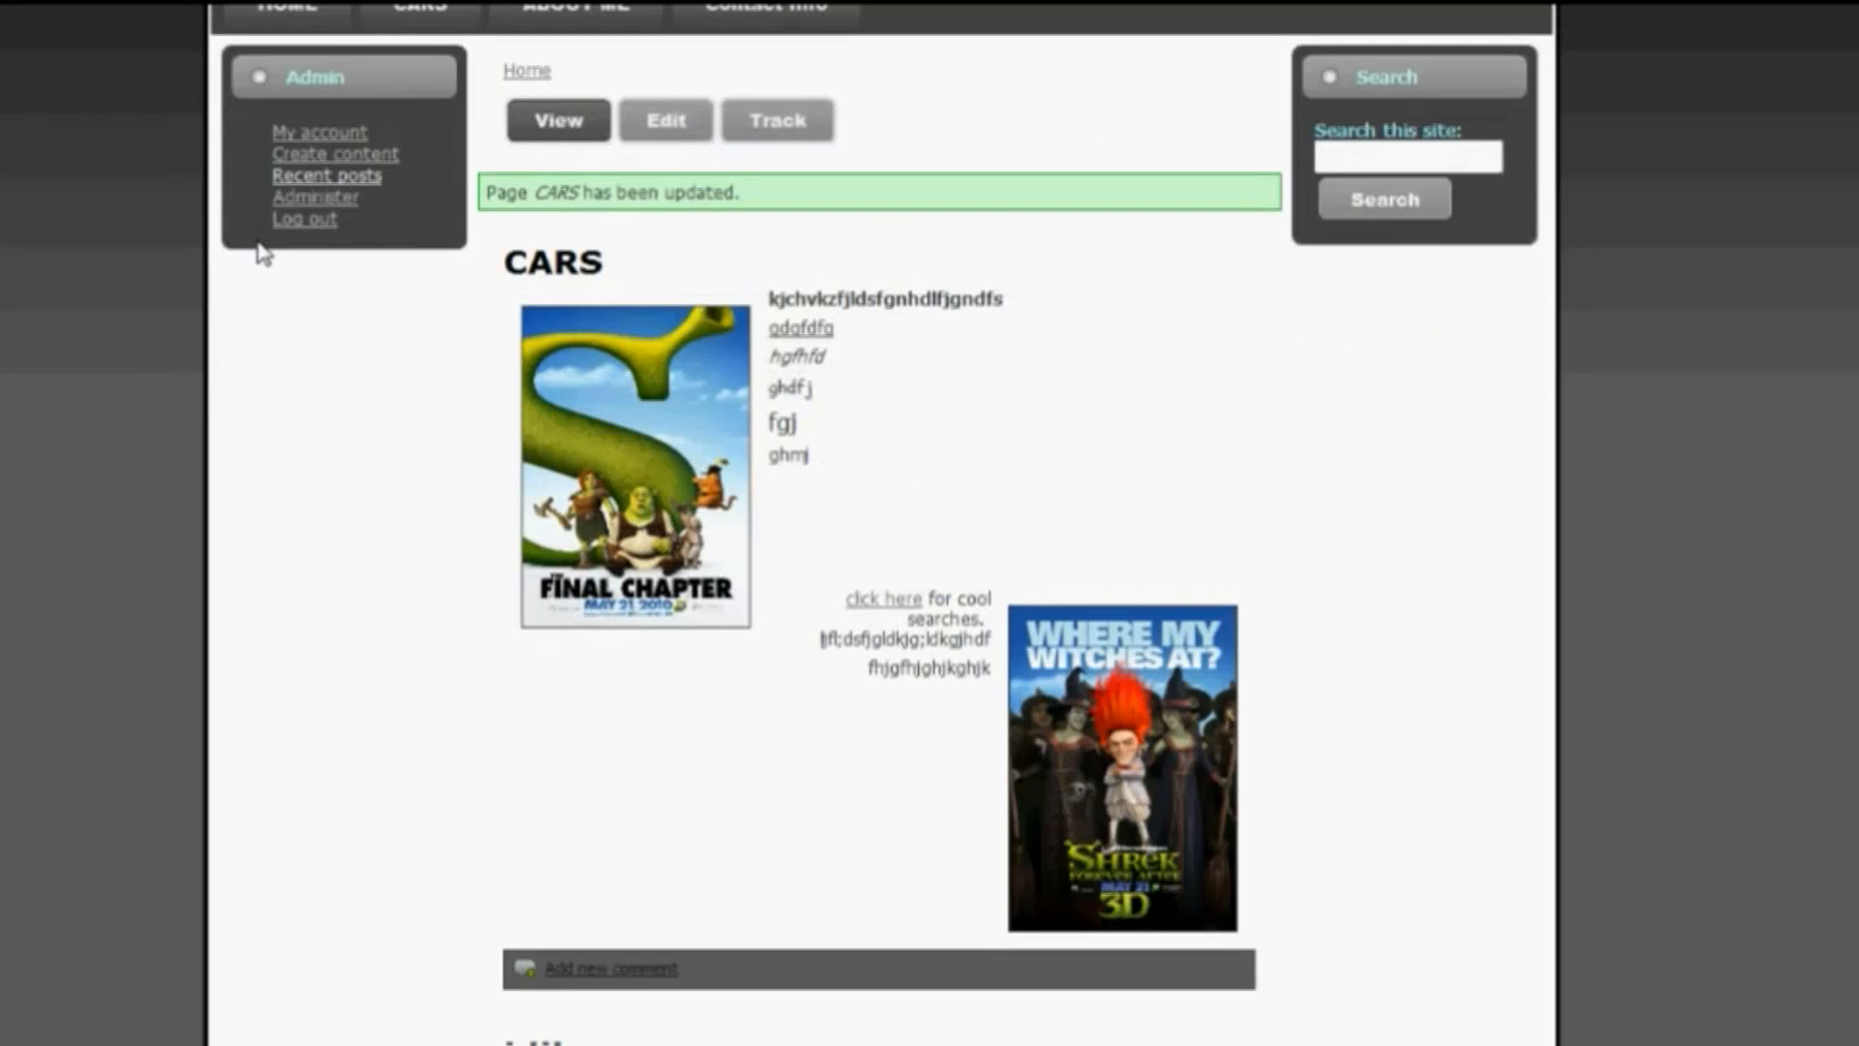
scroll("down", 3)
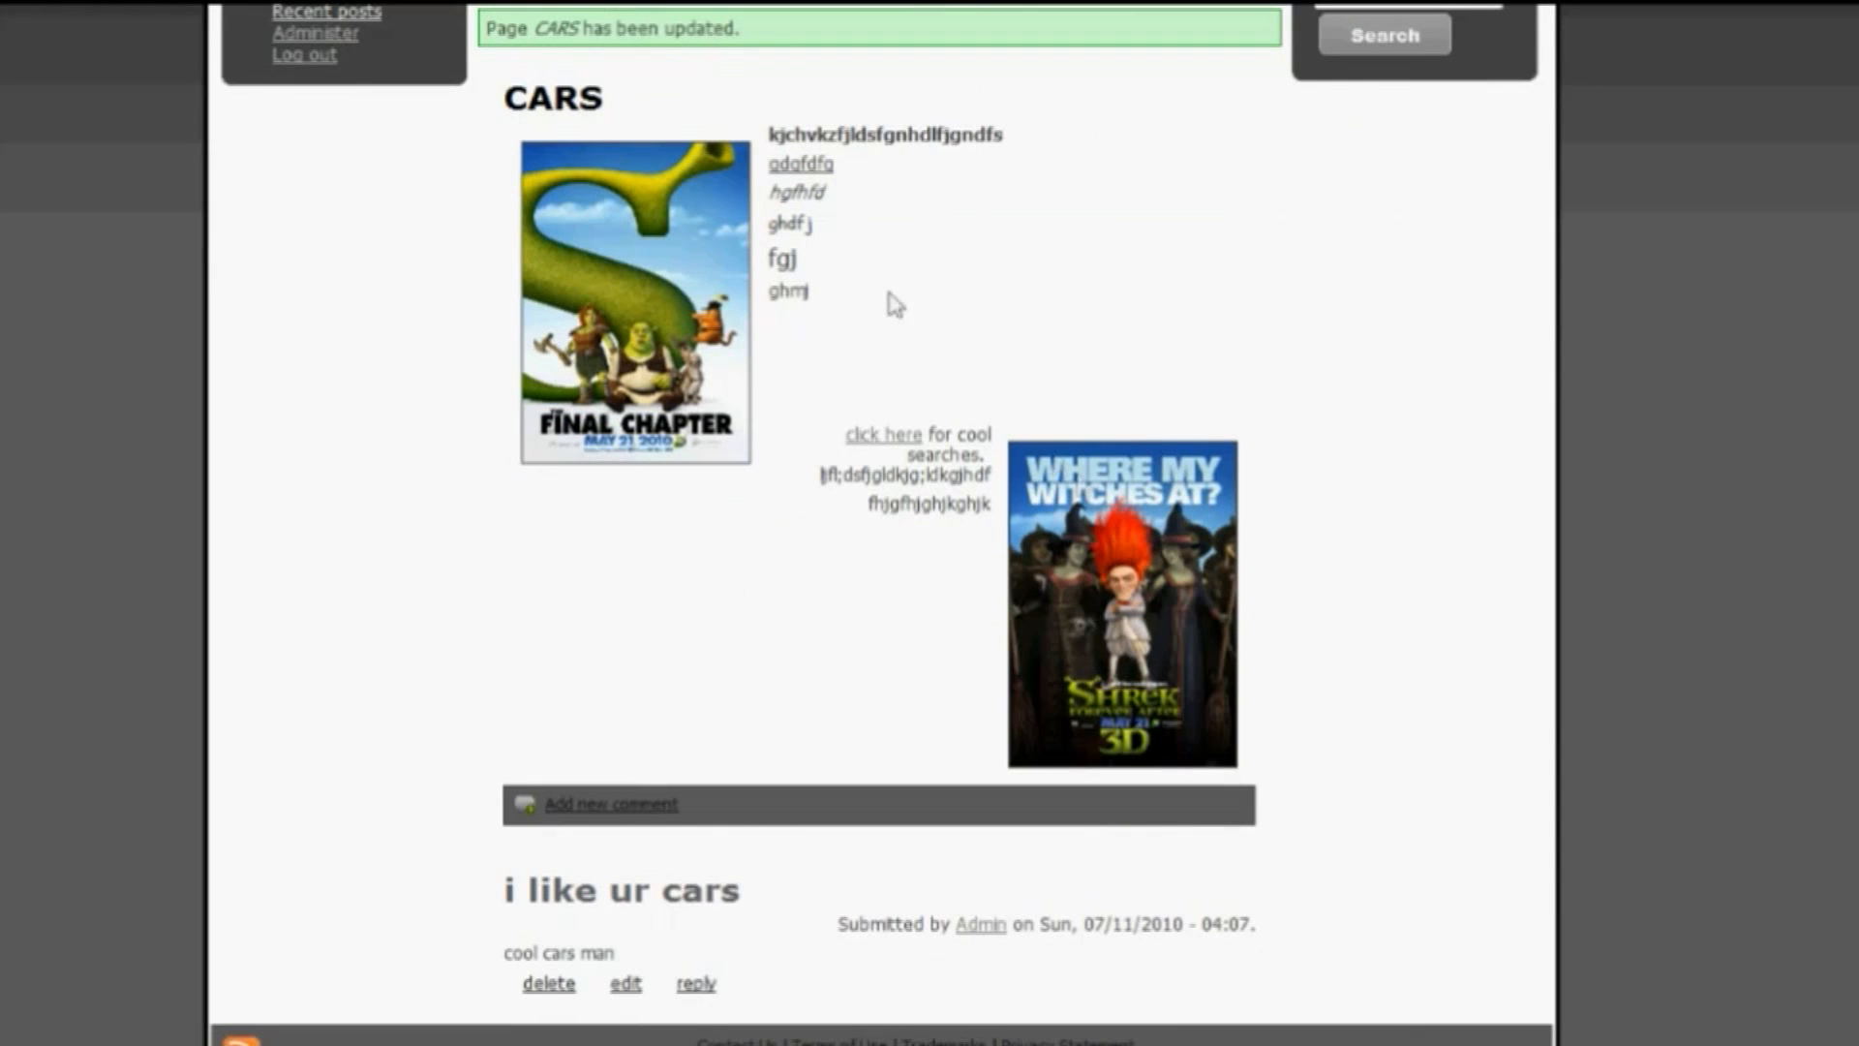
mouse_move(1123, 409)
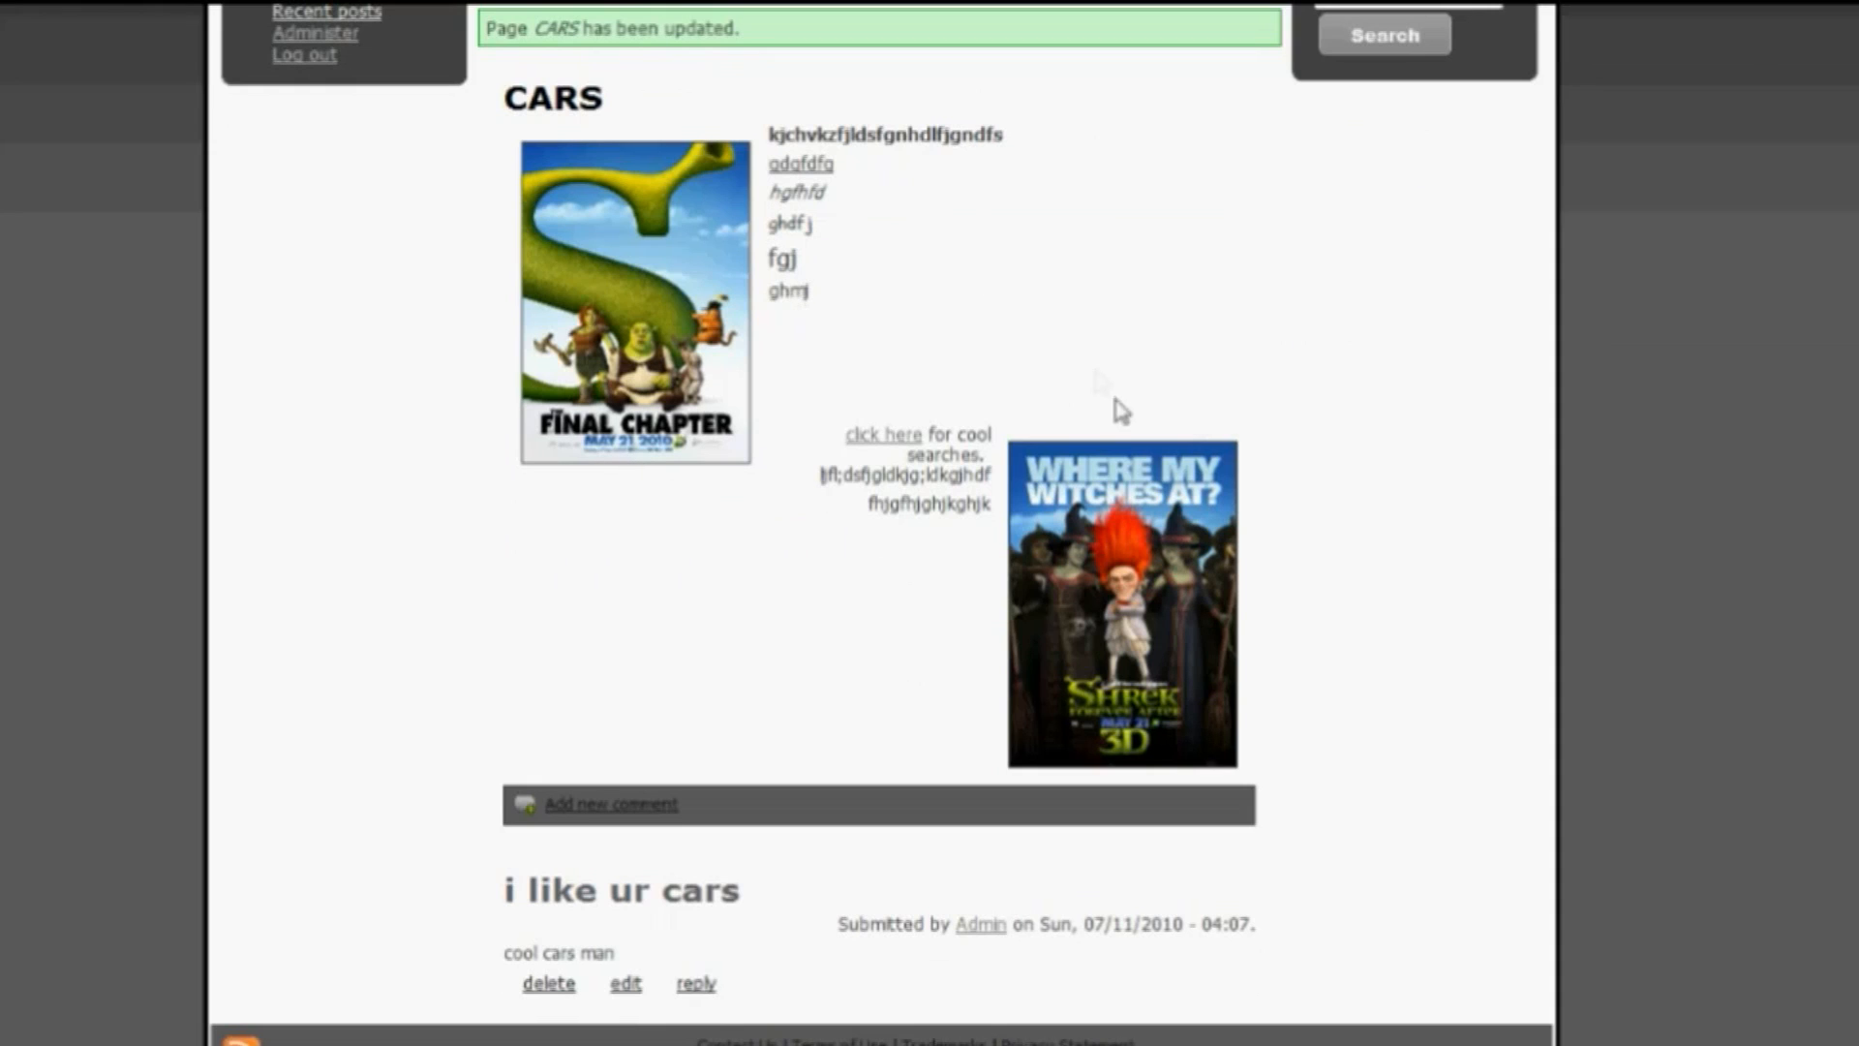
mouse_move(1069, 201)
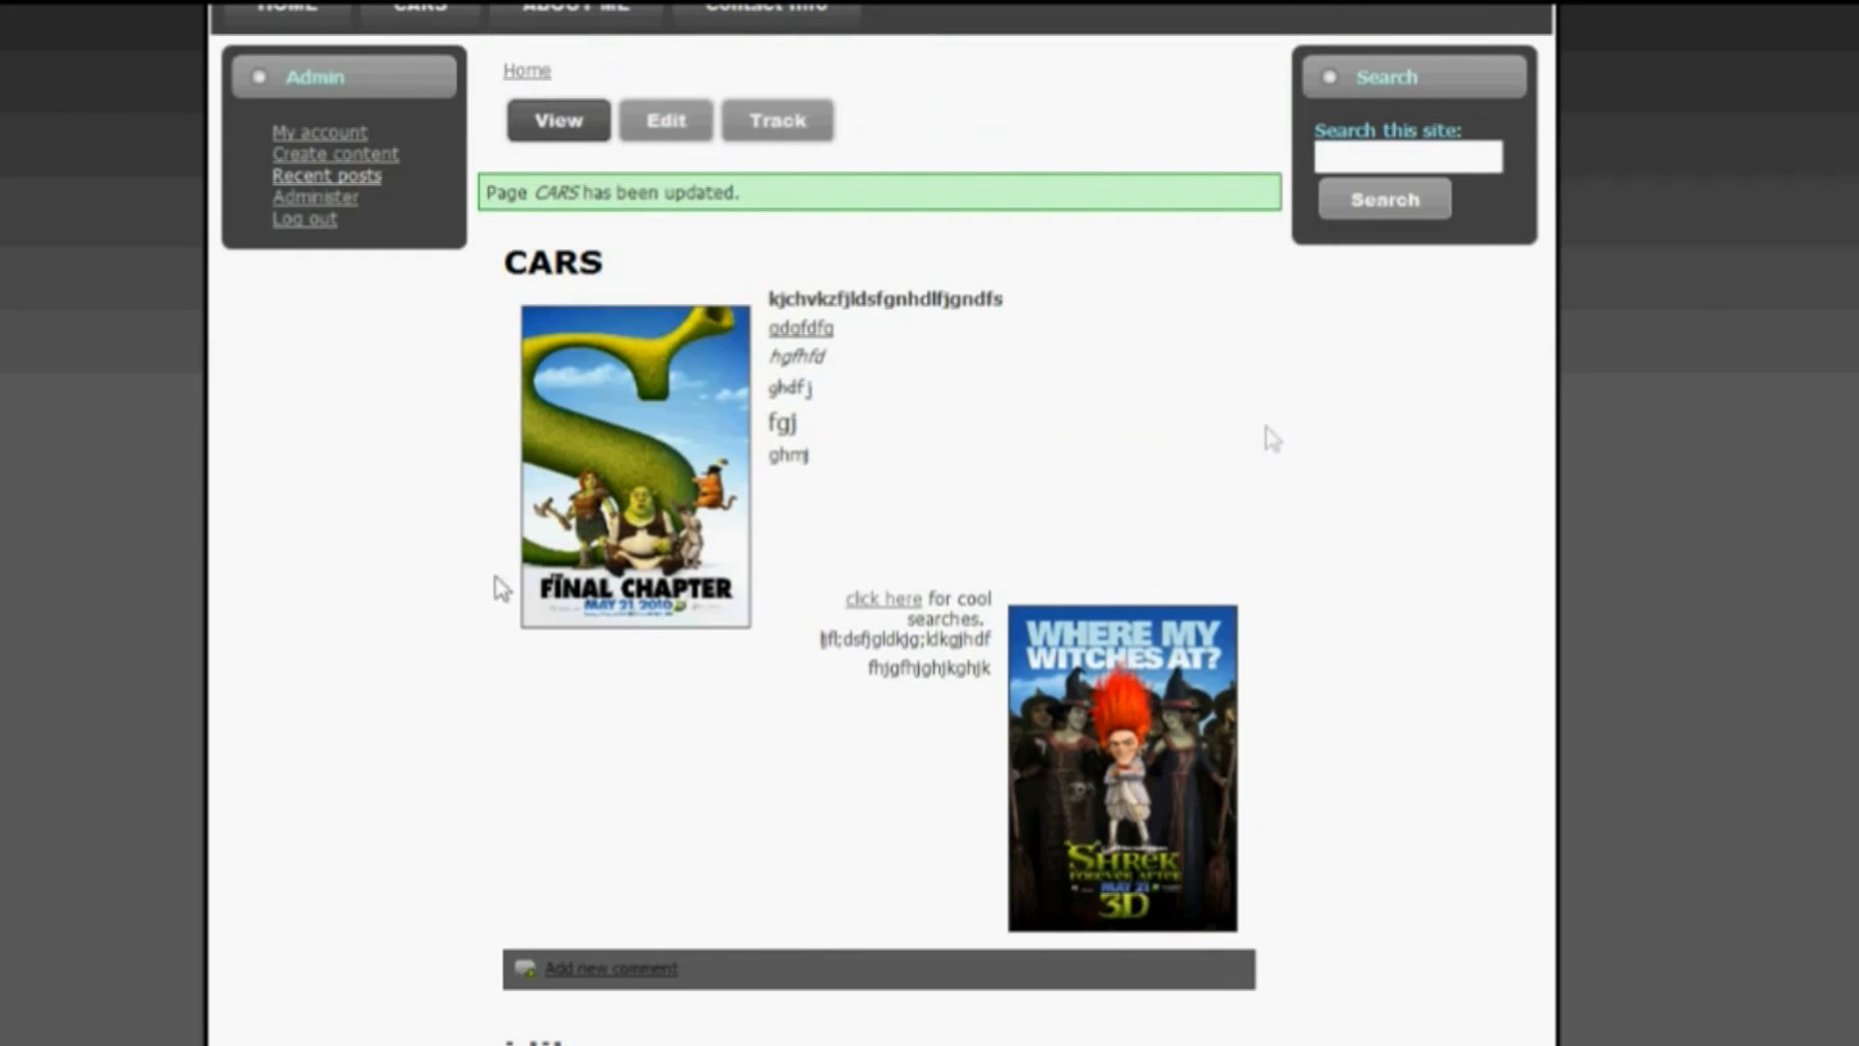
mouse_move(972, 658)
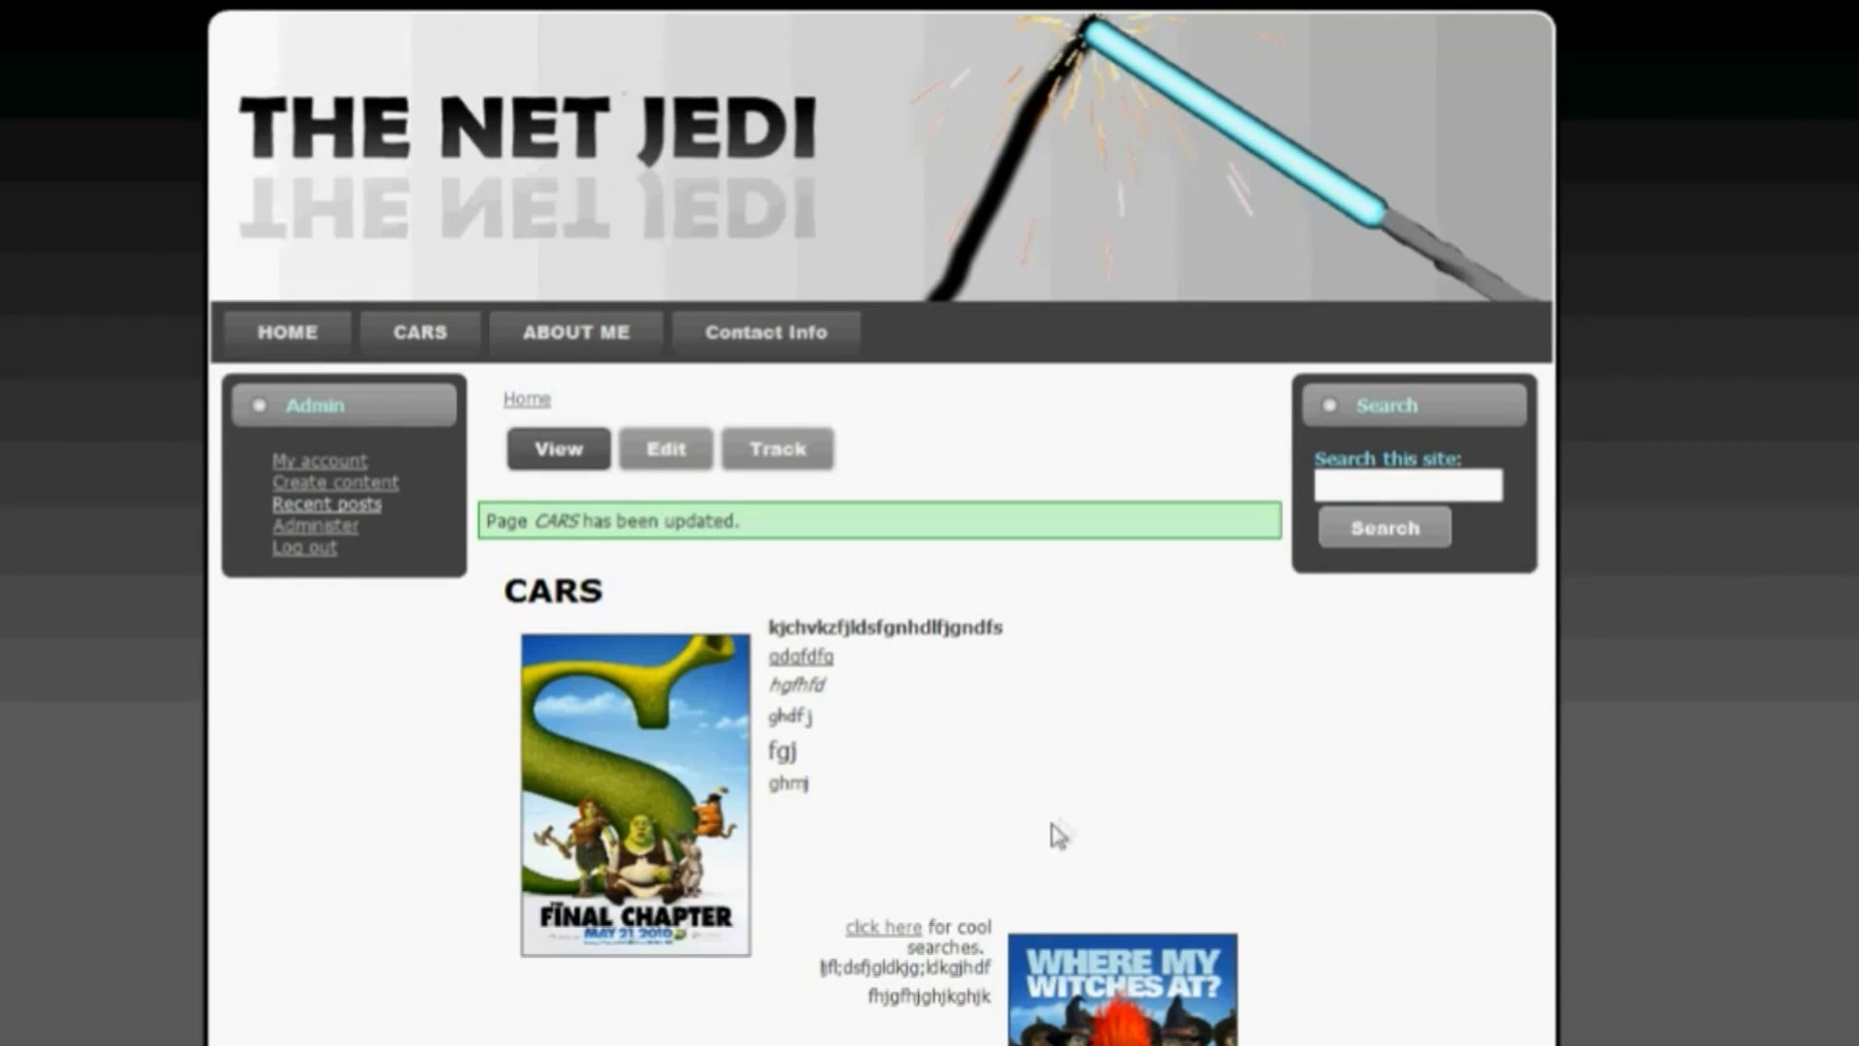
mouse_move(860, 741)
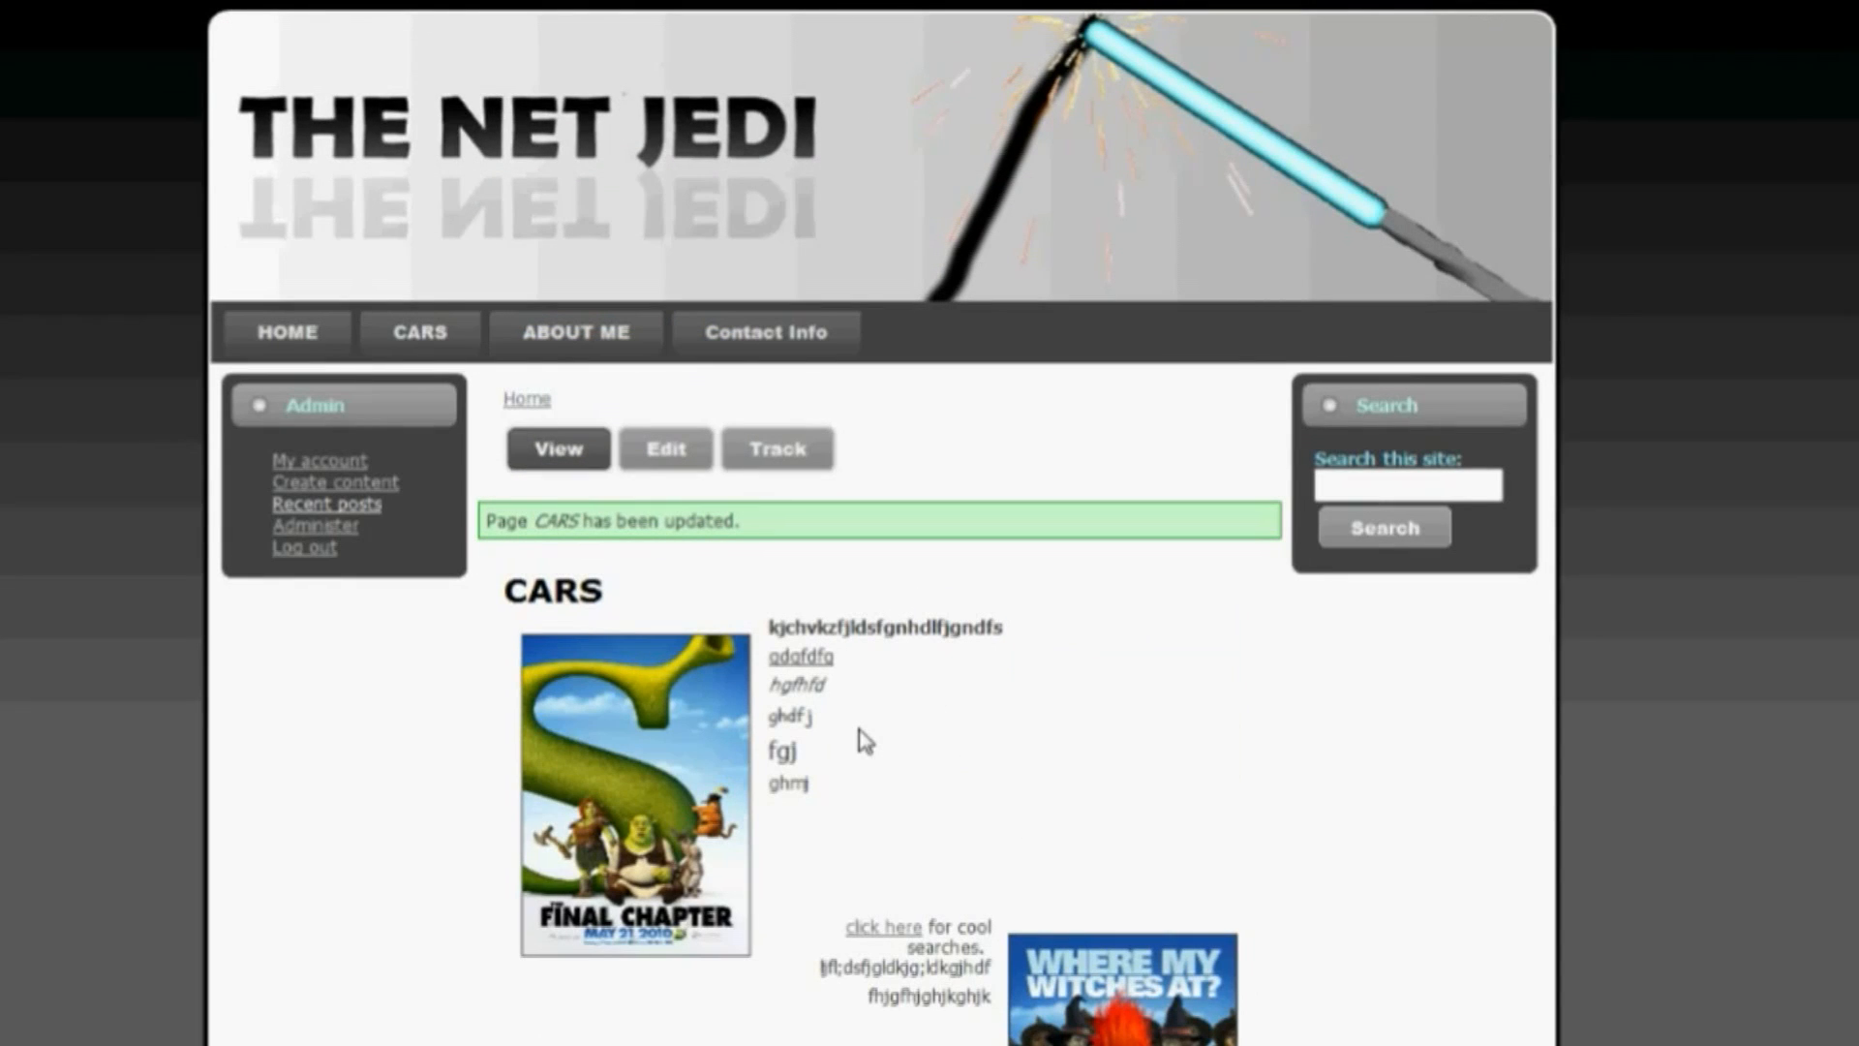
mouse_move(687, 589)
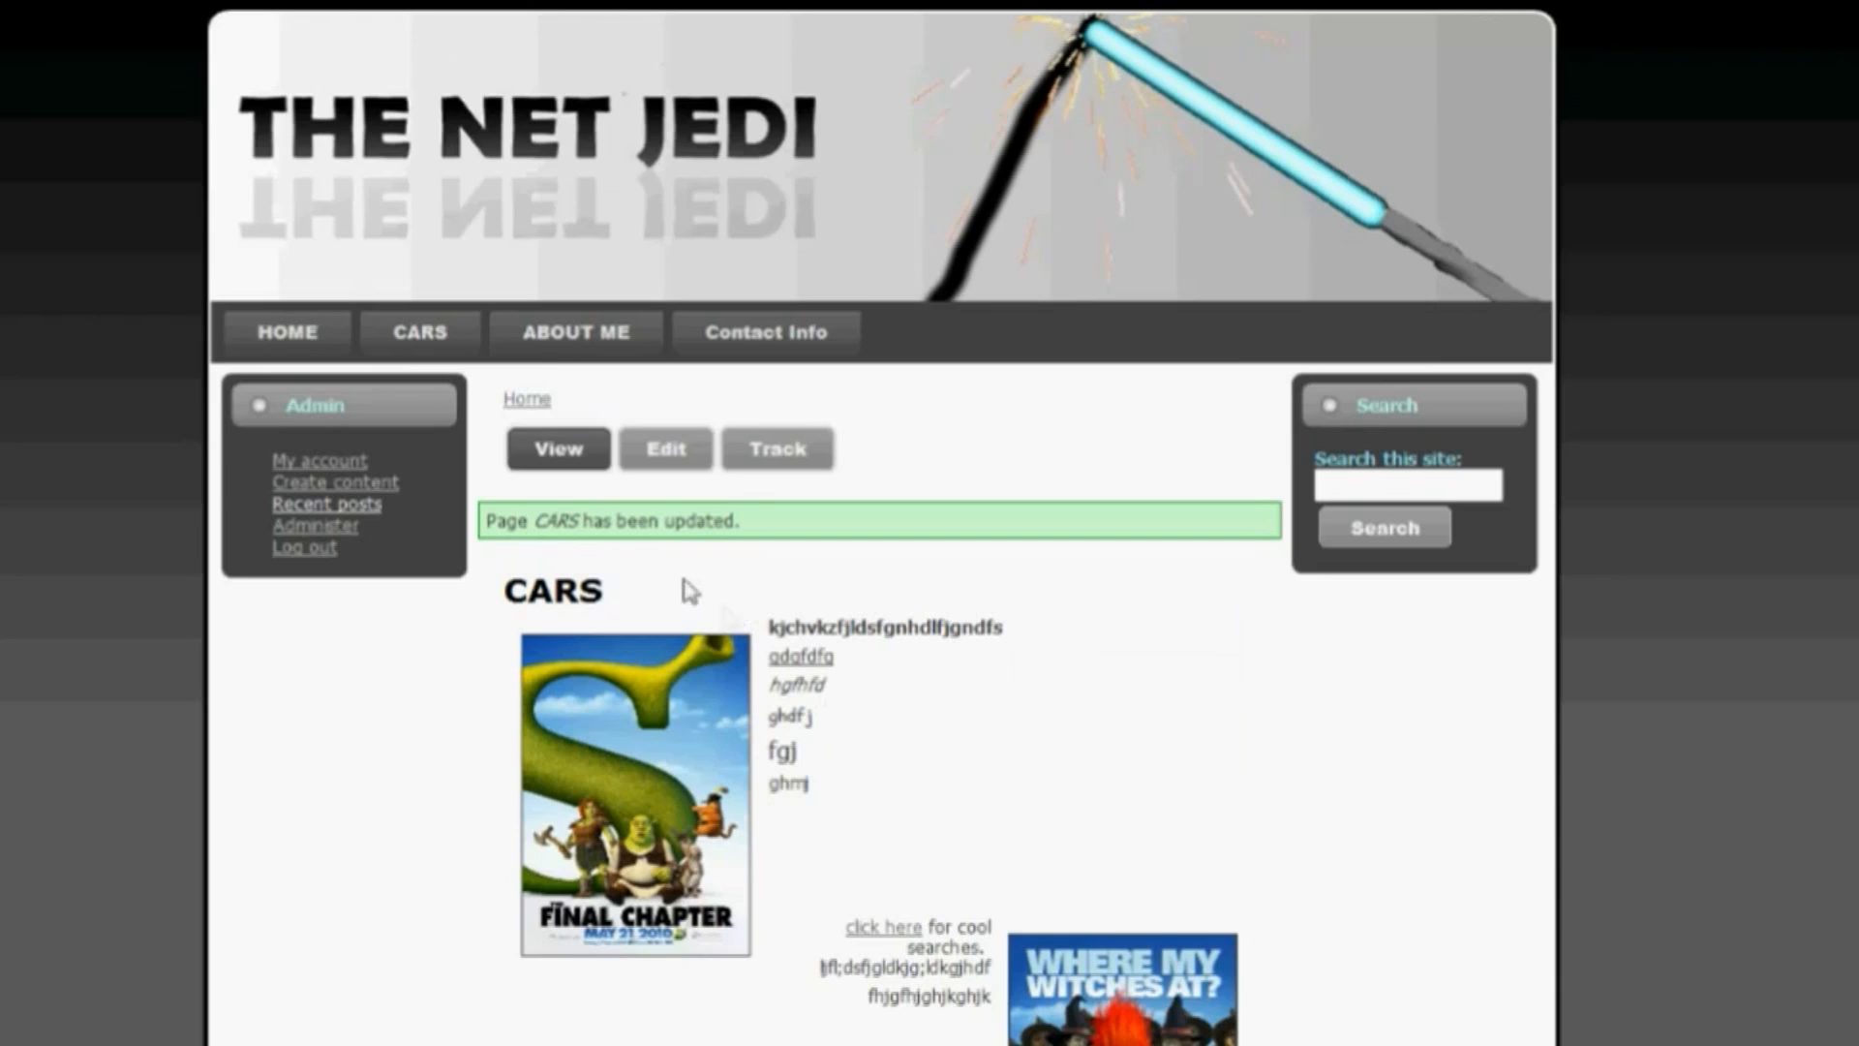
mouse_move(618, 376)
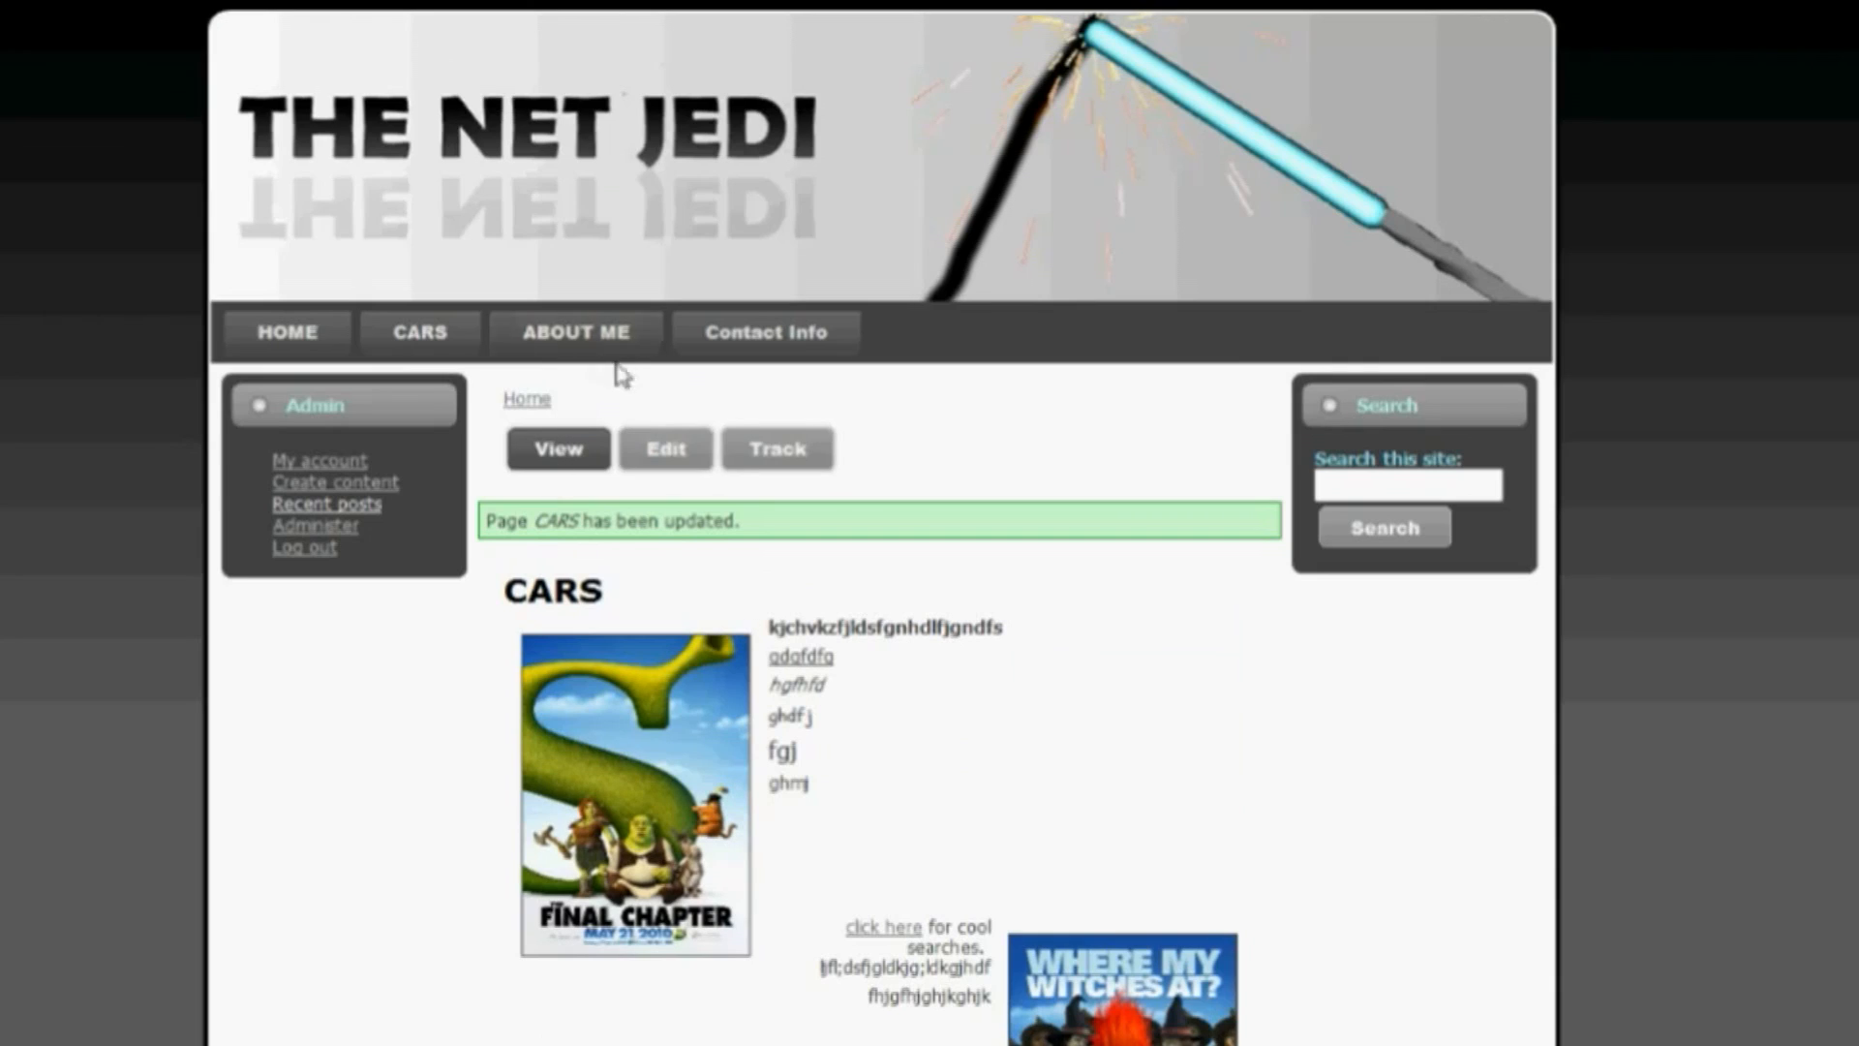
mouse_move(1177, 766)
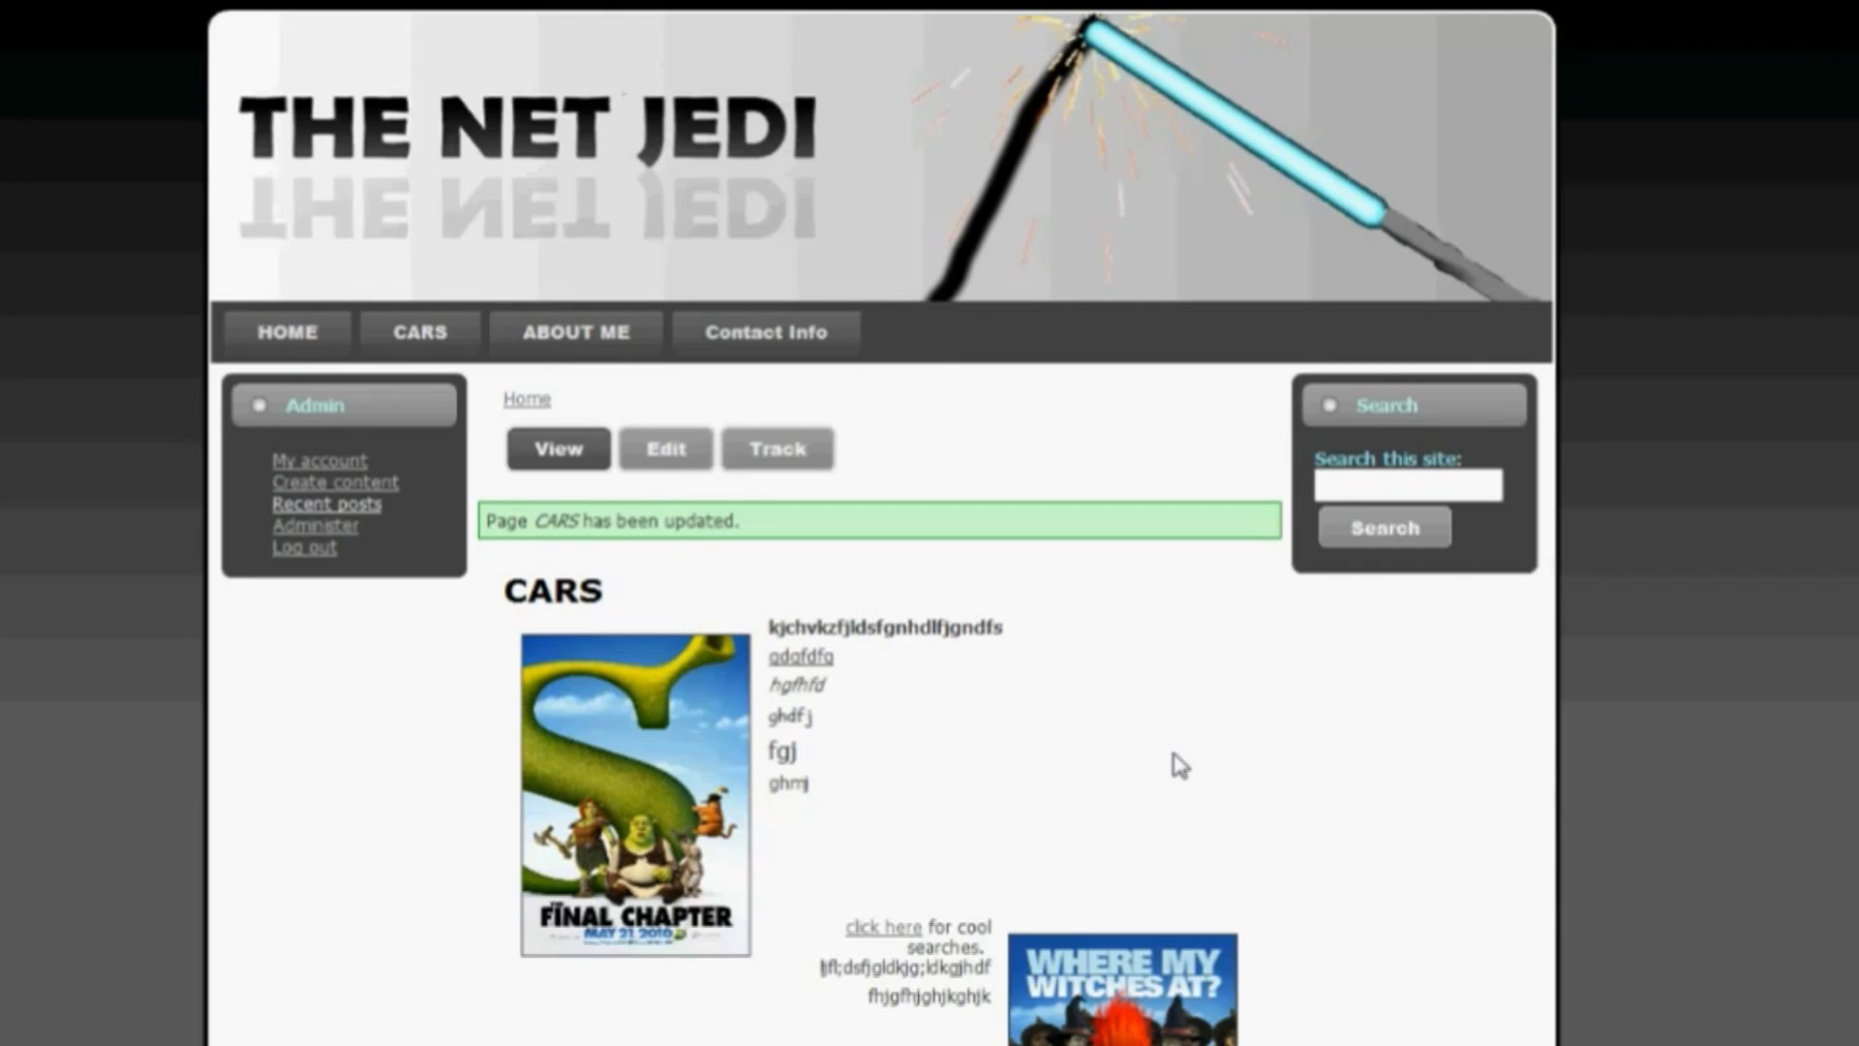
- Go to the site's HOME page, then switch to the YouTube 'Write the Future' video page
left_click(284, 333)
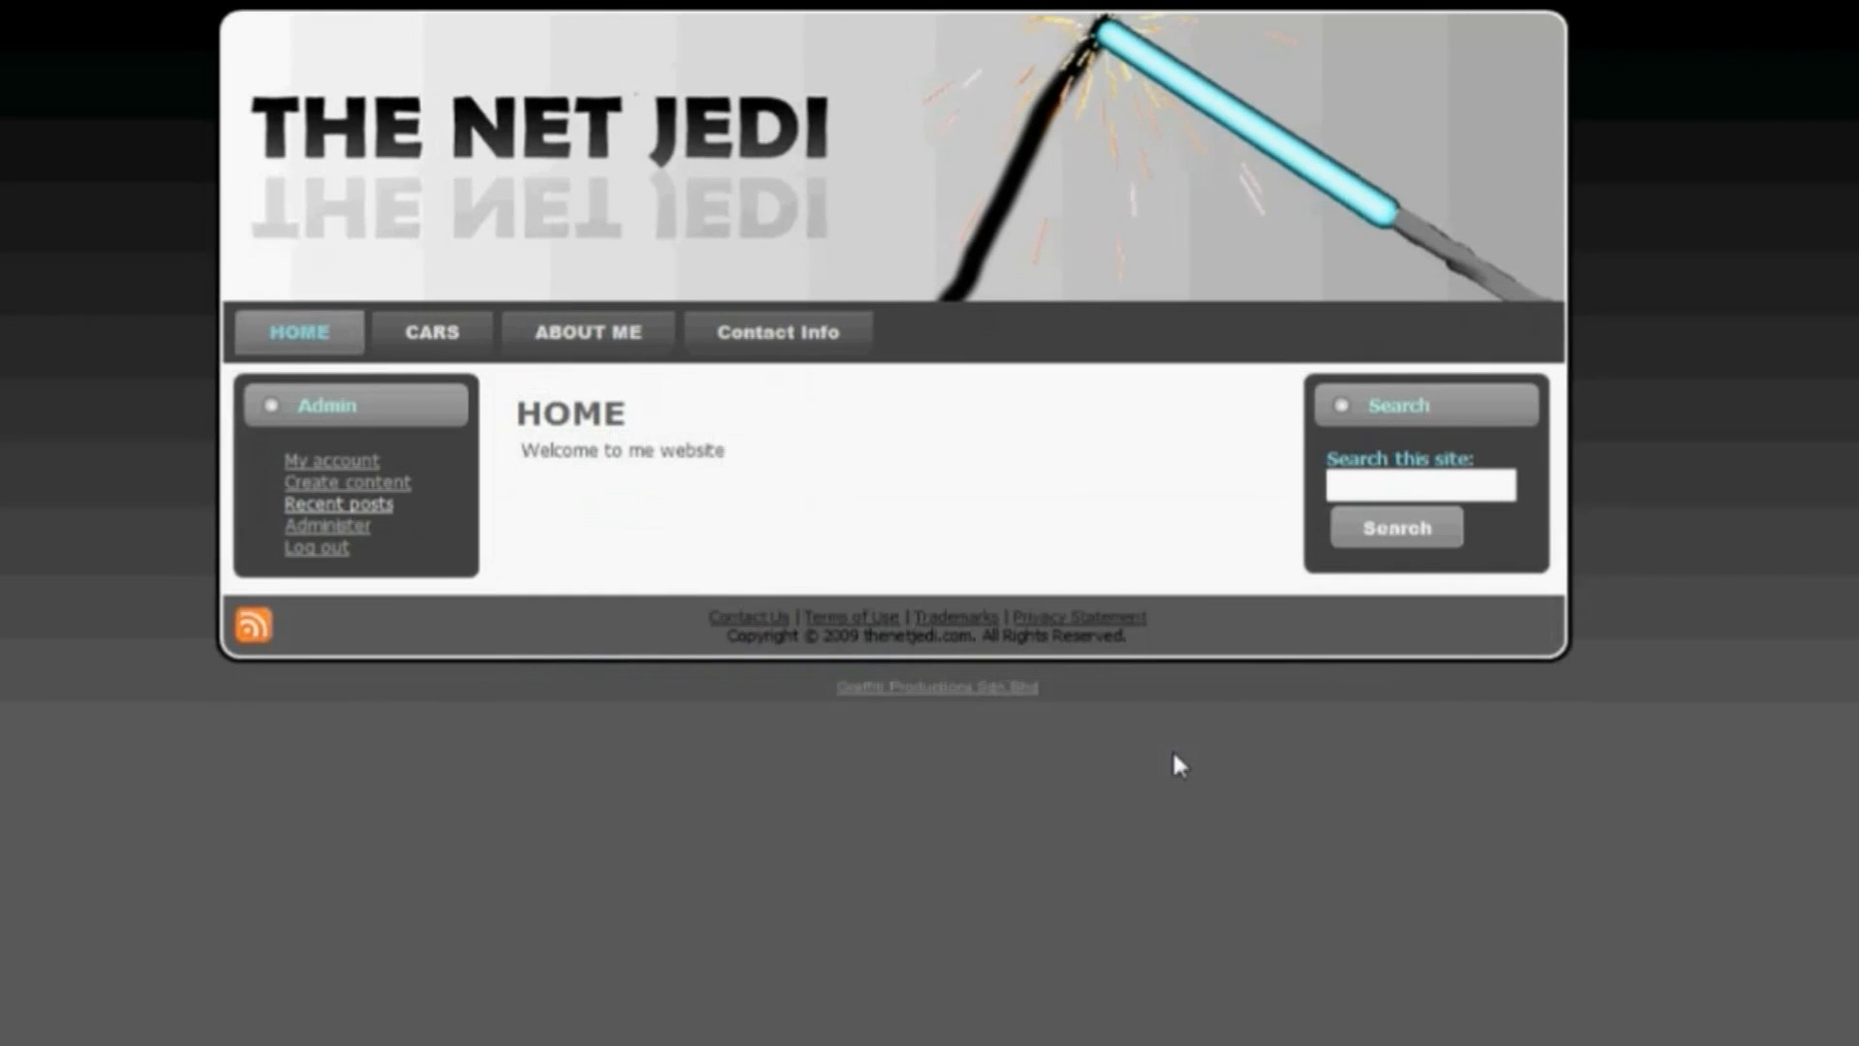
mouse_move(521, 521)
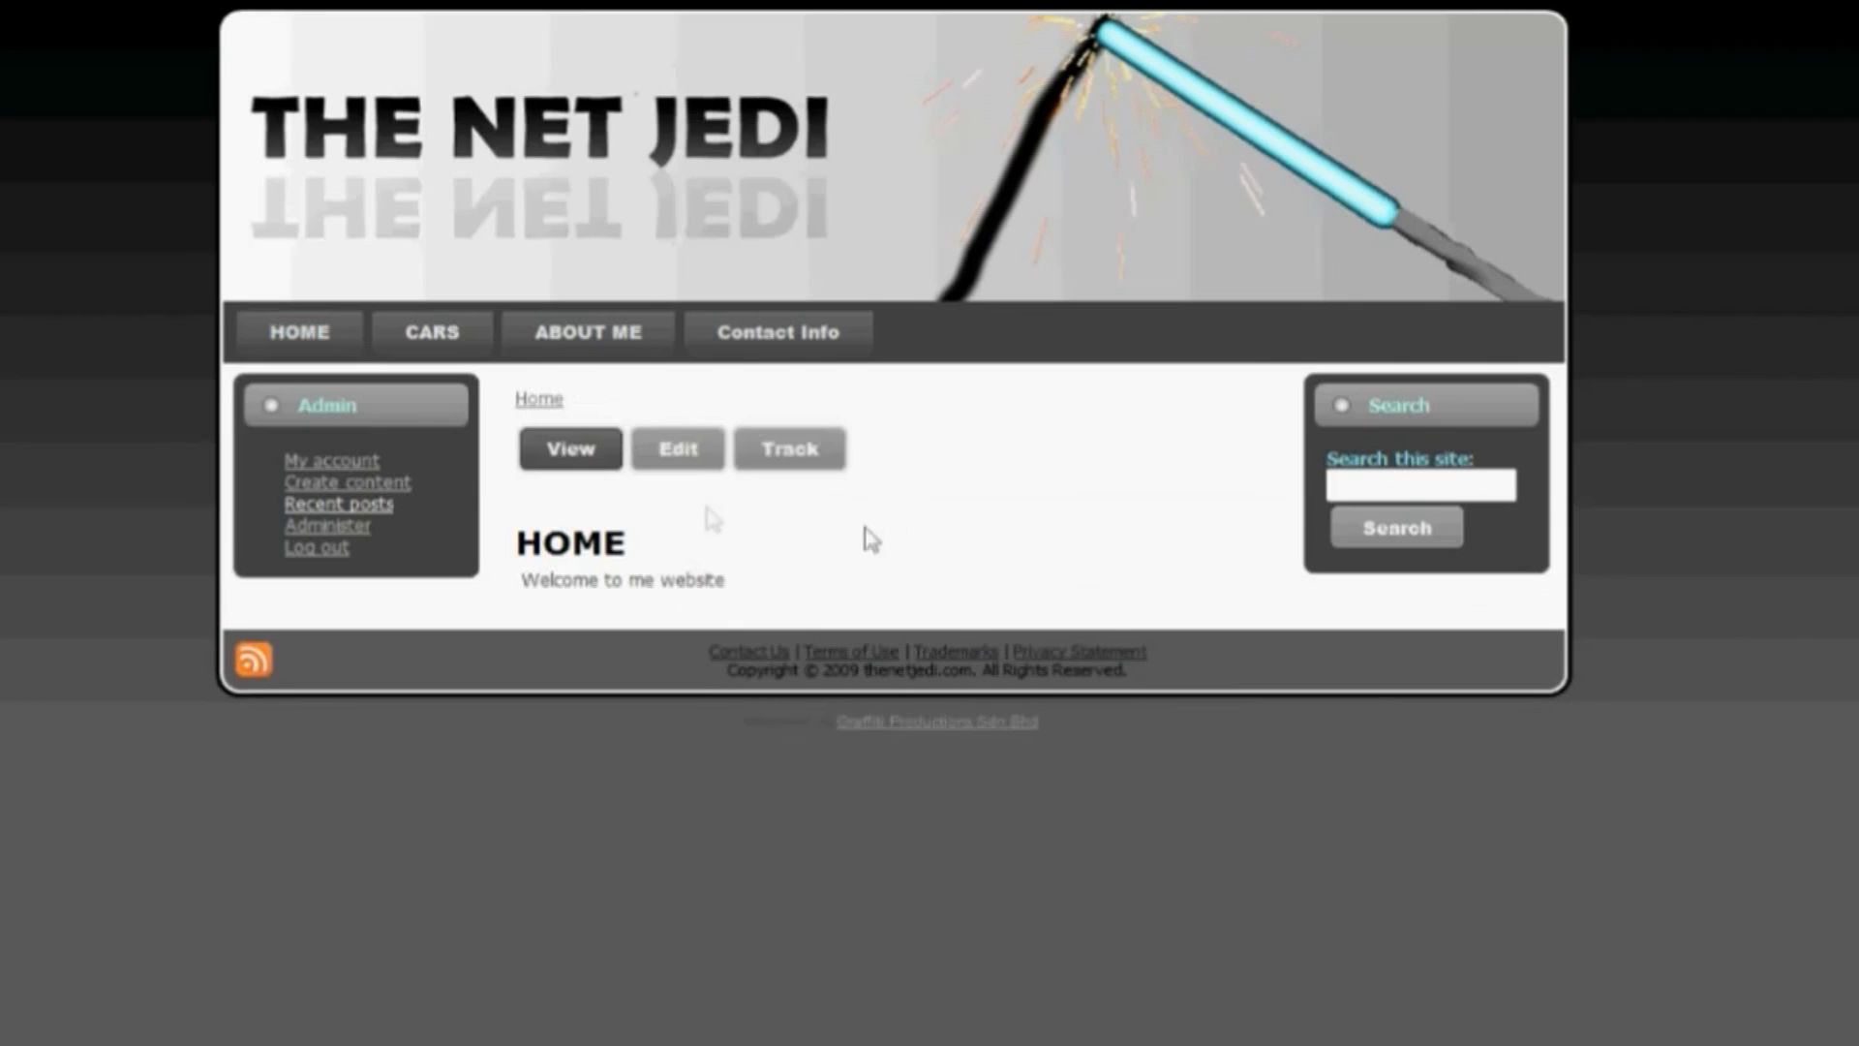
left_click(678, 450)
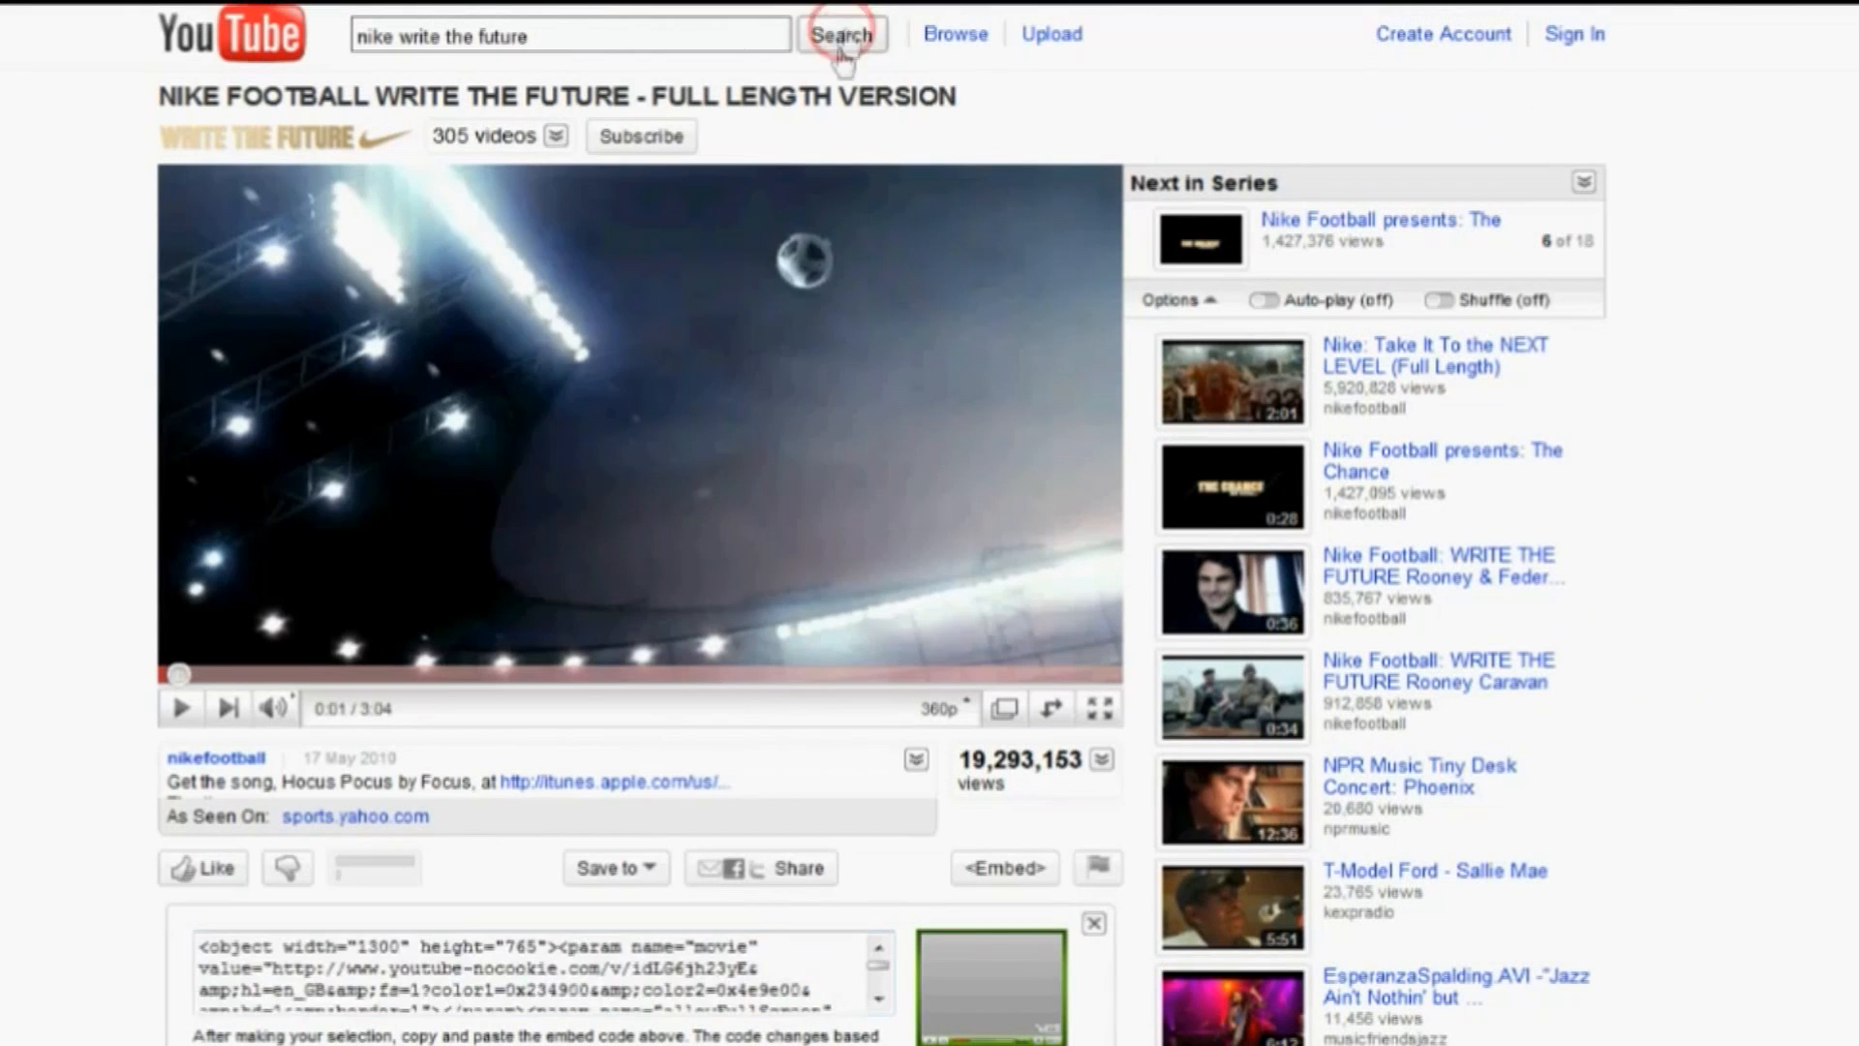
- Search YouTube for 'nike write the future' and pick the full-length Nike Football result
left_click(842, 35)
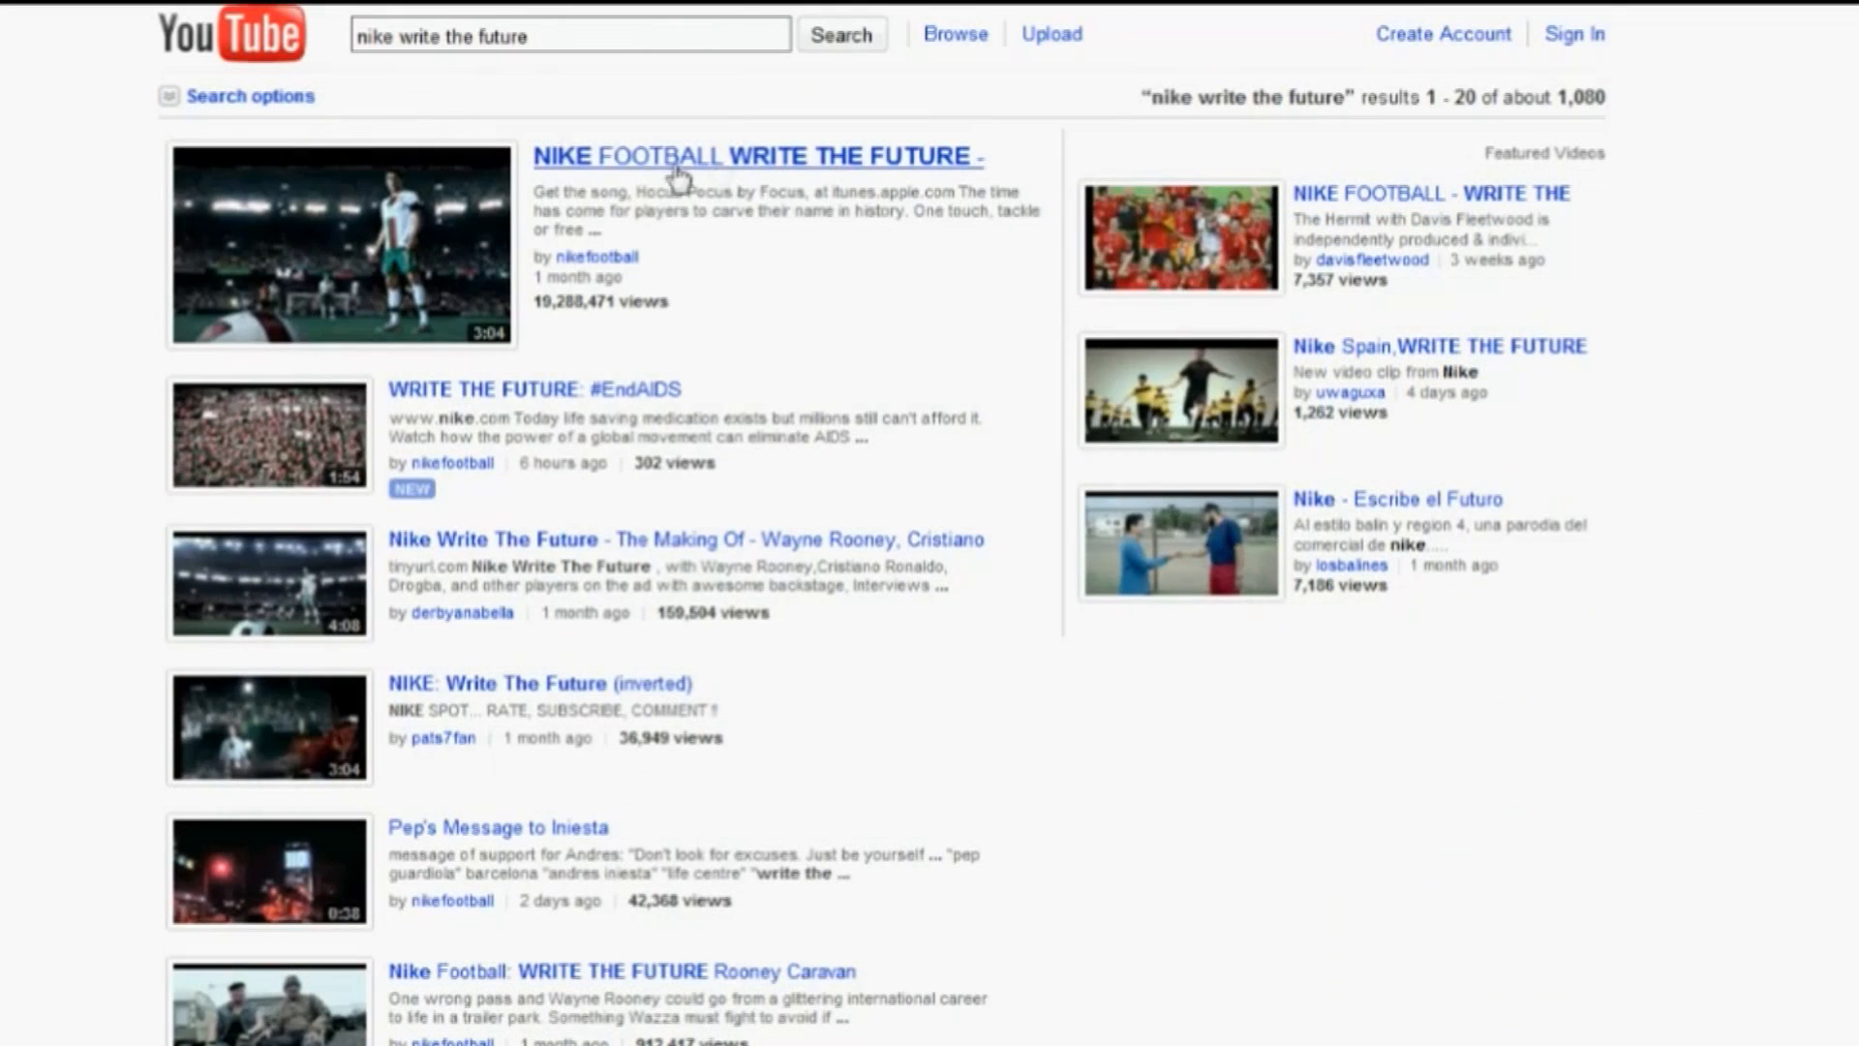
mouse_move(722, 176)
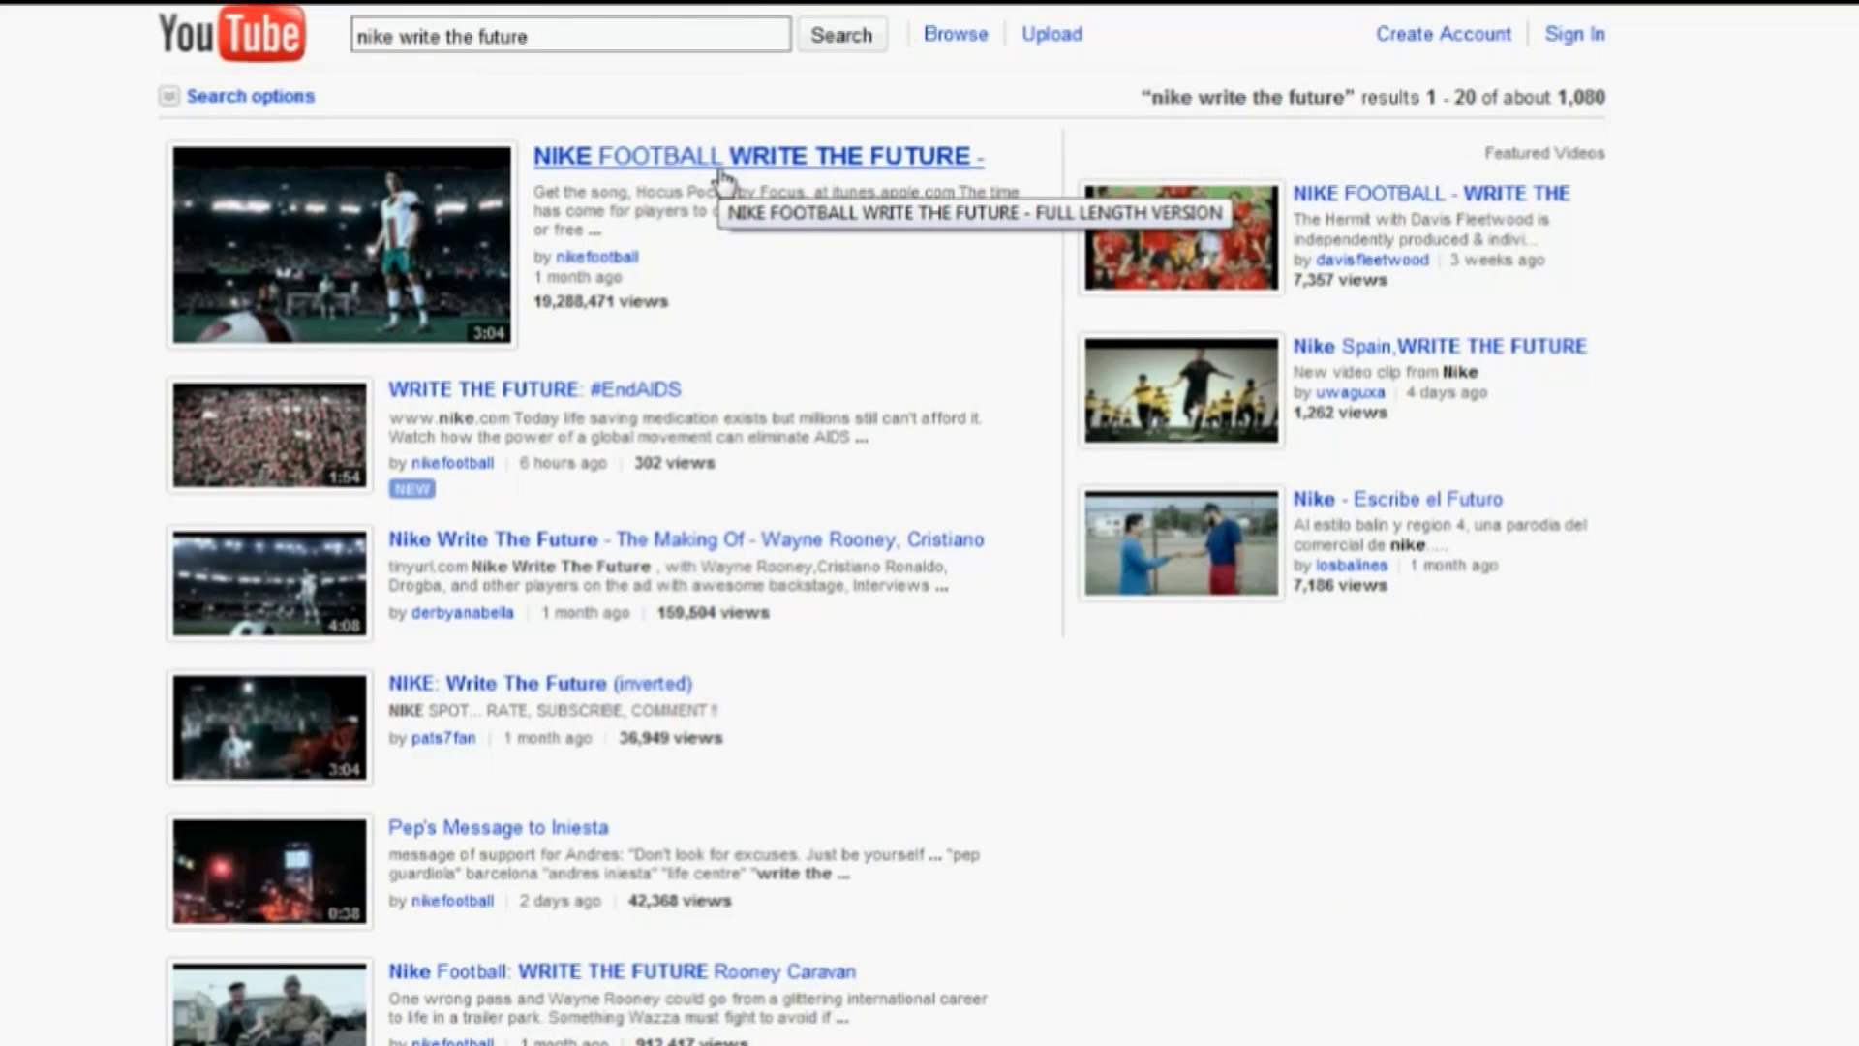
mouse_move(833, 322)
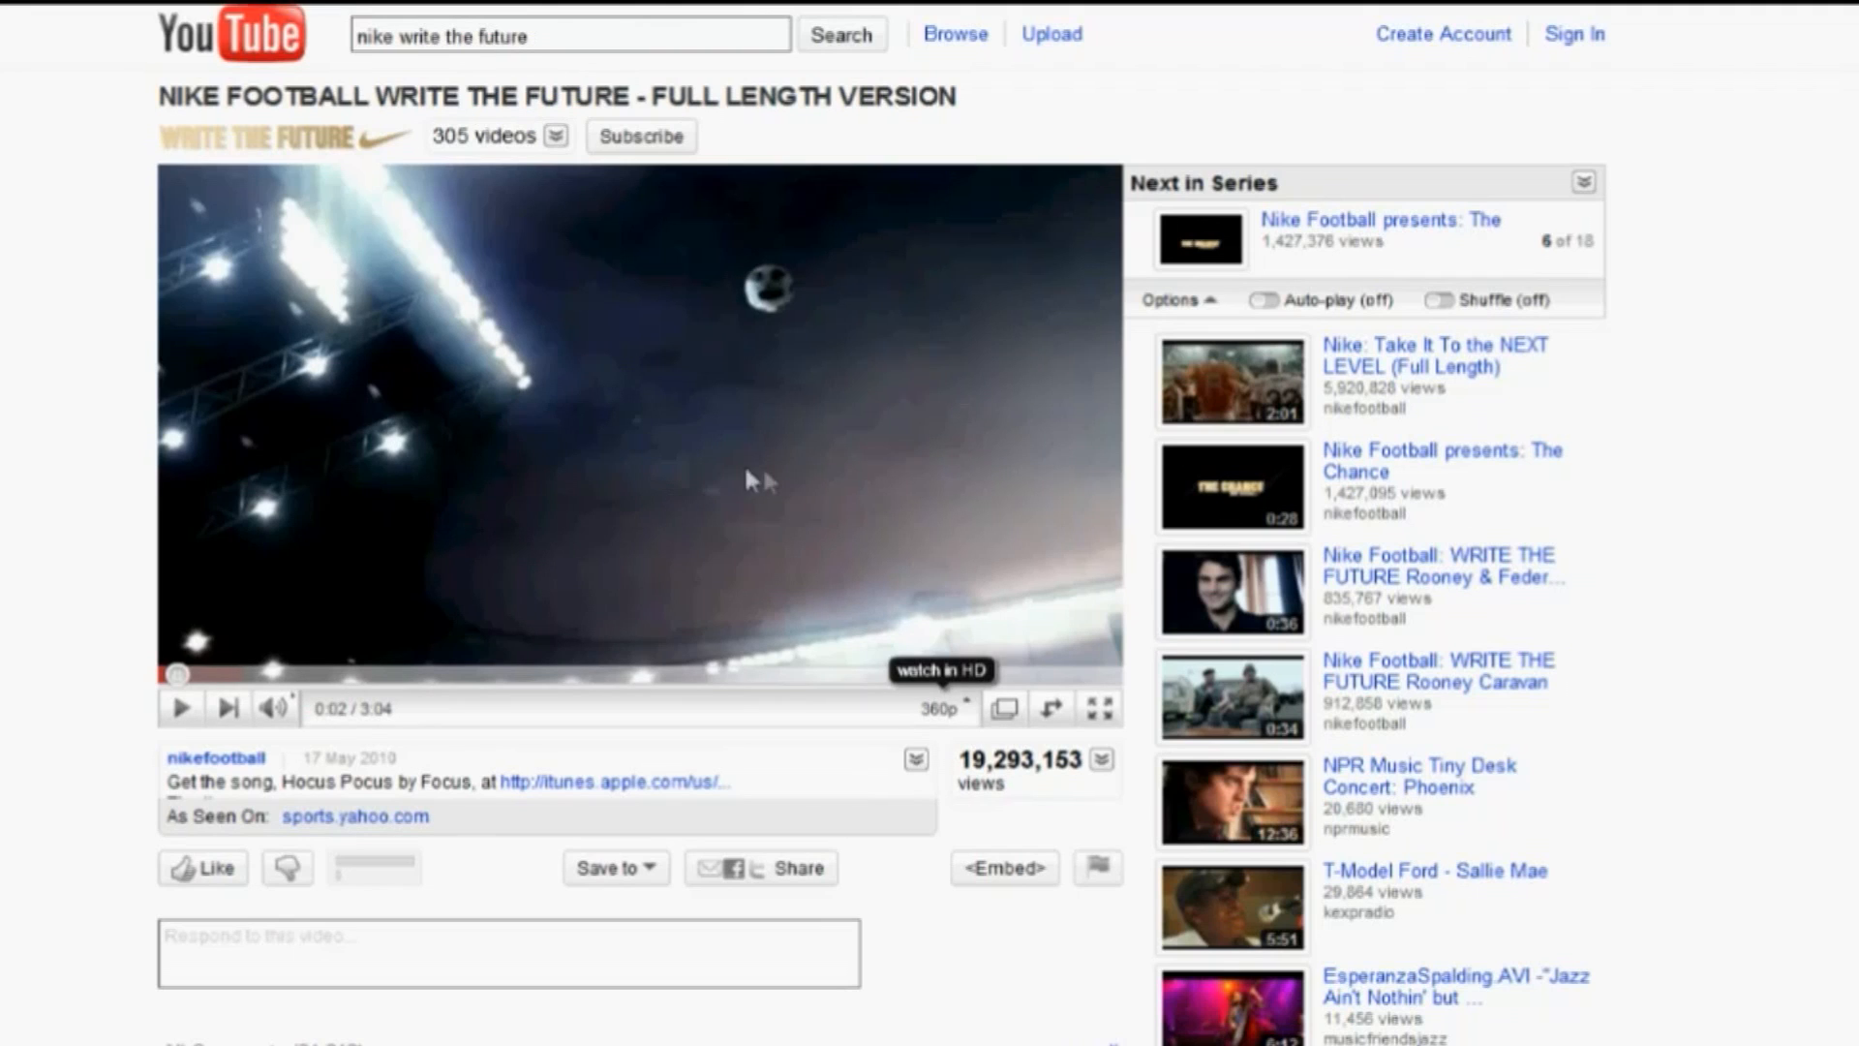
scroll("down", 3)
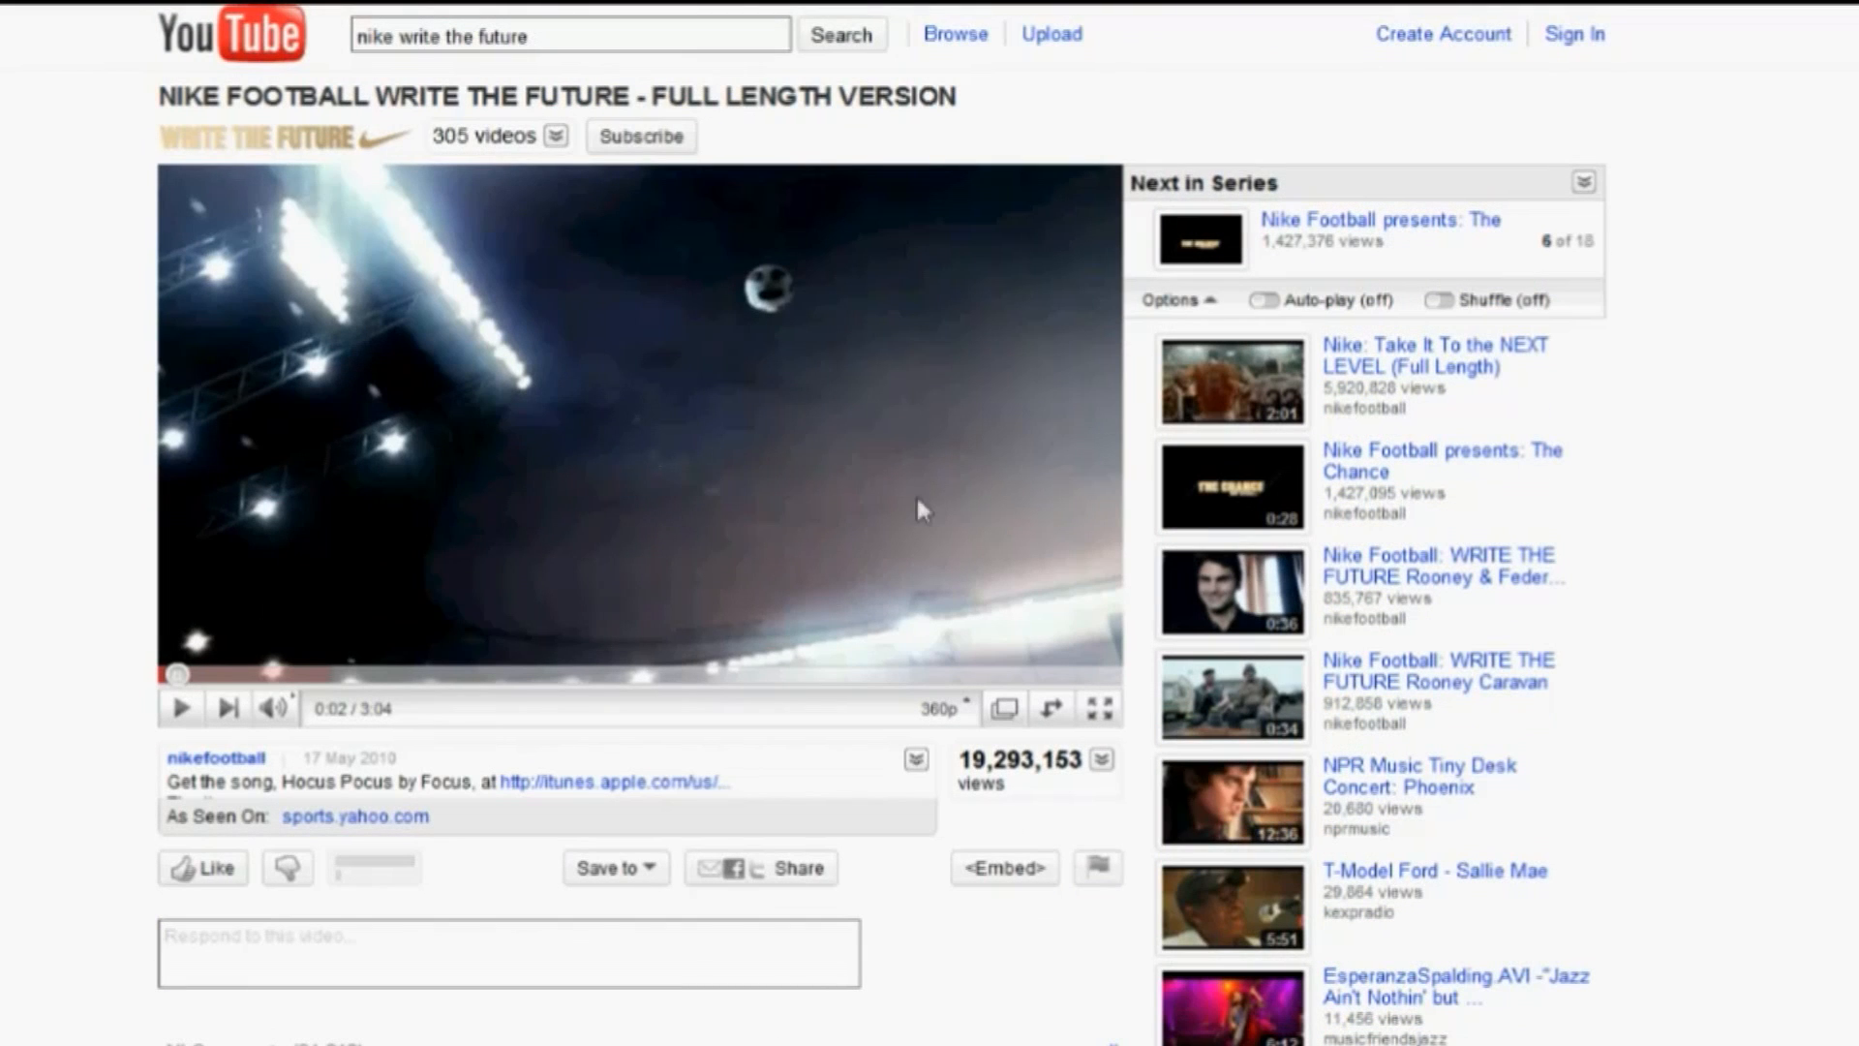
mouse_move(475, 569)
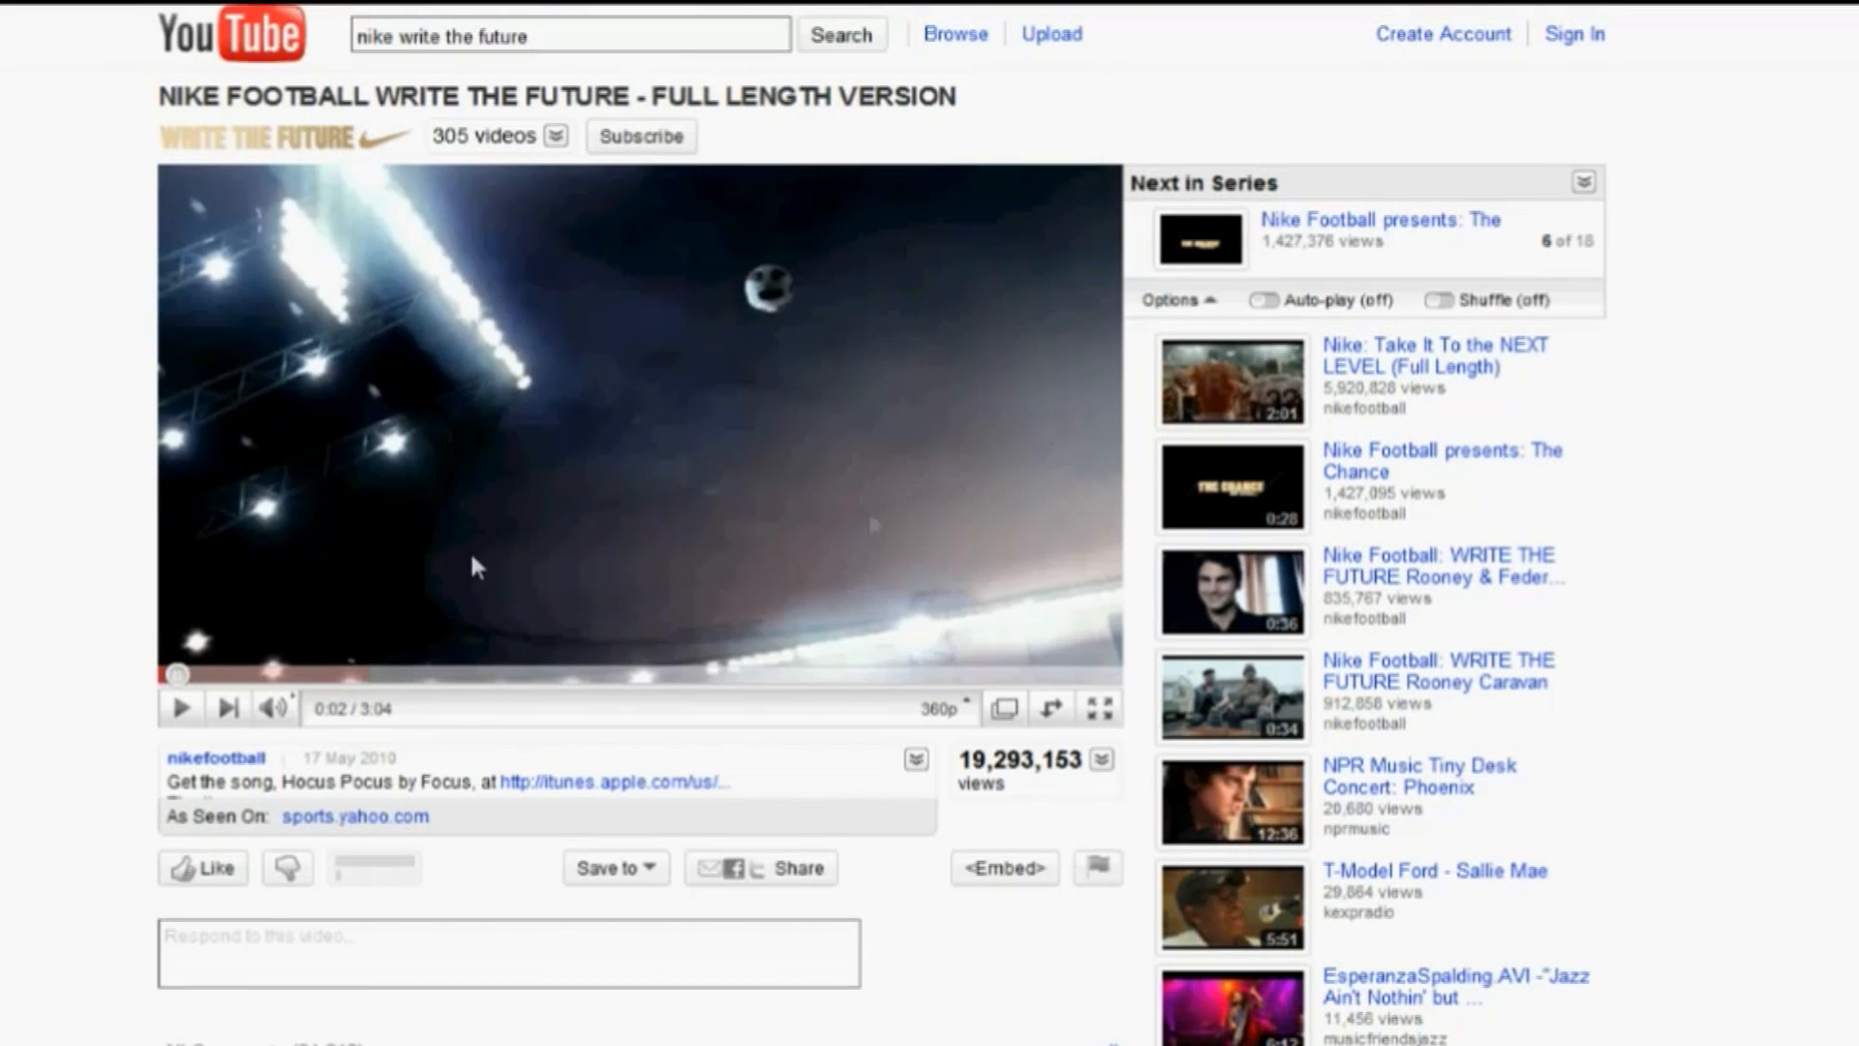
mouse_move(670, 468)
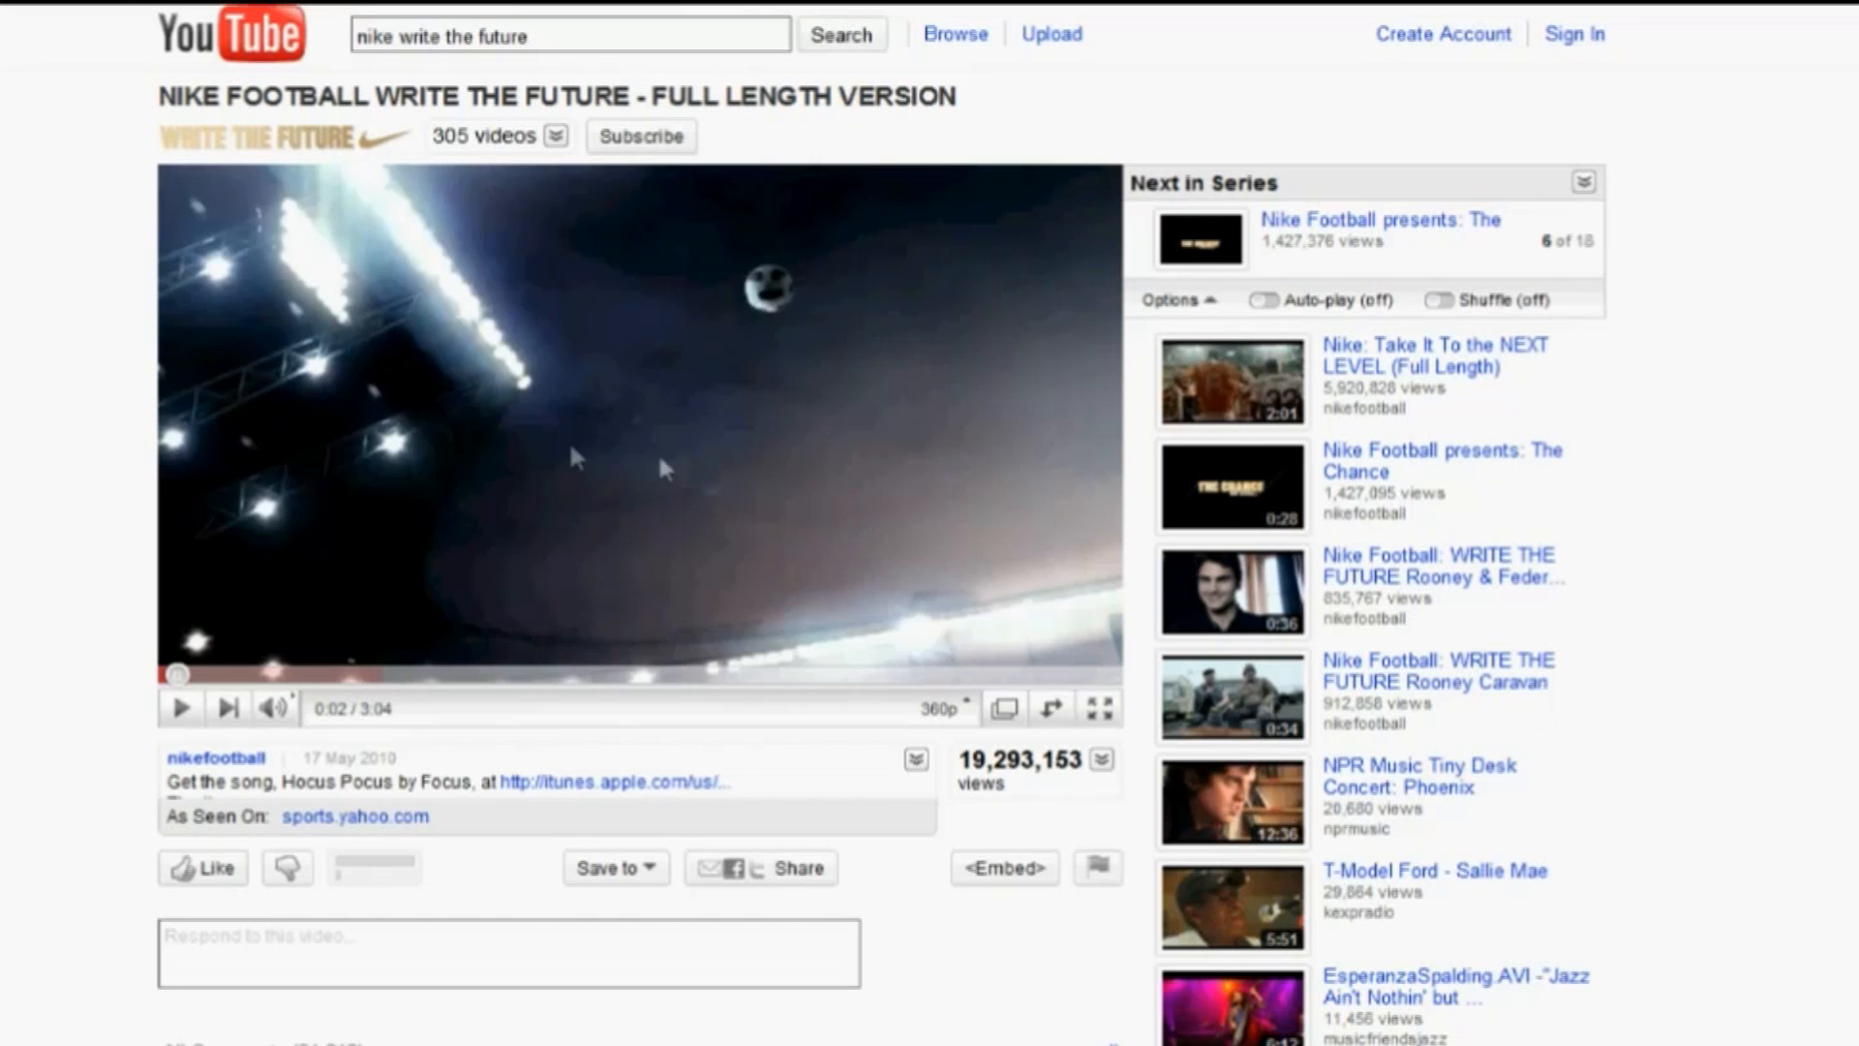
mouse_move(890, 329)
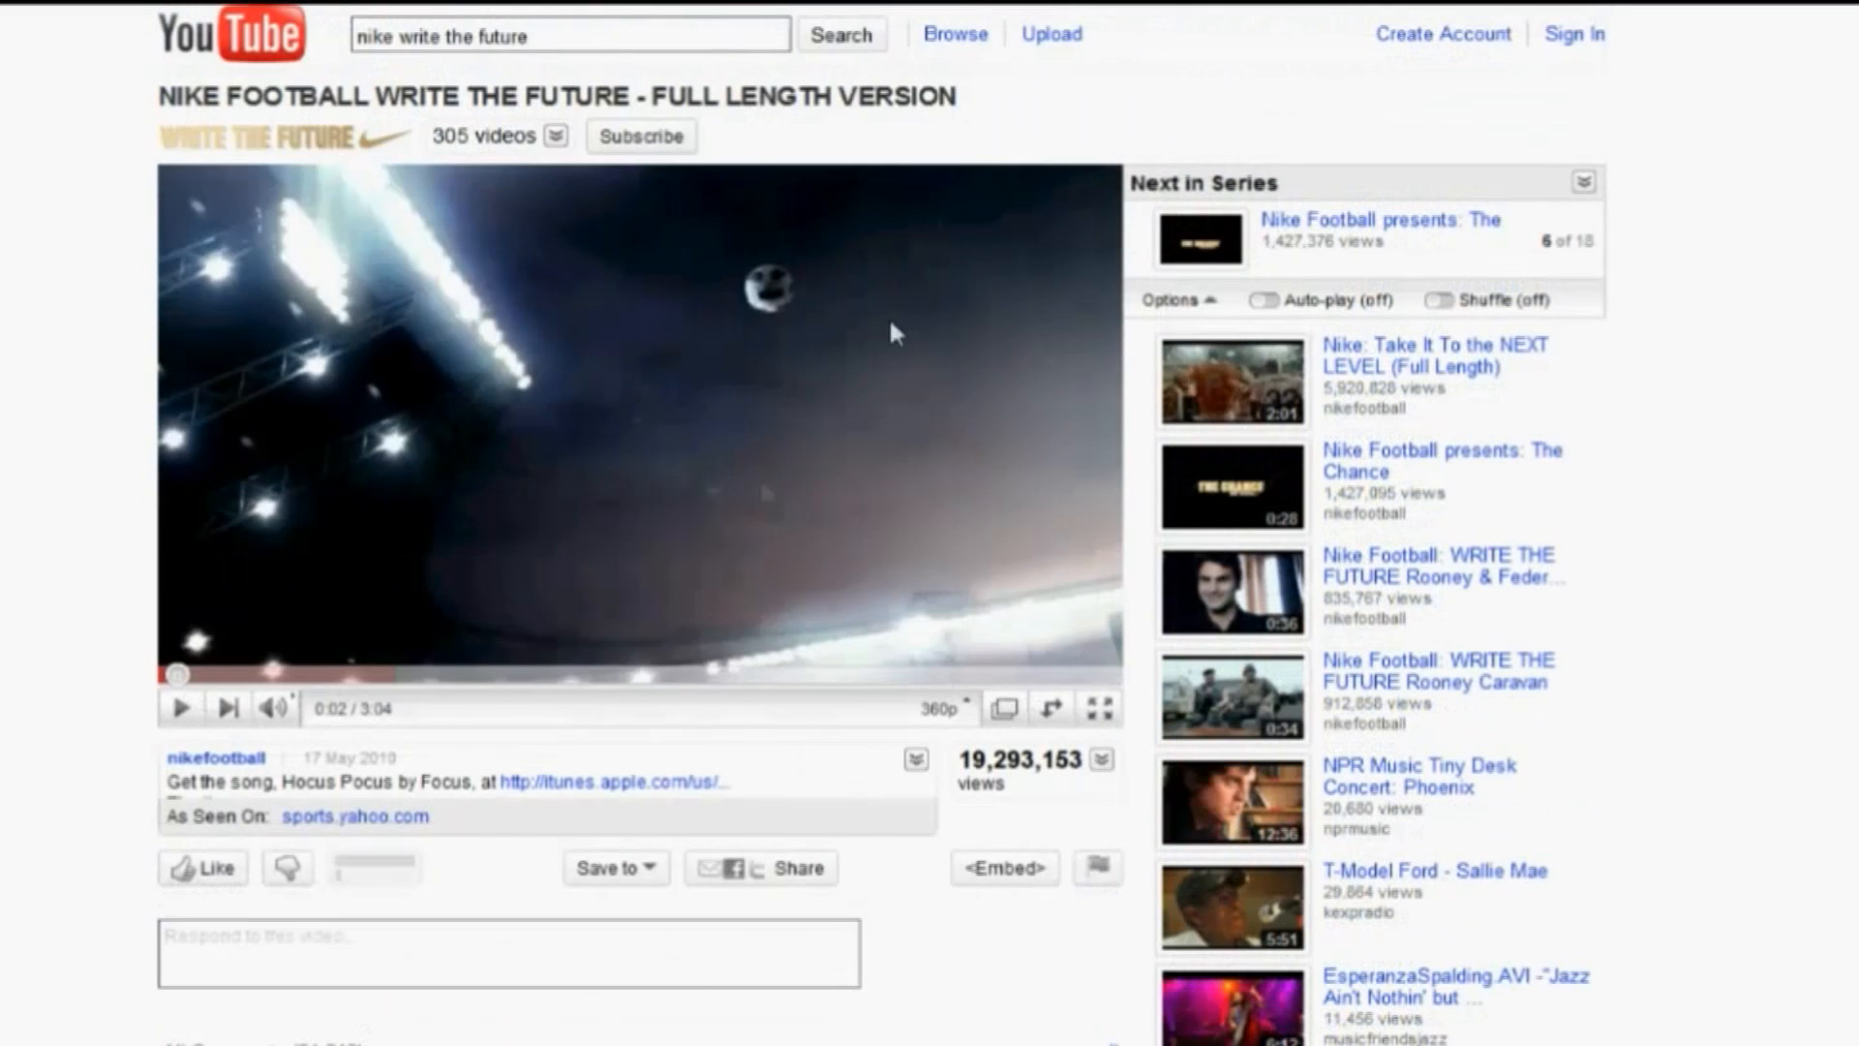
mouse_move(756, 697)
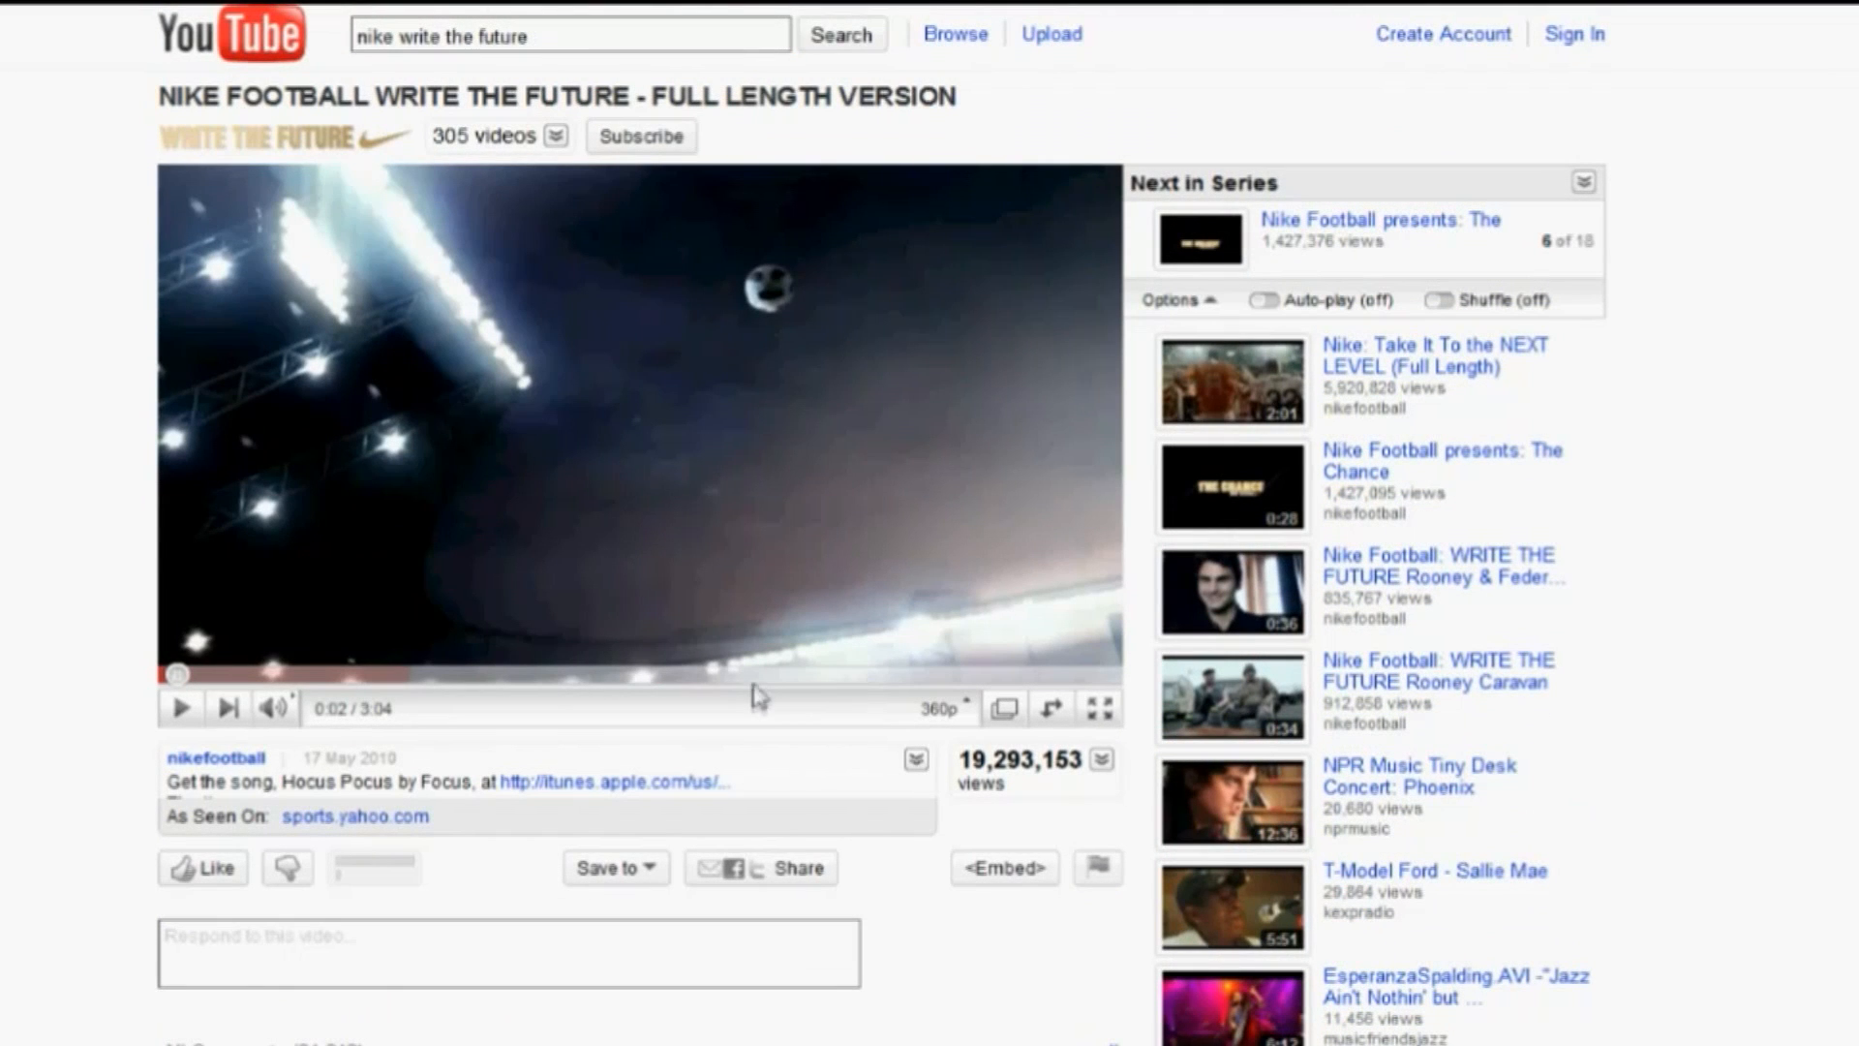
scroll("down", 3)
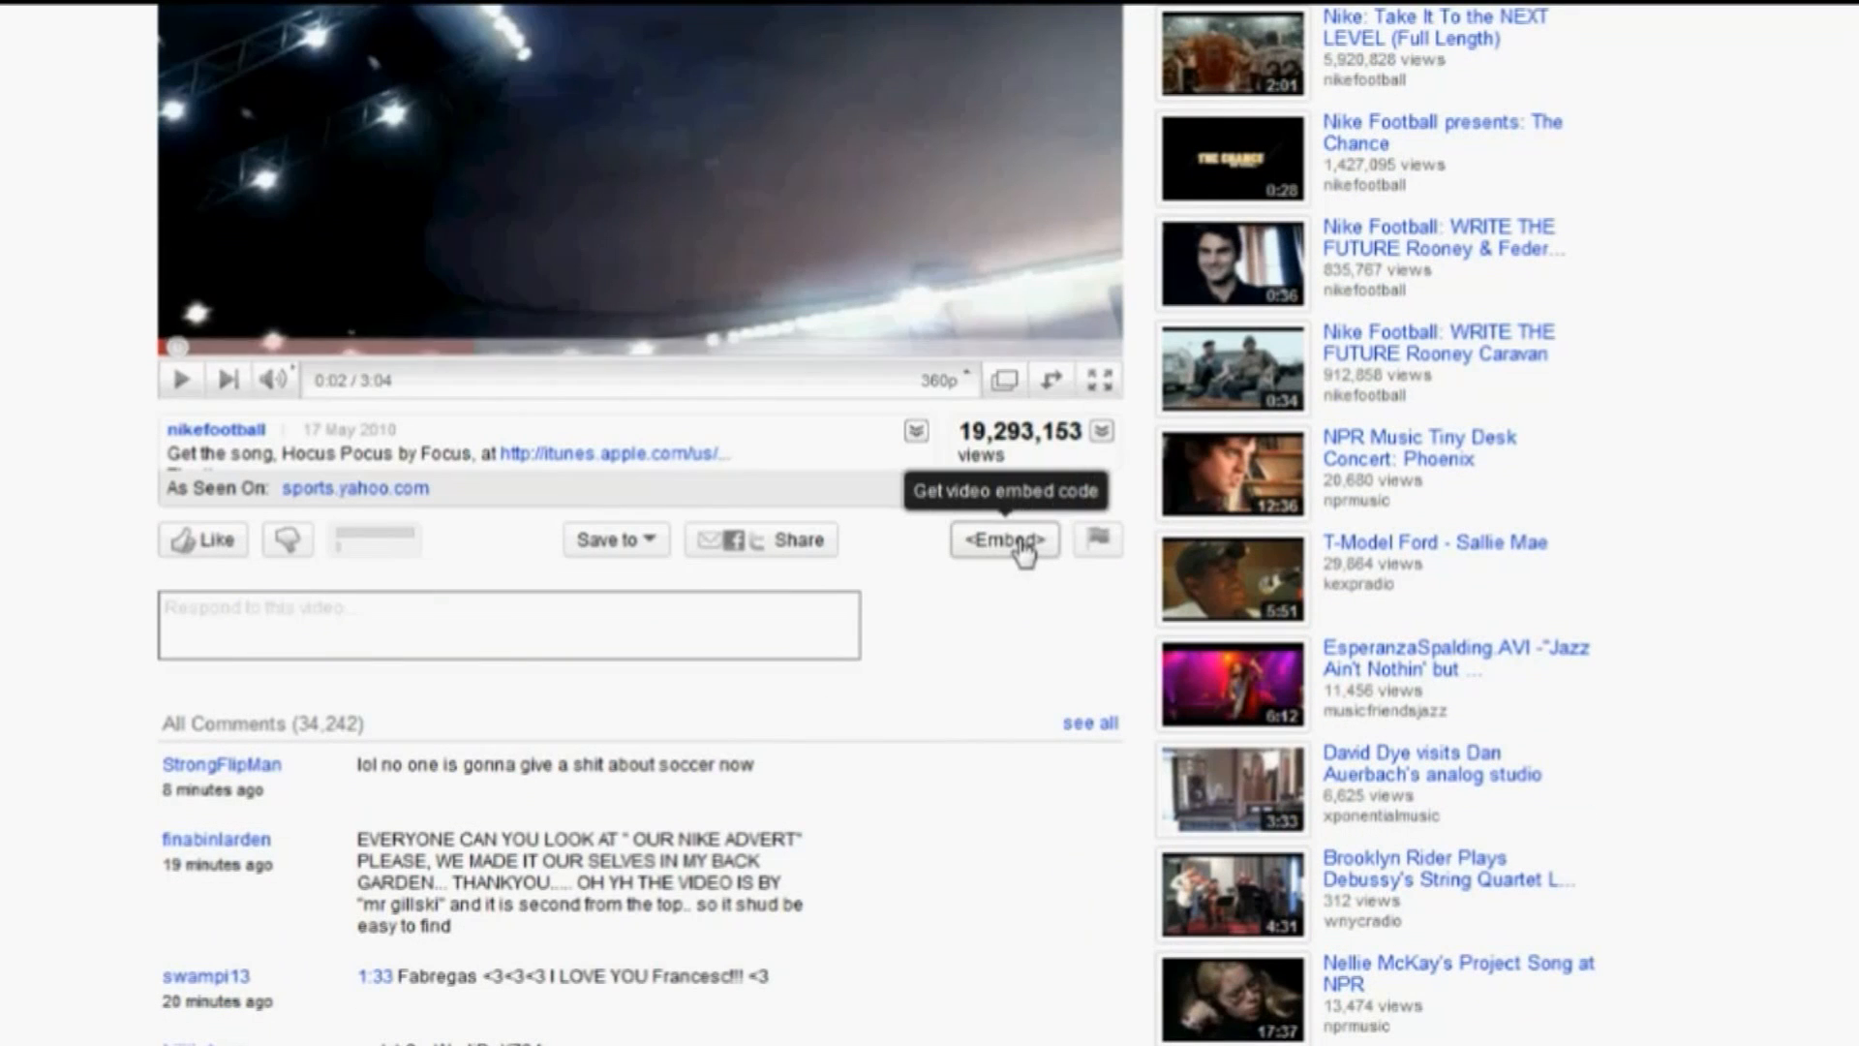
- Set the Nike video's embed options to a dark grey player at 580 × 360
left_click(1003, 539)
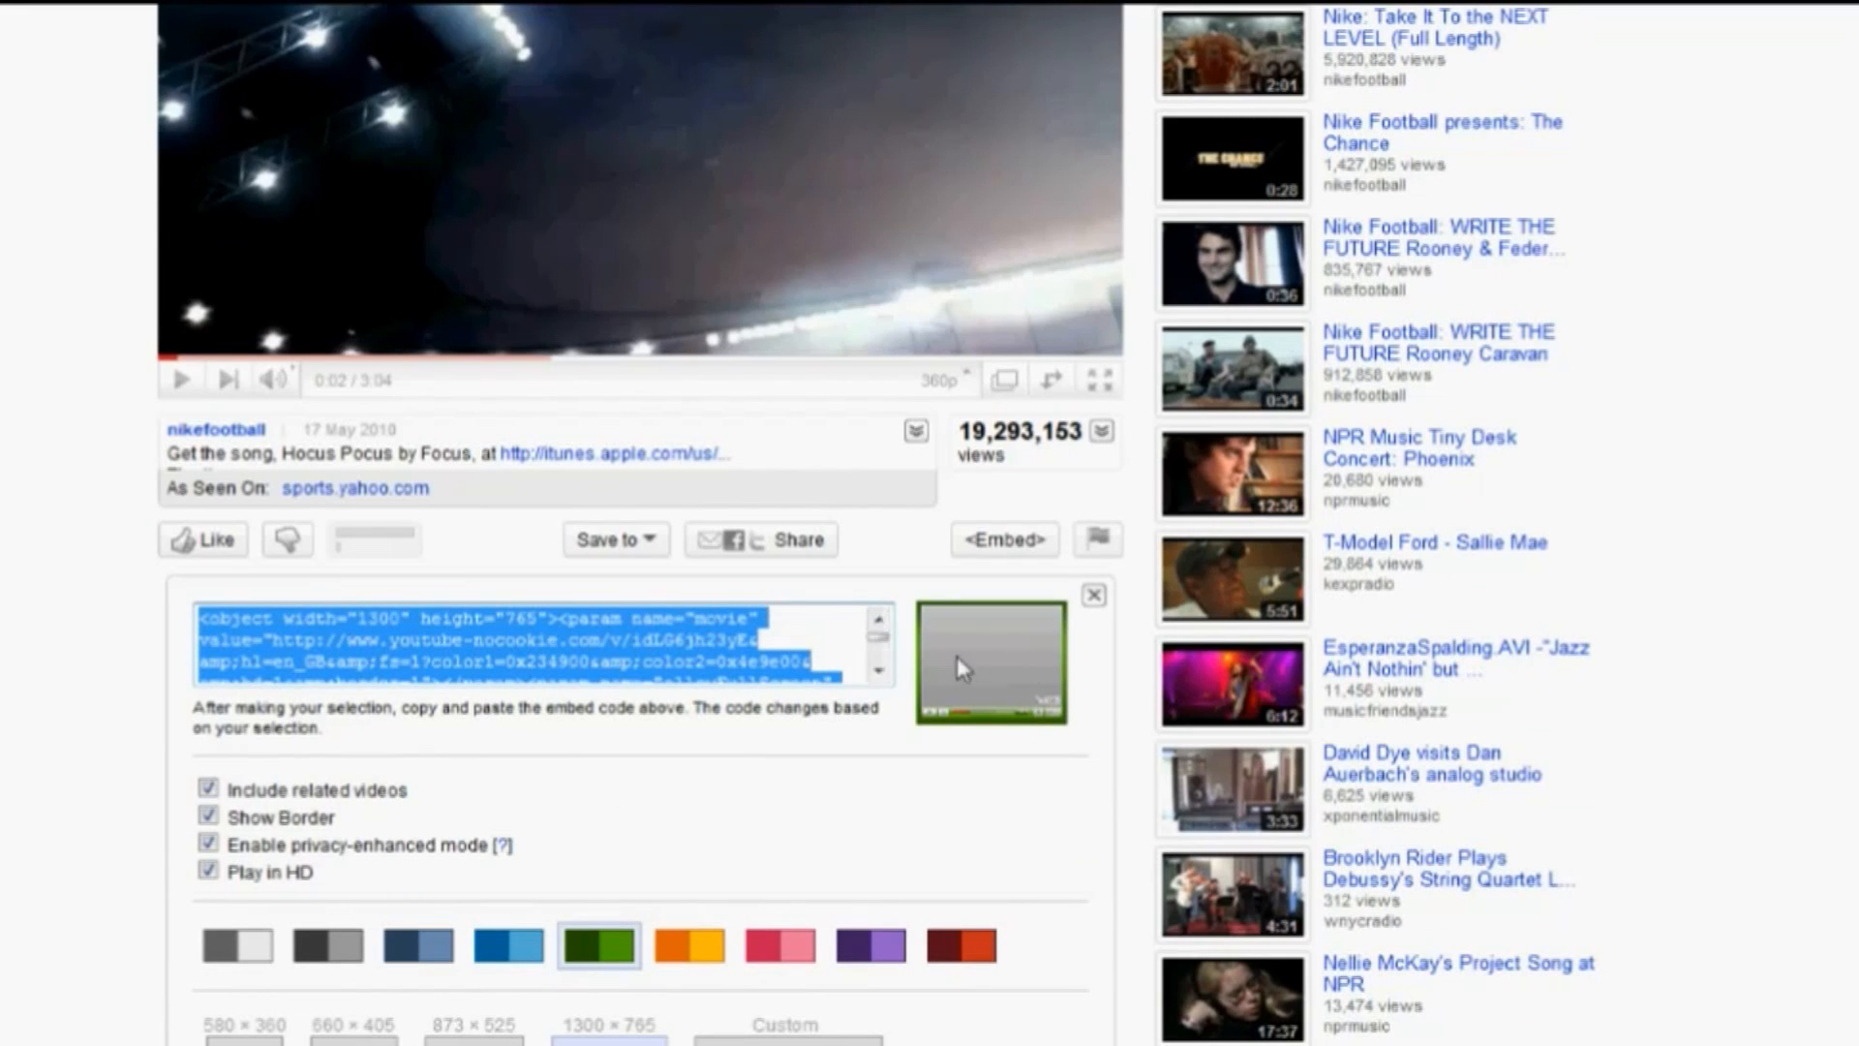
mouse_move(1036, 674)
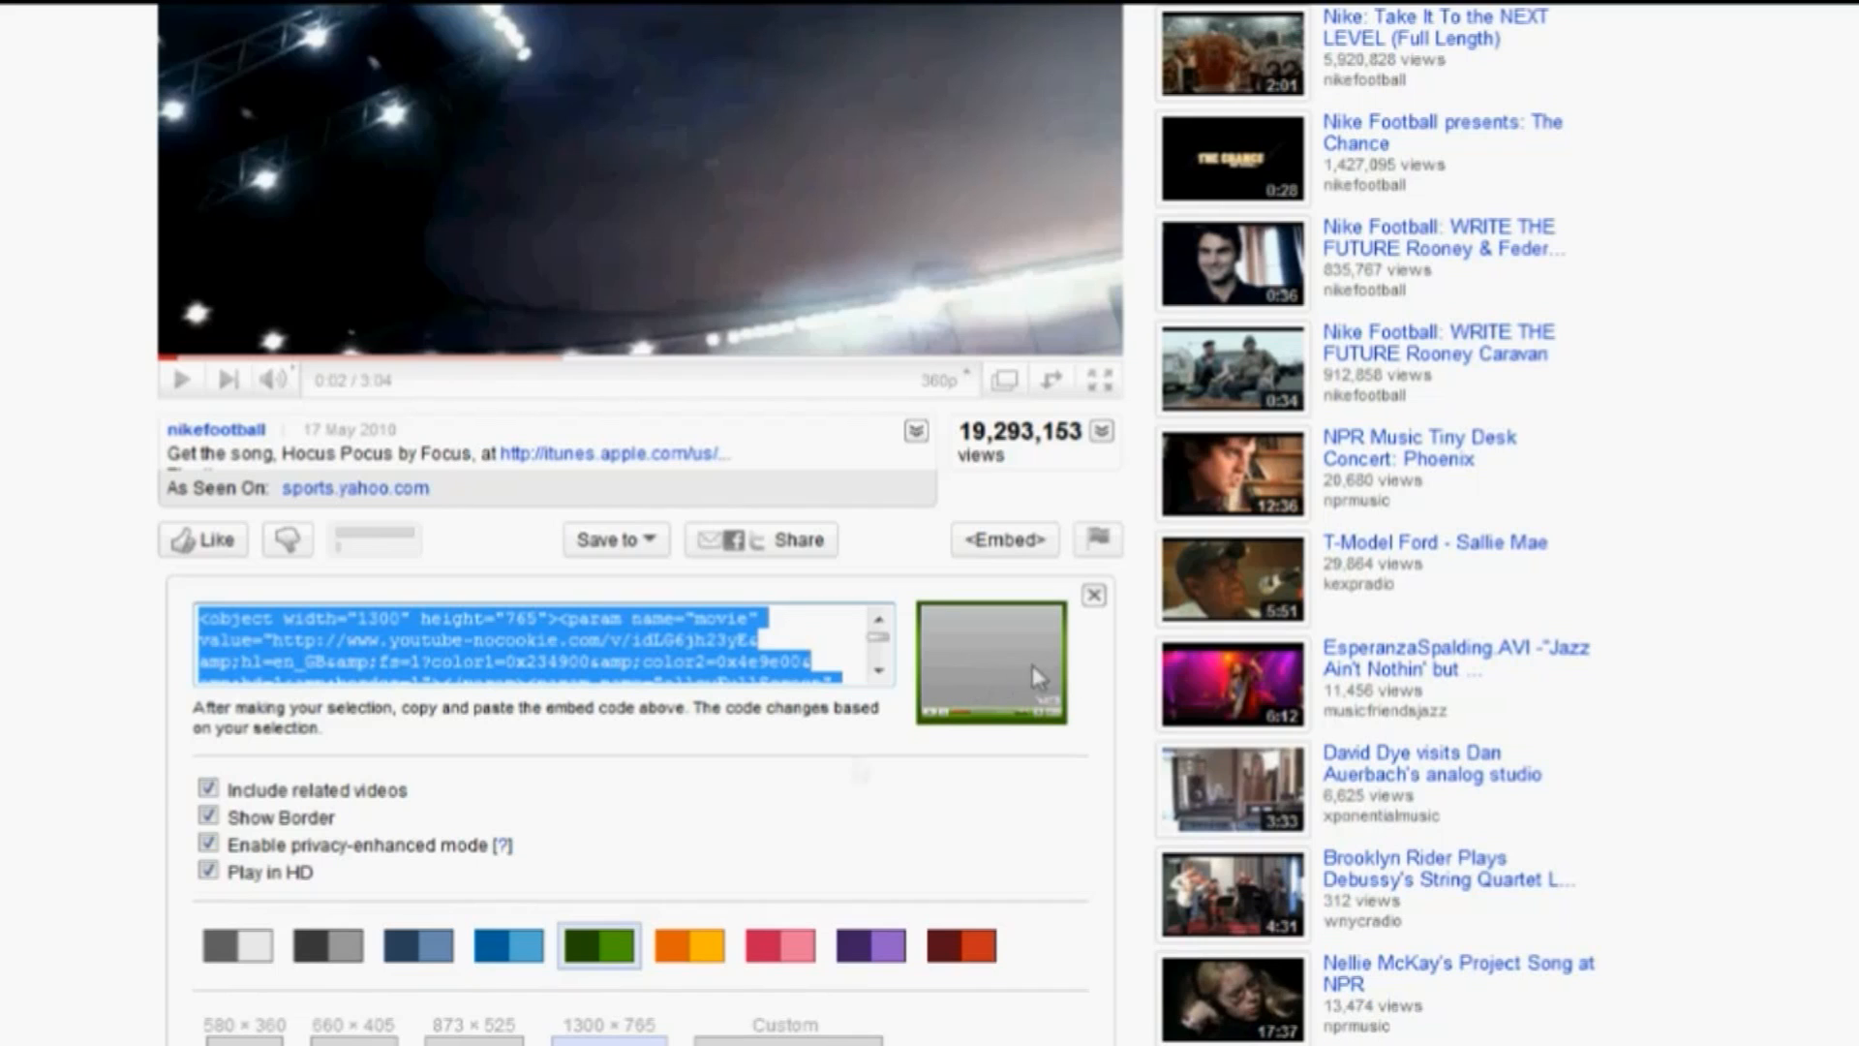
left_click(205, 872)
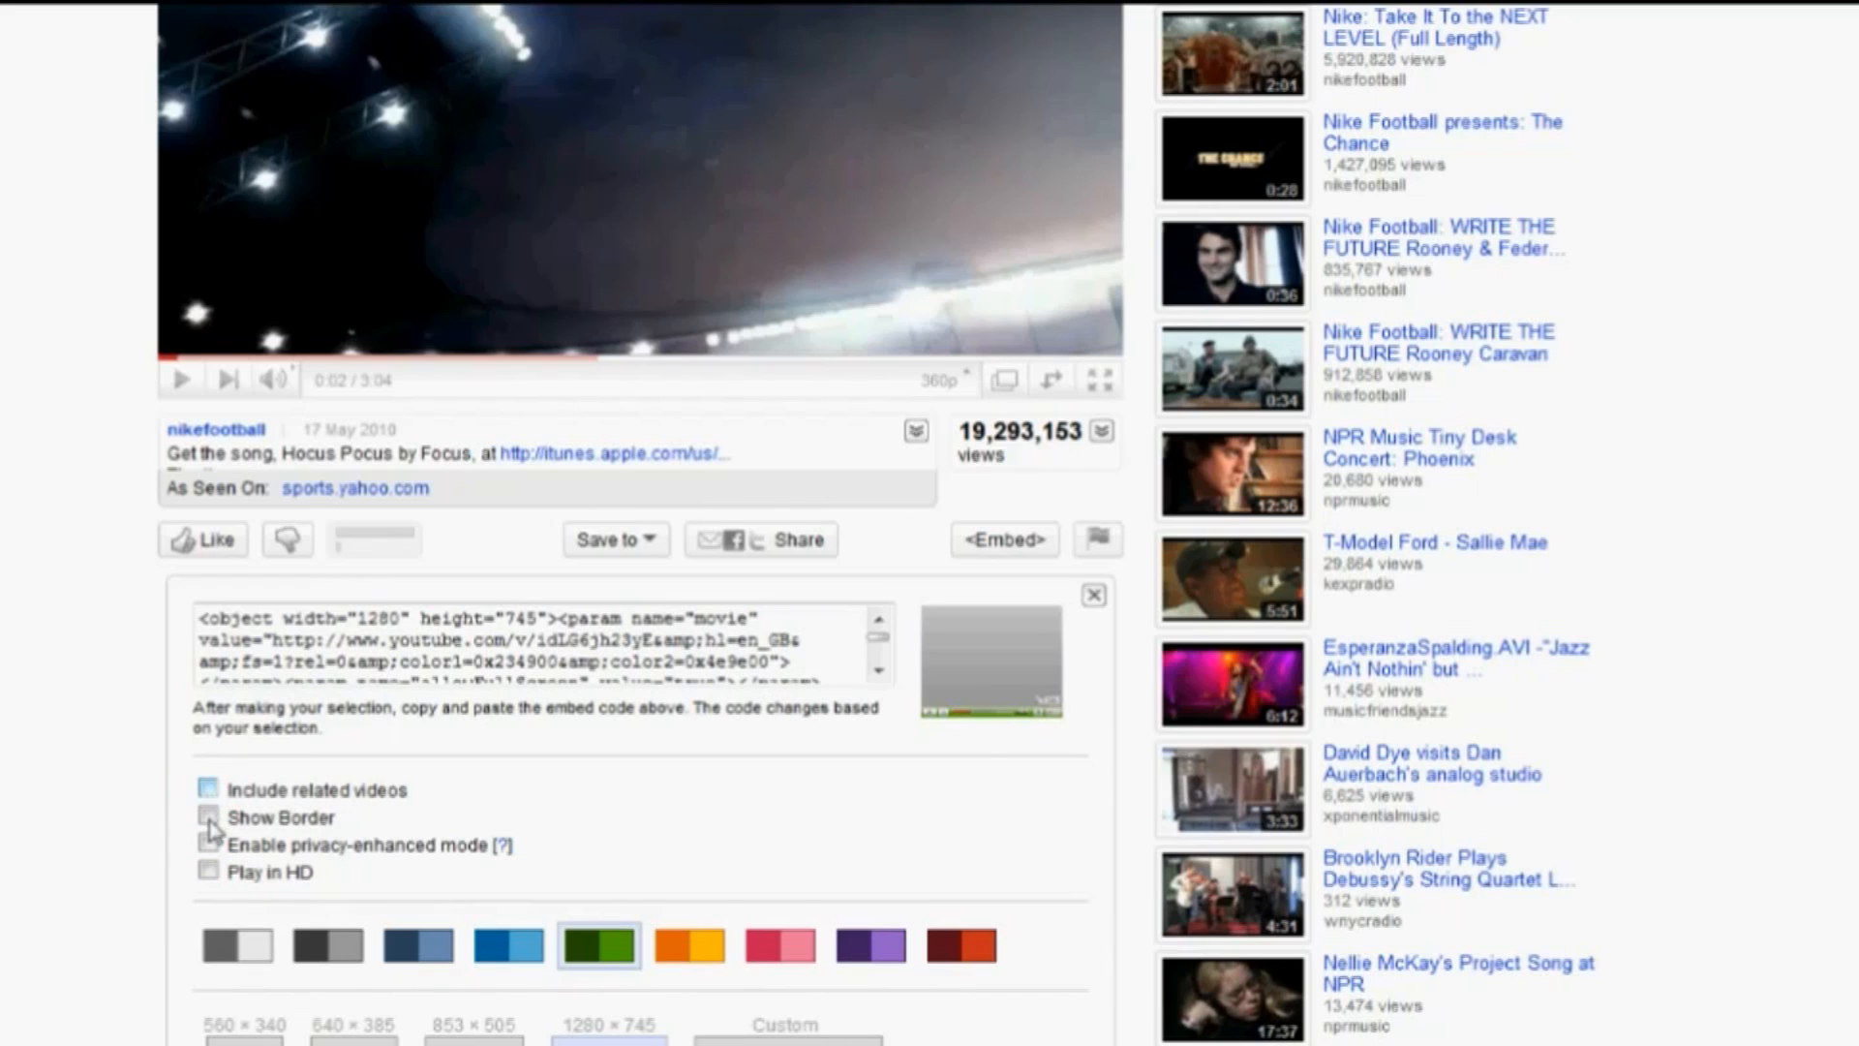
left_click(207, 844)
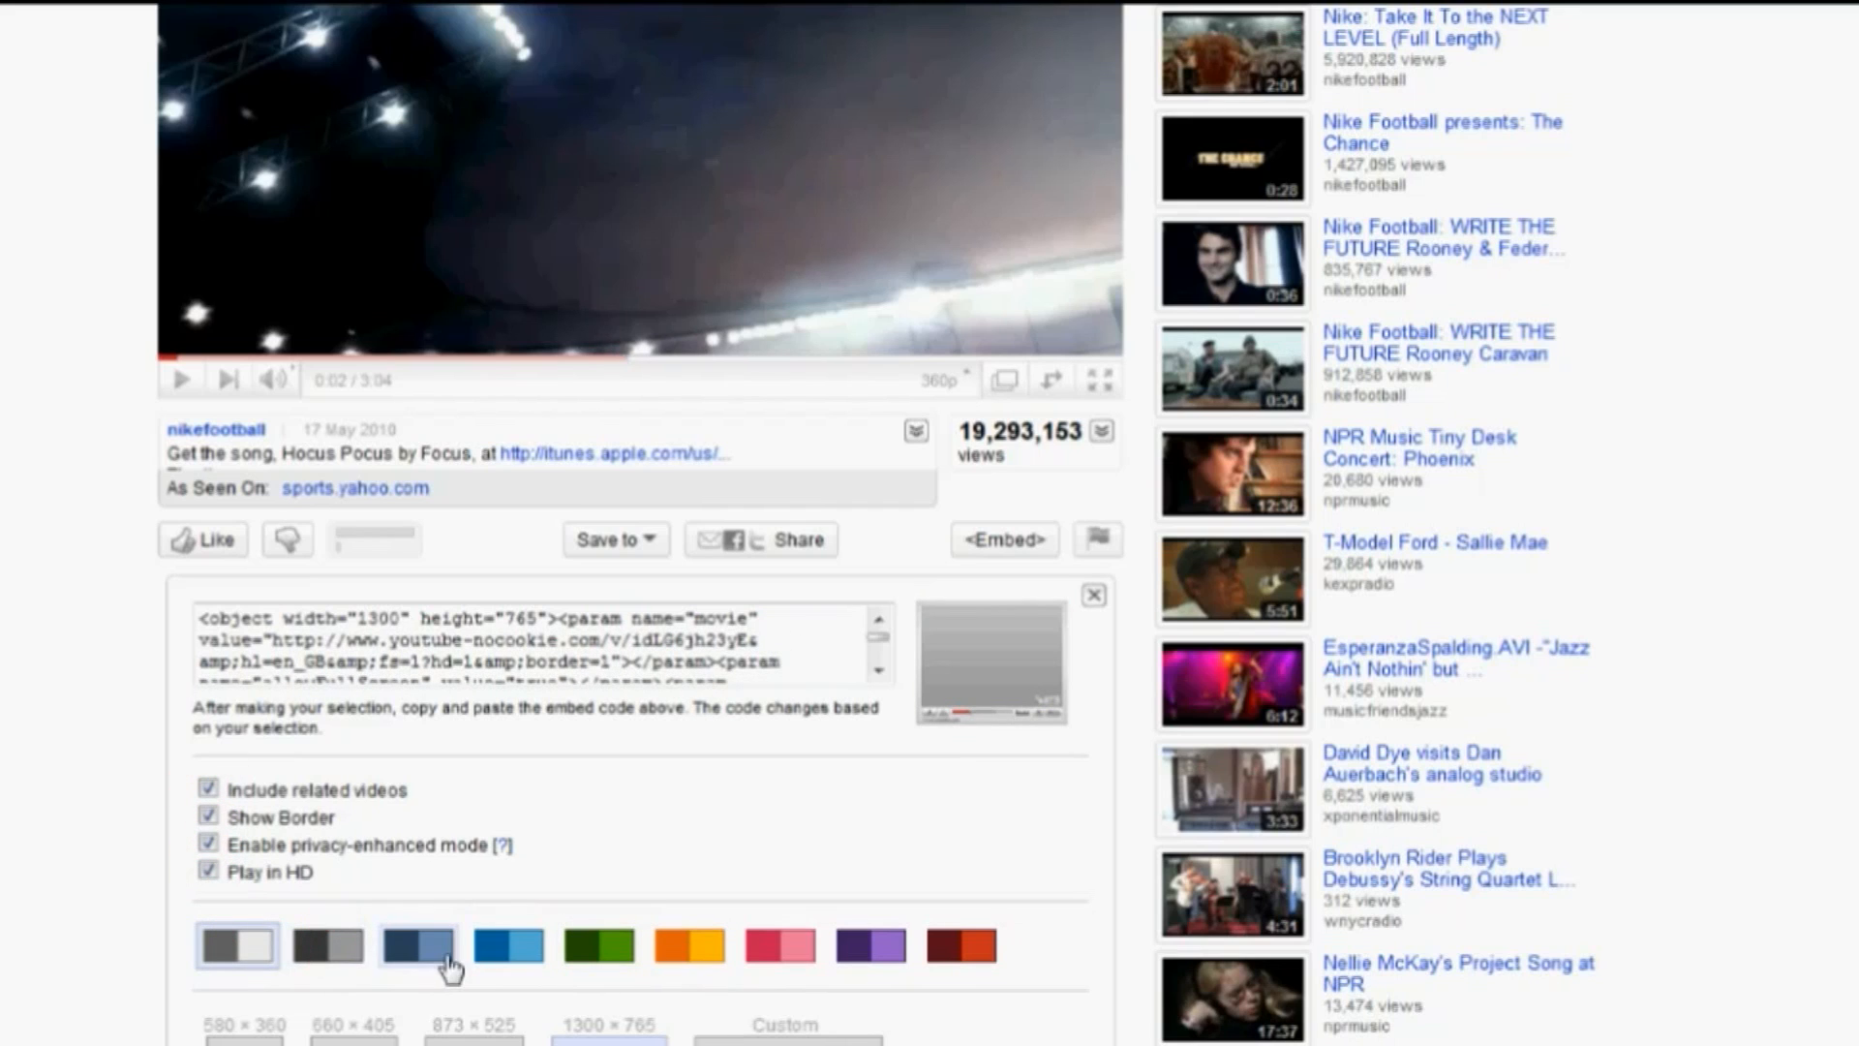
left_click(511, 972)
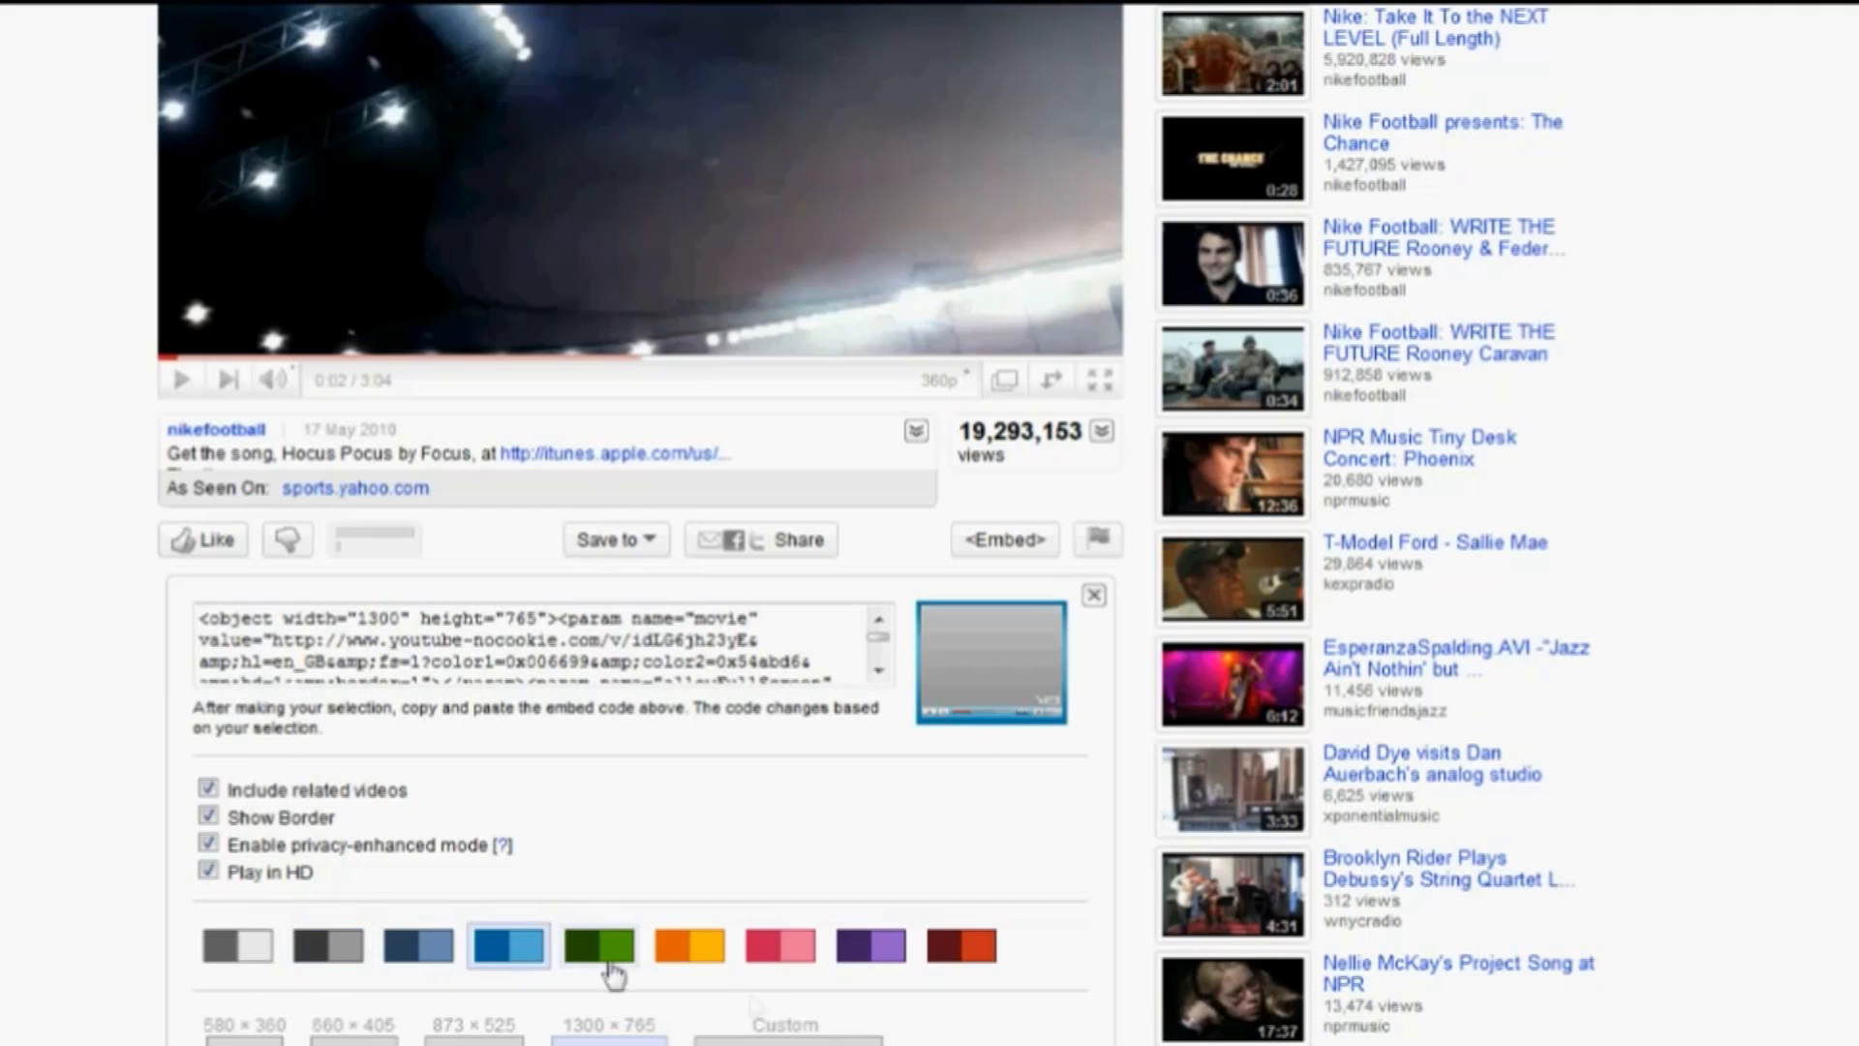
left_click(327, 968)
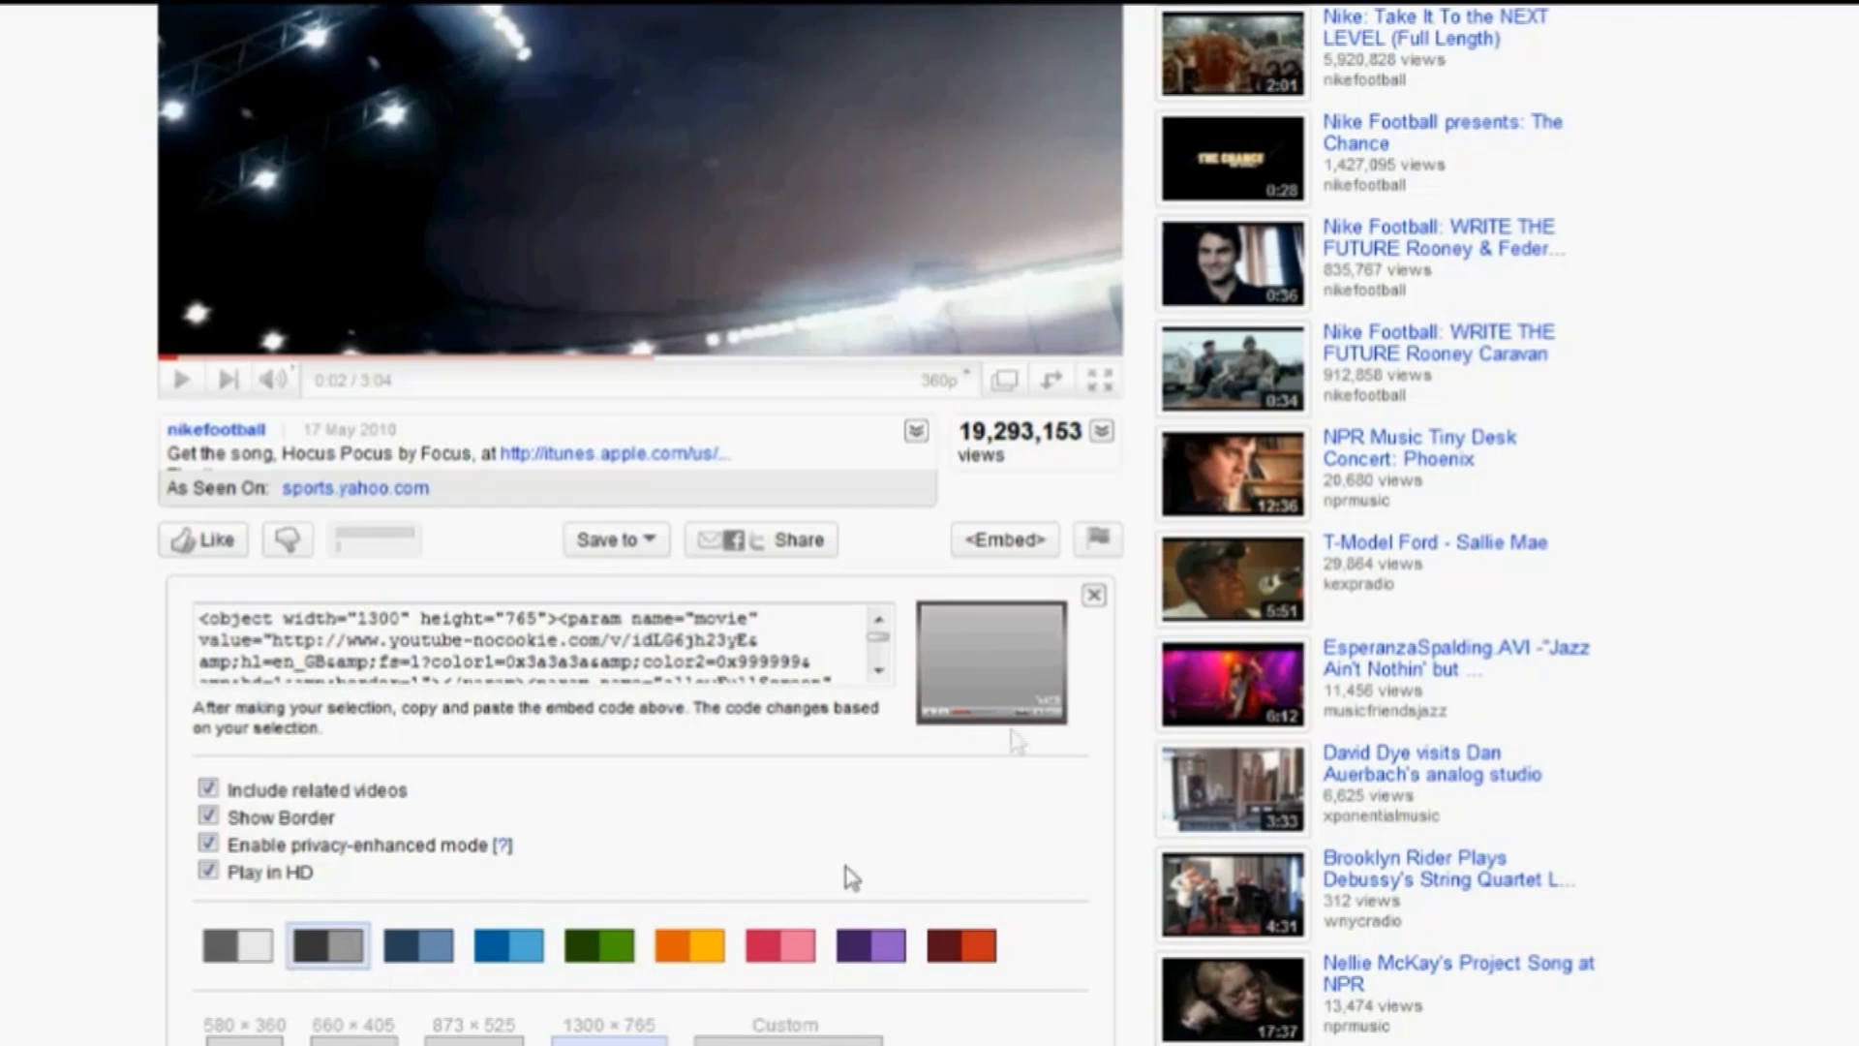
mouse_move(1044, 674)
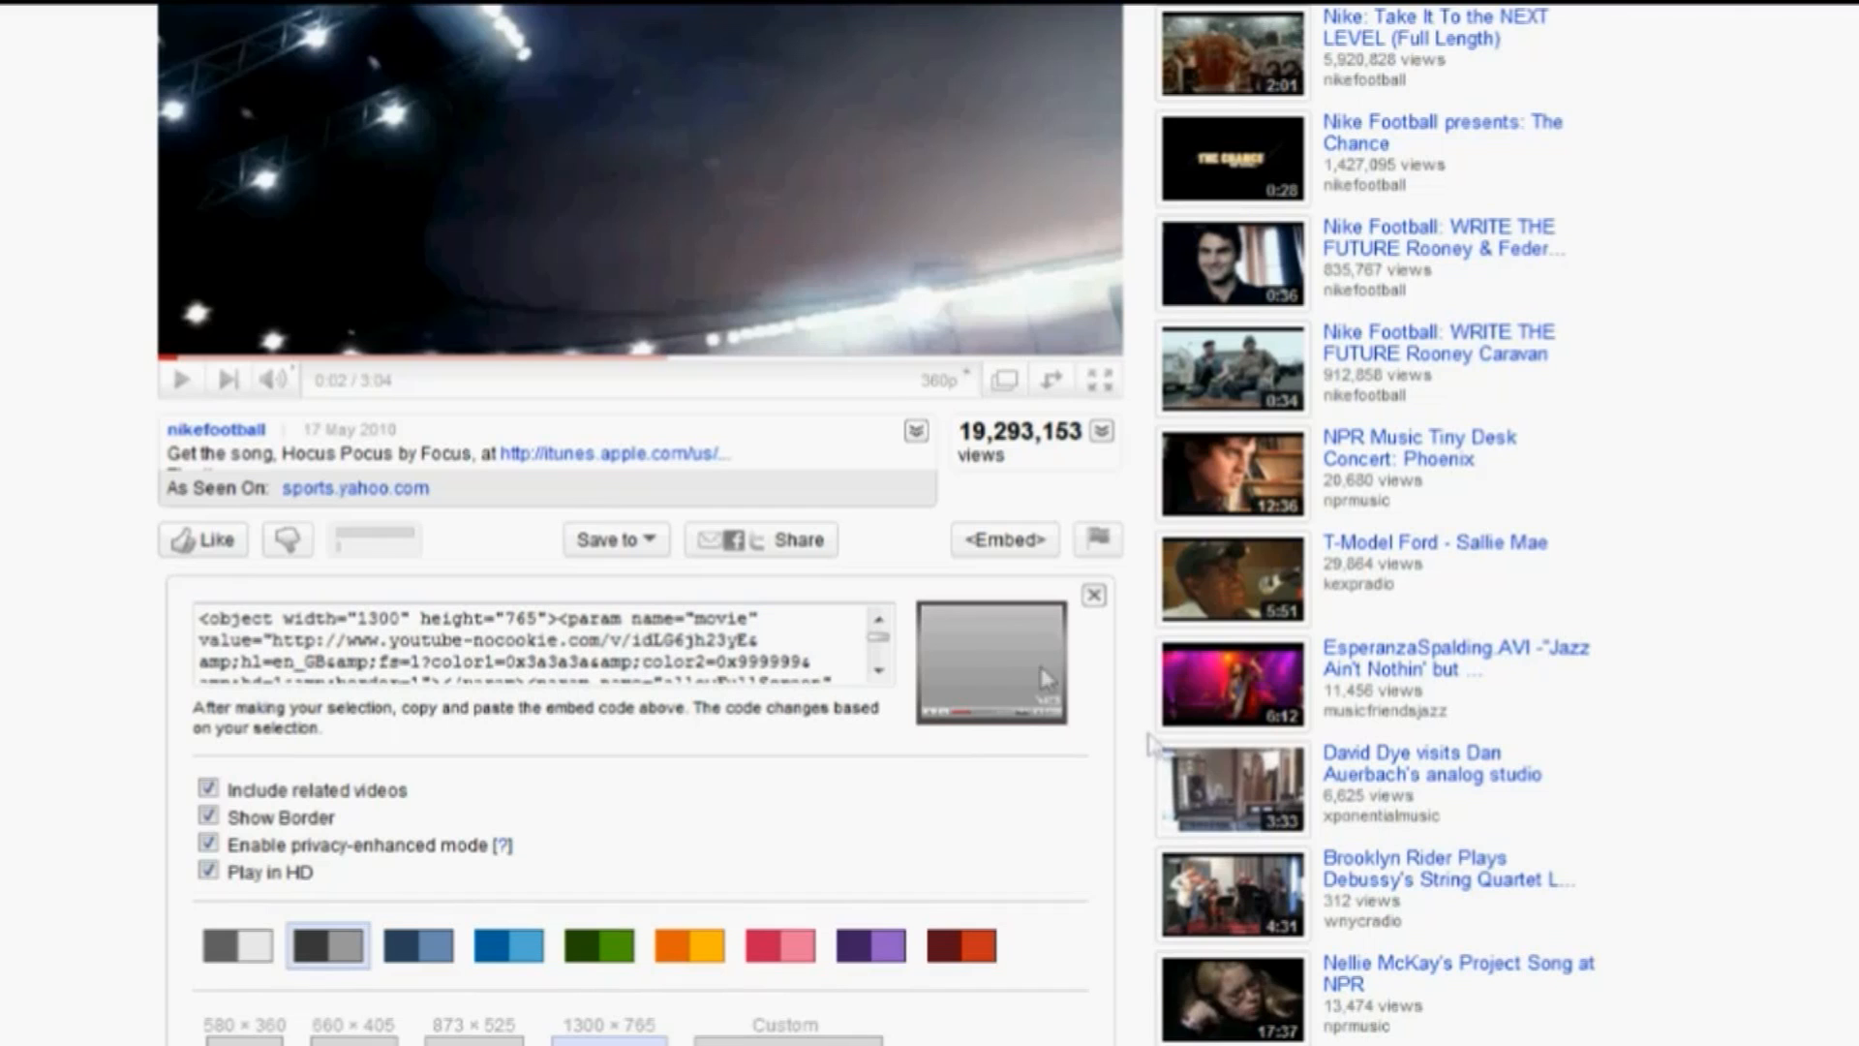
mouse_move(796, 740)
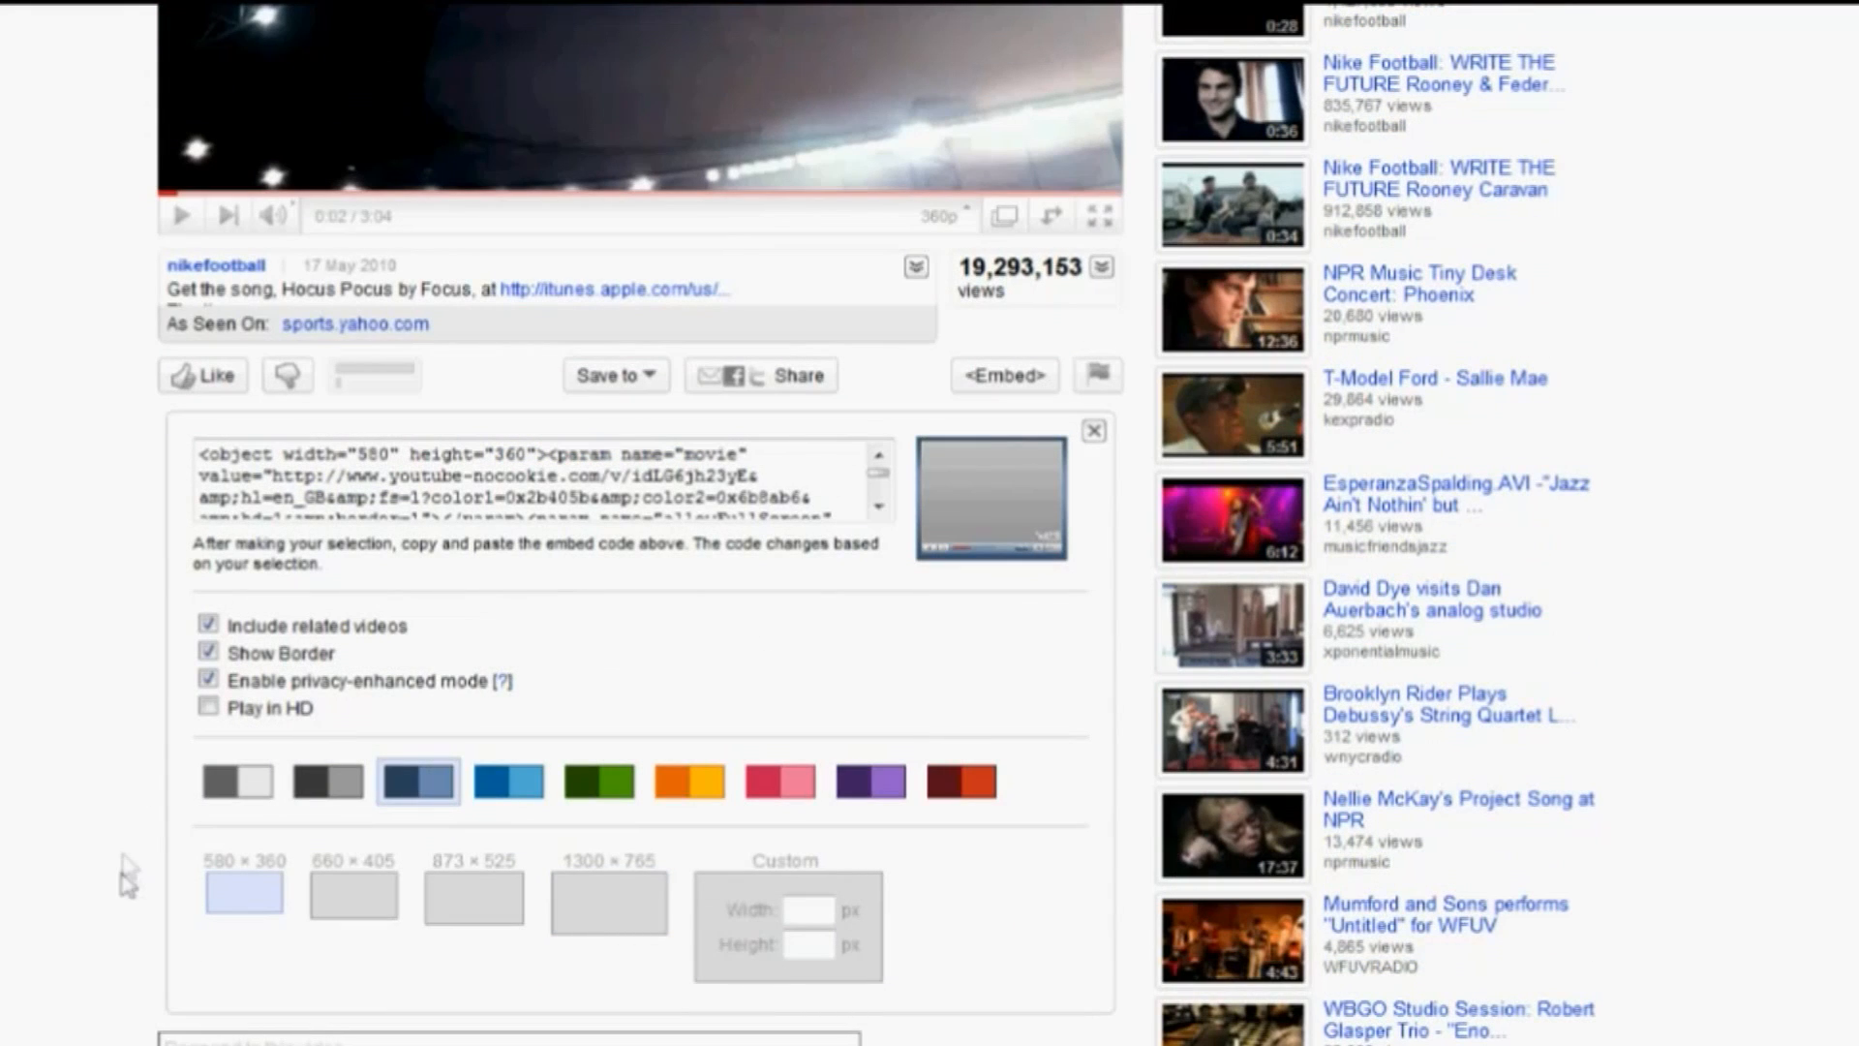
mouse_move(248, 908)
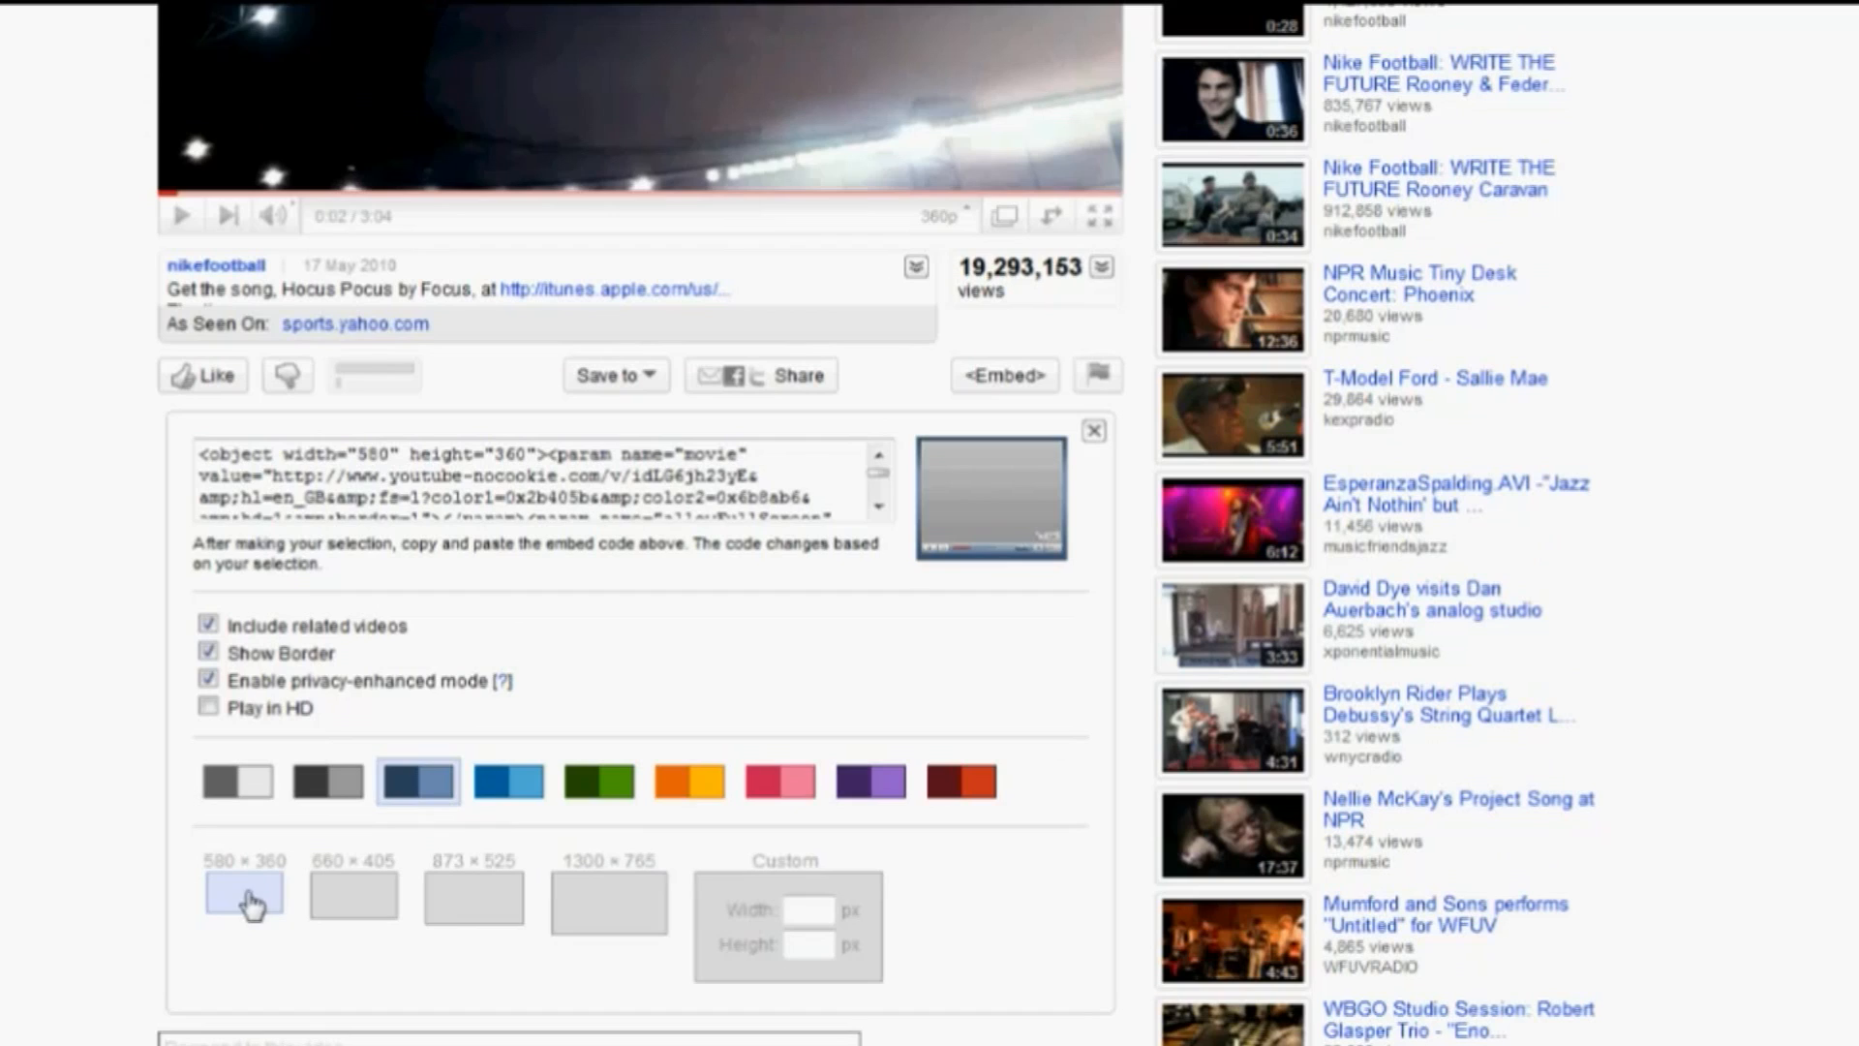
left_click(482, 480)
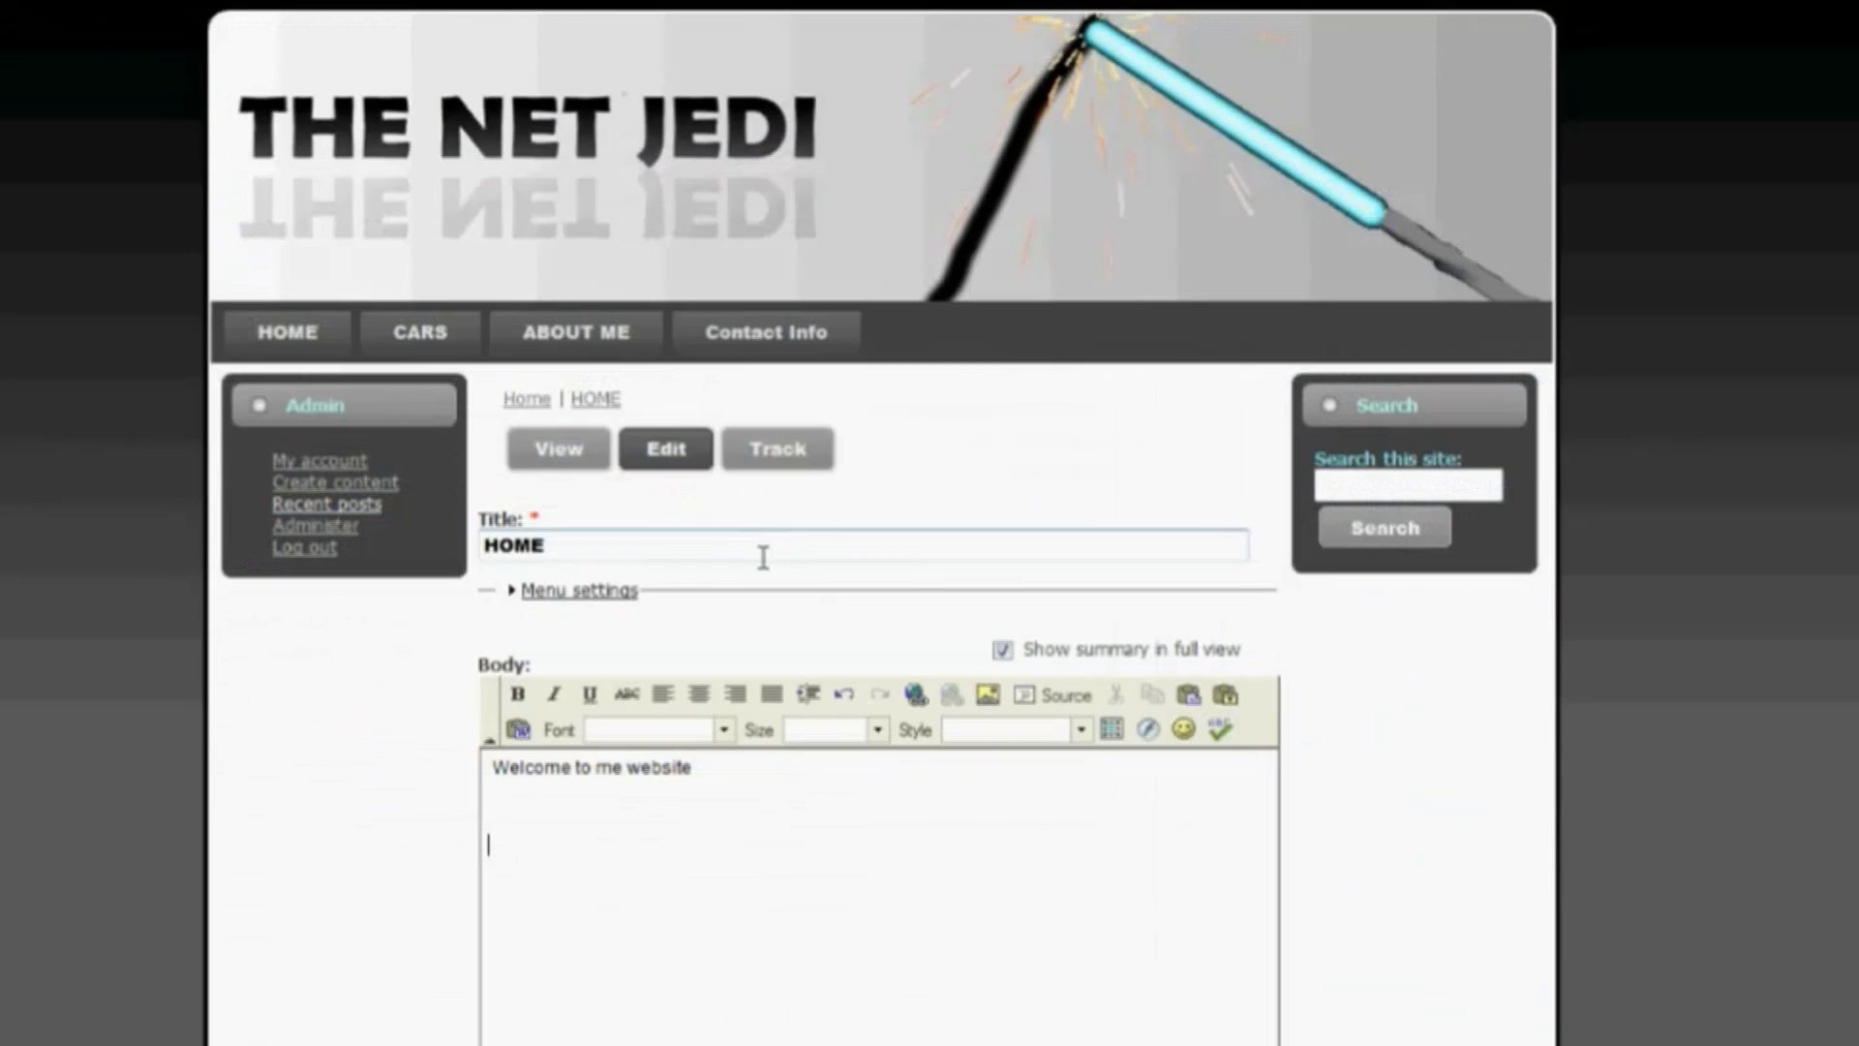
- Paste the embed code into the HOME body via Source view and save the page
scroll("down", 3)
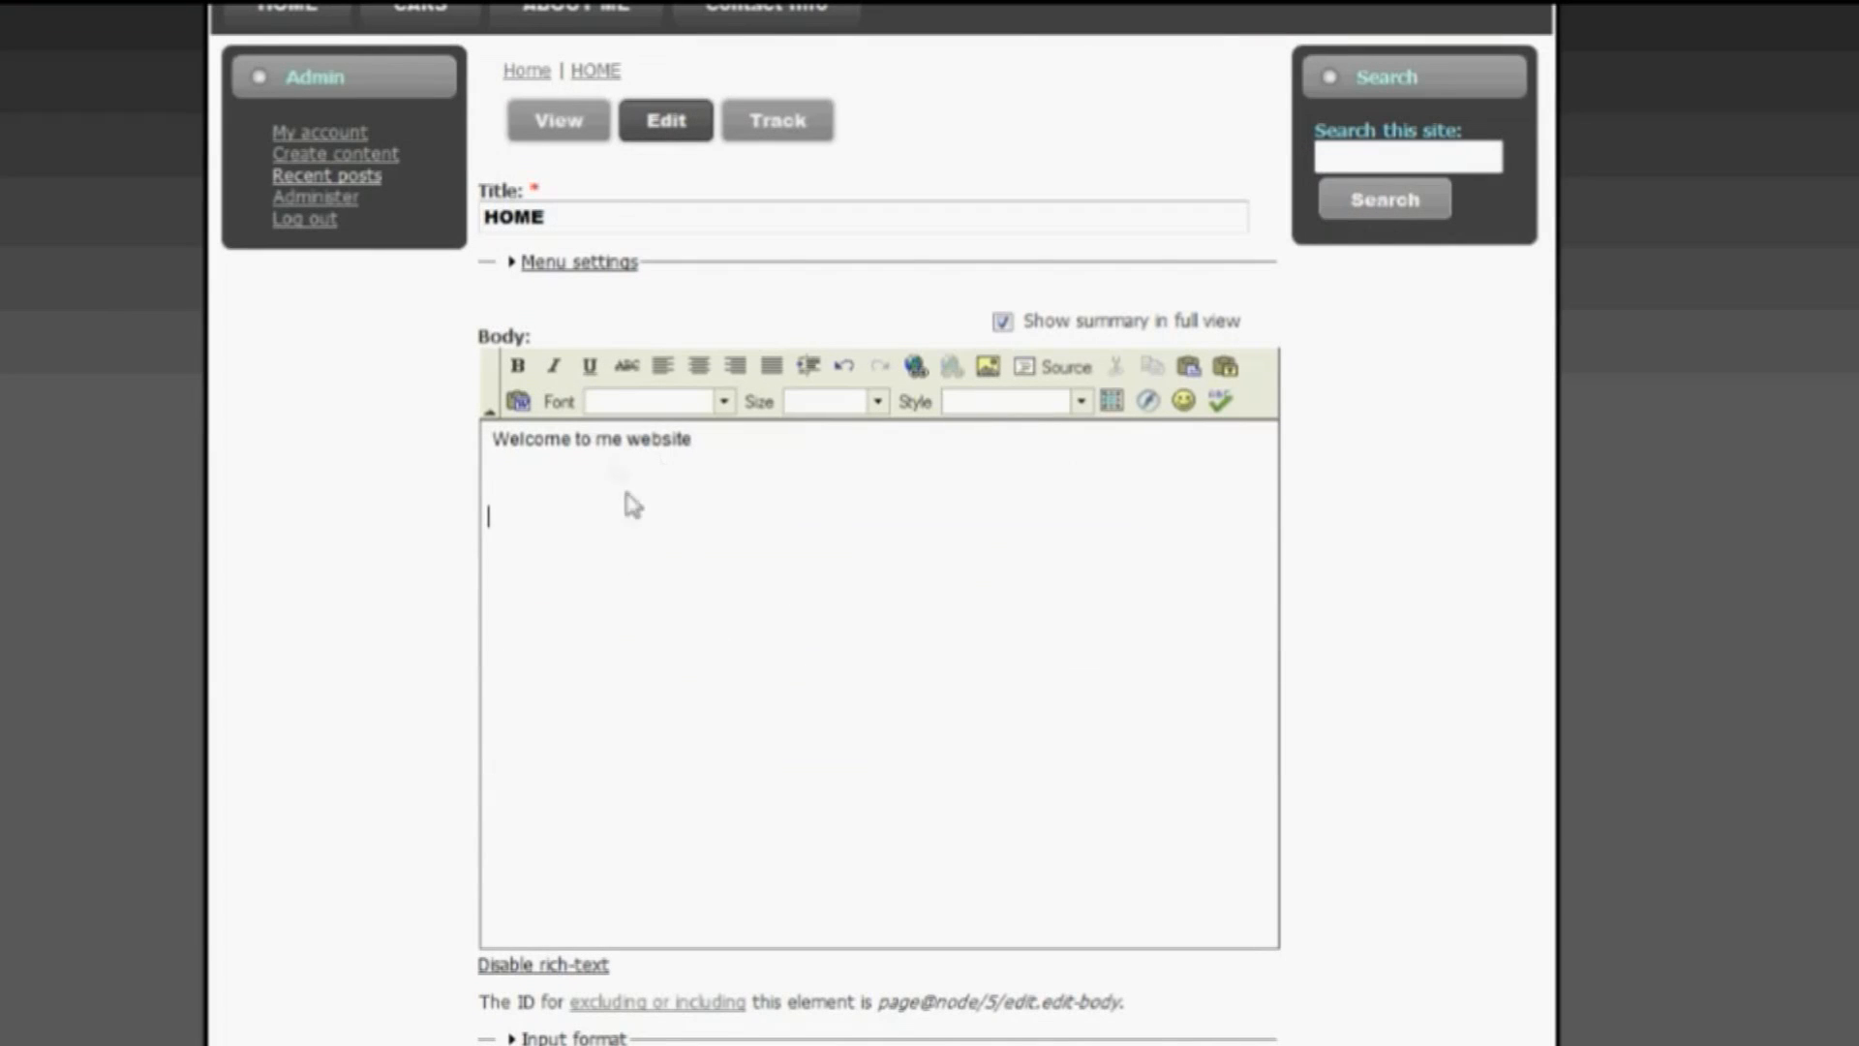
mouse_move(566, 521)
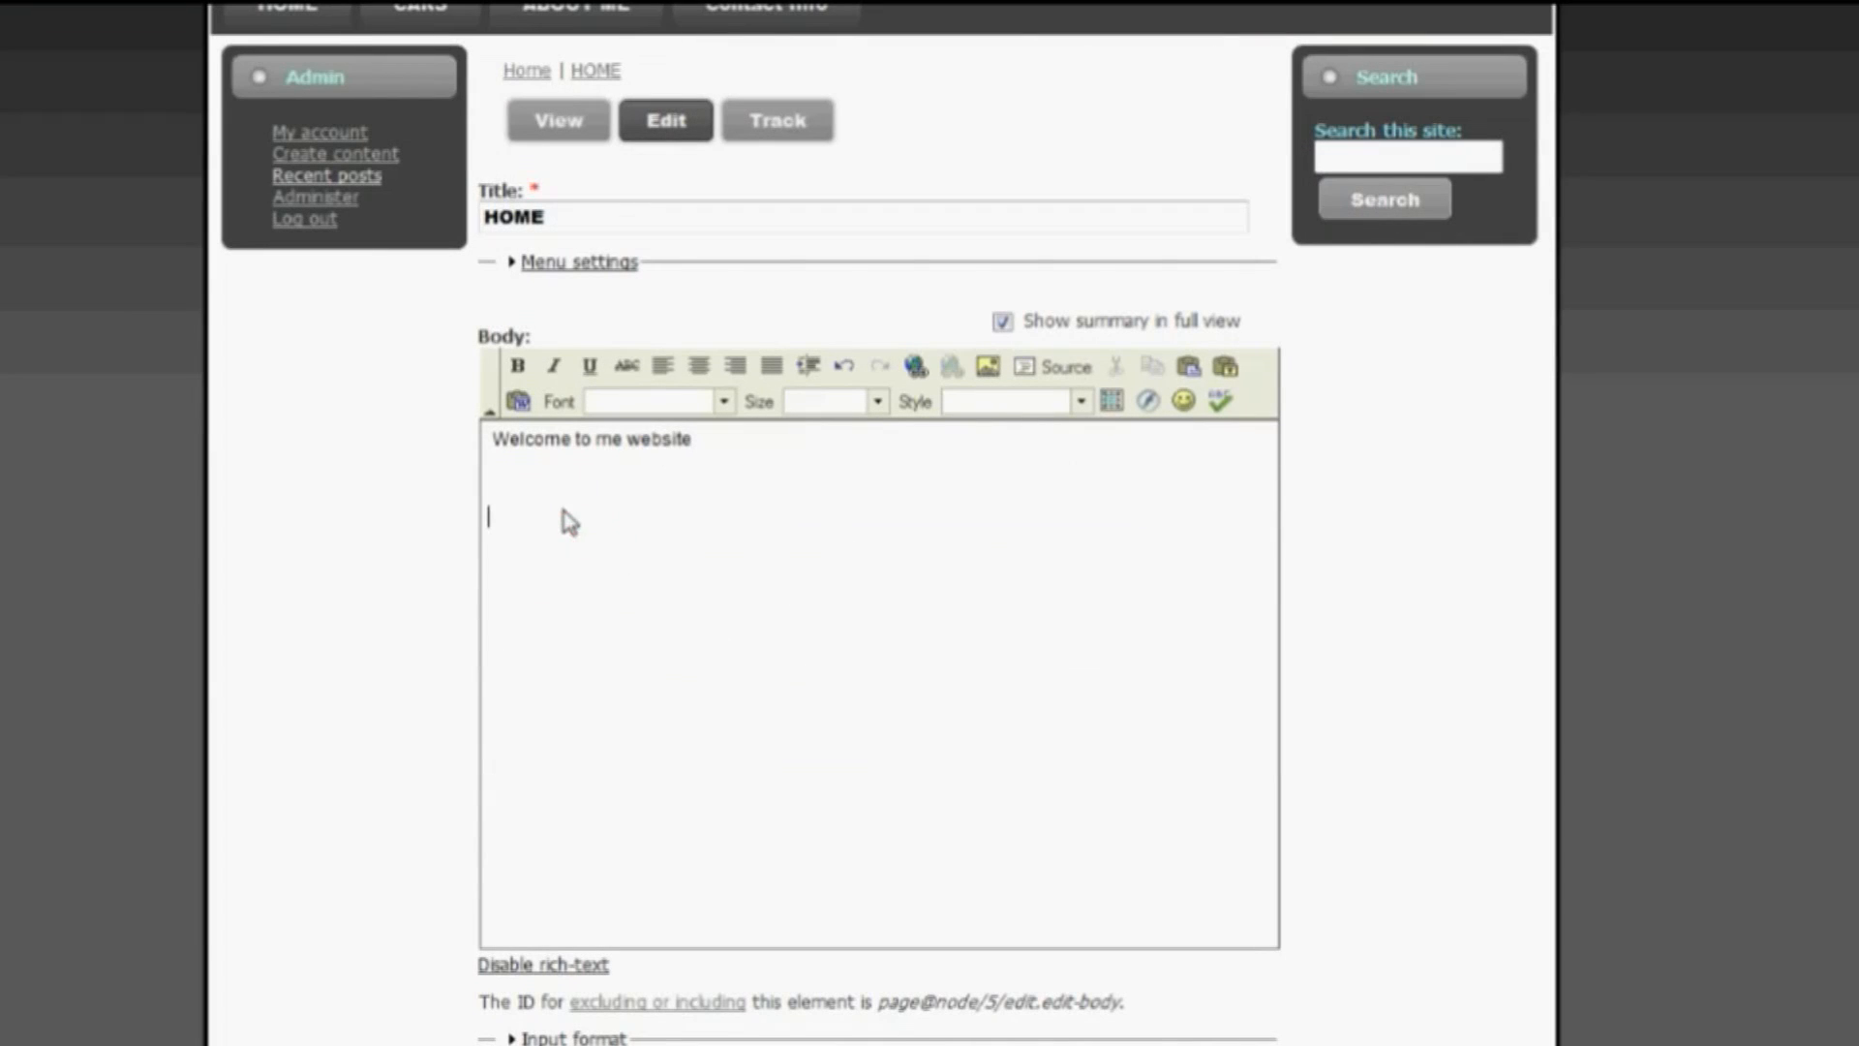
mouse_move(1062, 626)
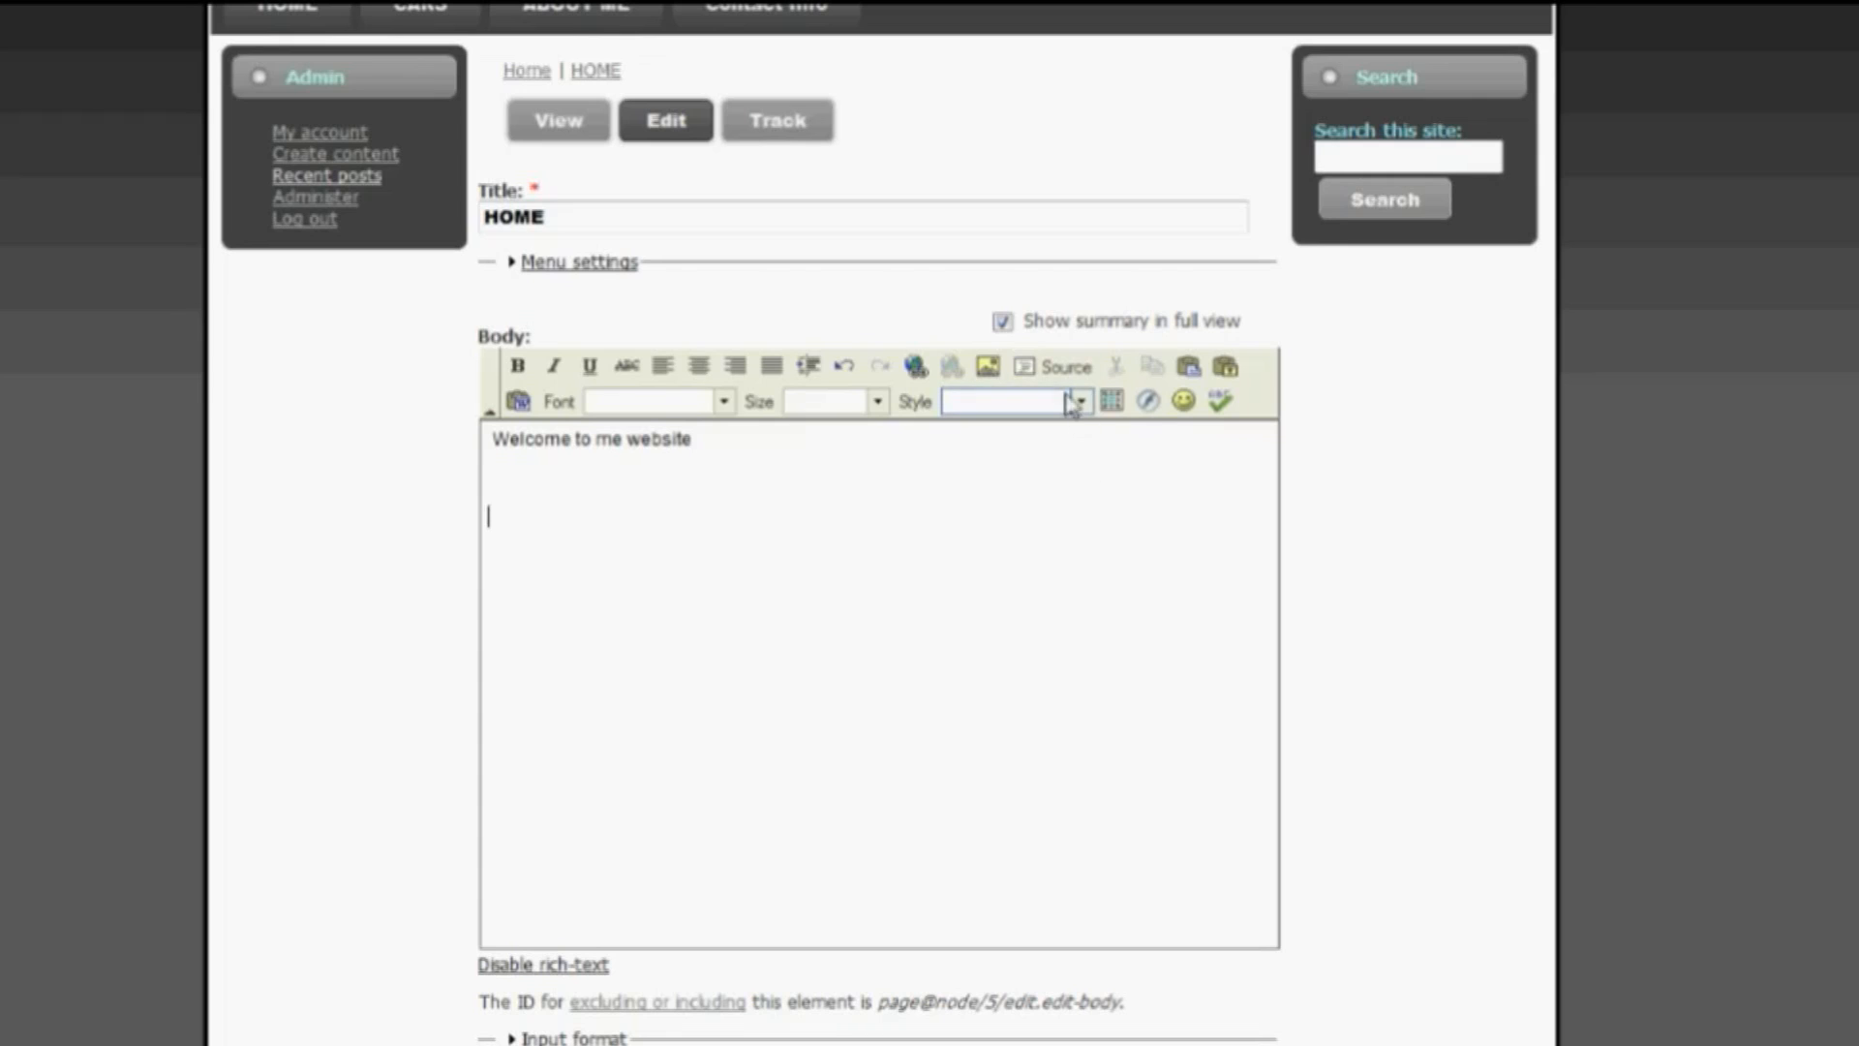
left_click(1049, 366)
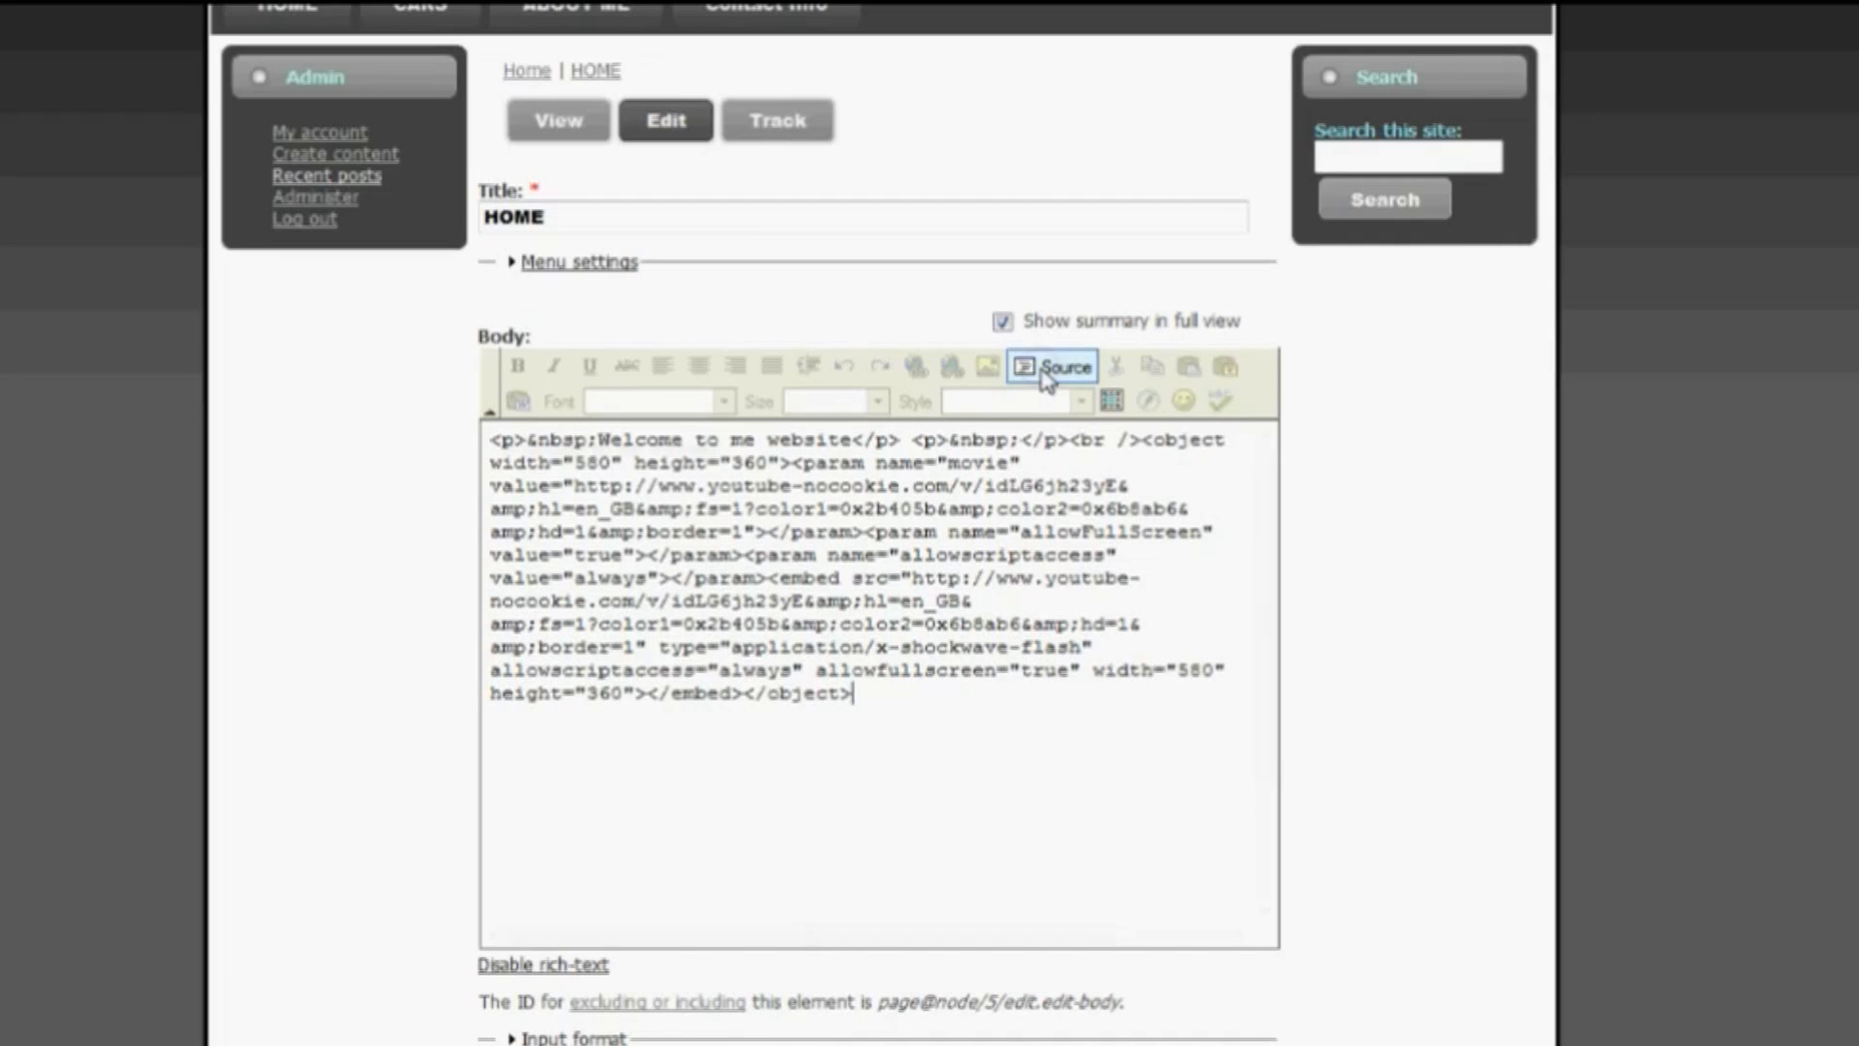
left_click(1053, 368)
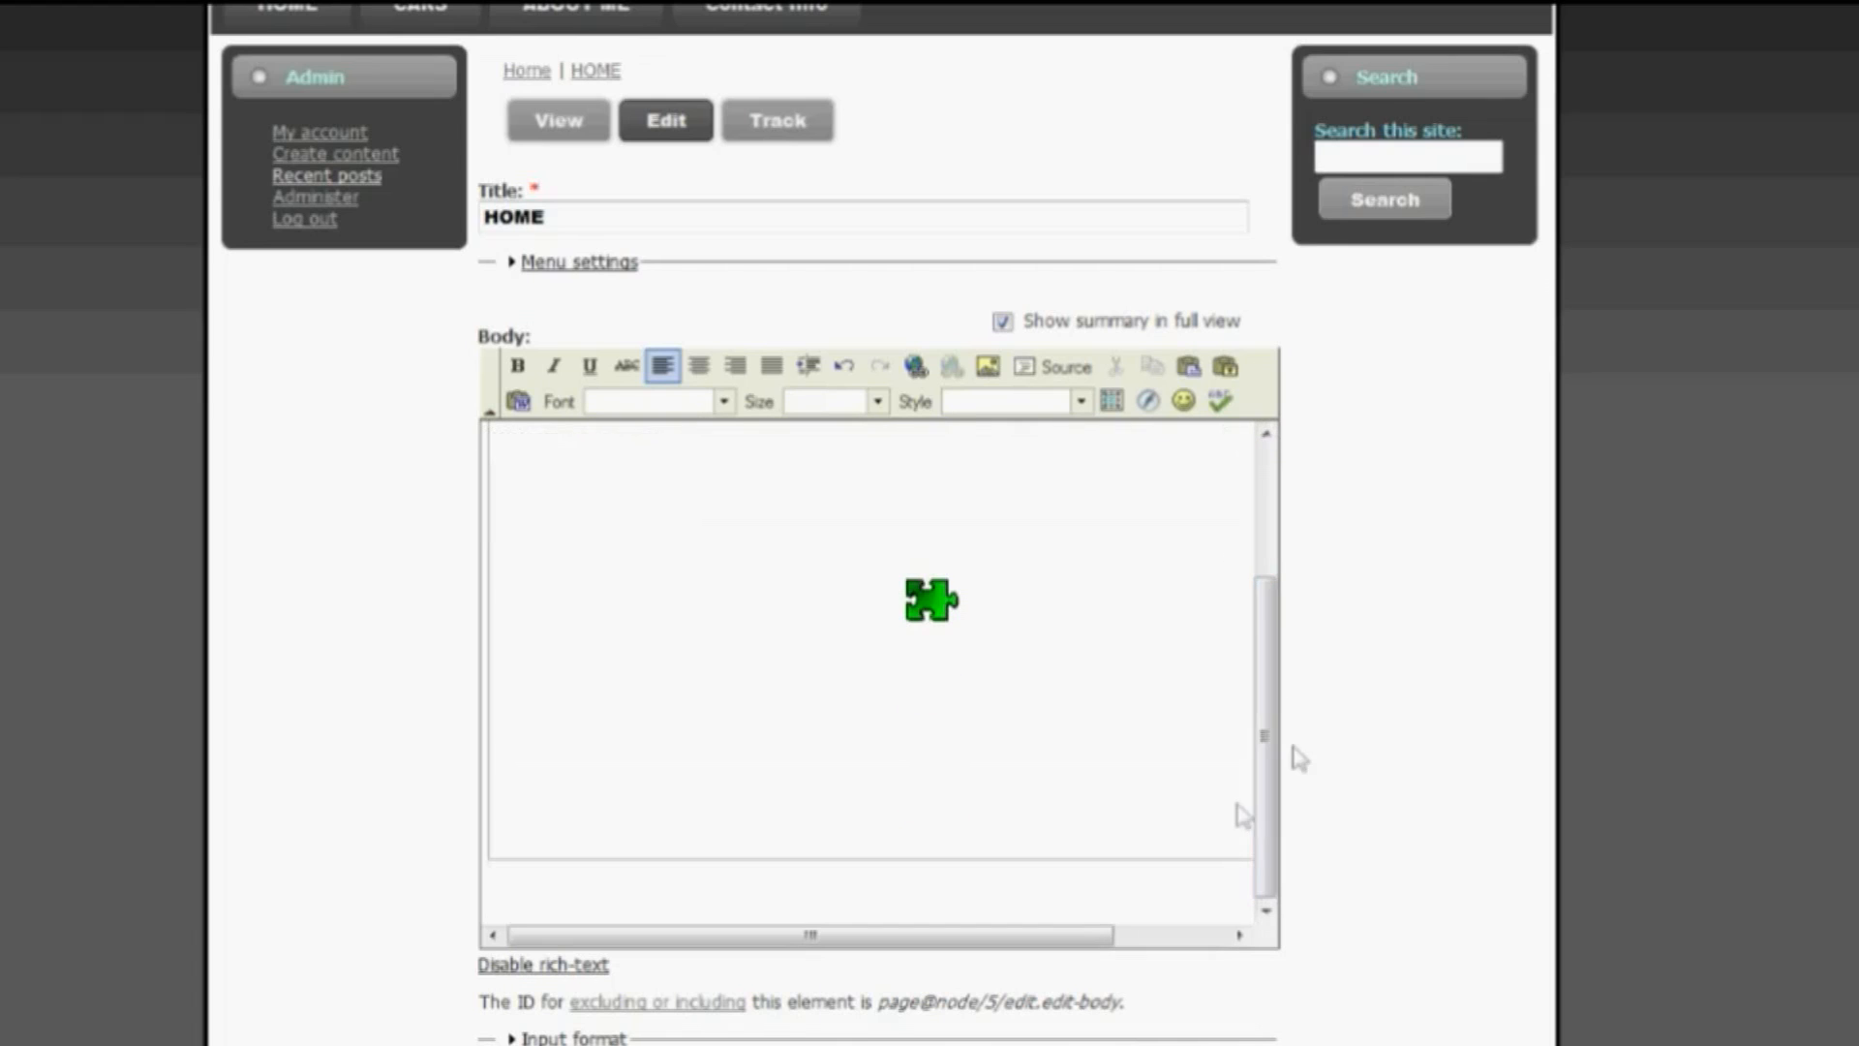
scroll("down", 3)
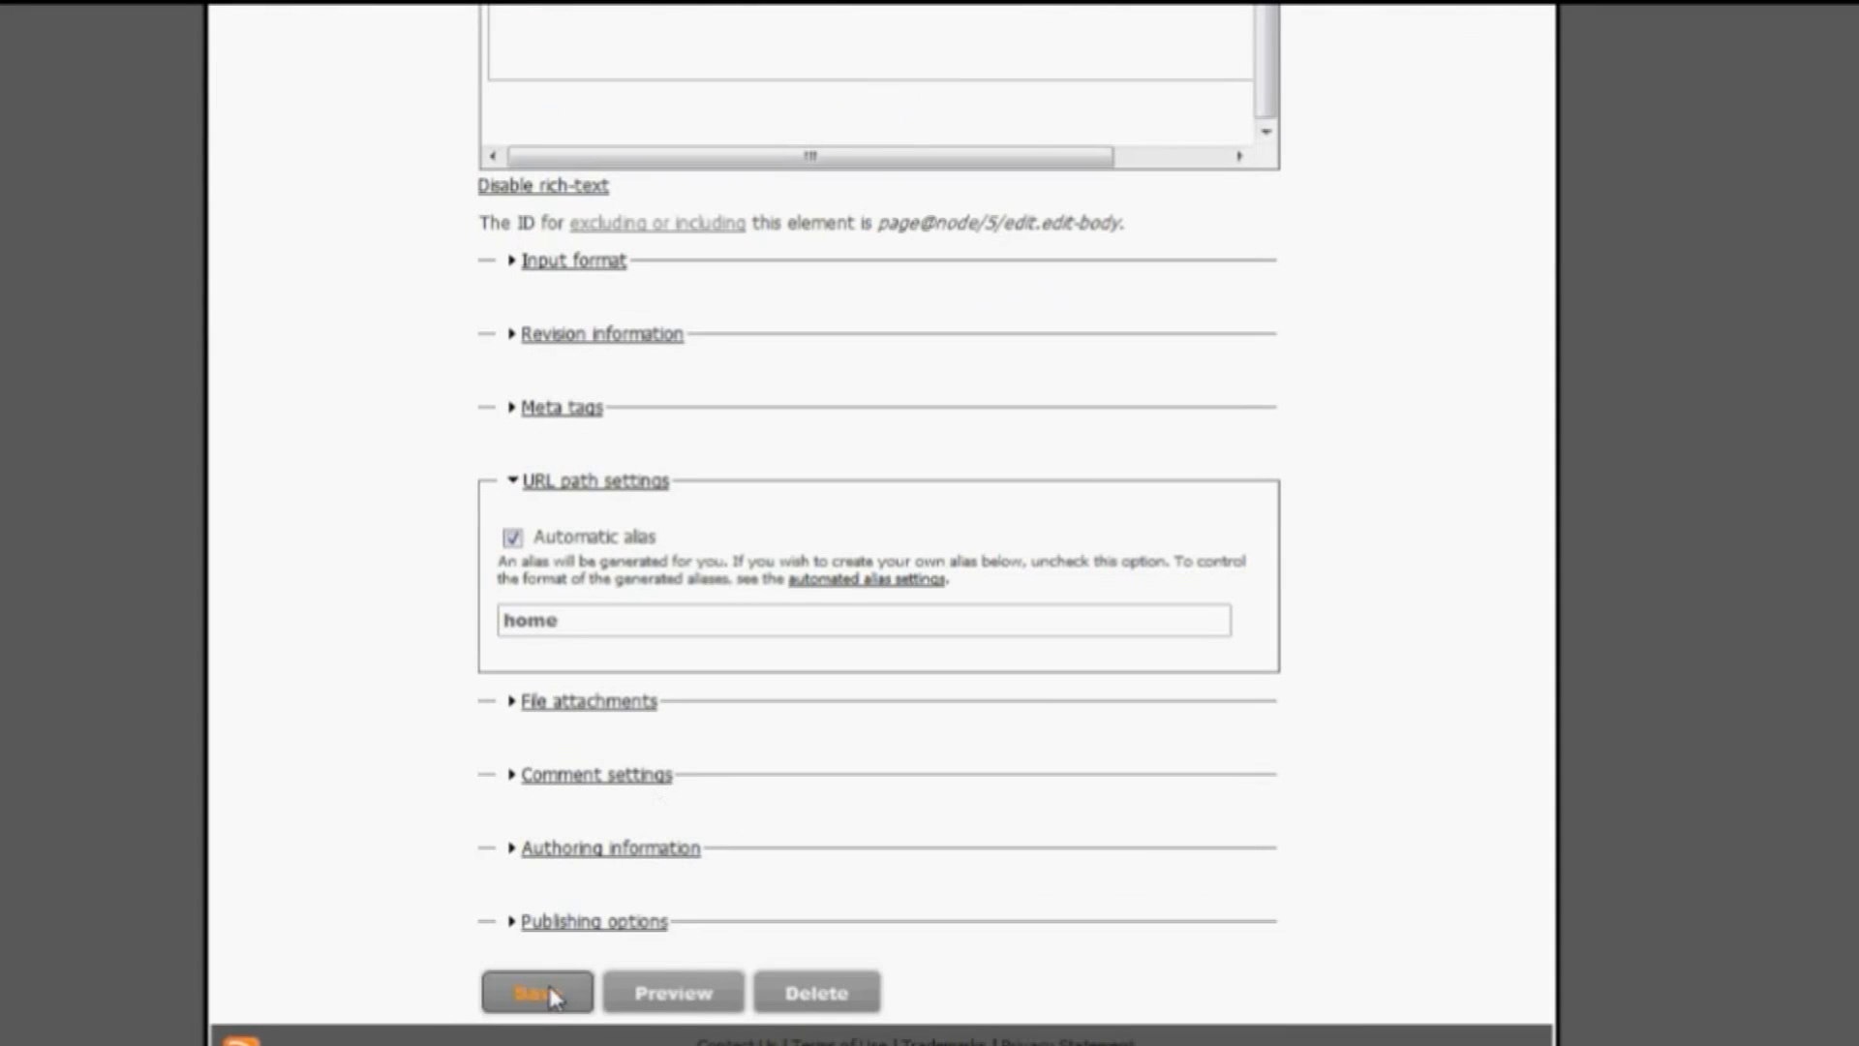
left_click(534, 991)
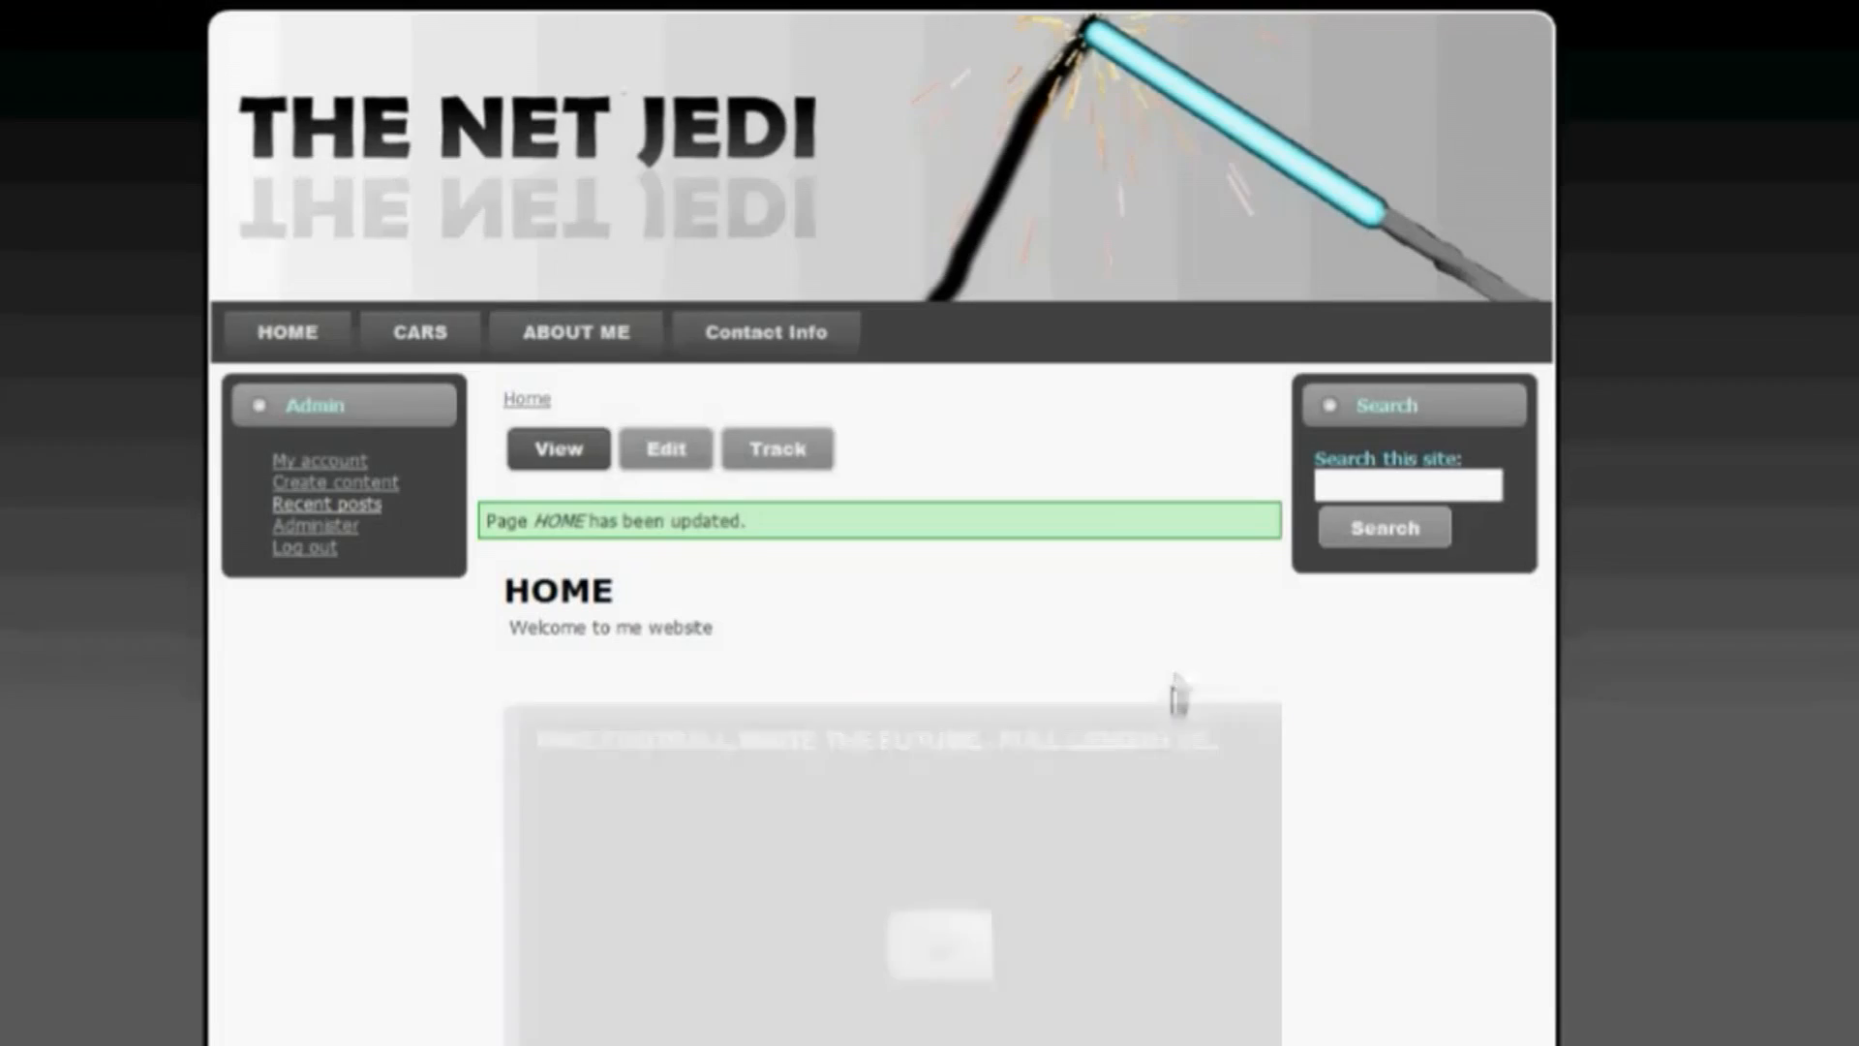
scroll("down", 3)
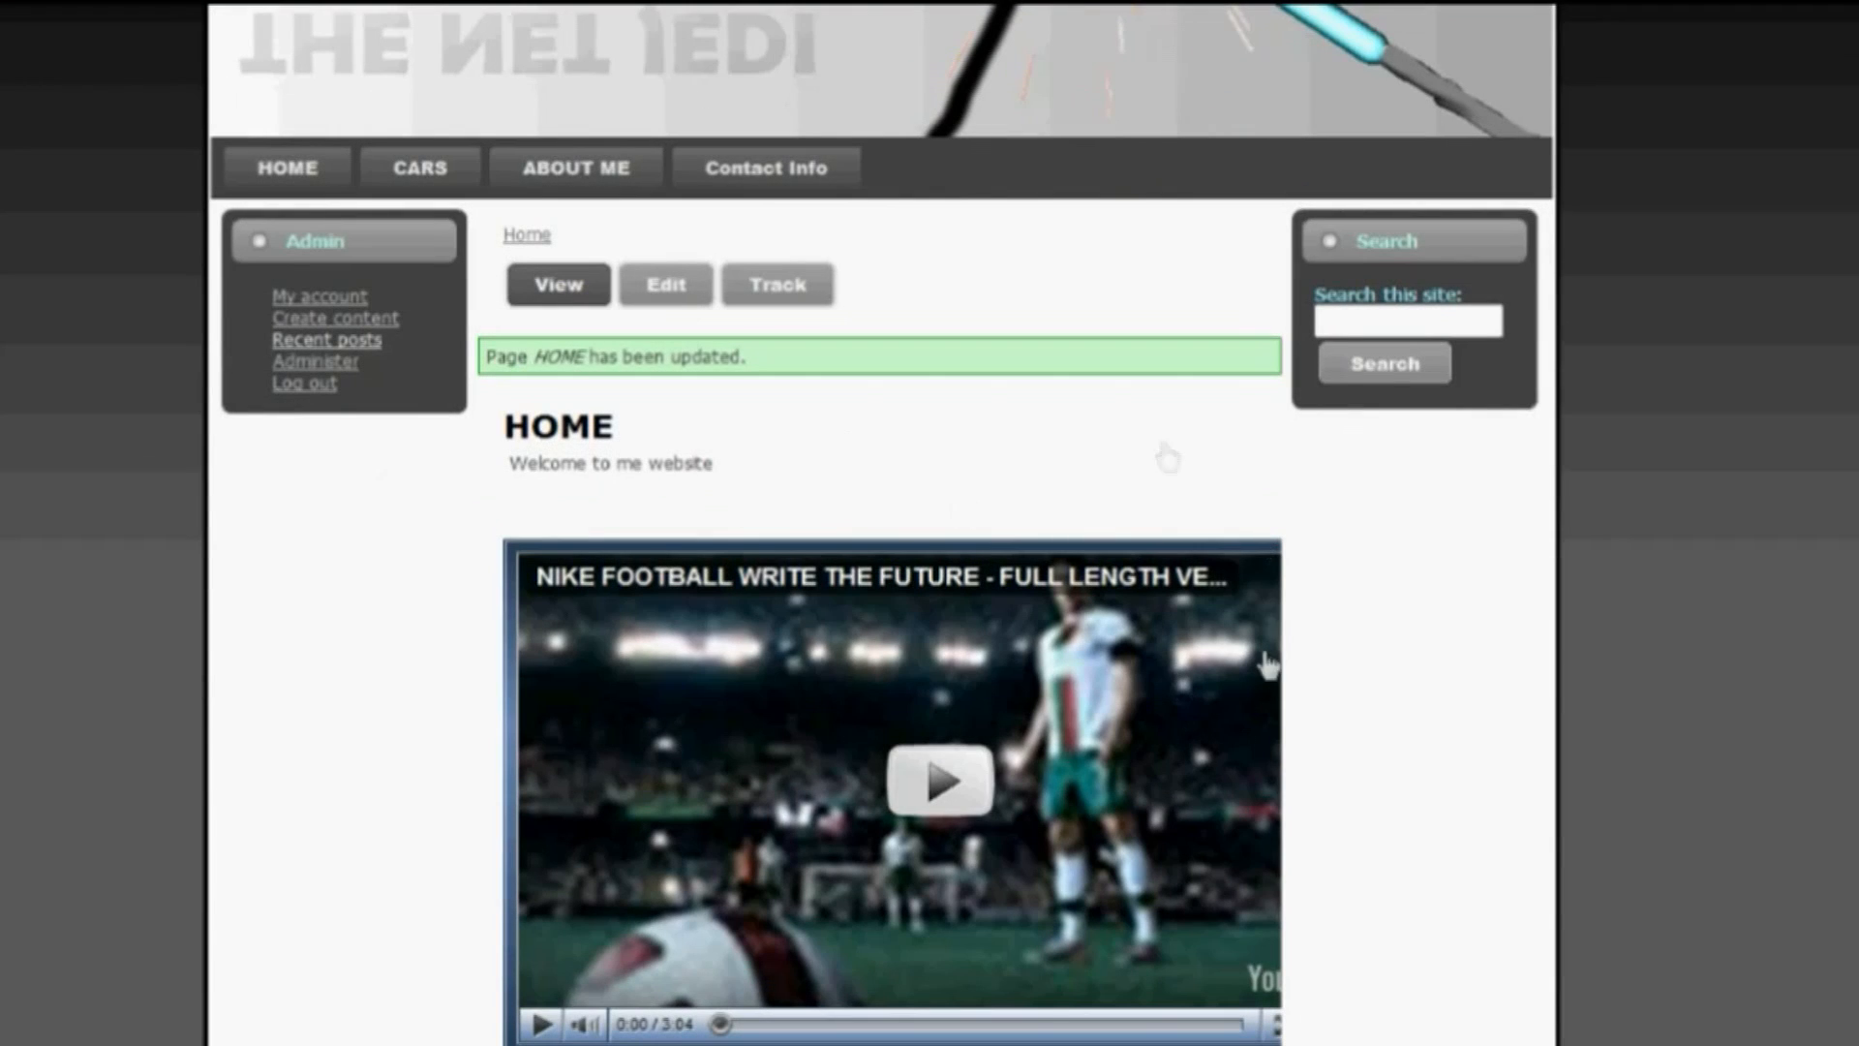
mouse_move(1017, 951)
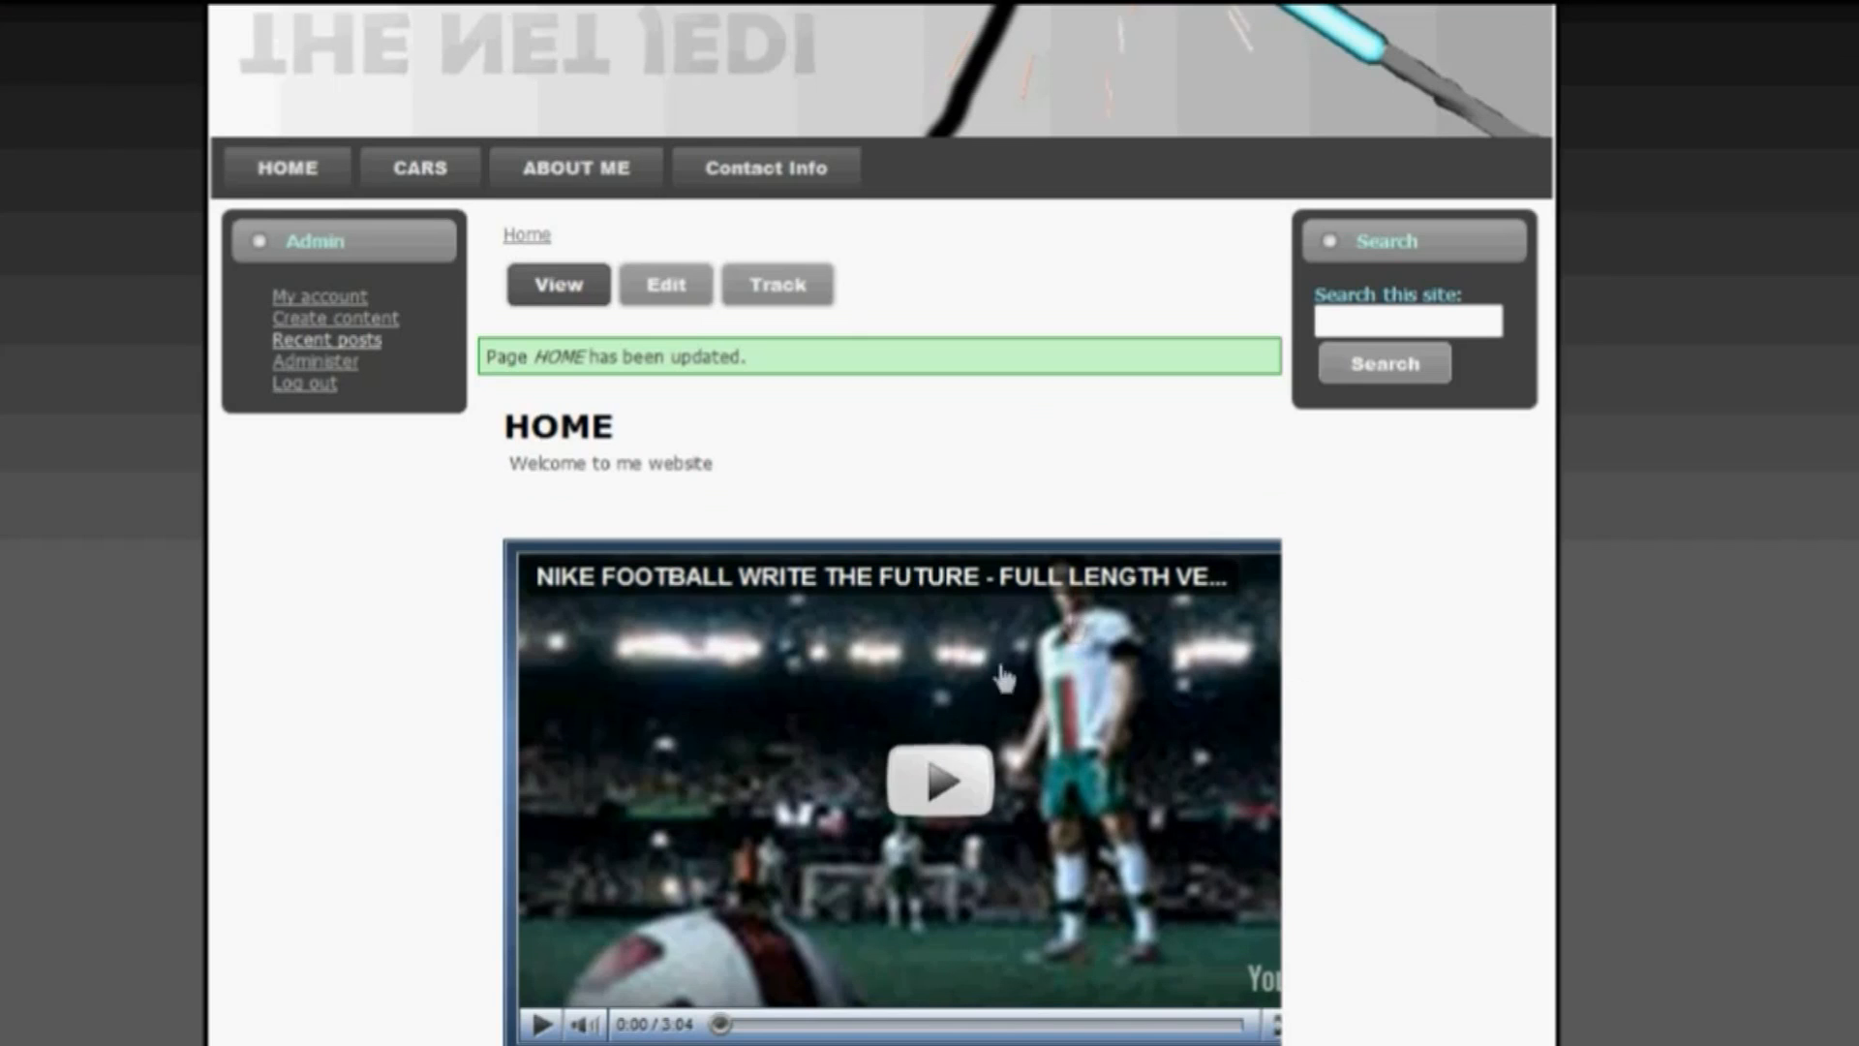
mouse_move(1209, 792)
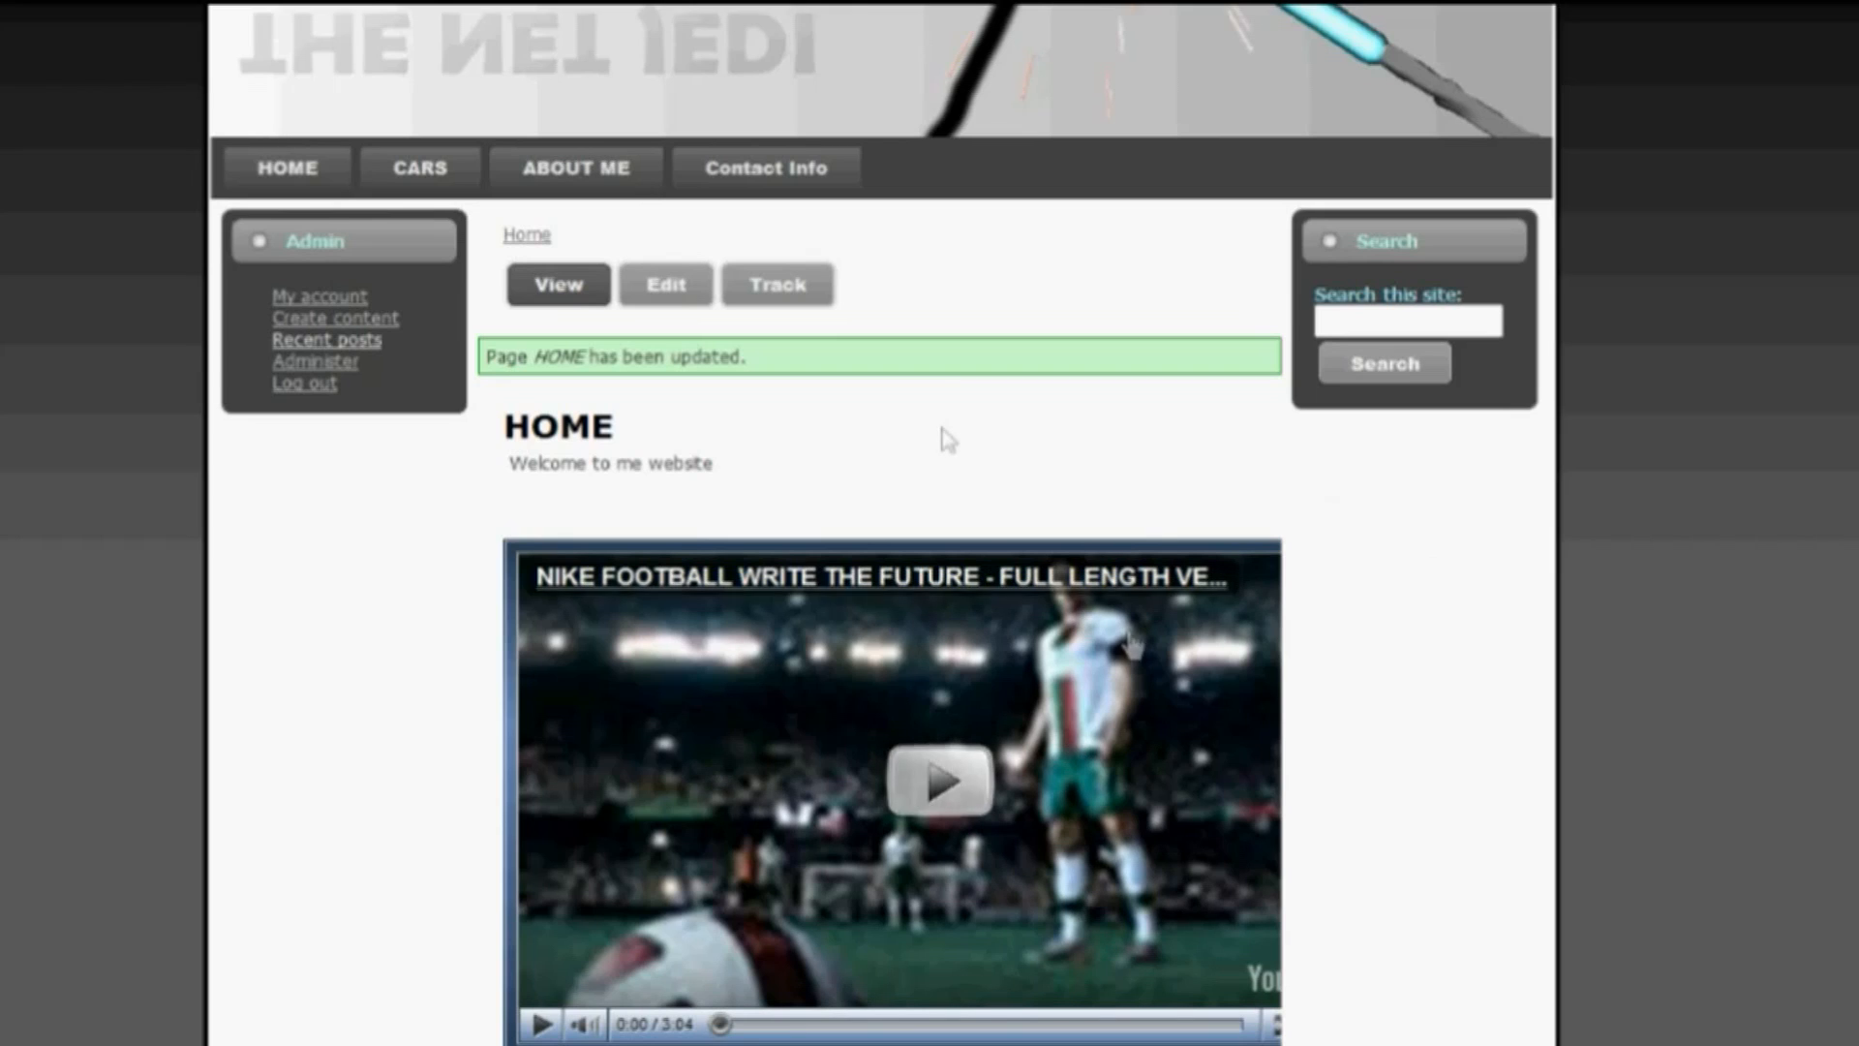
mouse_move(1257, 105)
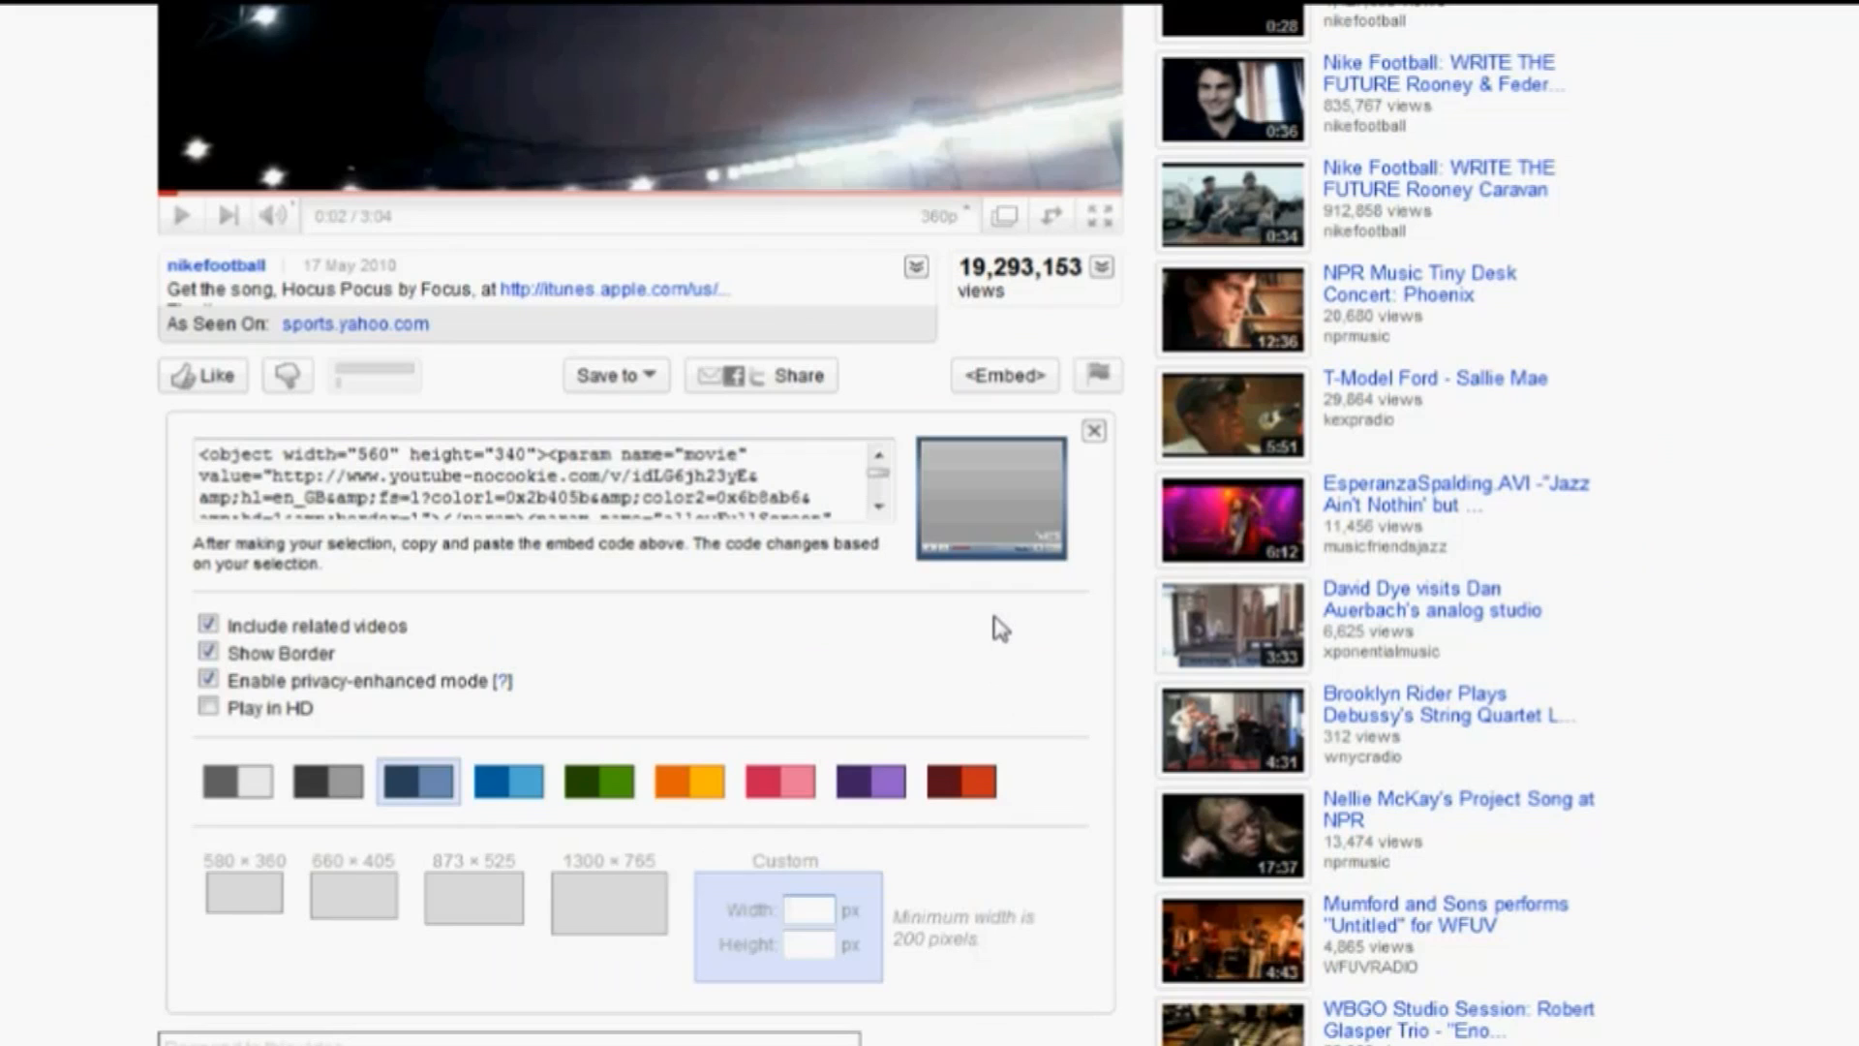
- Set the embed code's custom width to 200 pixels
type("200")
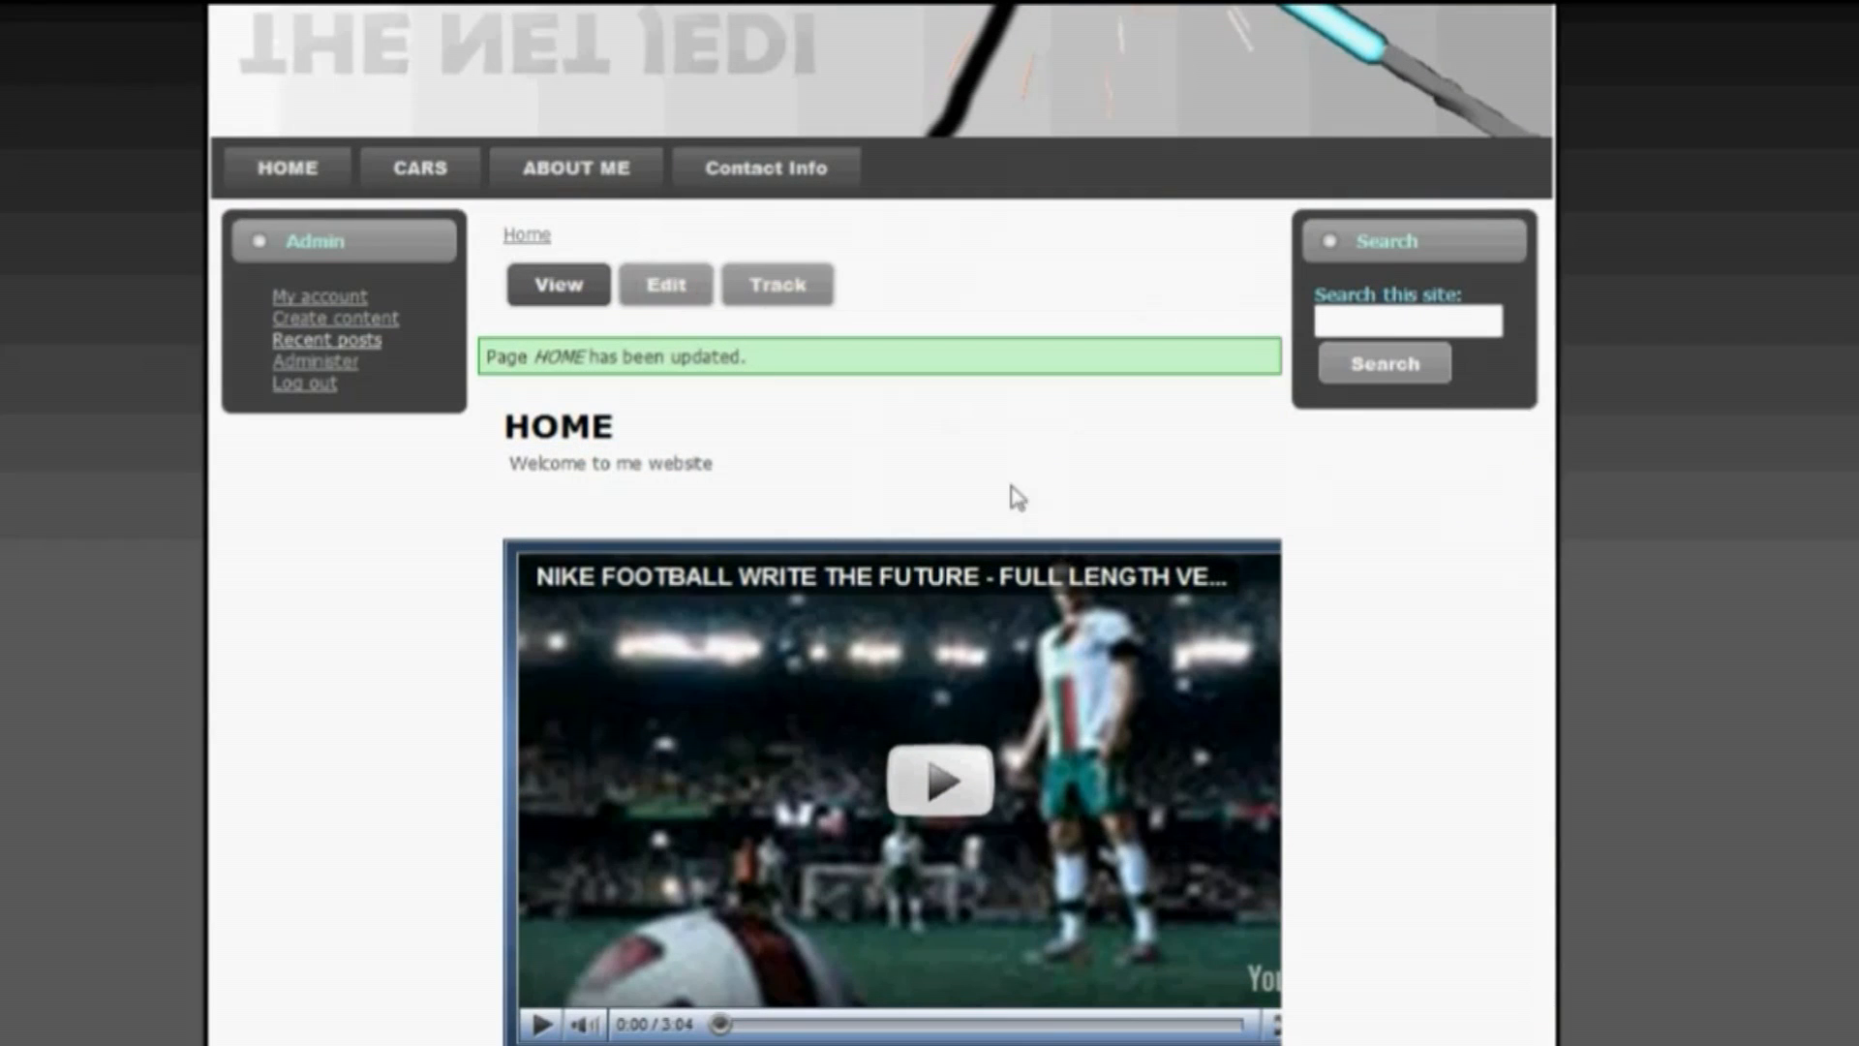
- Edit HOME in Source view and replace the old object code with the 200 × 146 embed code
left_click(666, 282)
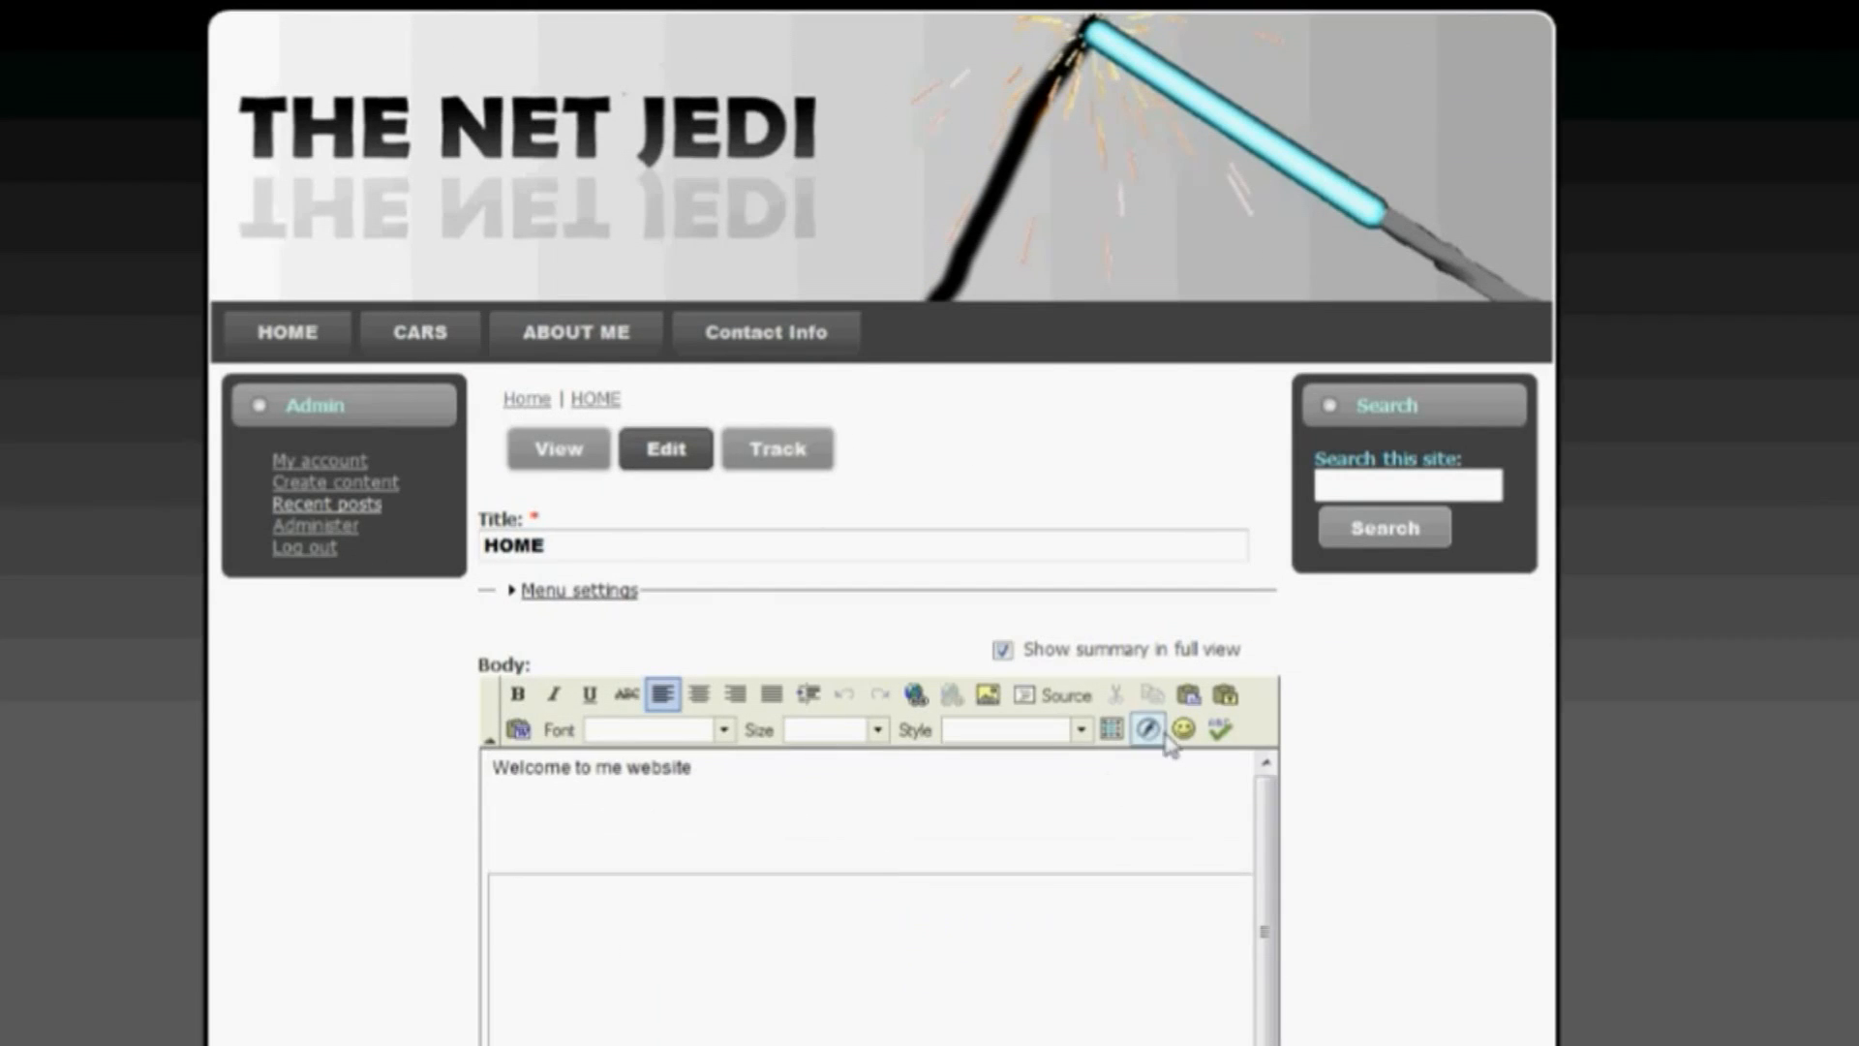
left_click(1040, 694)
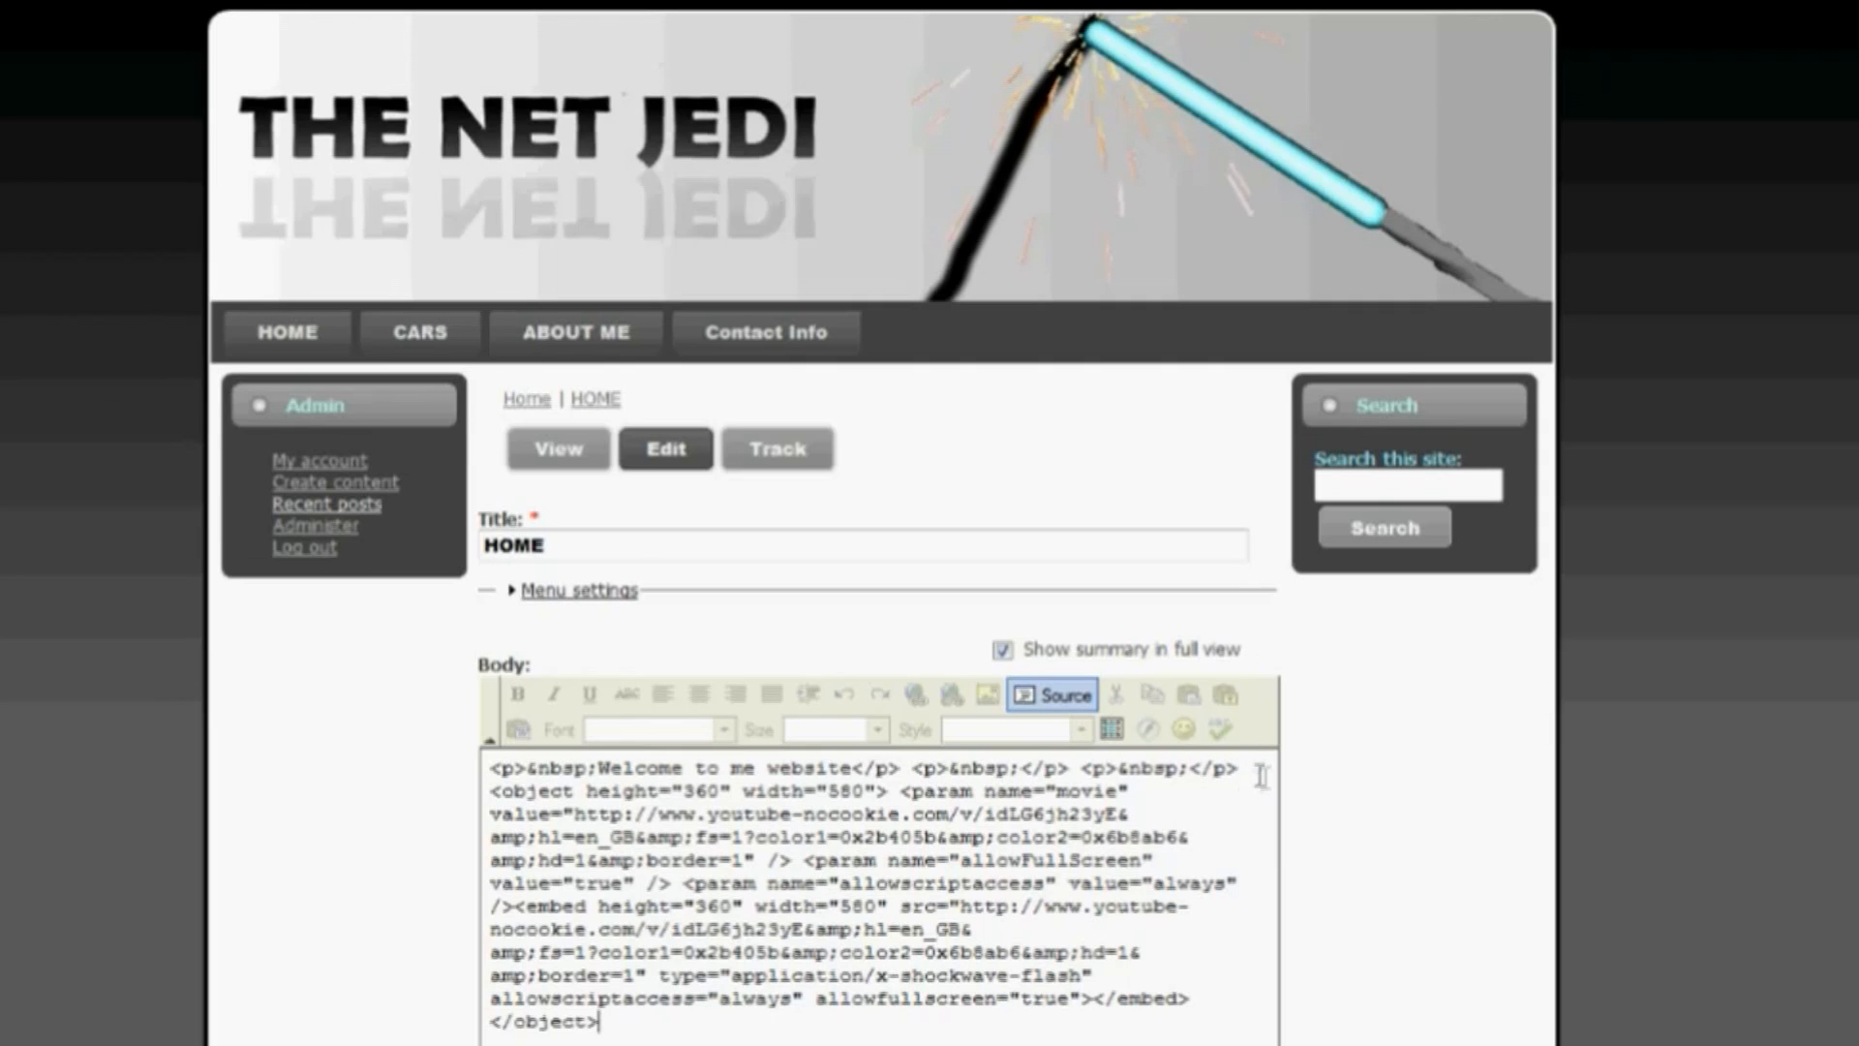
left_click_drag(486, 791, 598, 1023)
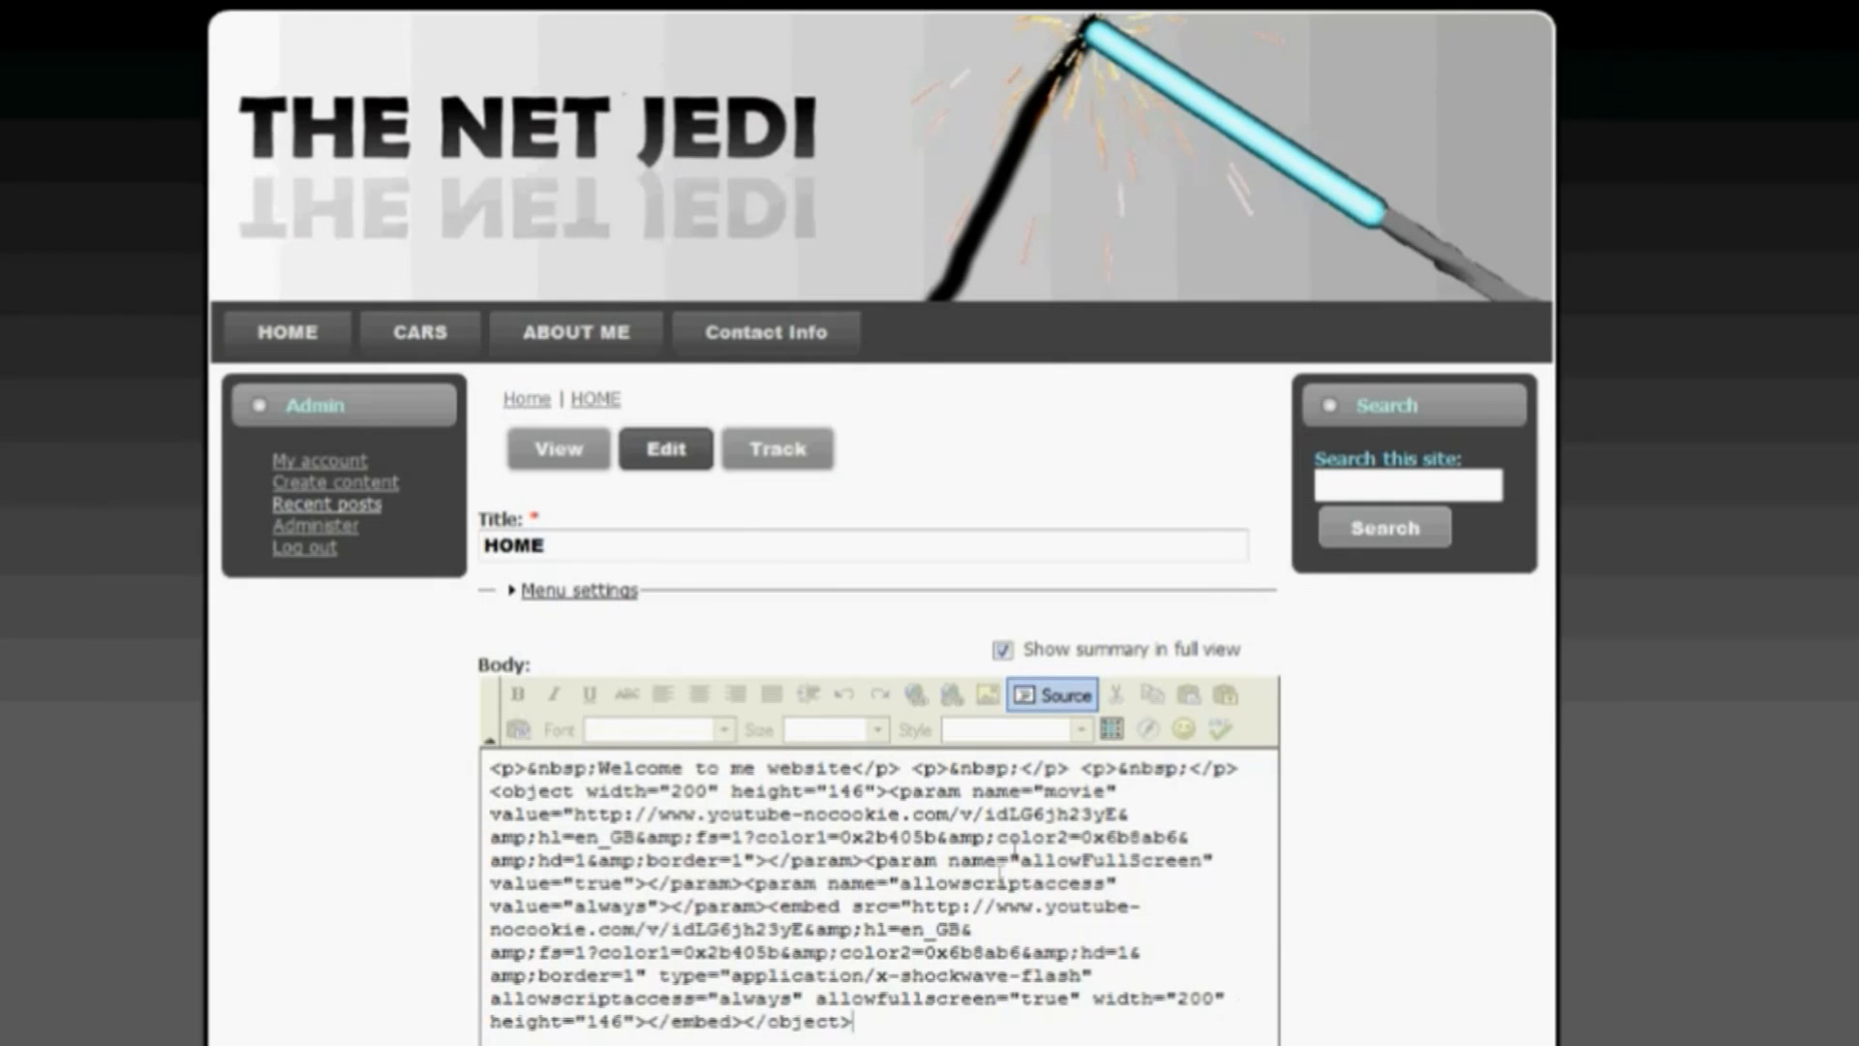
scroll("down", 3)
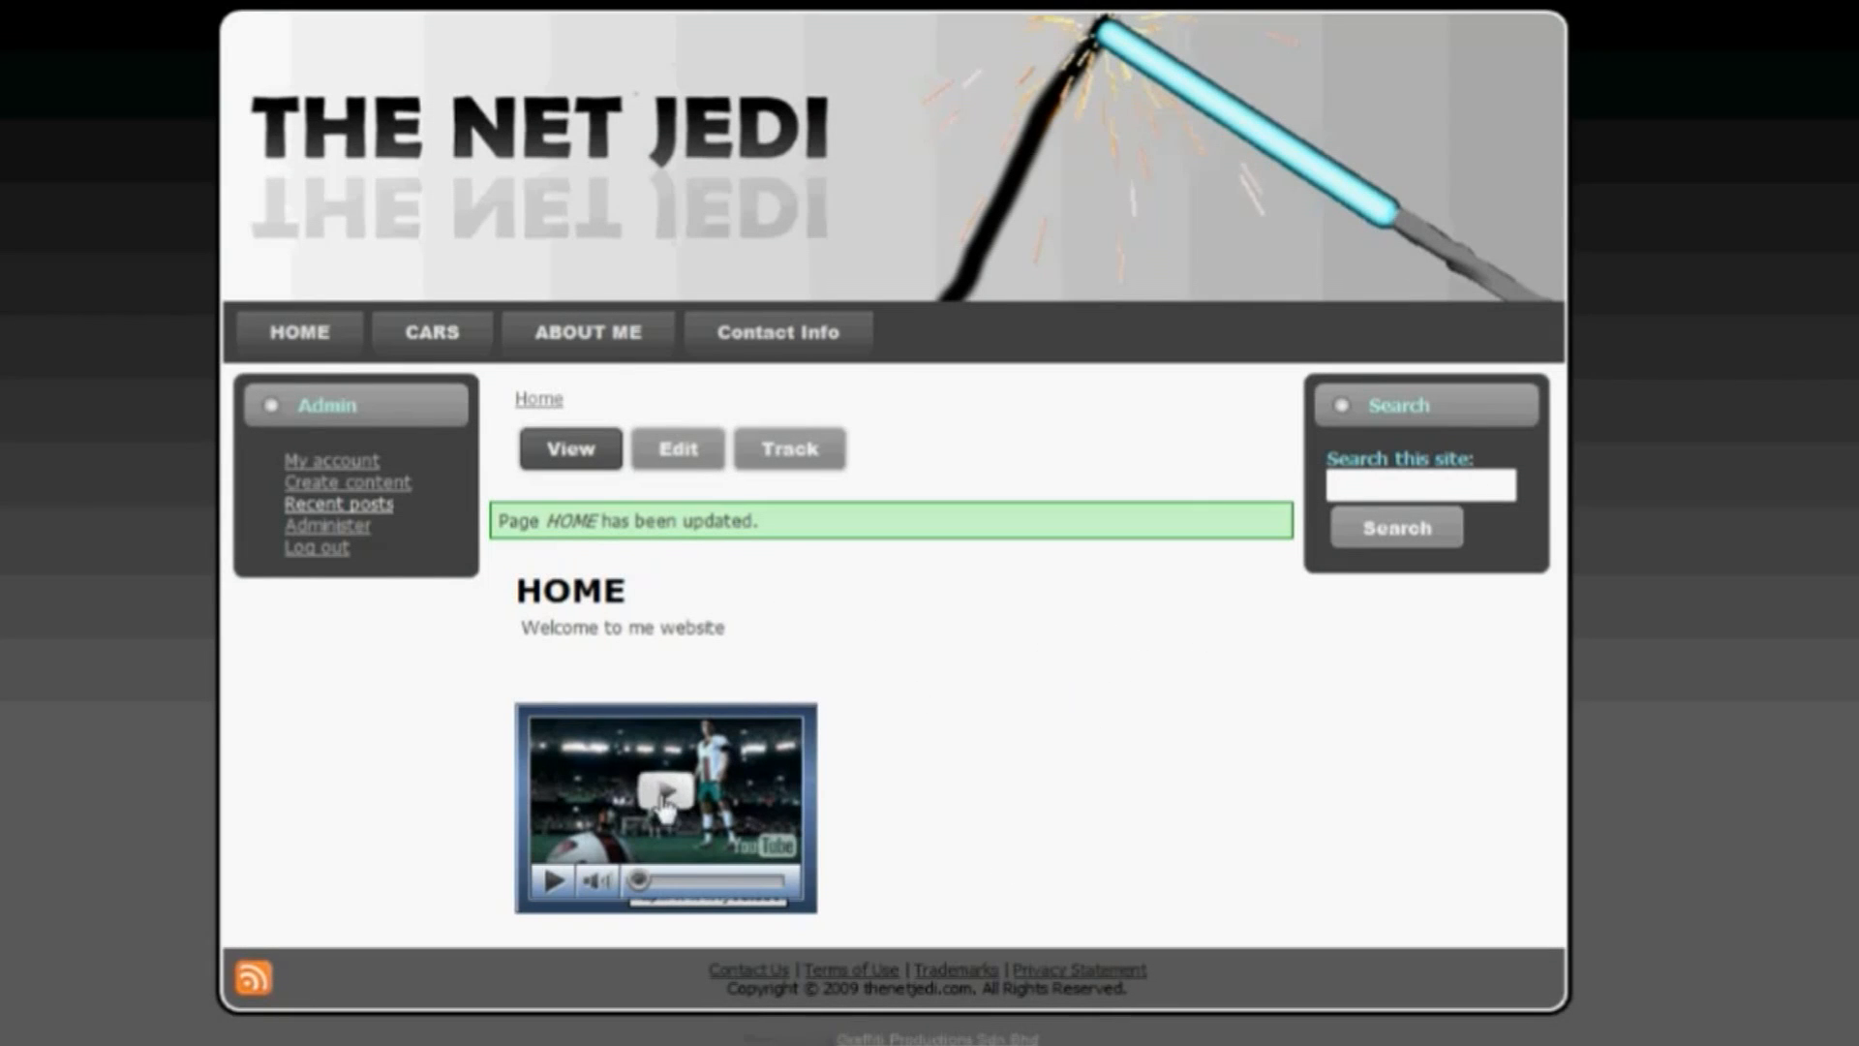
- Play the shrunken Nike video briefly to confirm it works, then pause it
left_click(668, 801)
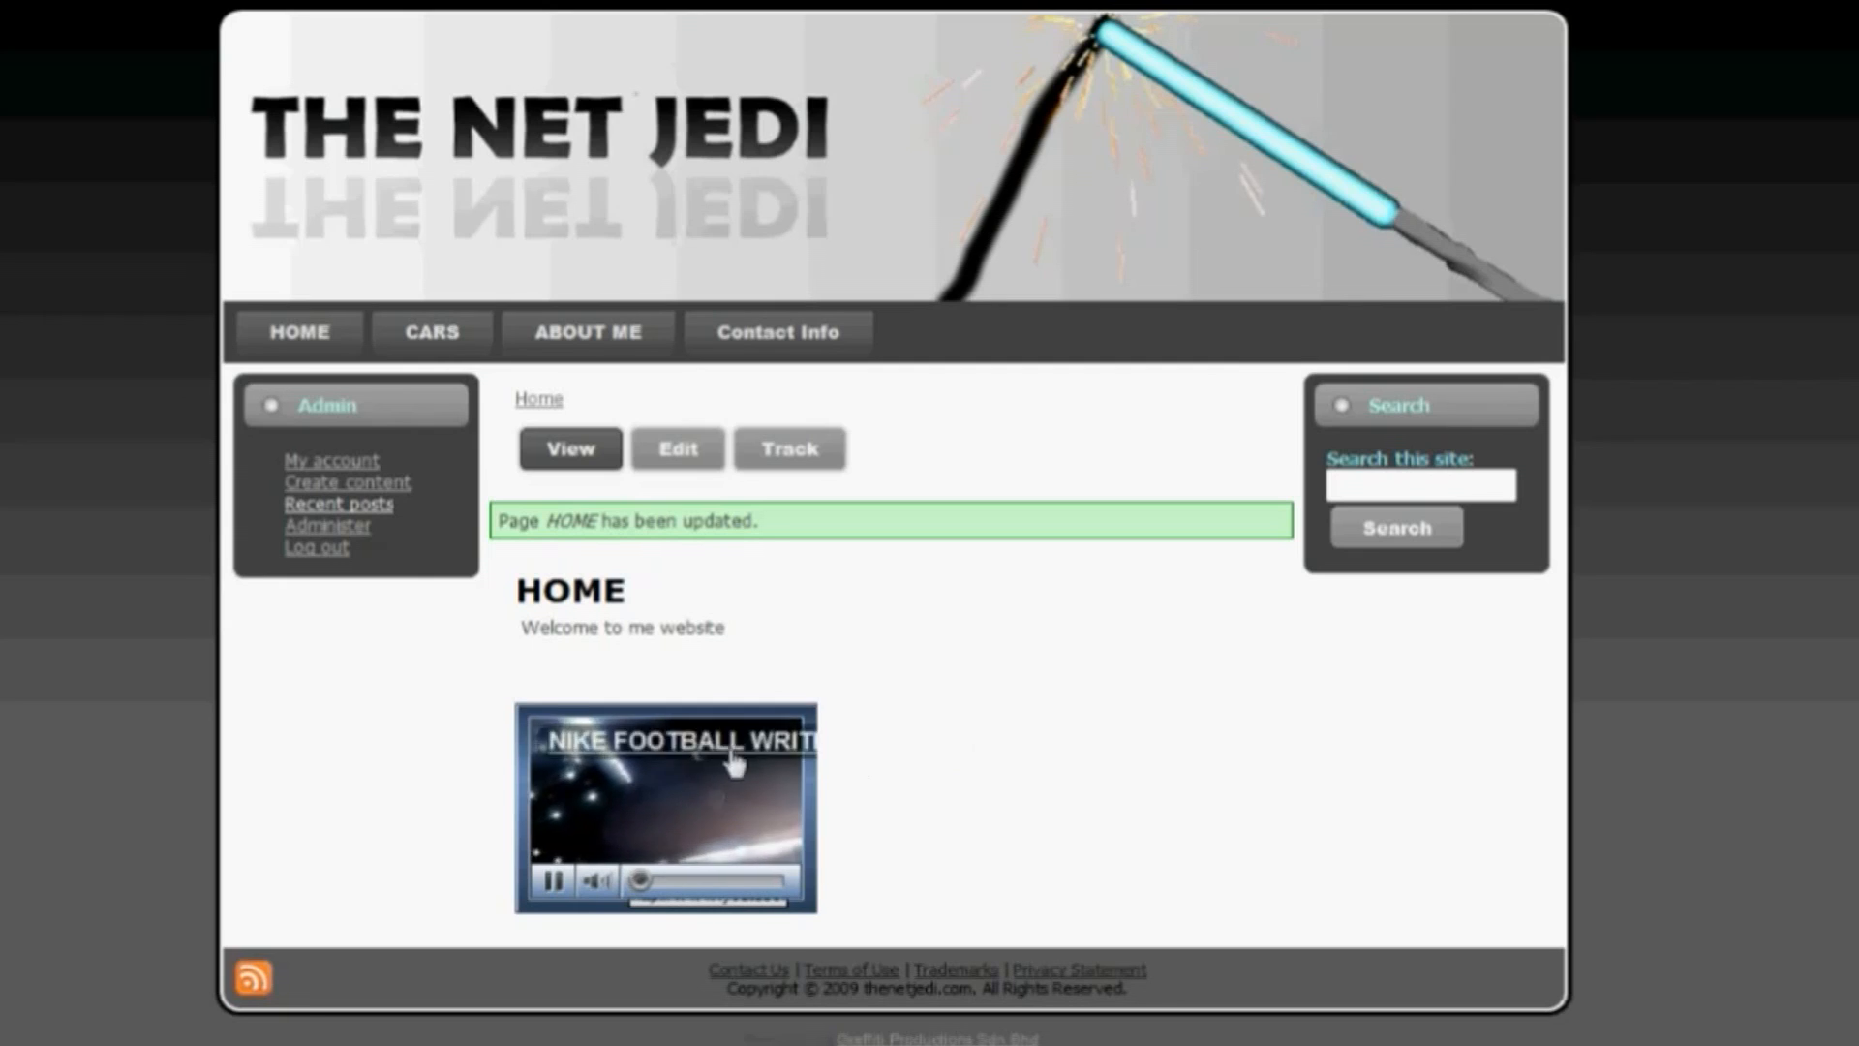
left_click(552, 883)
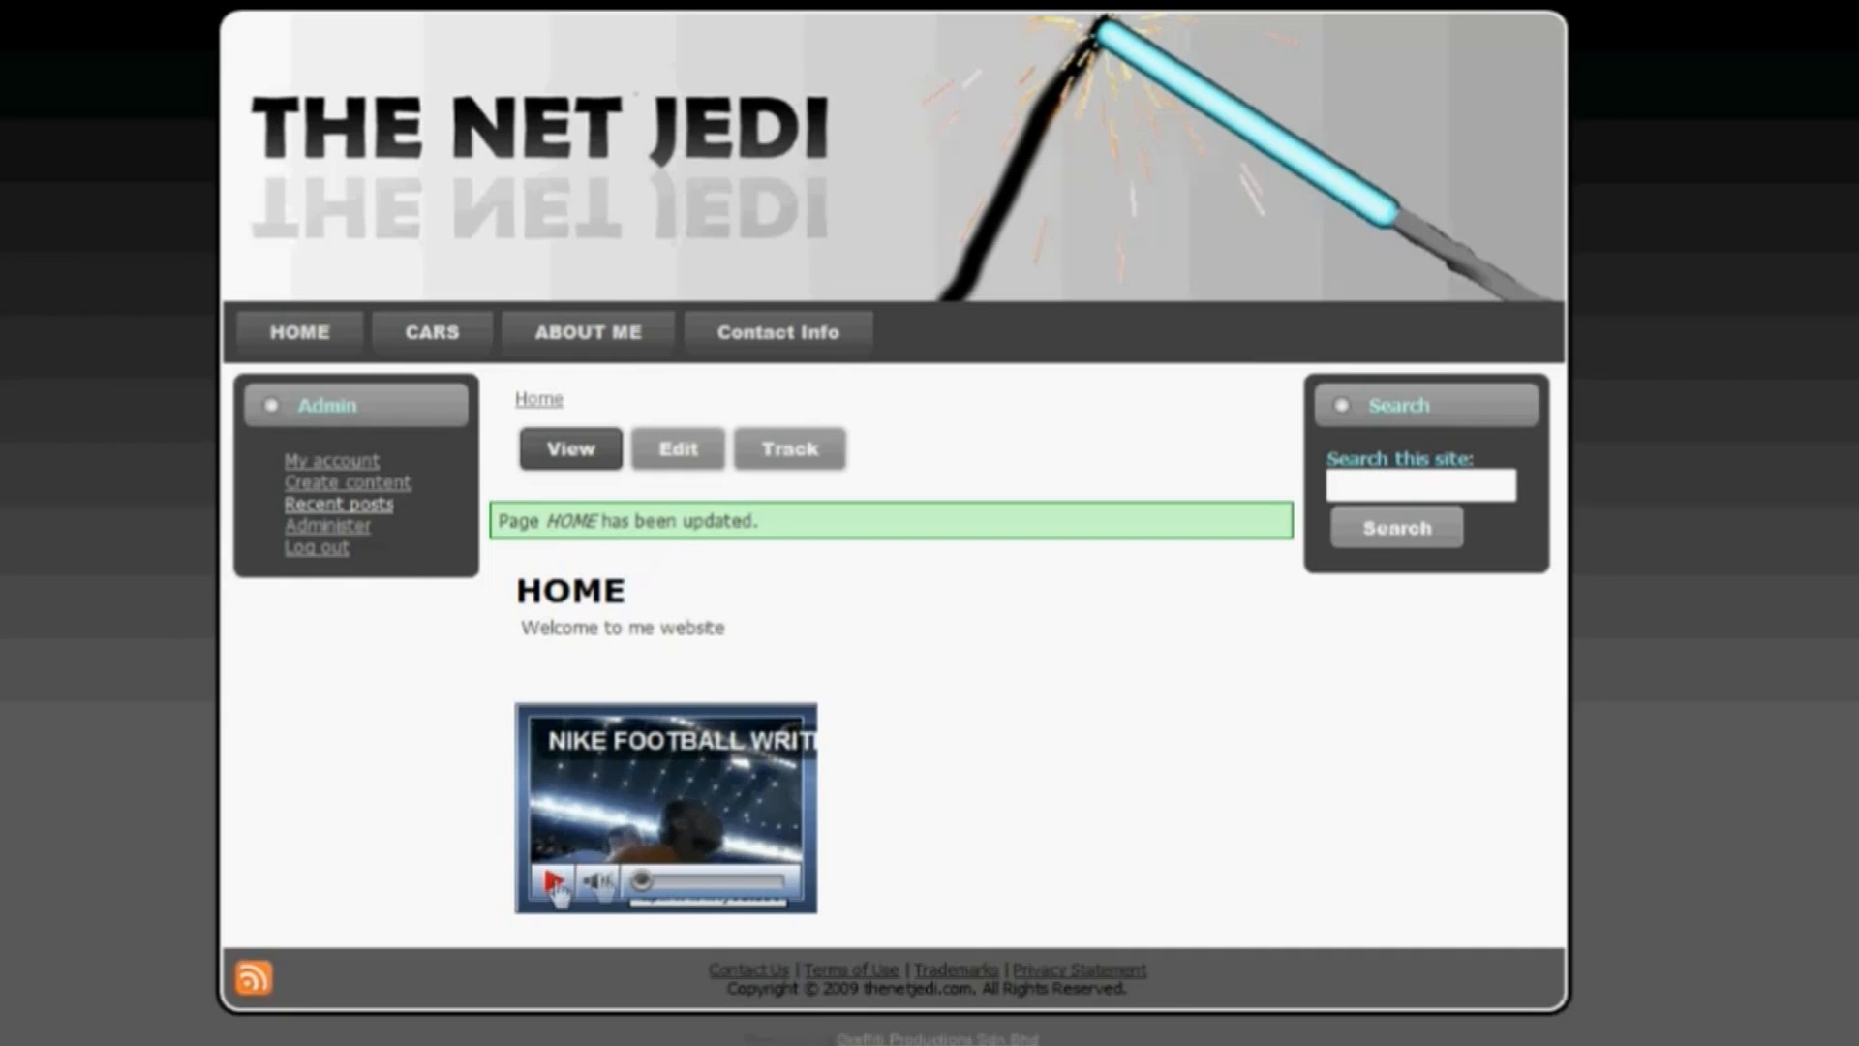
mouse_move(1060, 775)
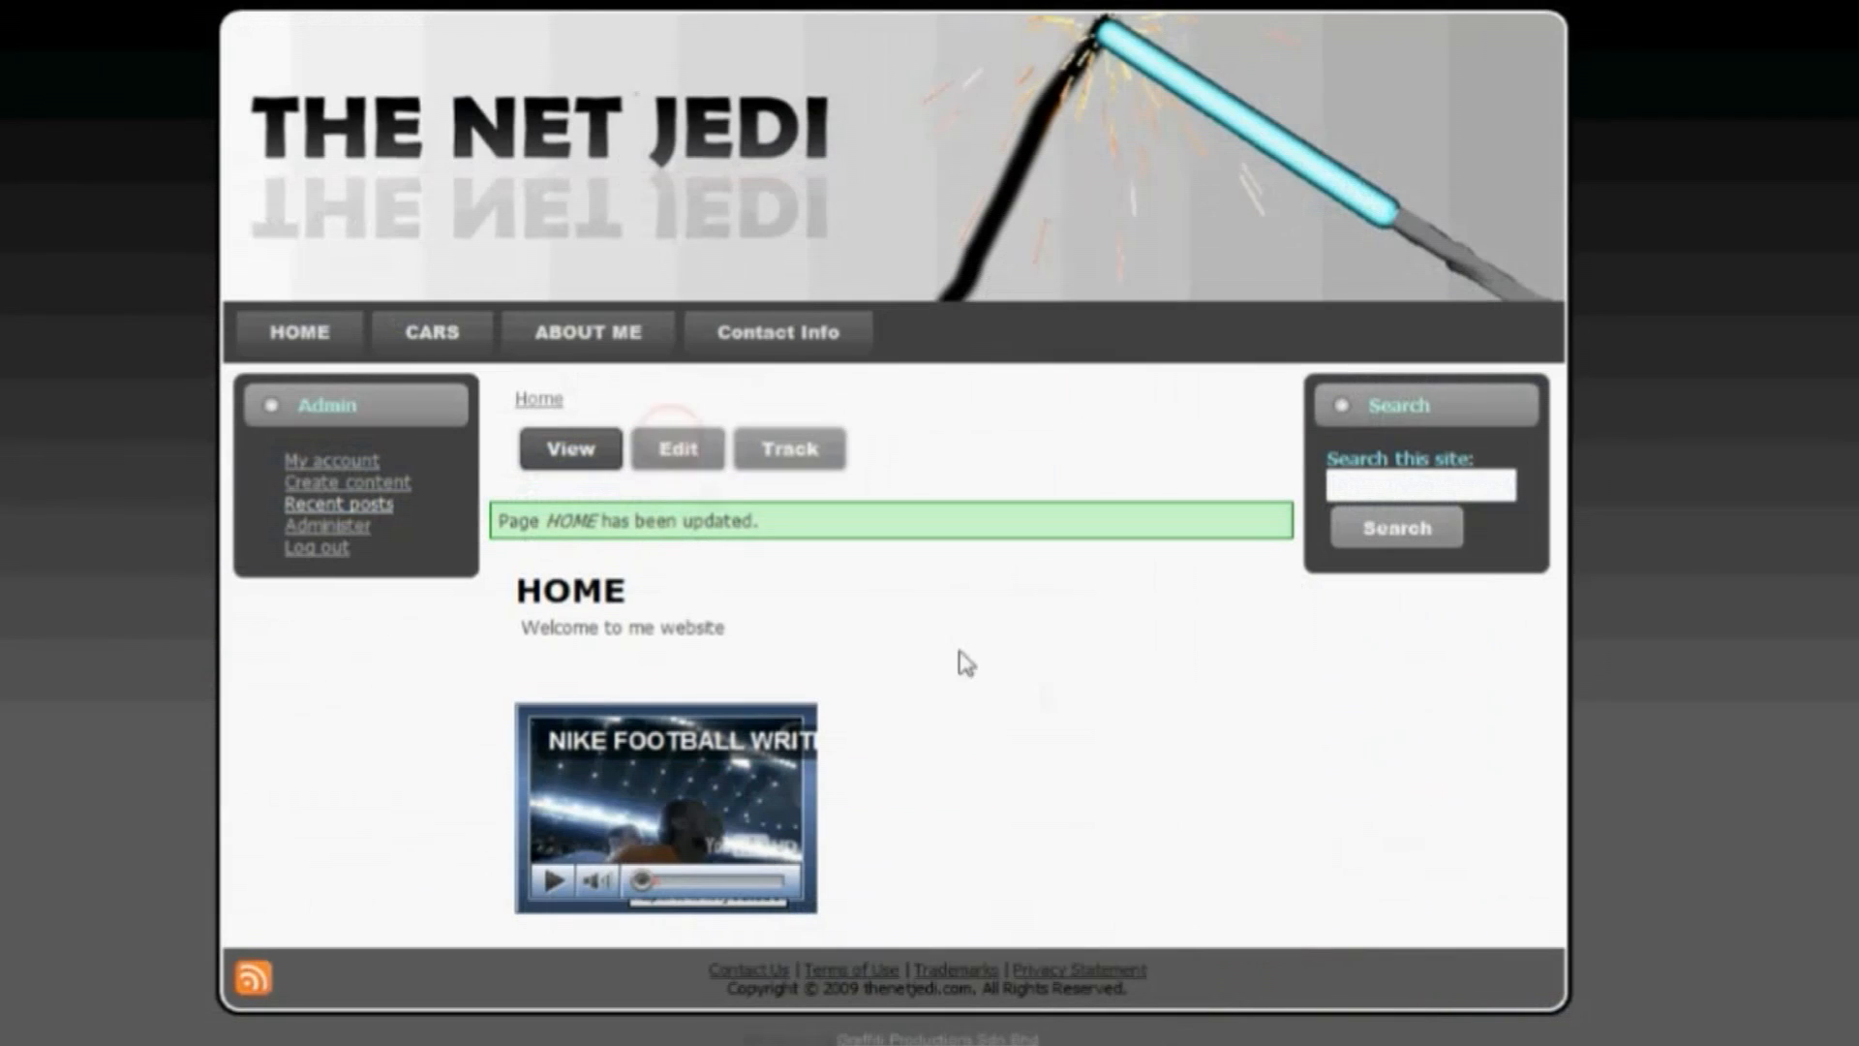
- Edit the HOME page source to the 400×258 Nike embed code and save it
left_click(678, 450)
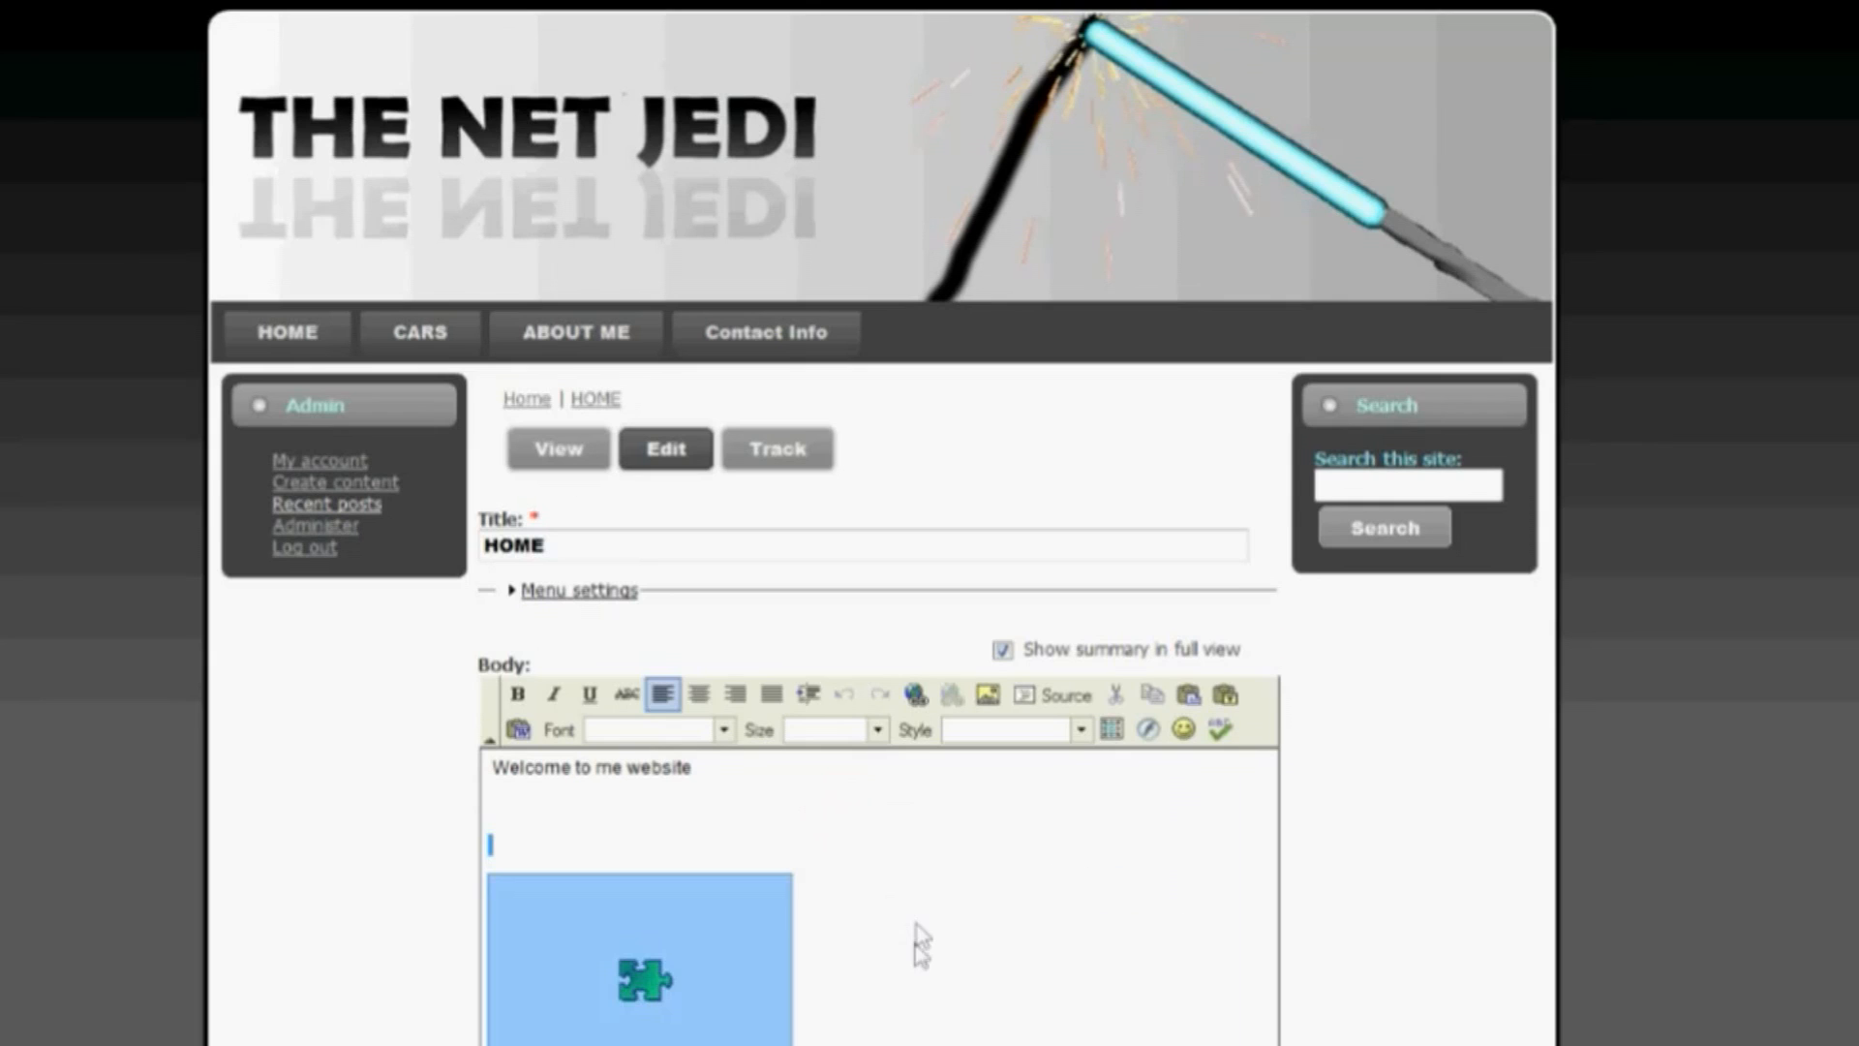
left_click(1053, 695)
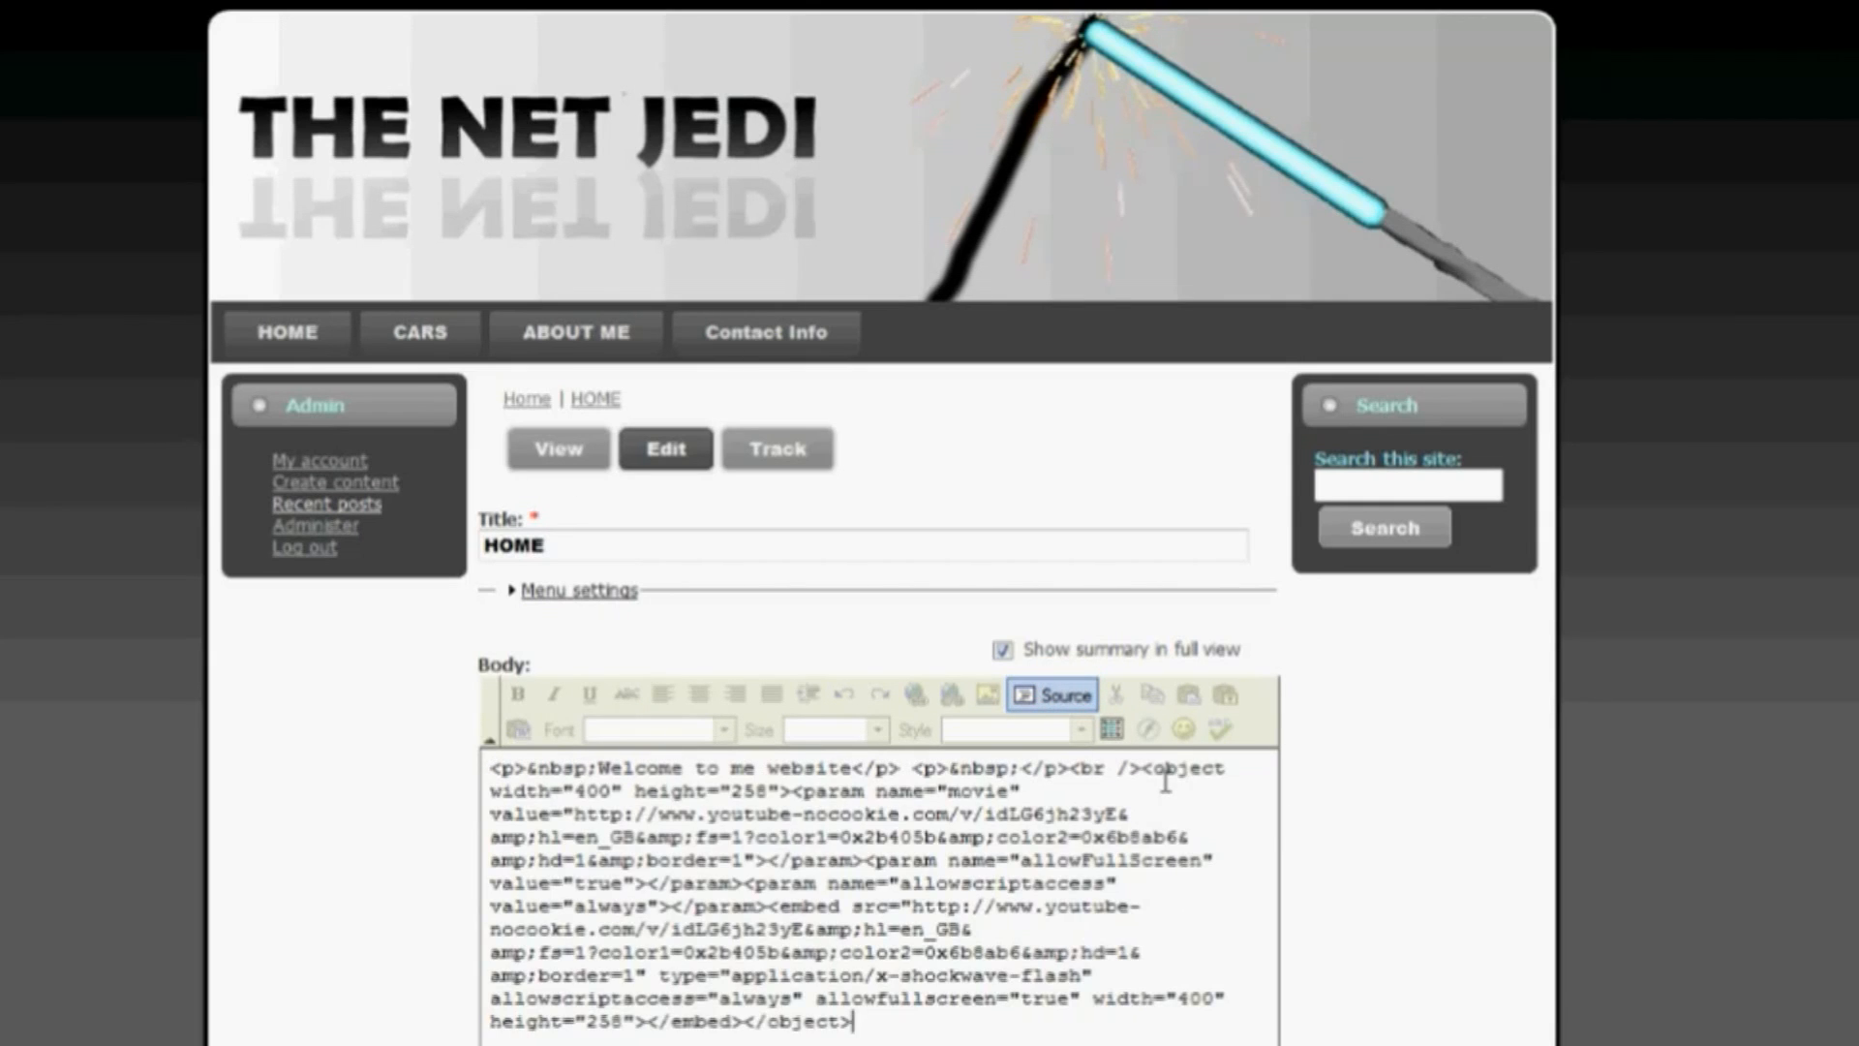
scroll("down", 3)
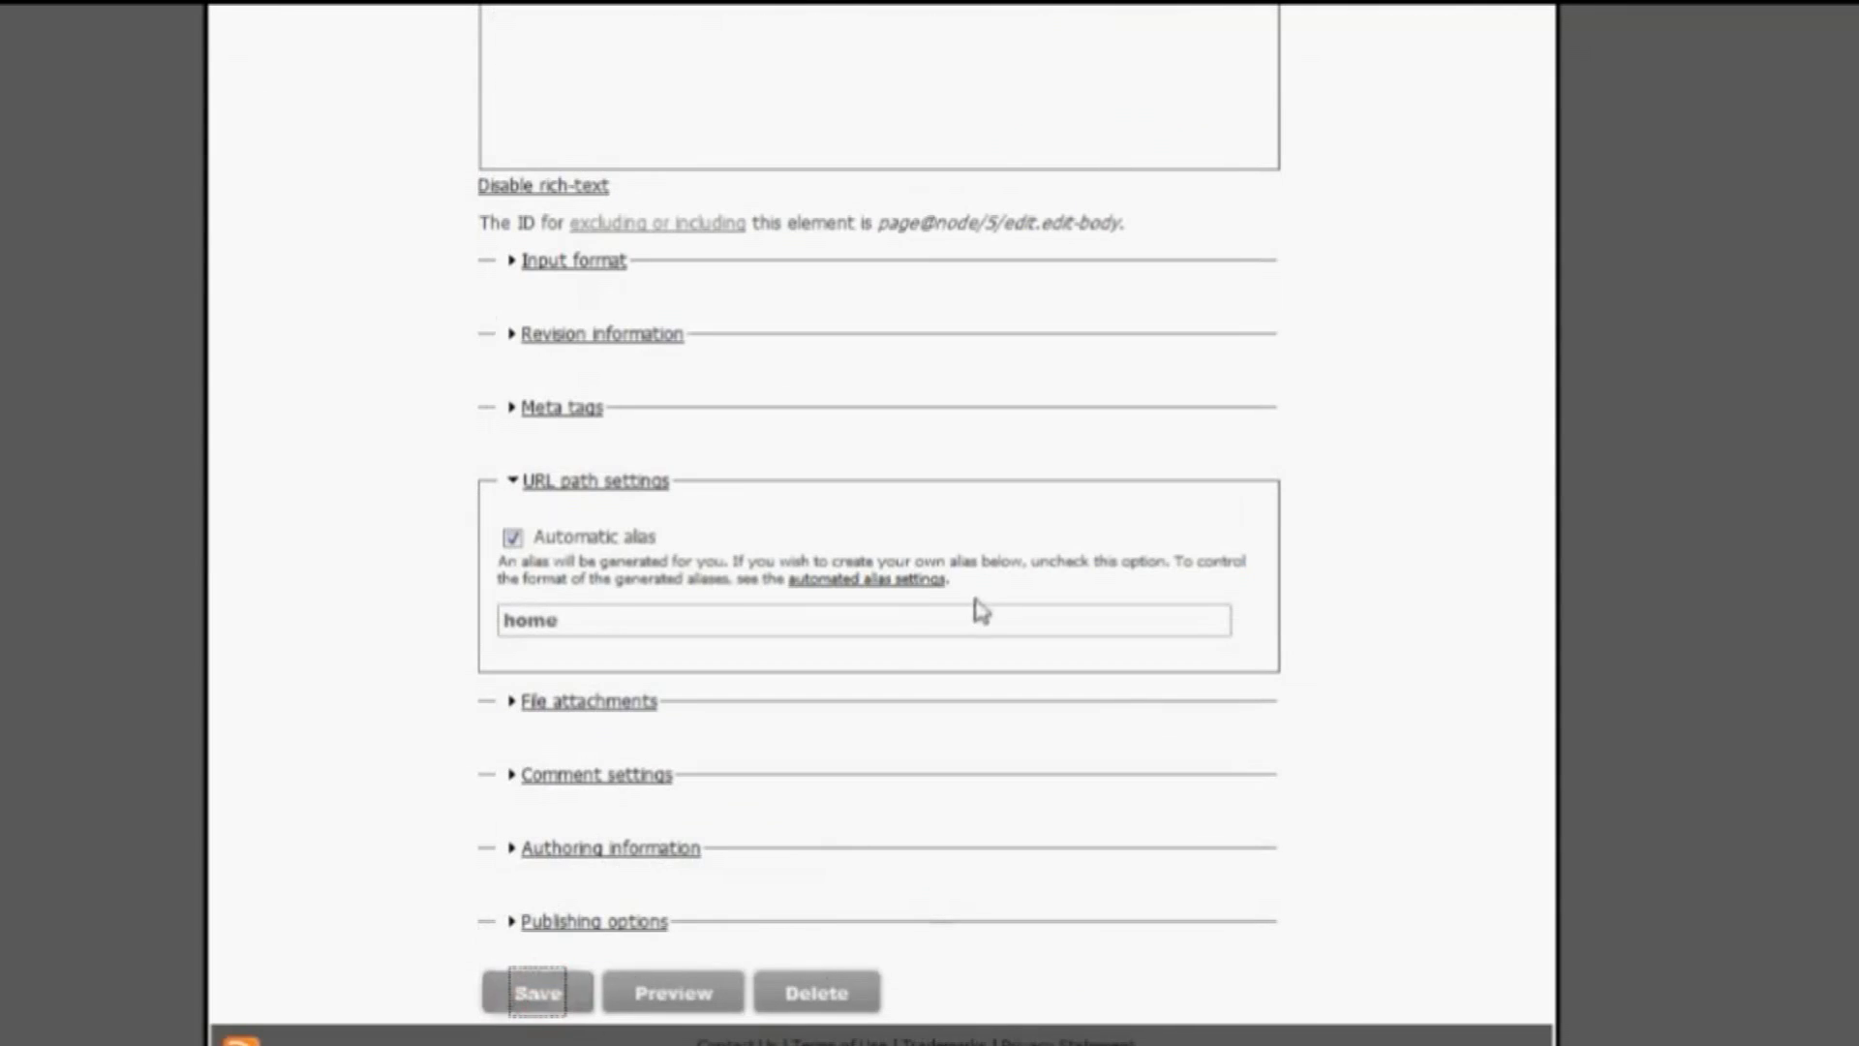
left_click(539, 992)
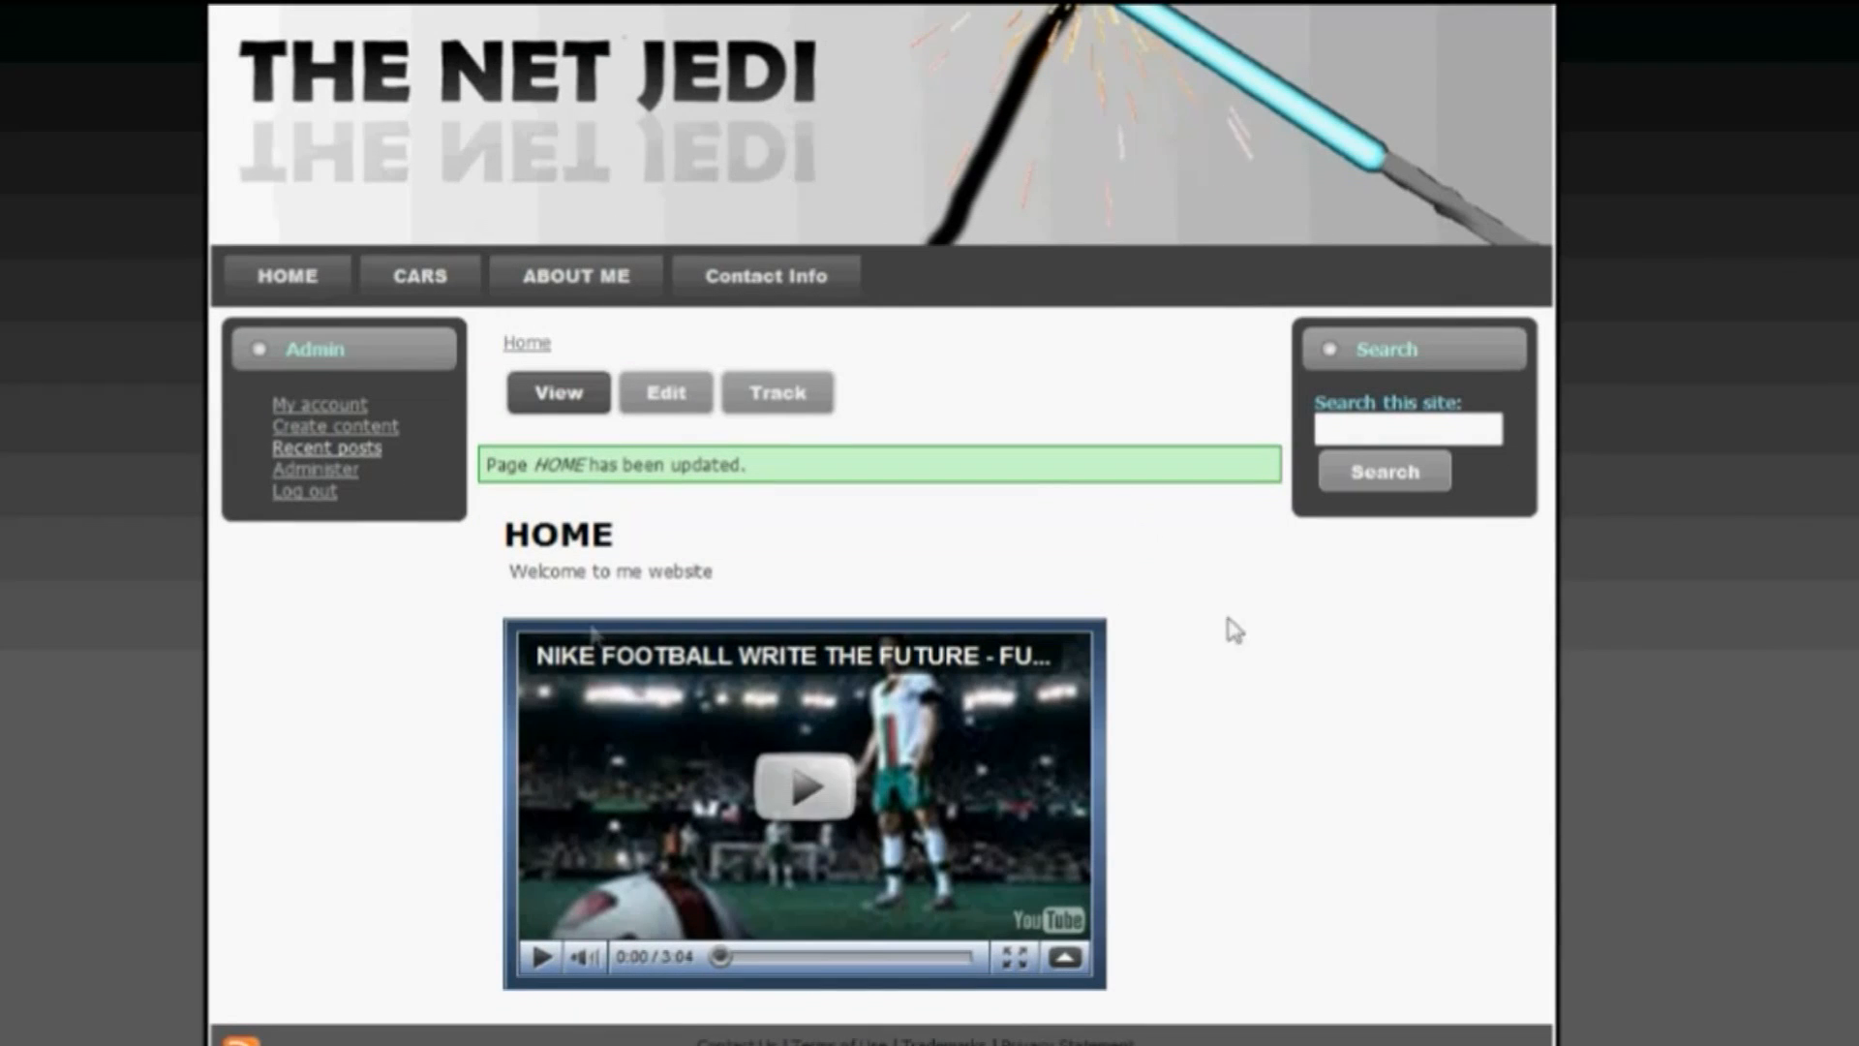
- Play the larger Nike video to confirm the resized embed works
left_click(798, 804)
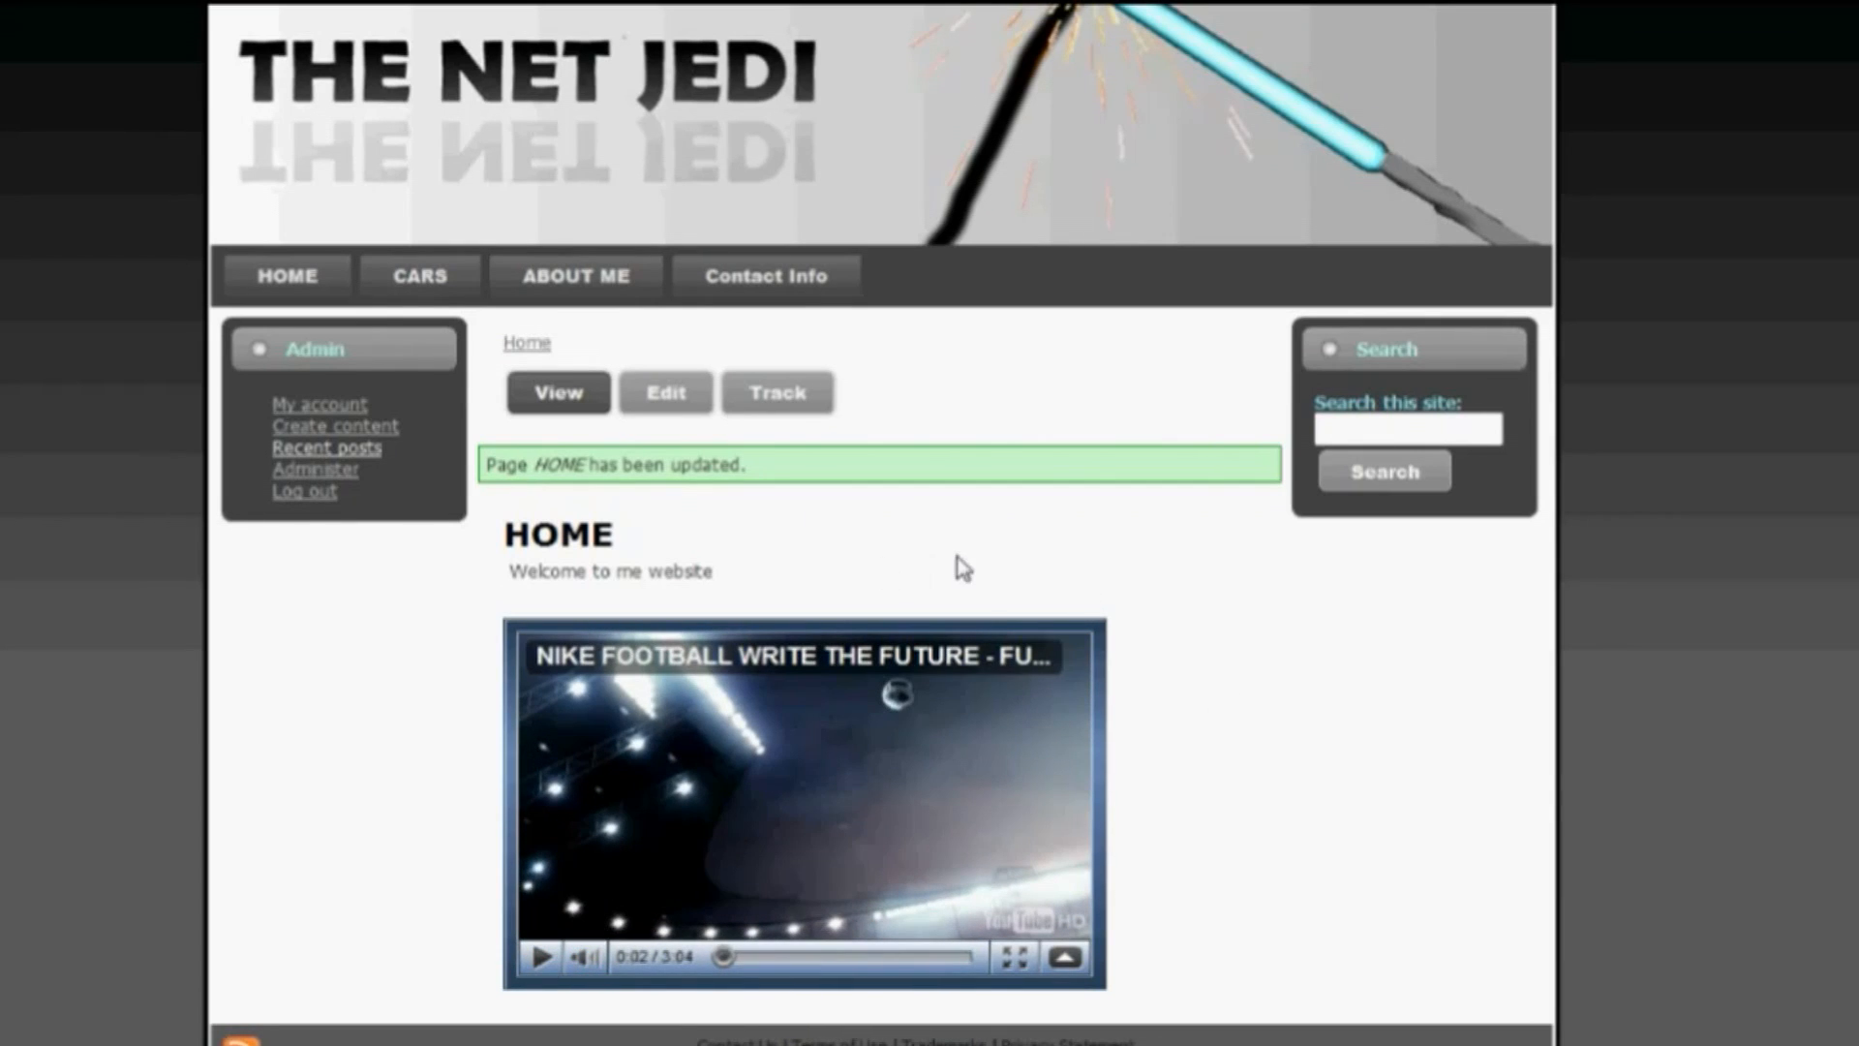
mouse_move(1098, 552)
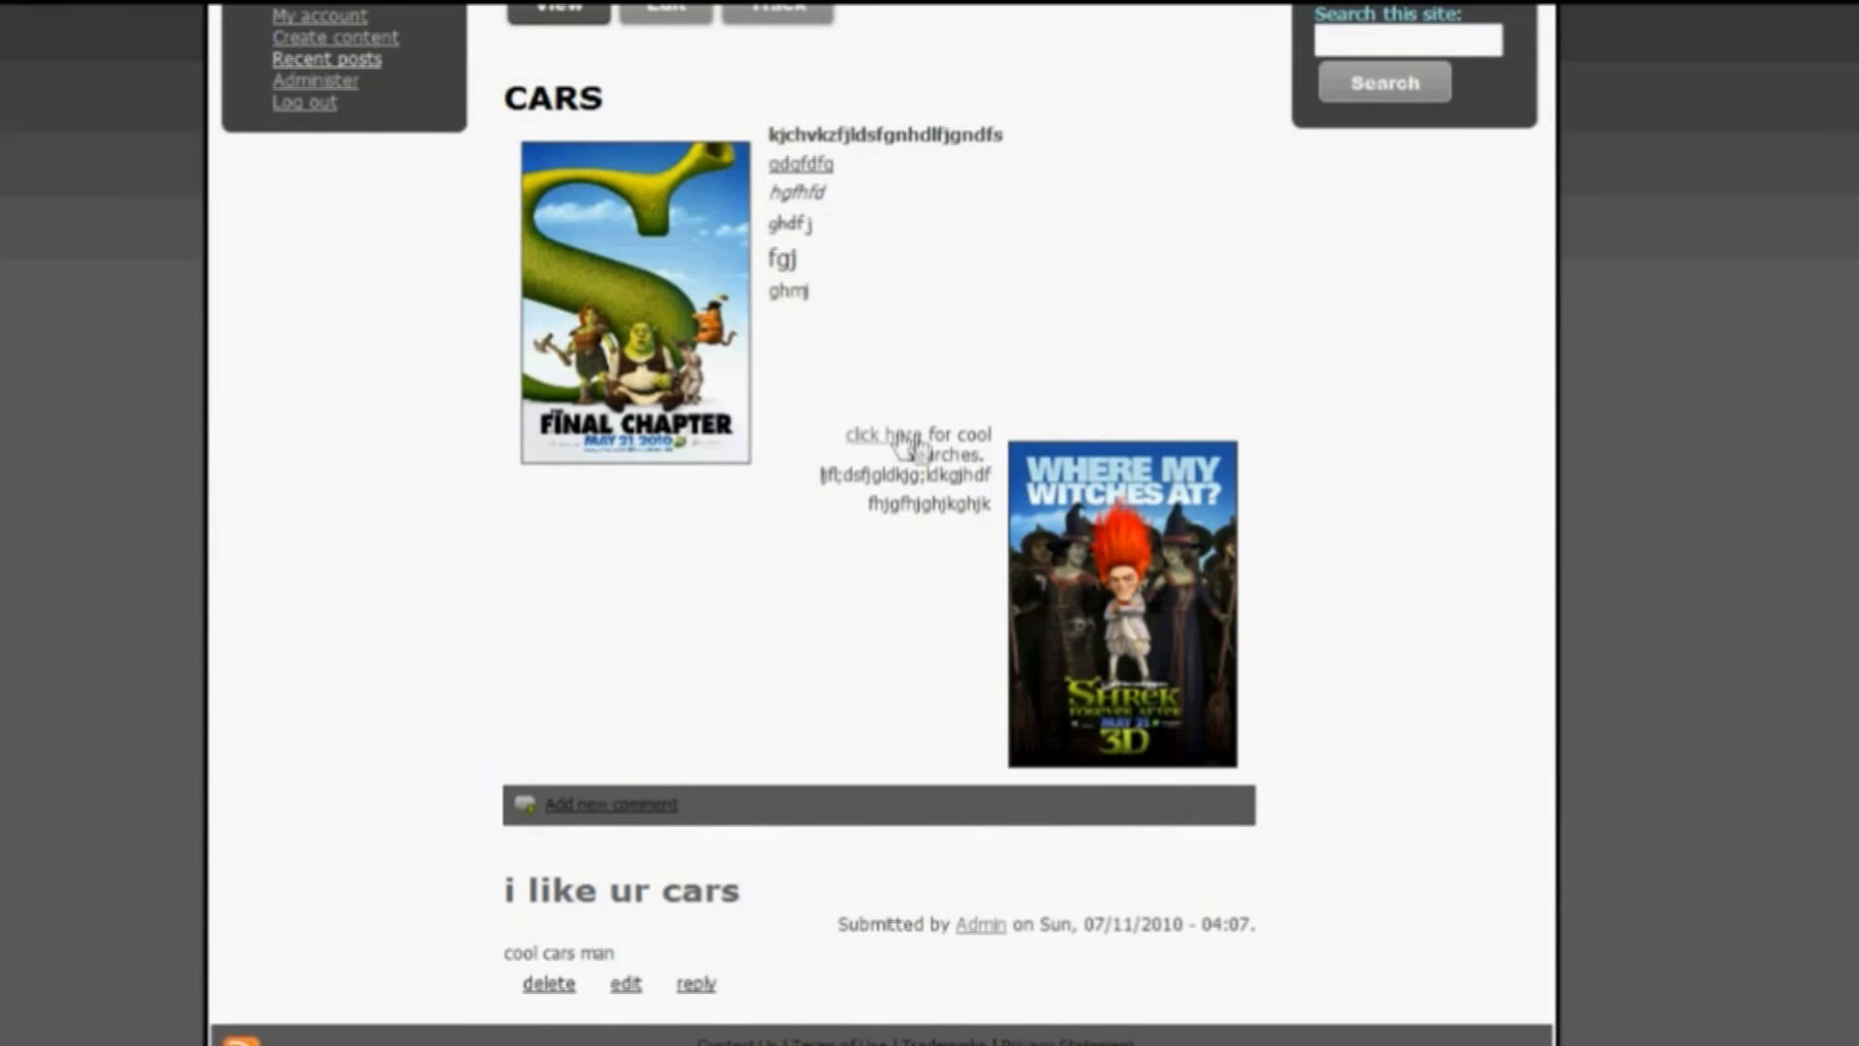
mouse_move(1036, 581)
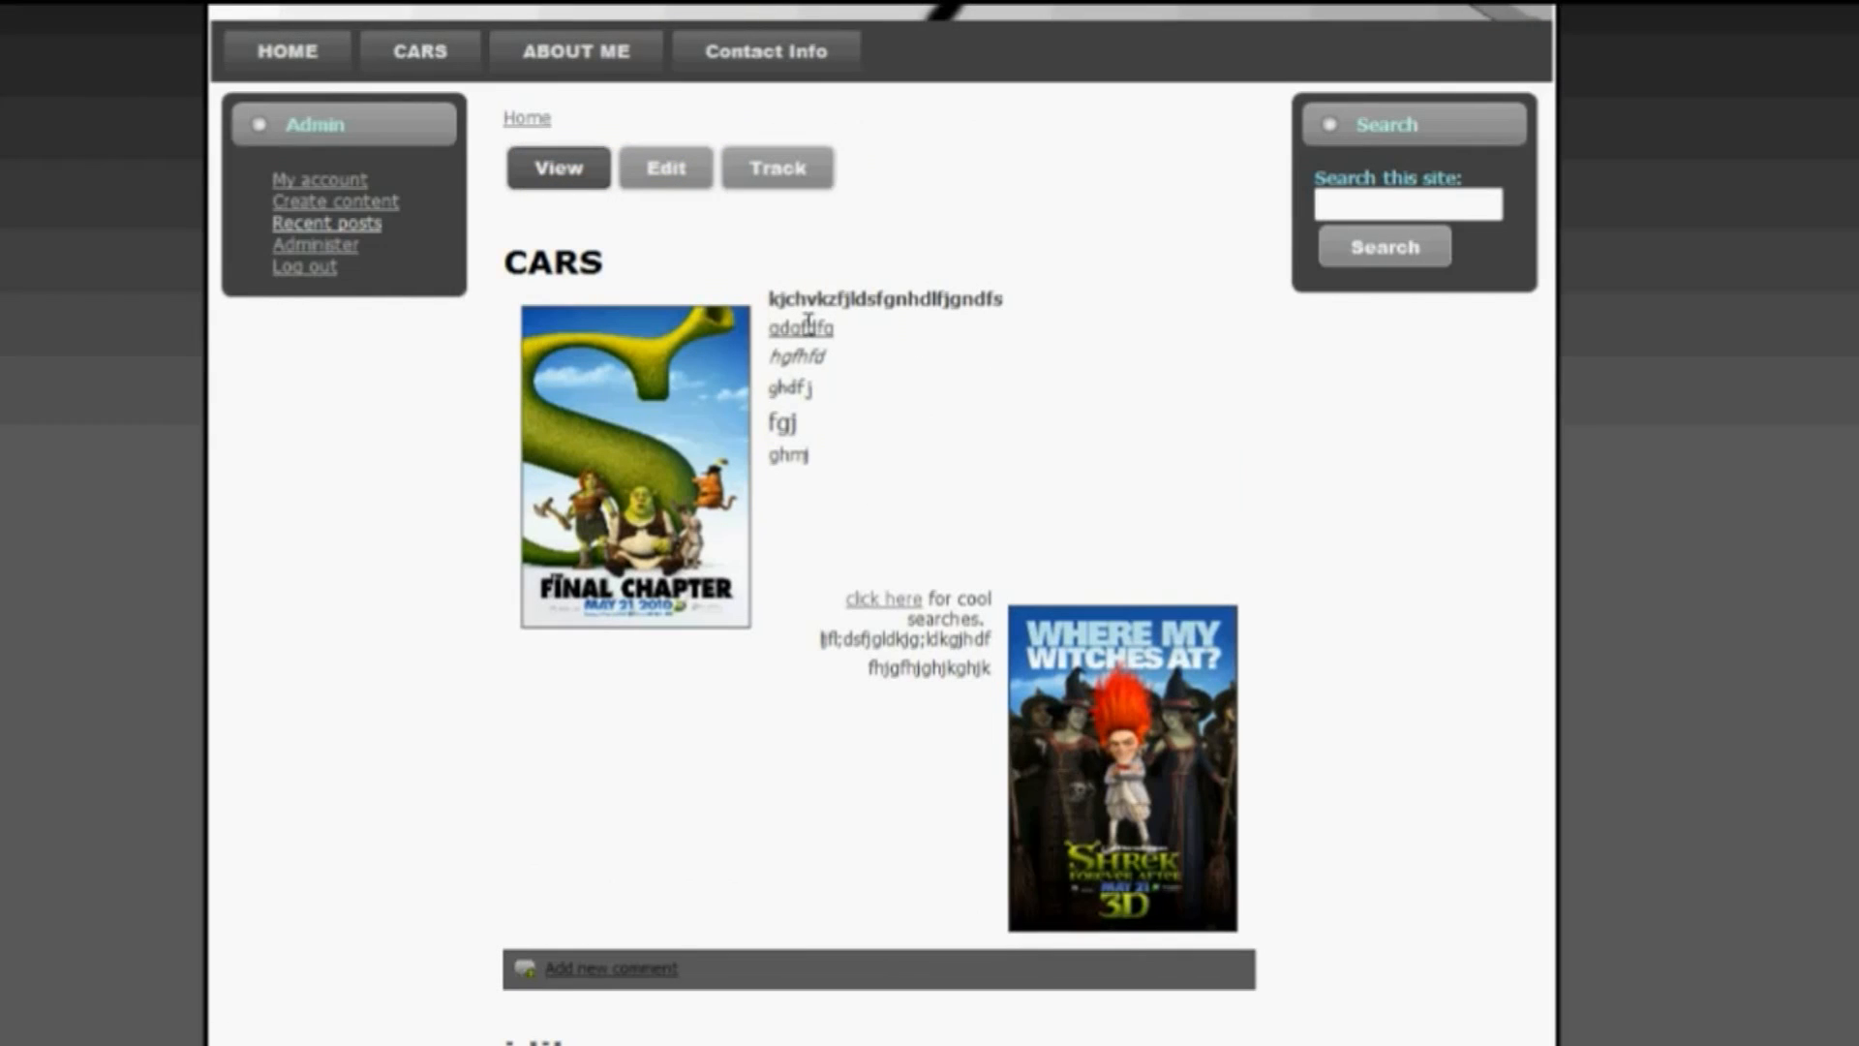
mouse_move(655, 453)
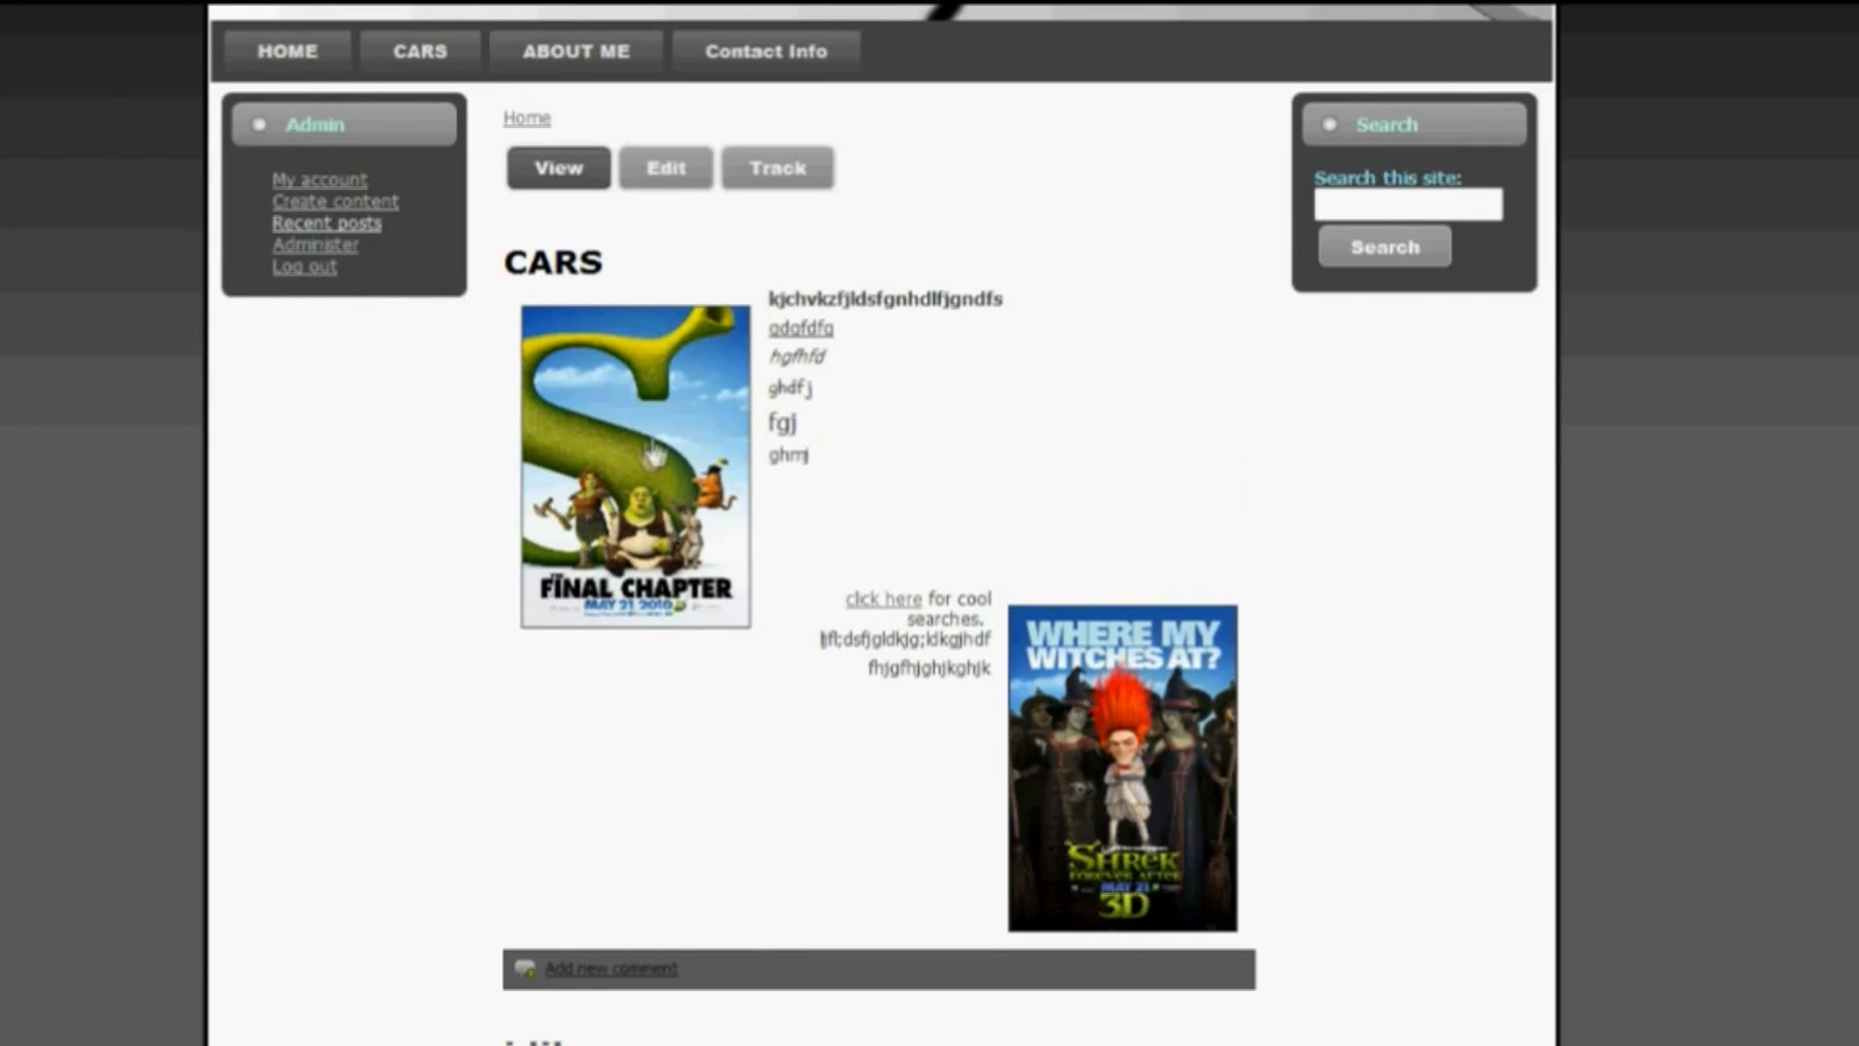
mouse_move(755, 558)
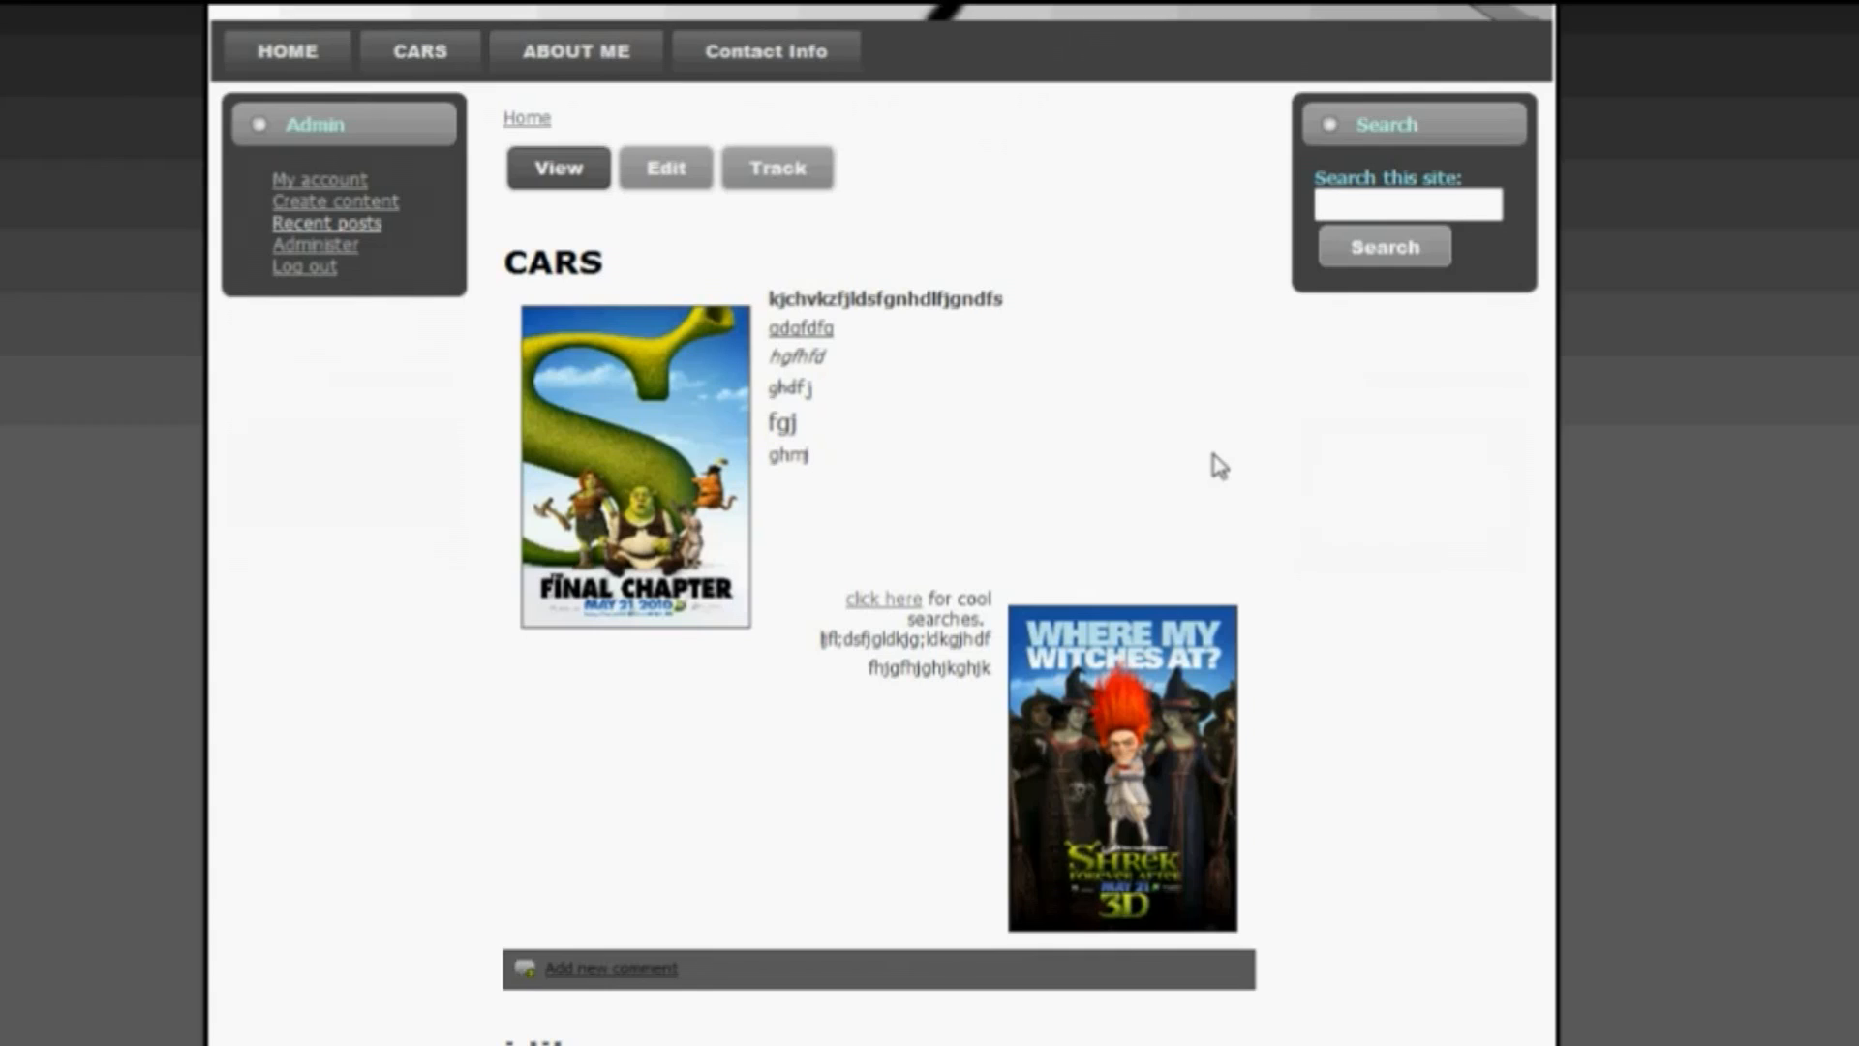
- Edit the CARS page and start a left-aligned spot below the witches poster
left_click(667, 167)
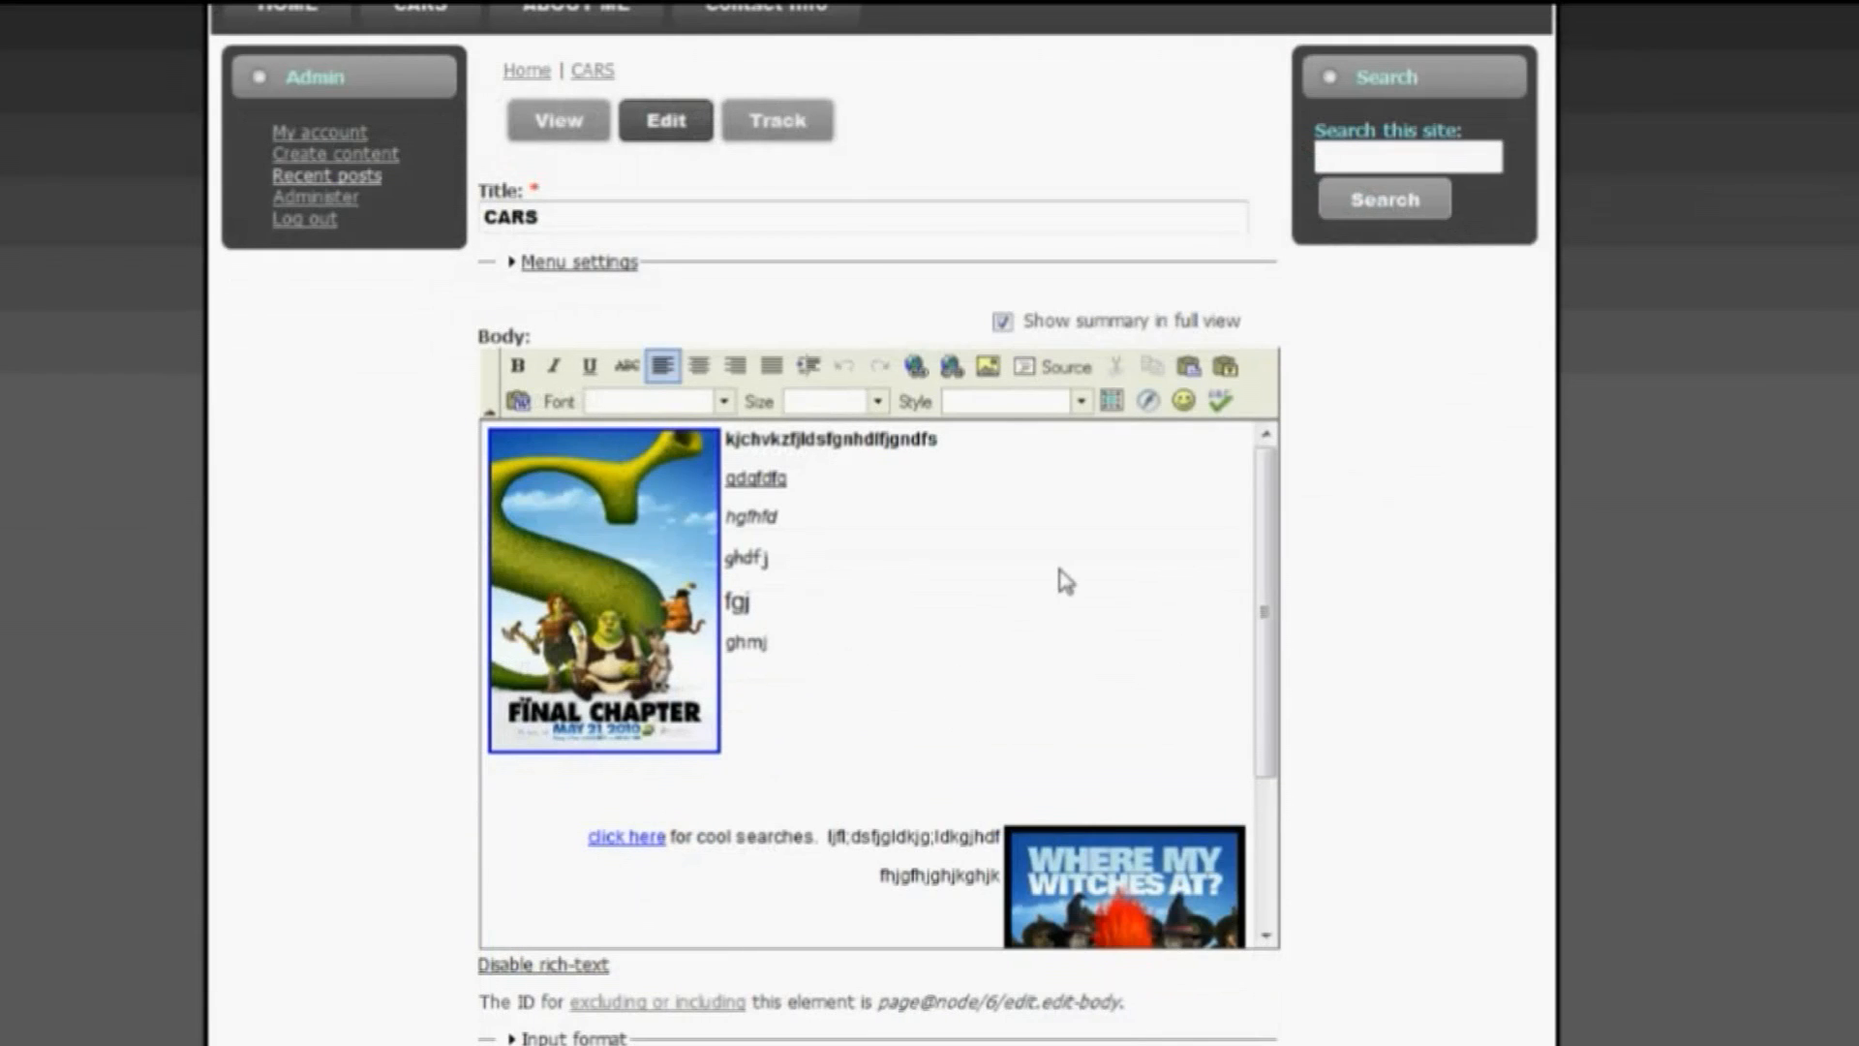
mouse_move(1009, 682)
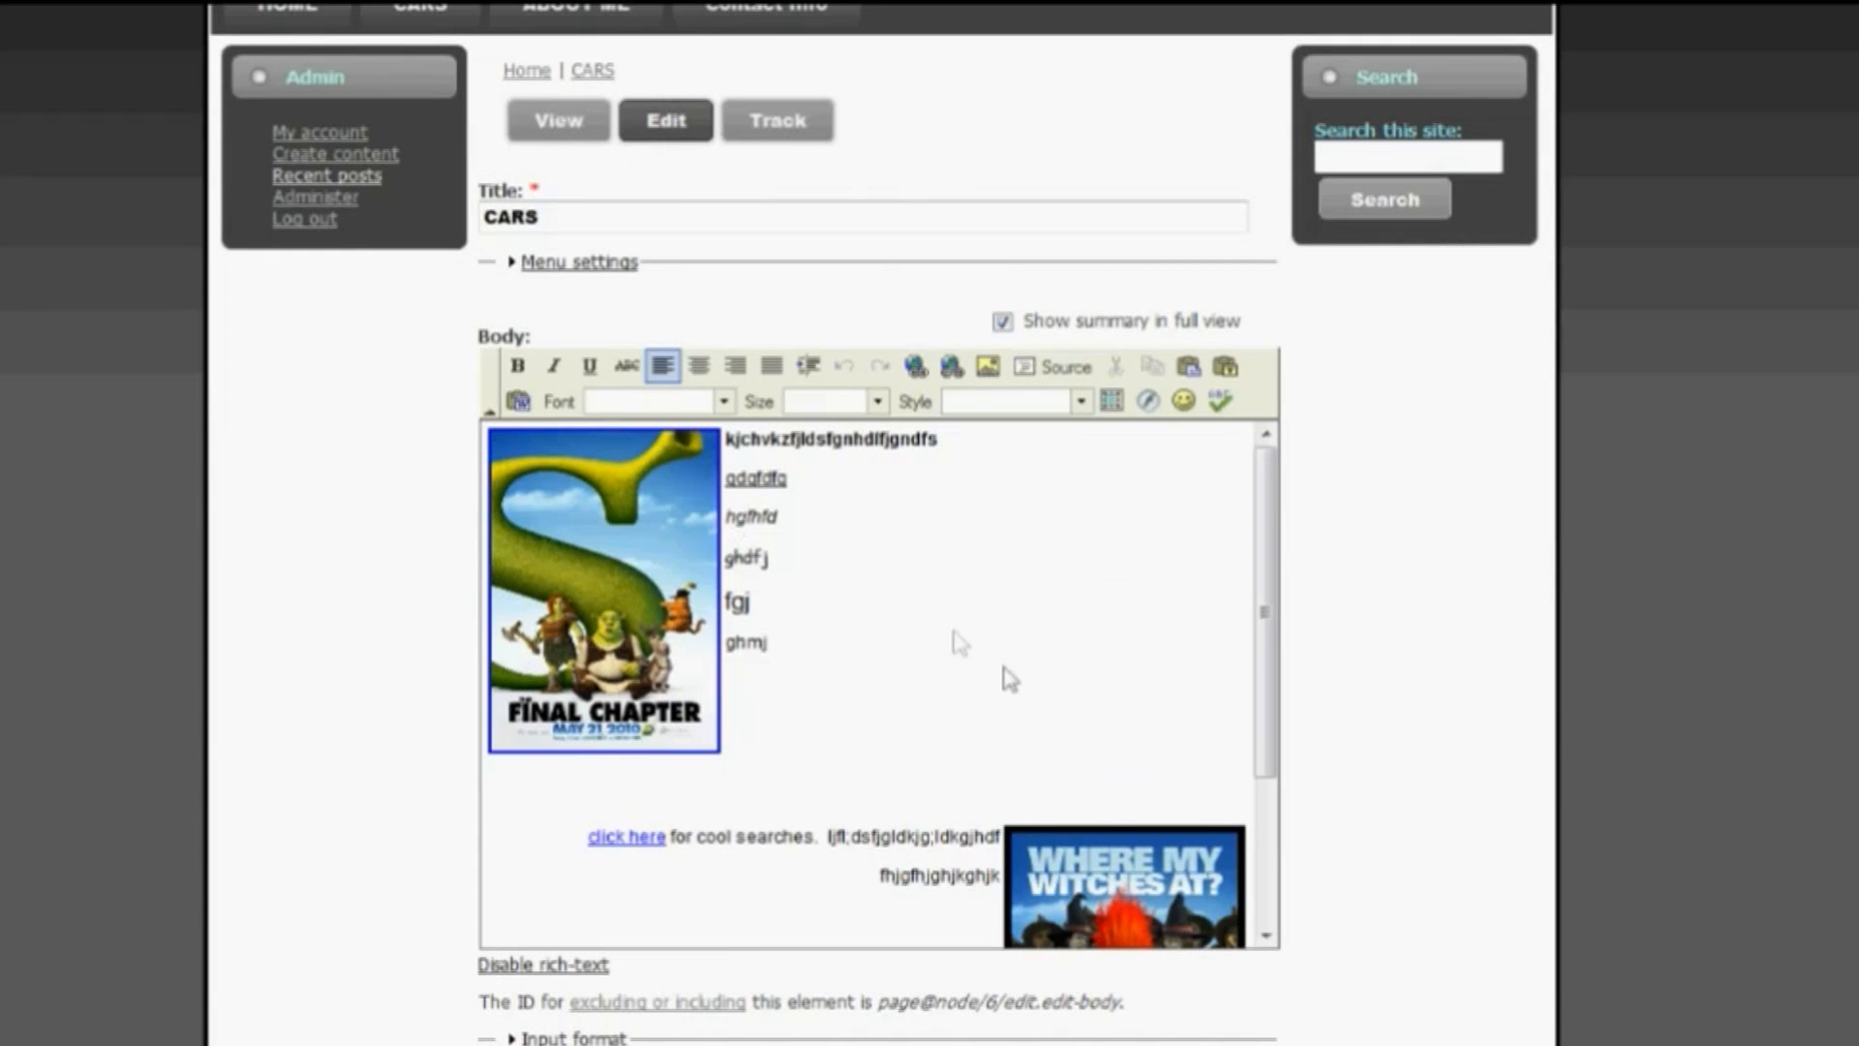
mouse_move(982, 670)
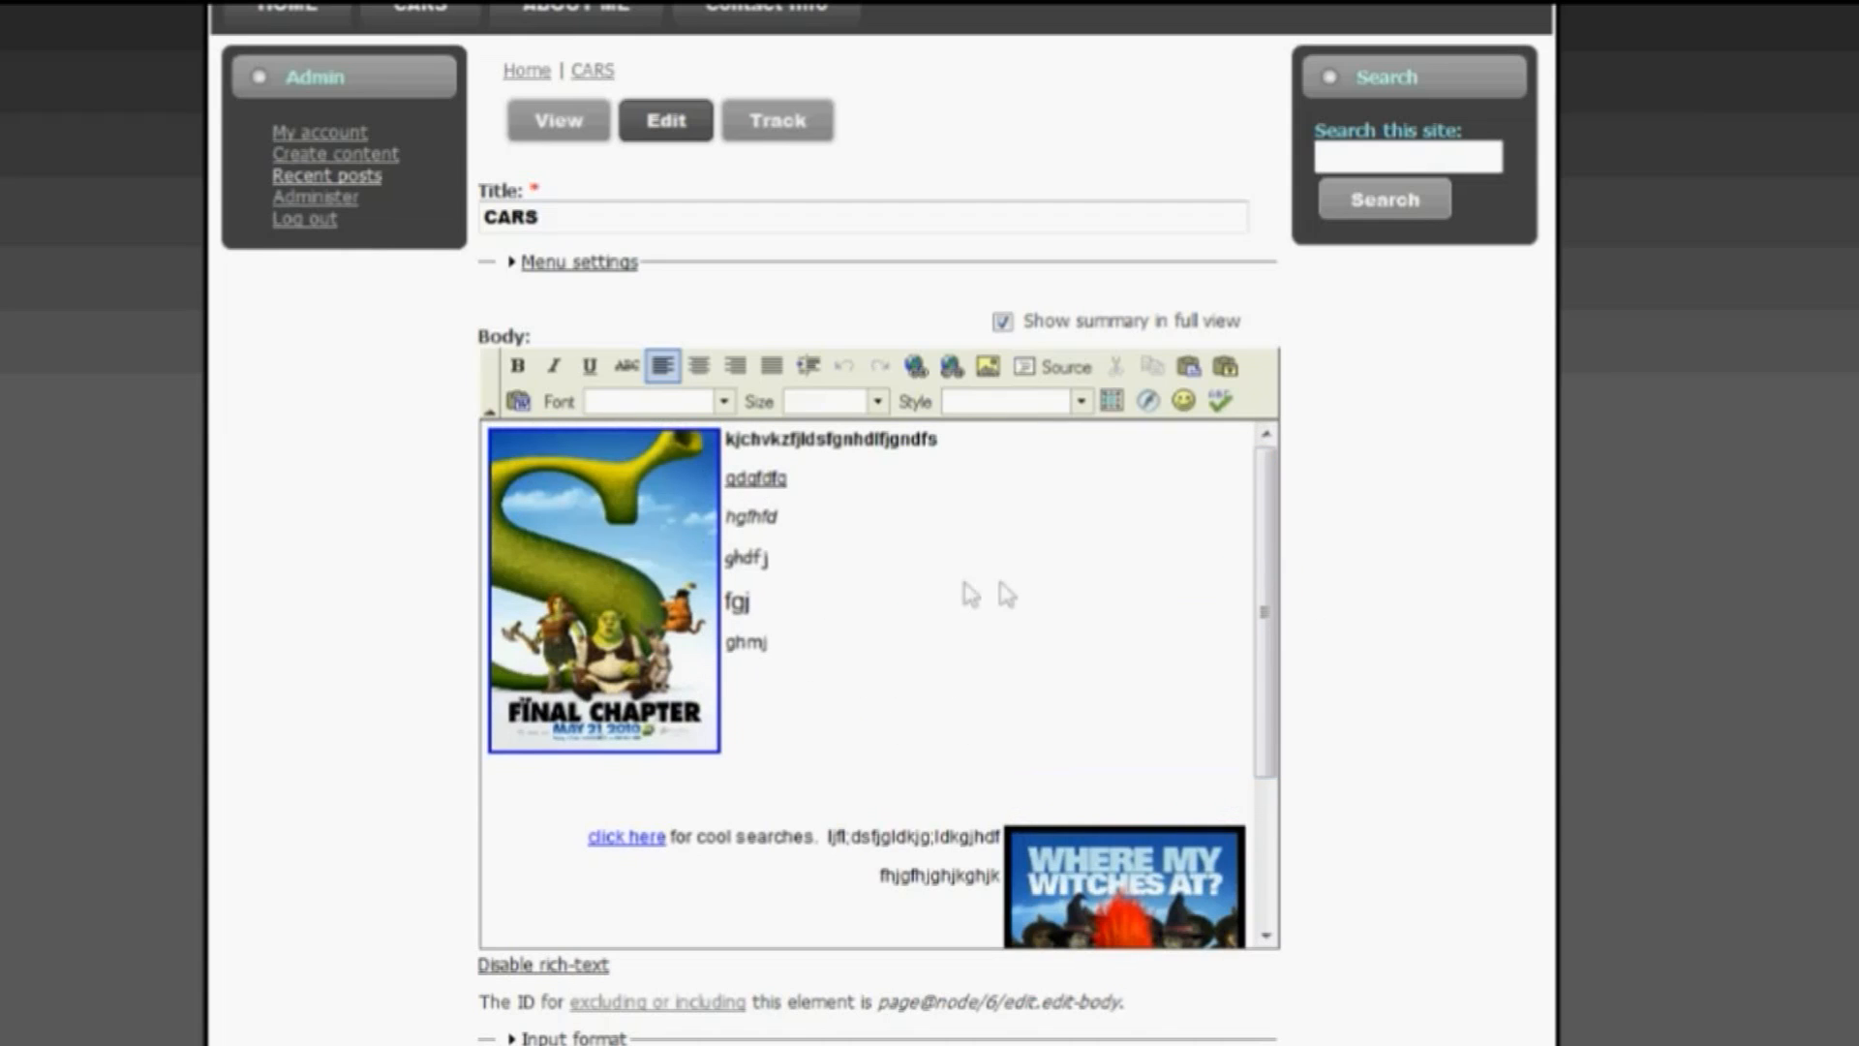
scroll("down", 3)
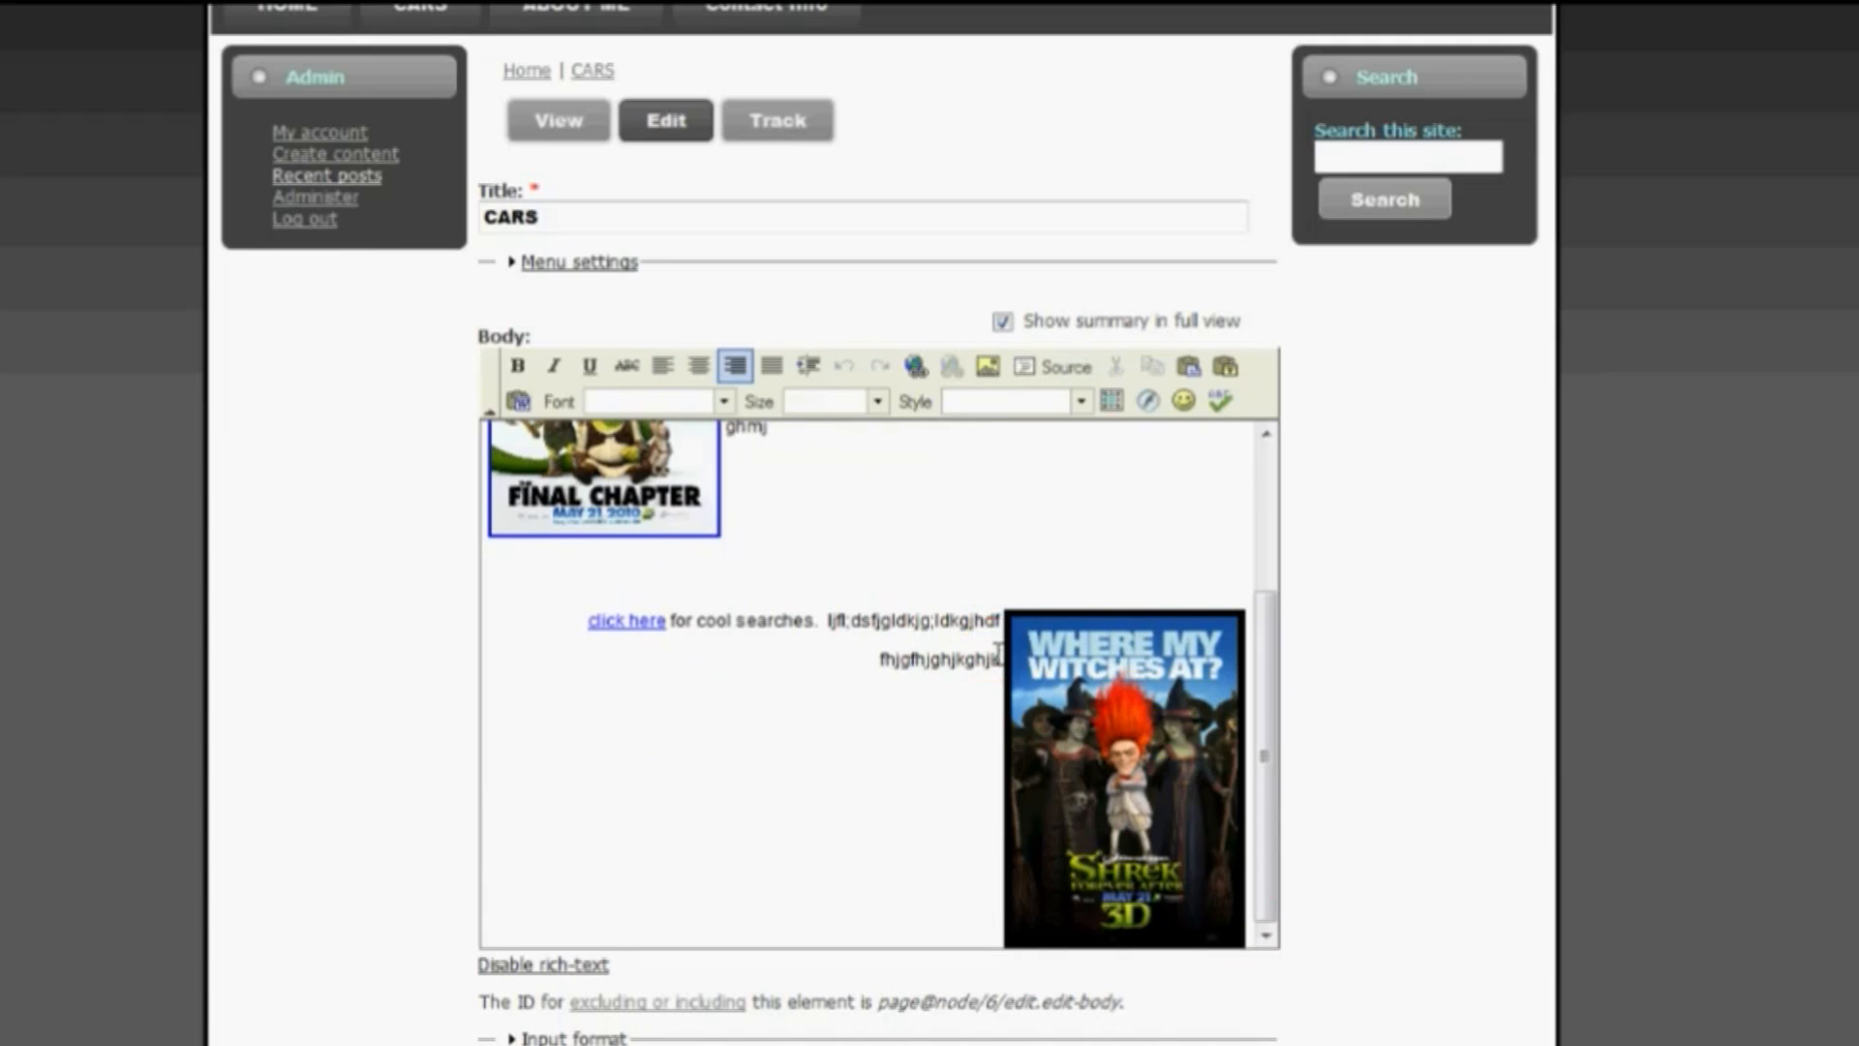
scroll("down", 3)
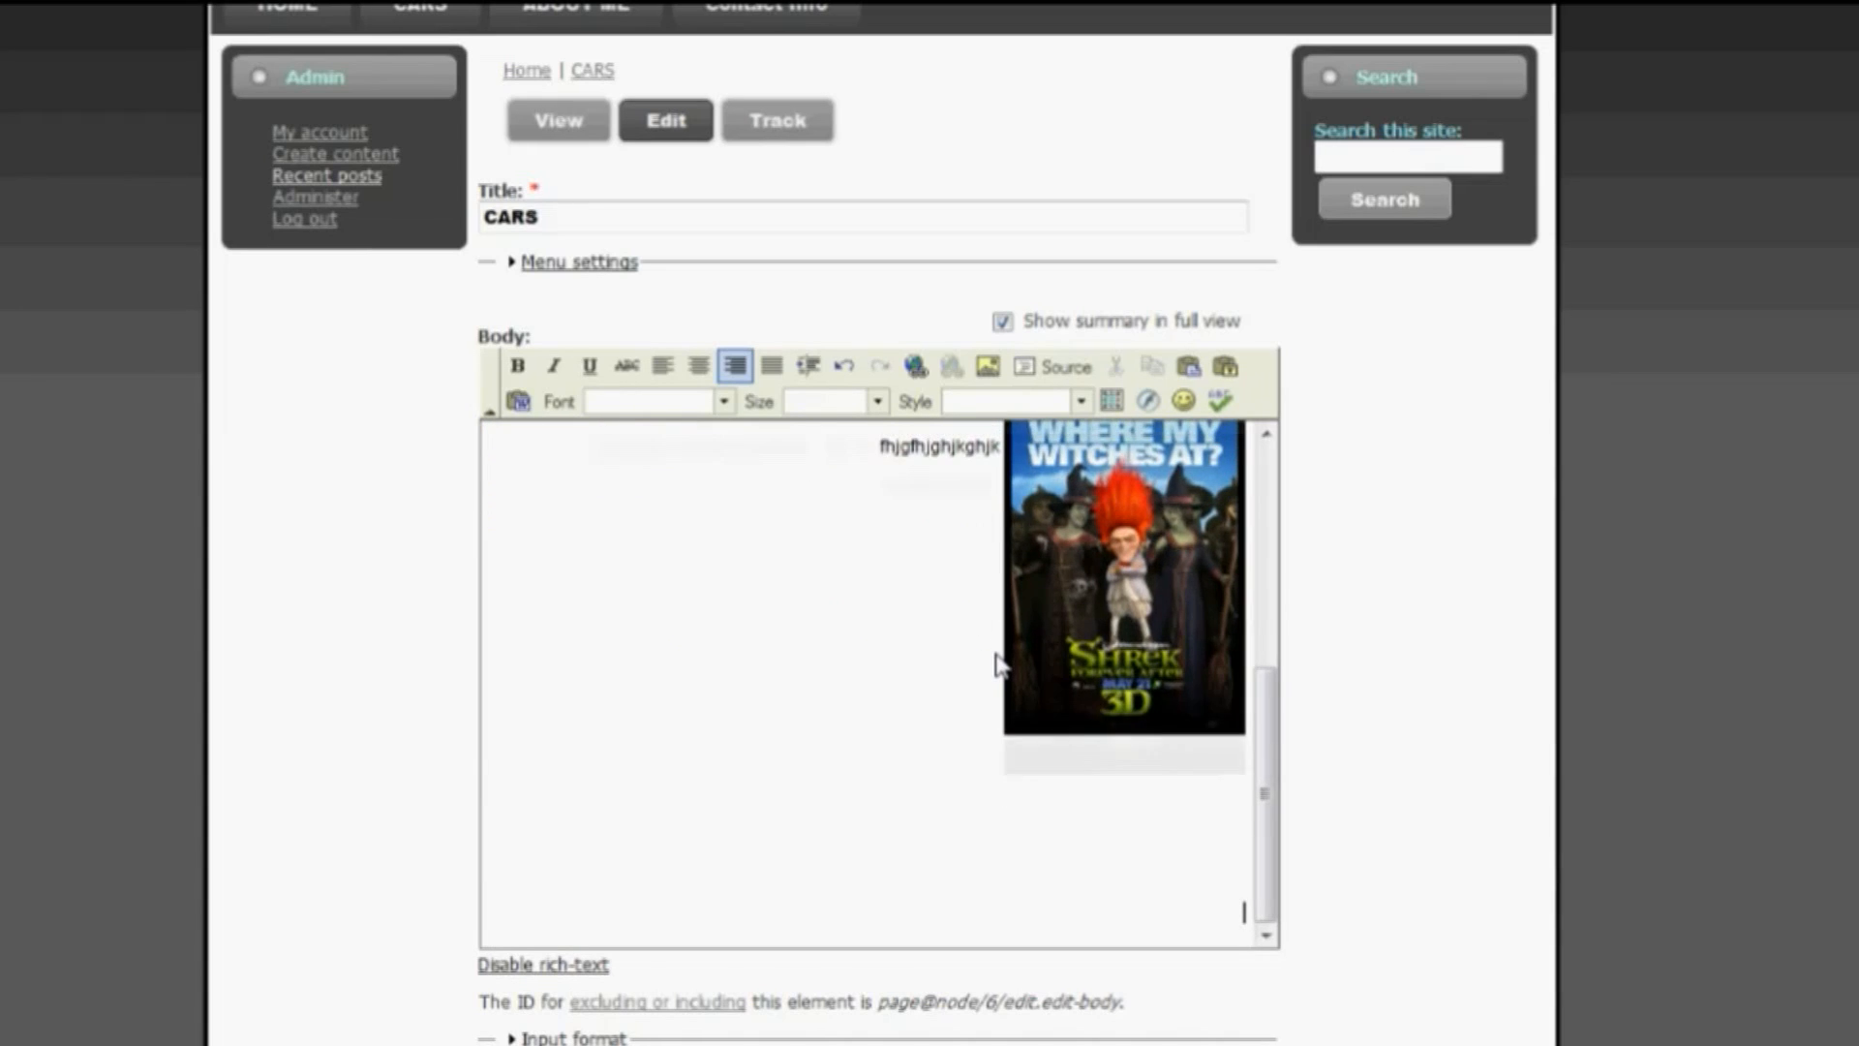
left_click(658, 364)
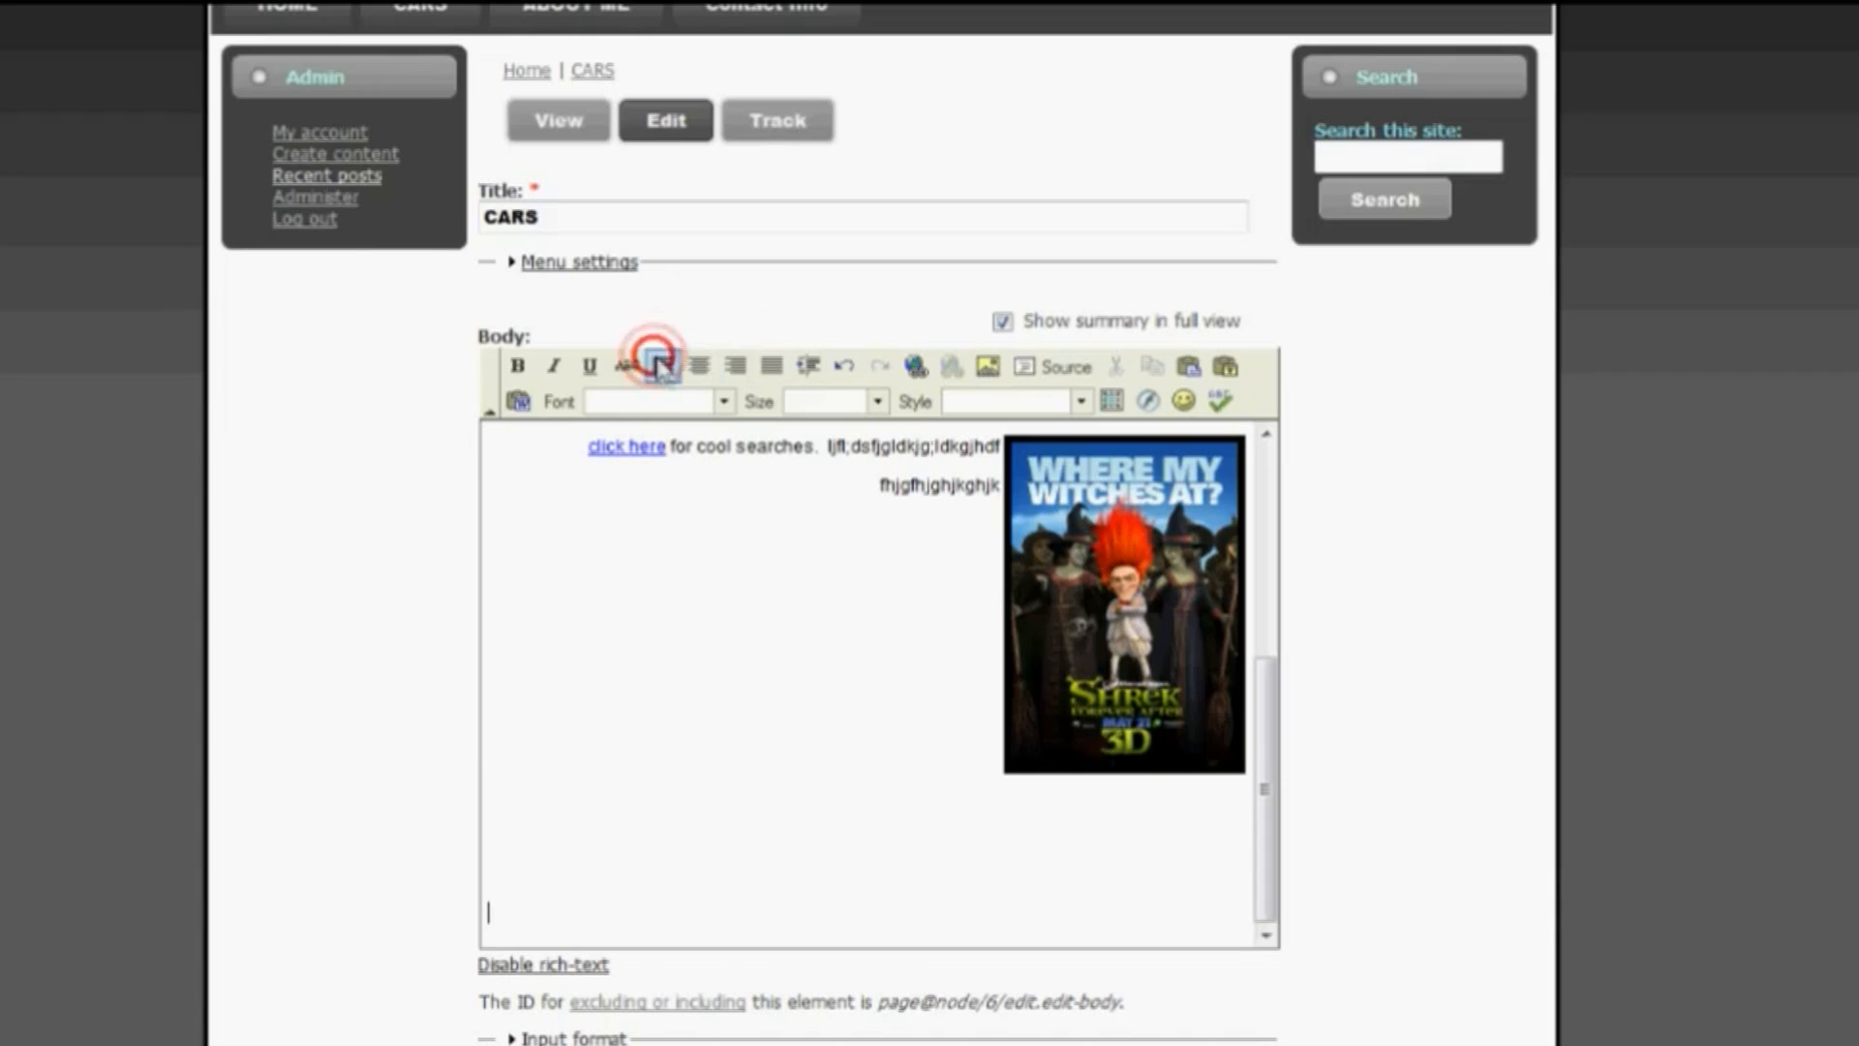
left_click(663, 366)
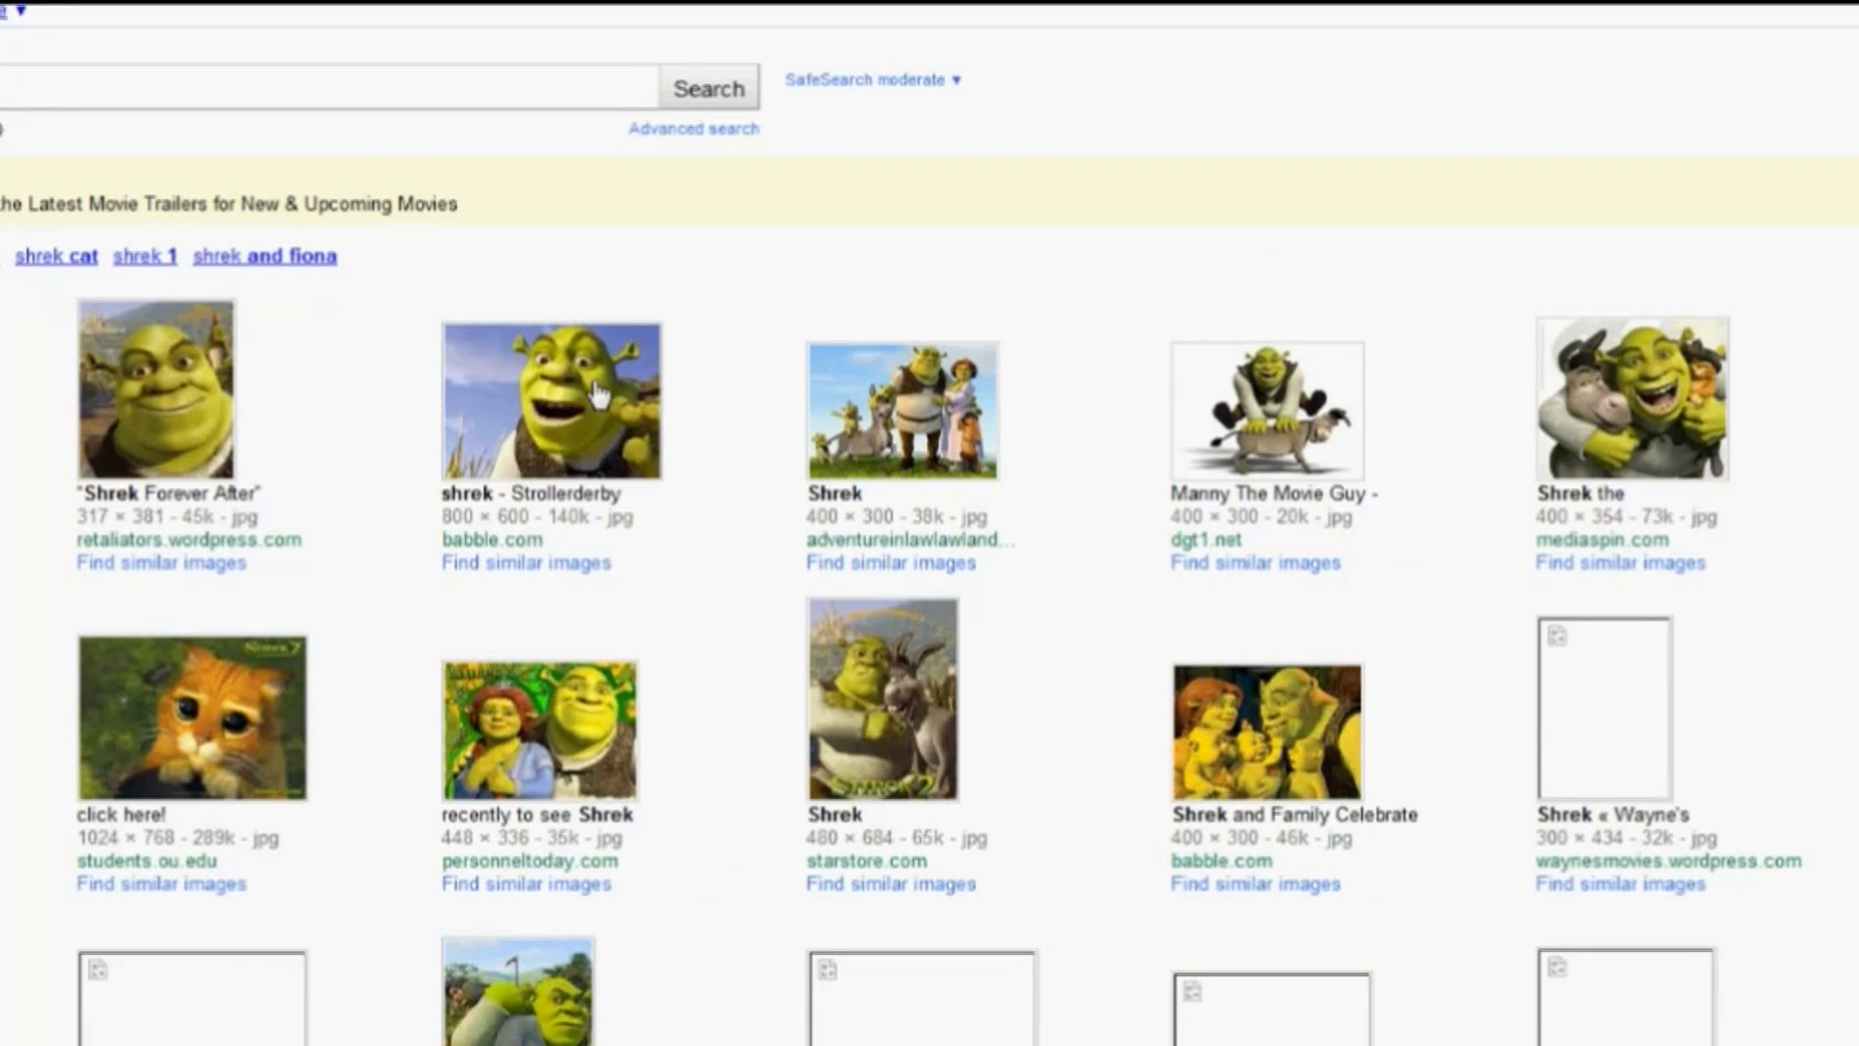
- View the Strollerderby Shrek result full size and copy its image location
left_click(546, 401)
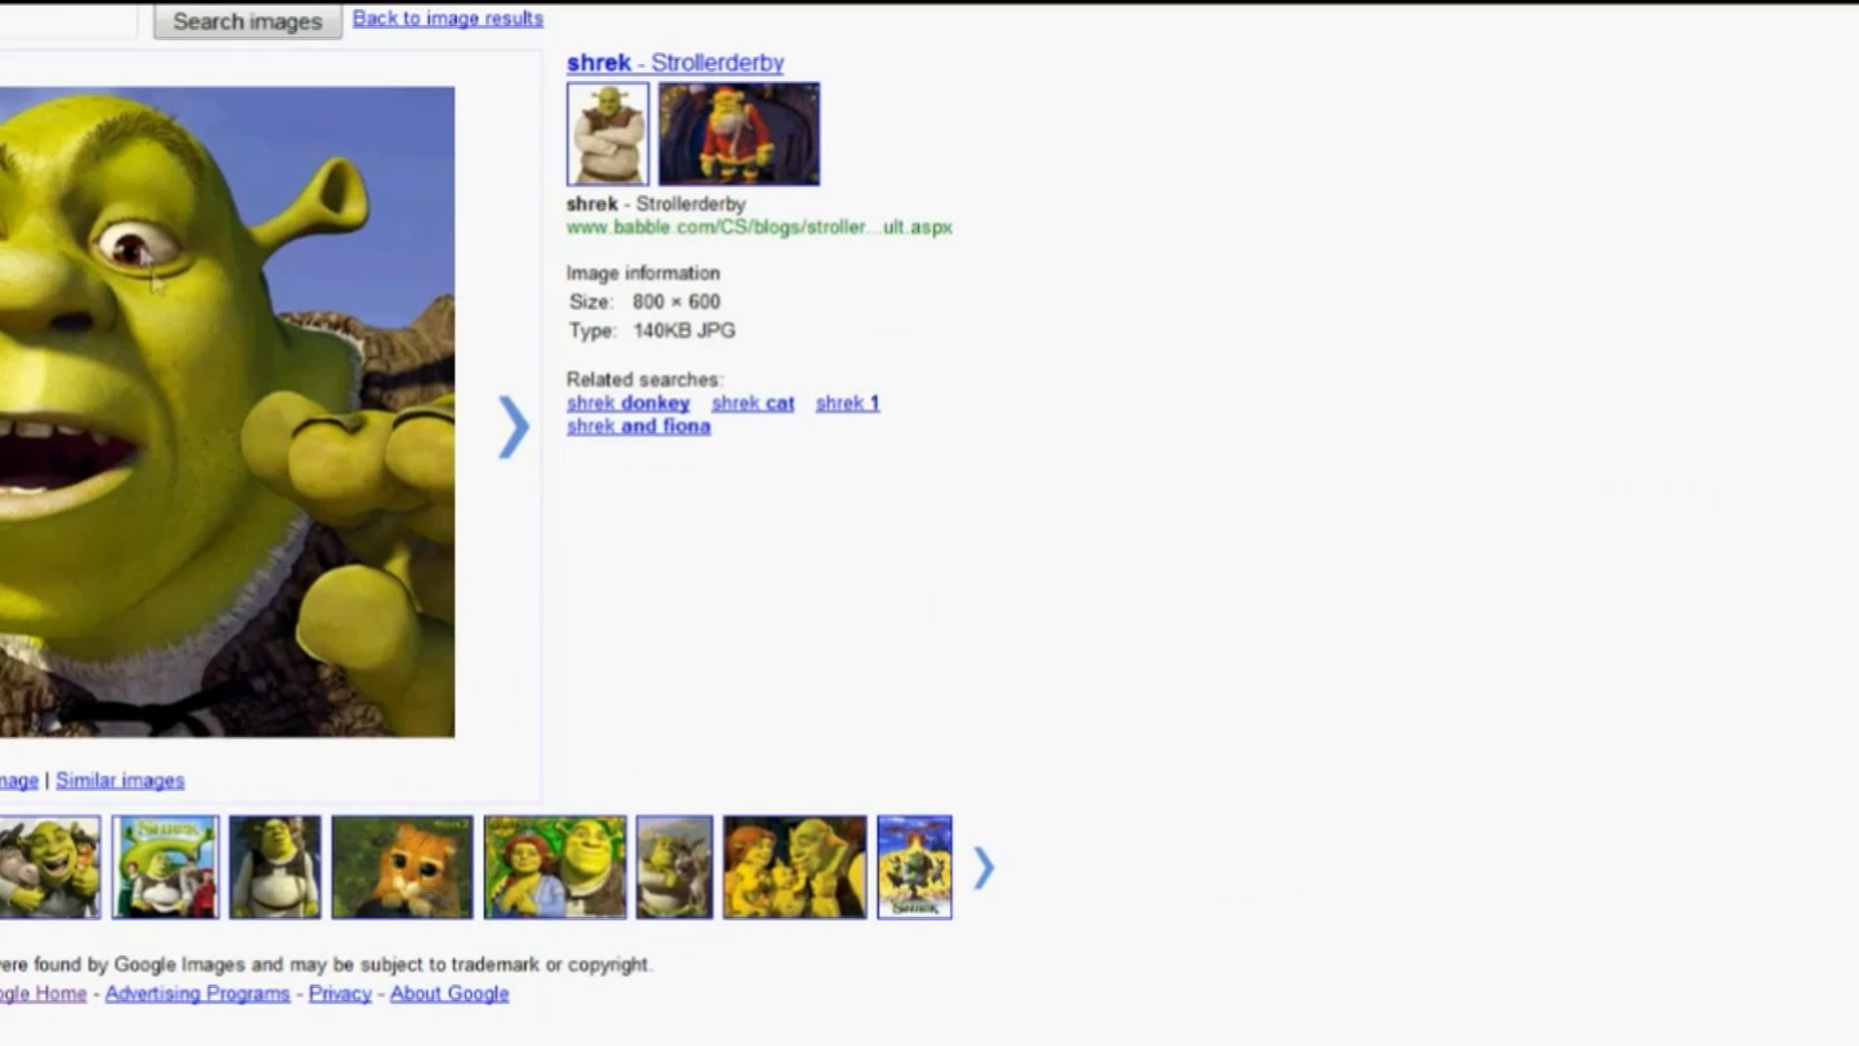
right_click(309, 265)
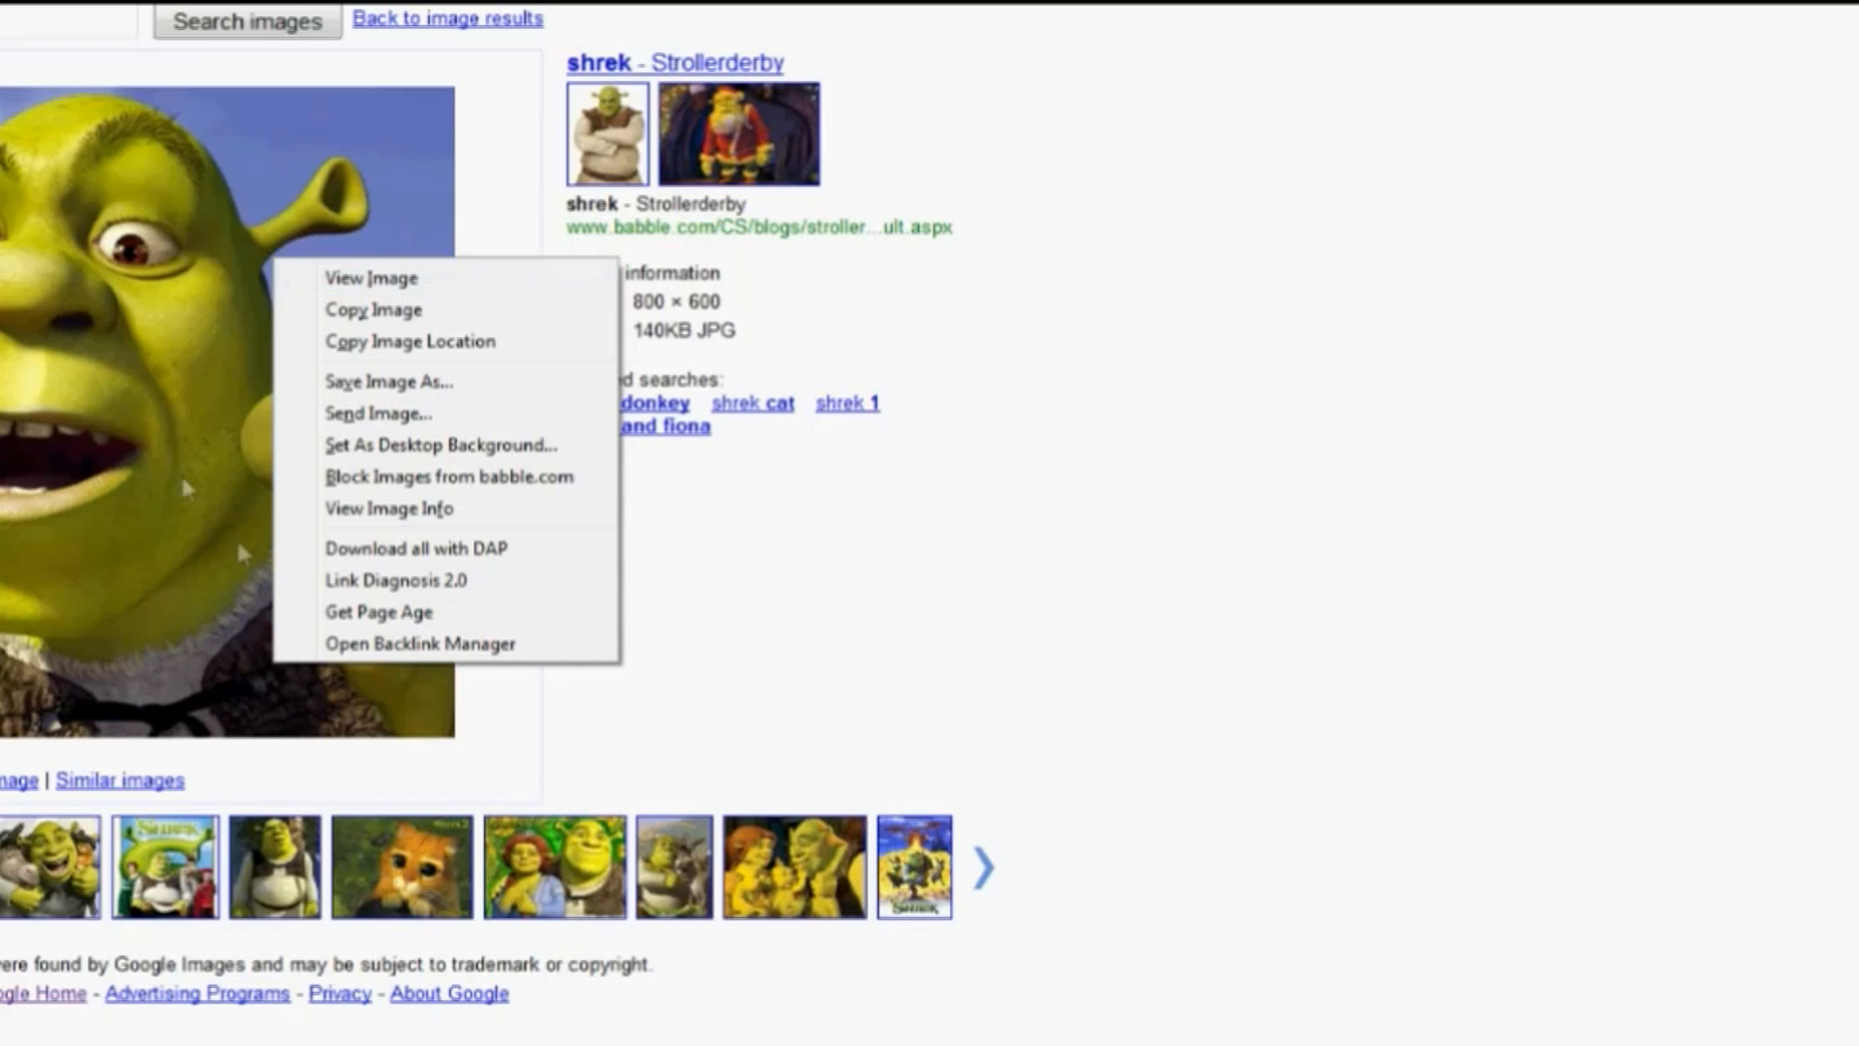
mouse_move(488, 314)
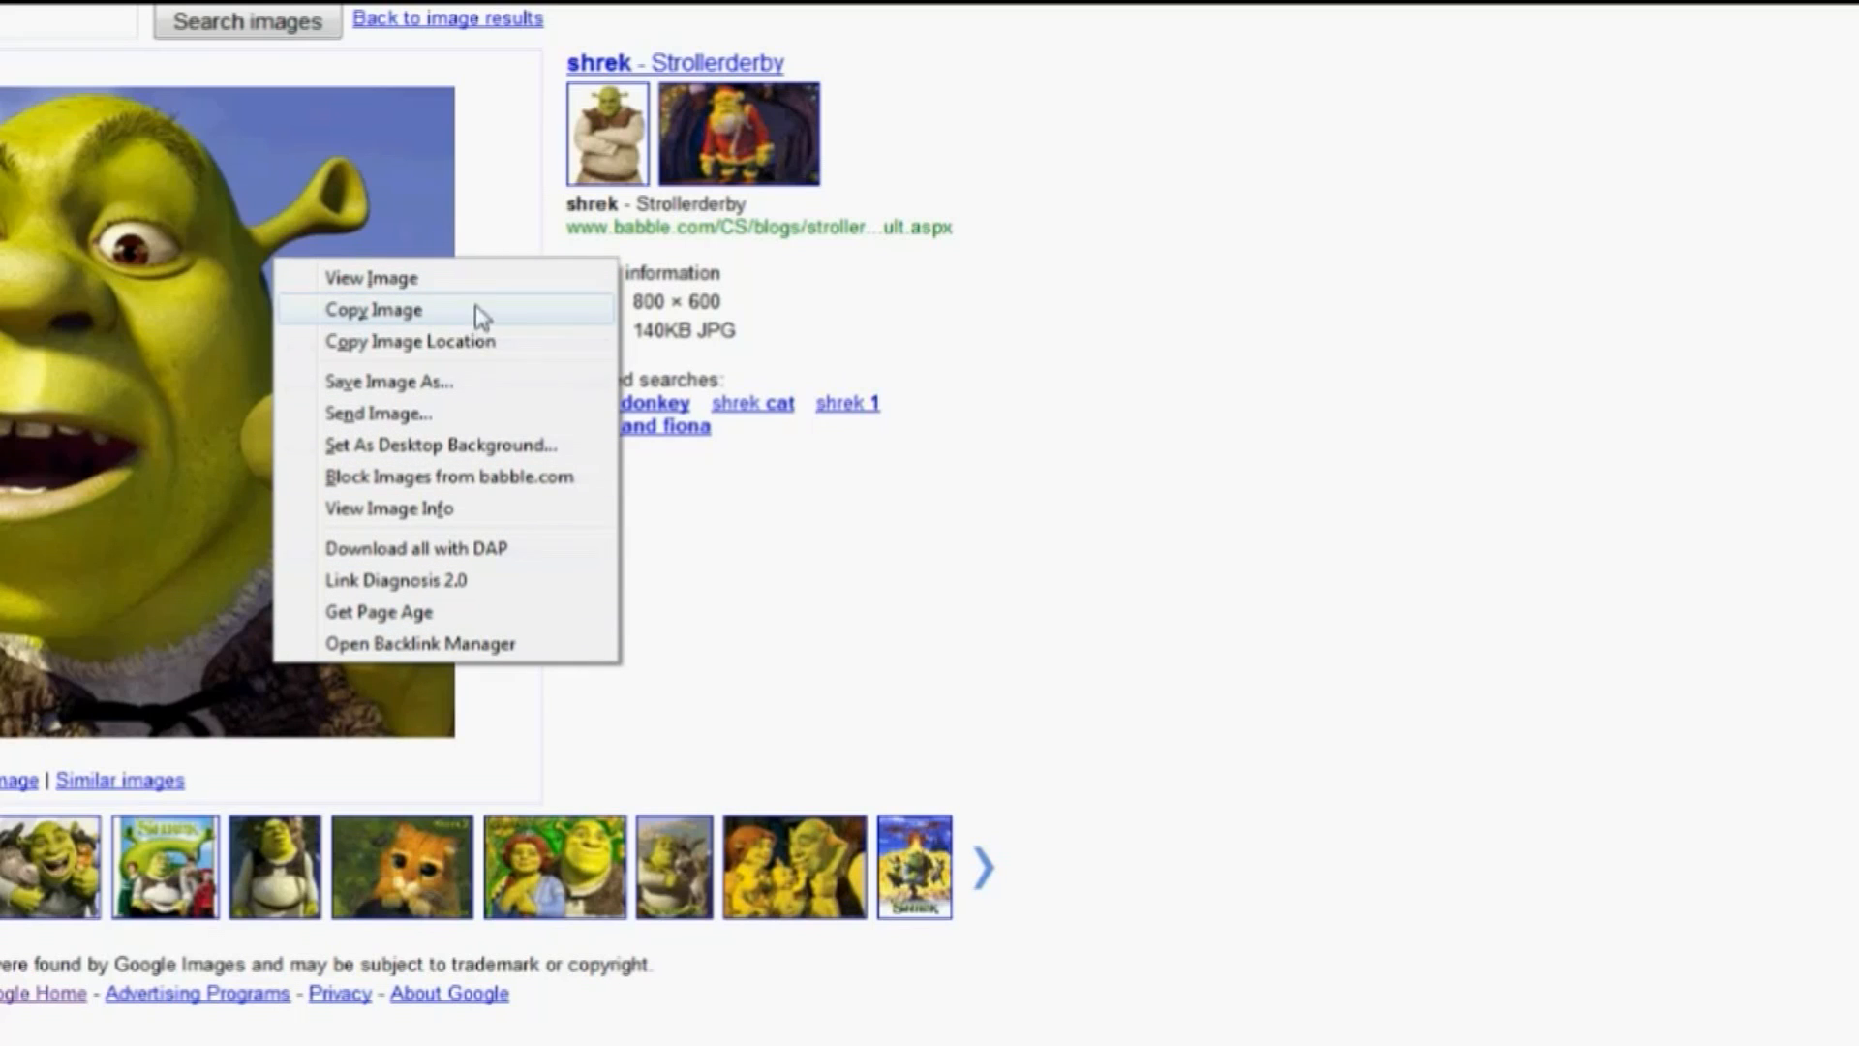
mouse_move(492, 356)
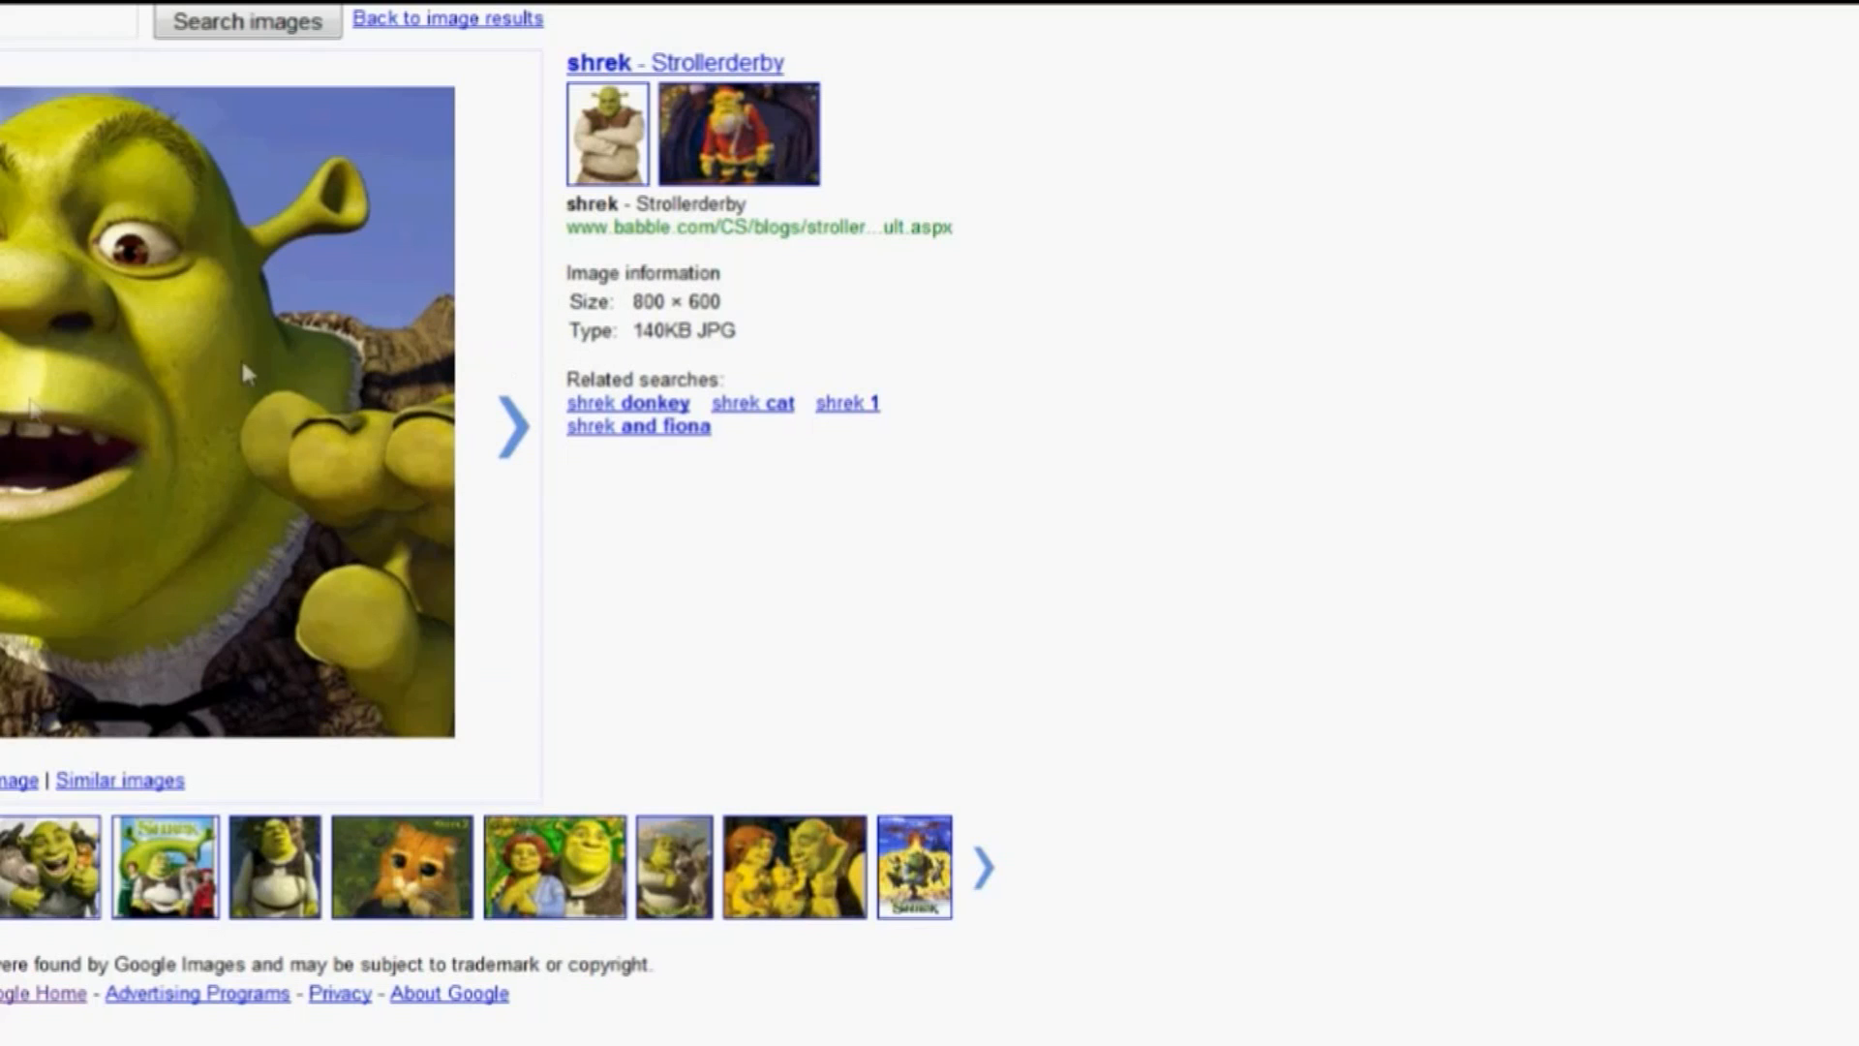
mouse_move(116, 364)
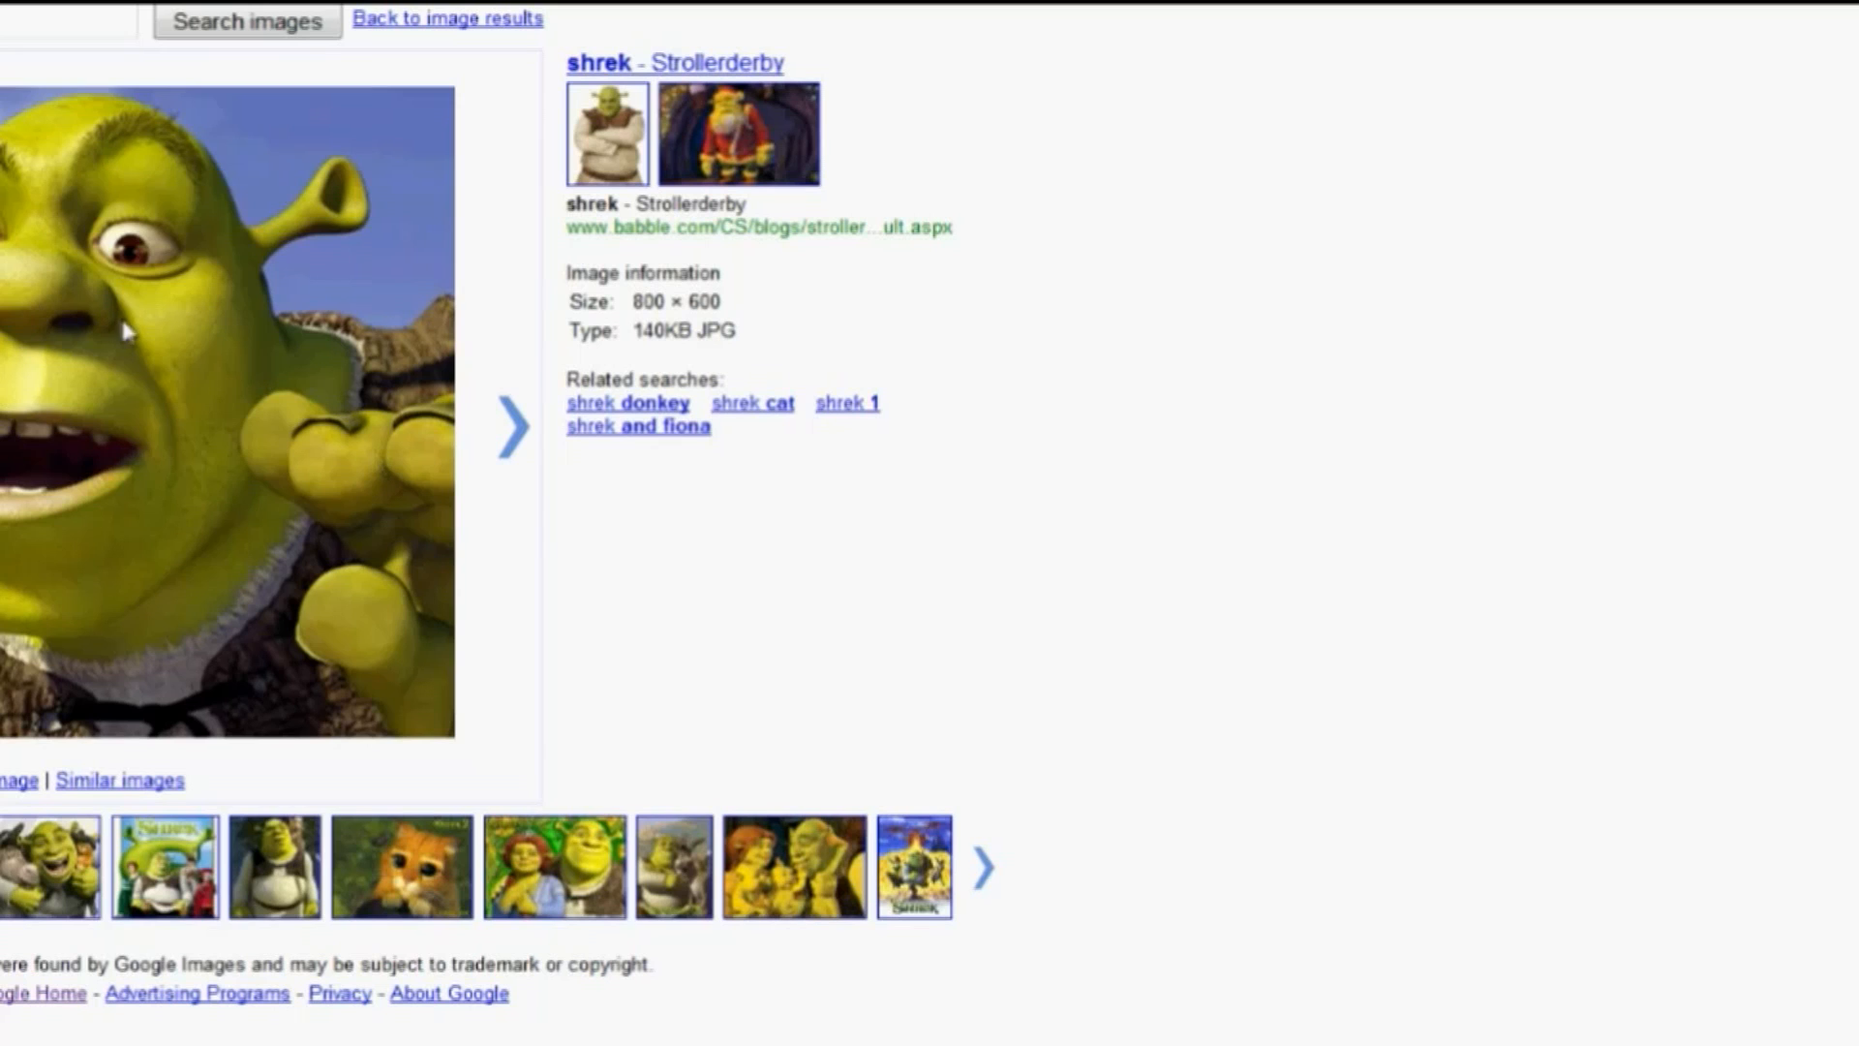
mouse_move(432, 445)
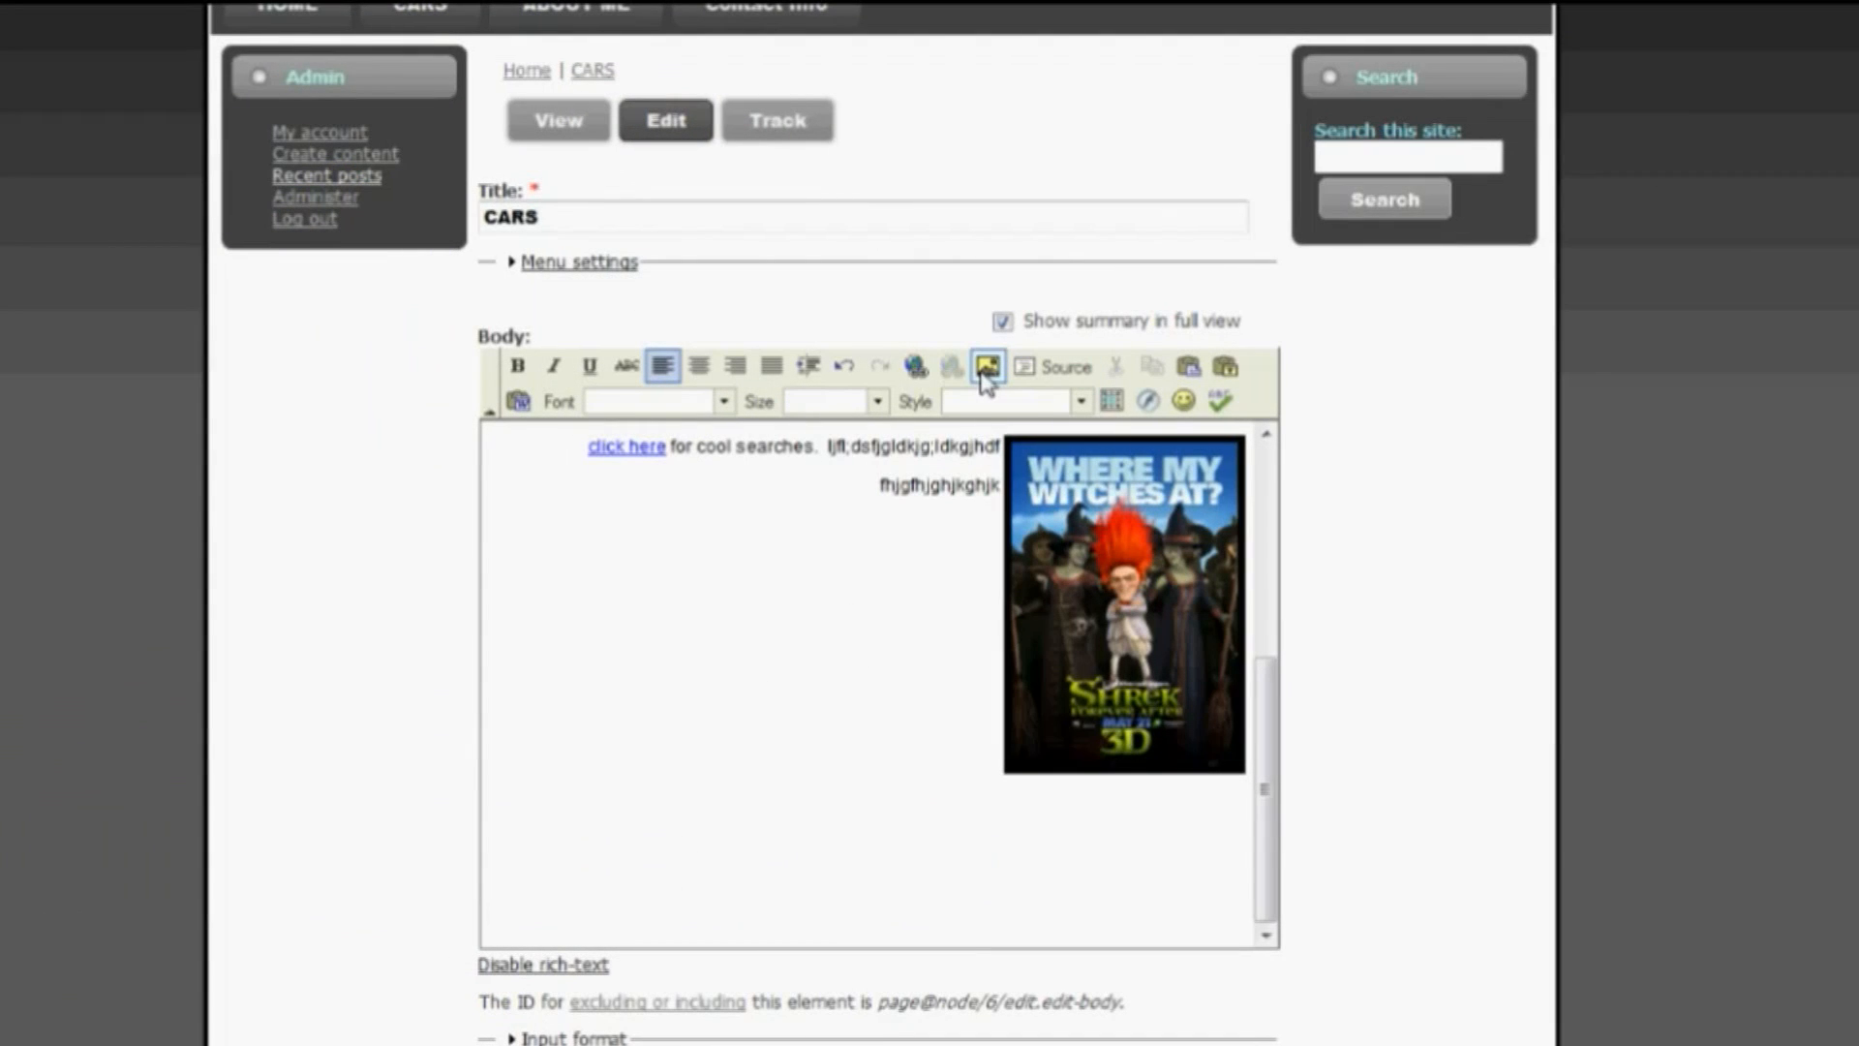
- Insert the hotlinked Shrek image at width 200, border 3, aligned left
left_click(982, 366)
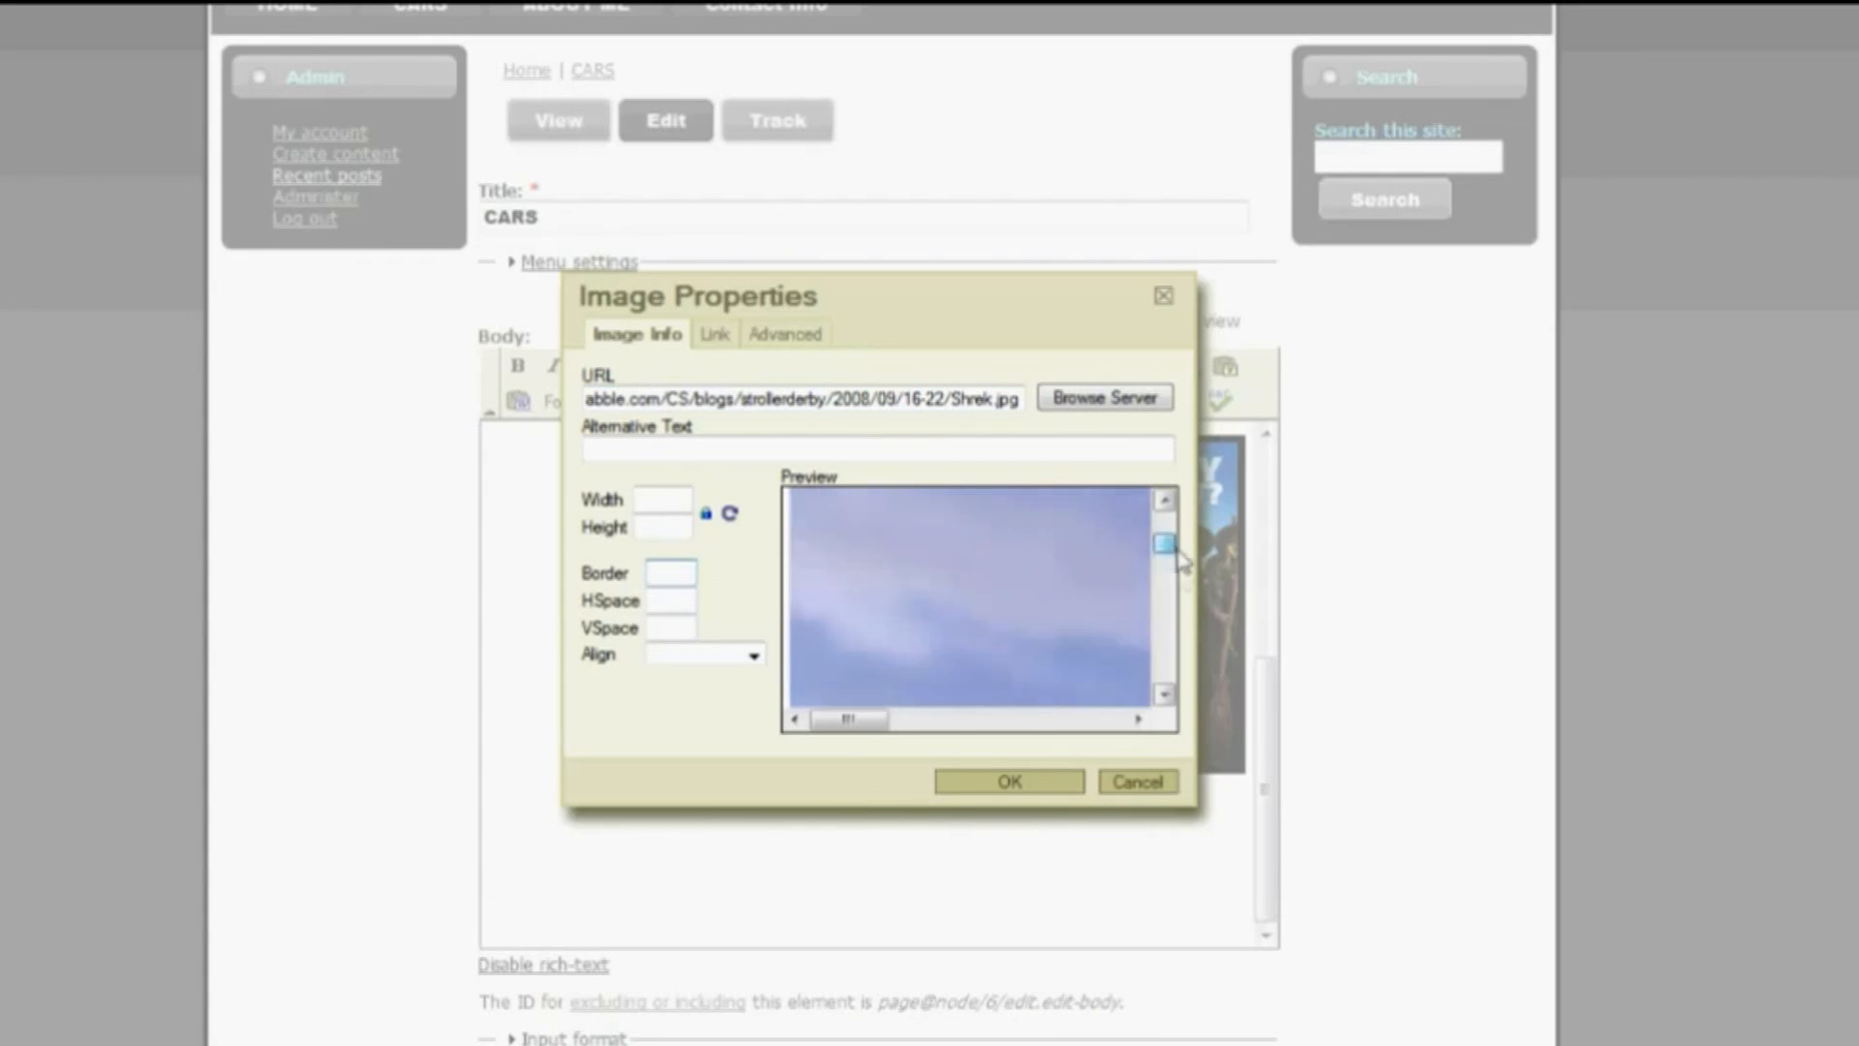
left_click(663, 499)
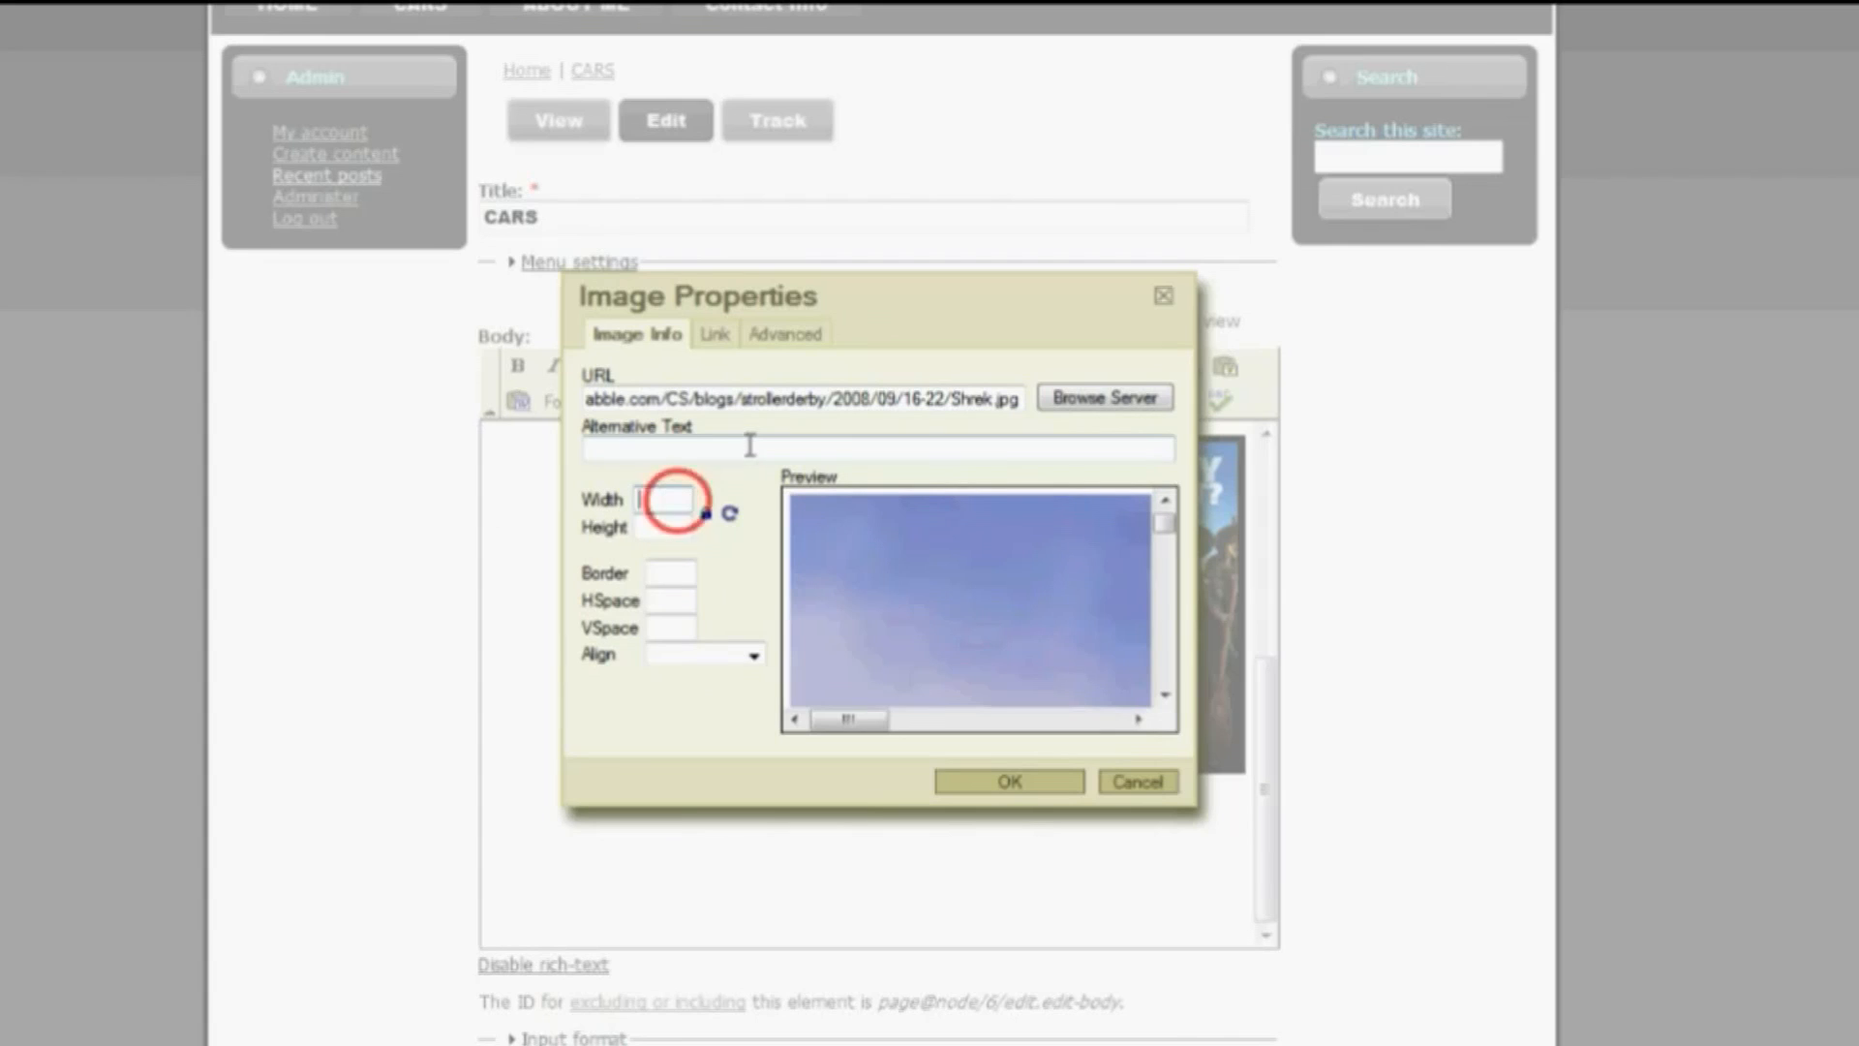
type("200")
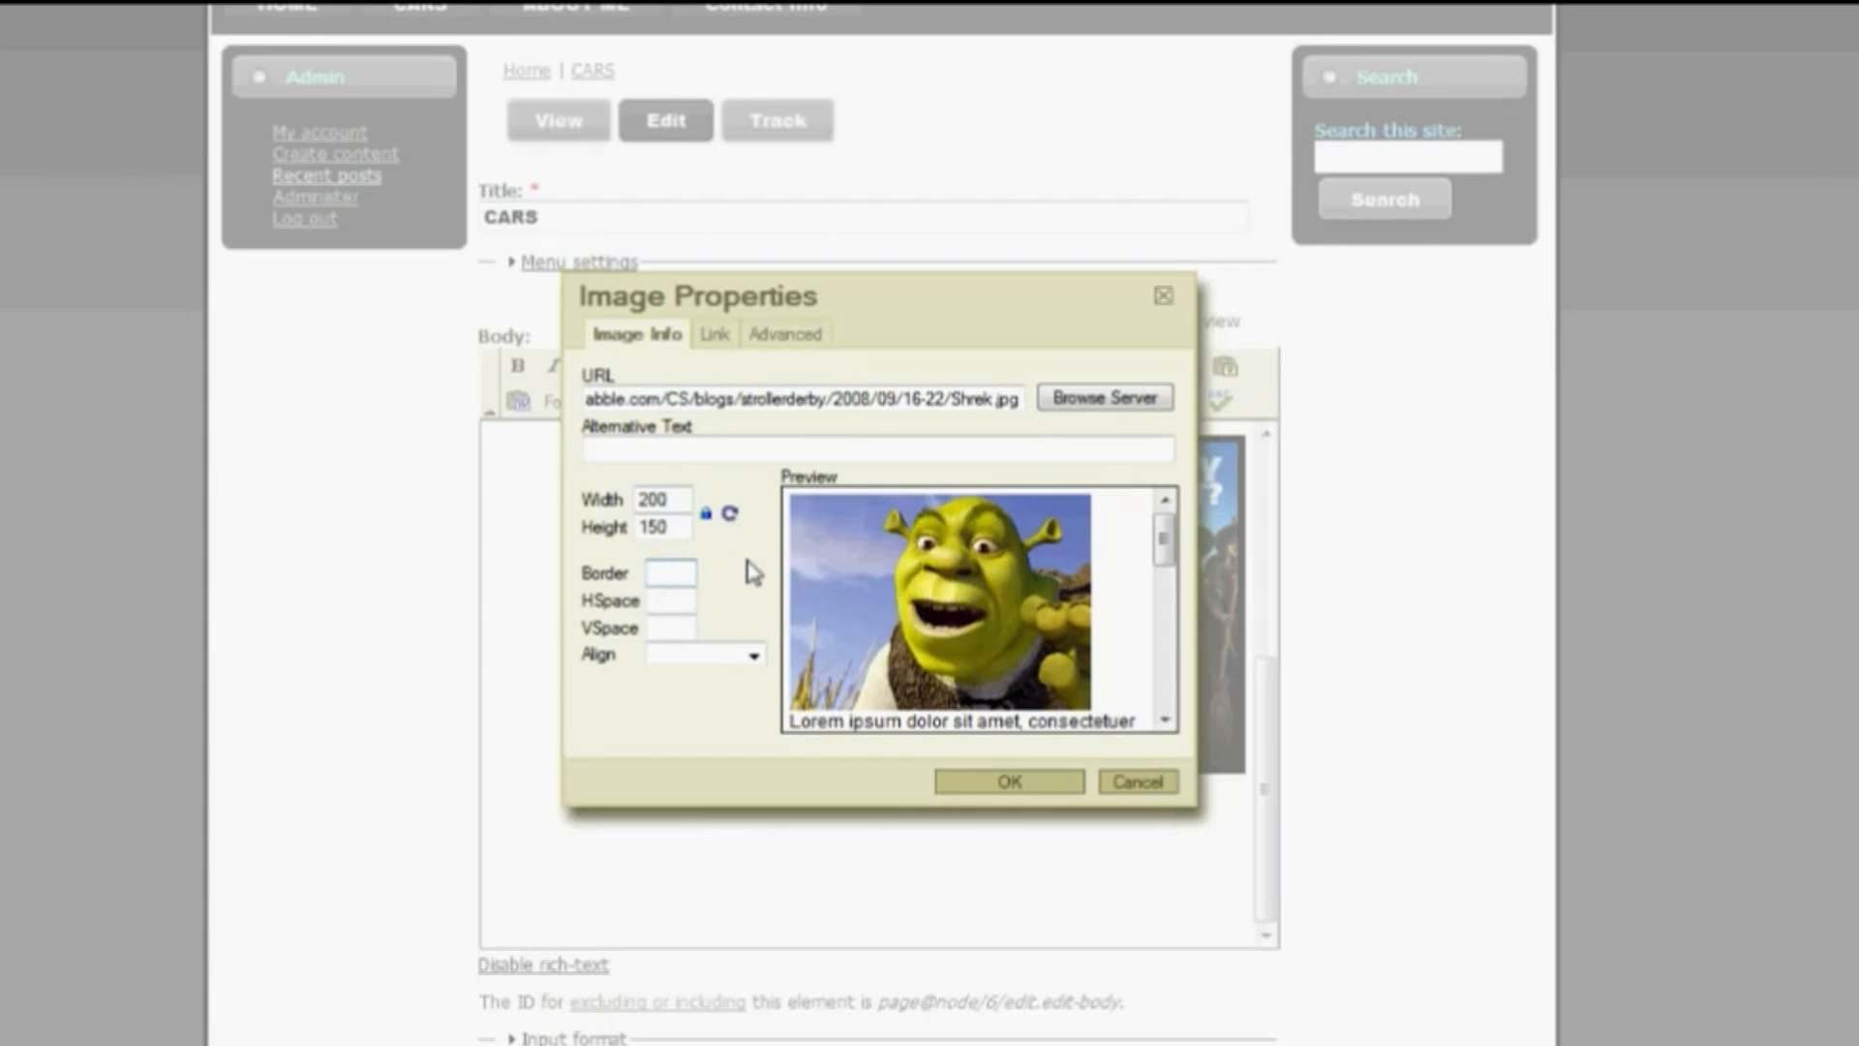
left_click(751, 655)
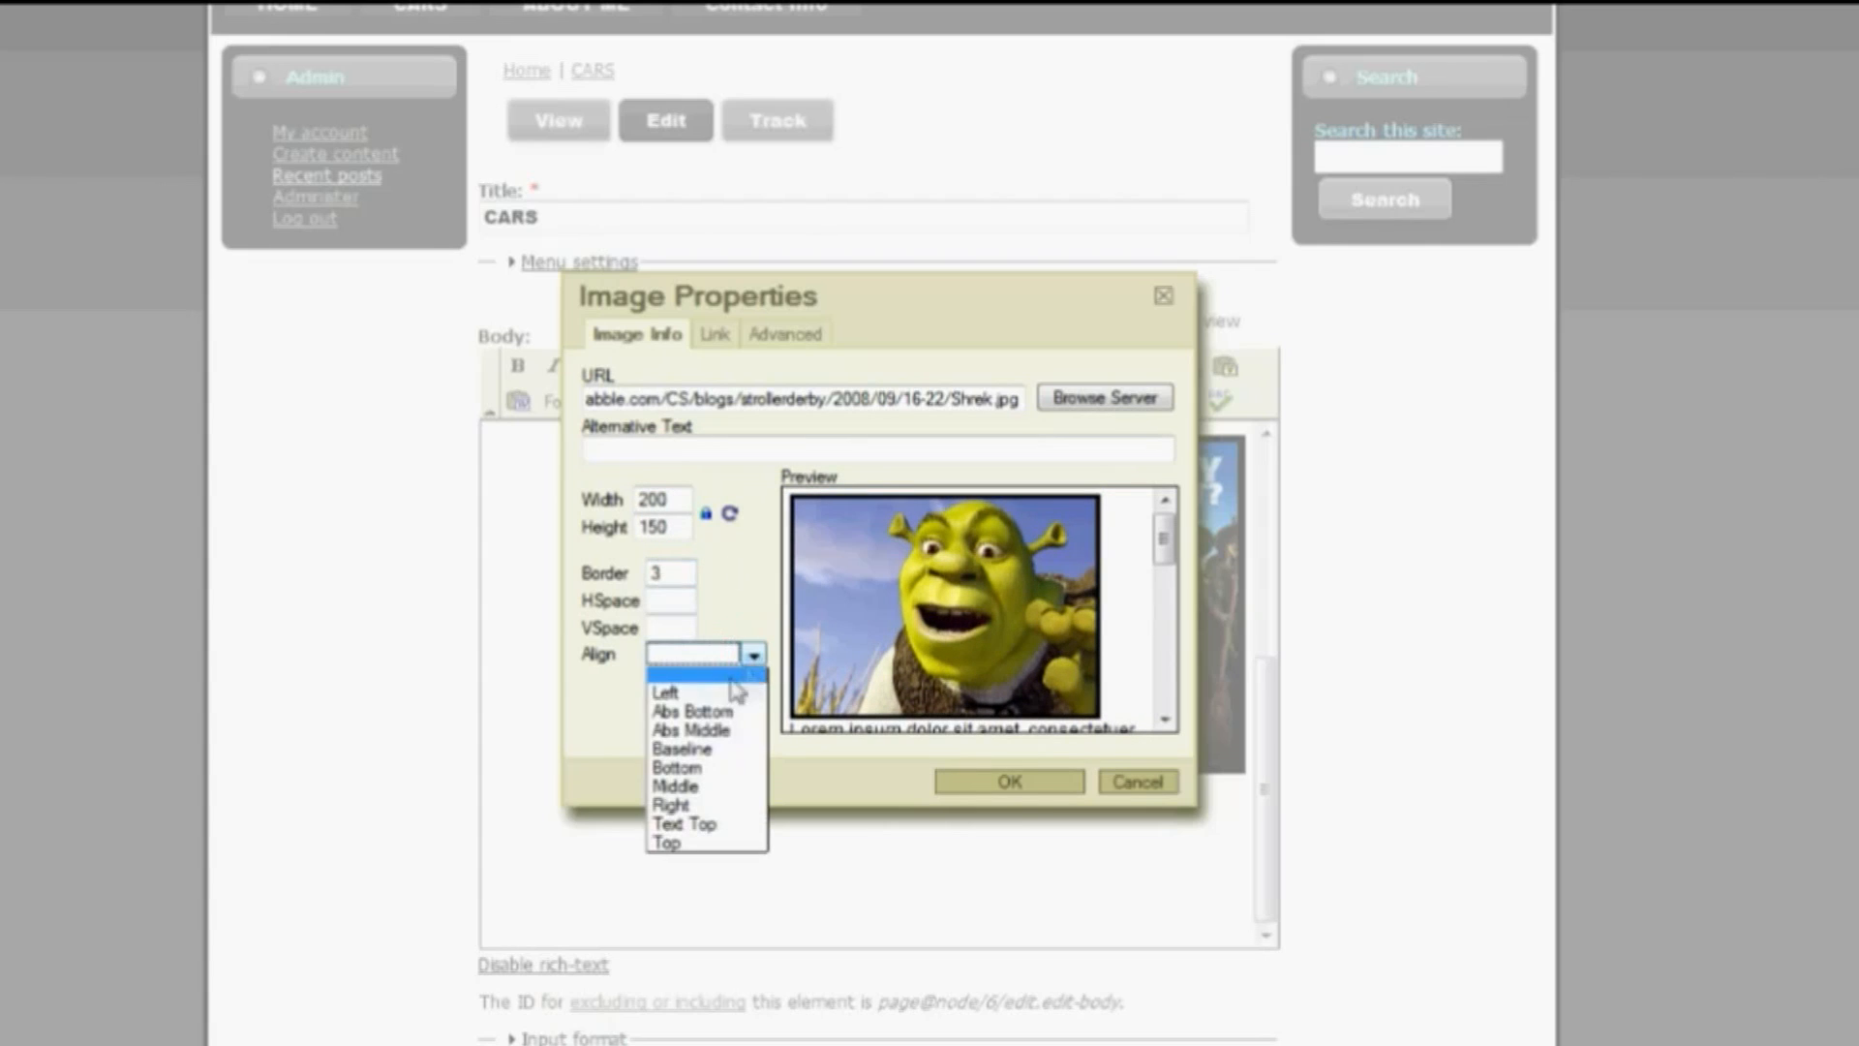
left_click(1003, 782)
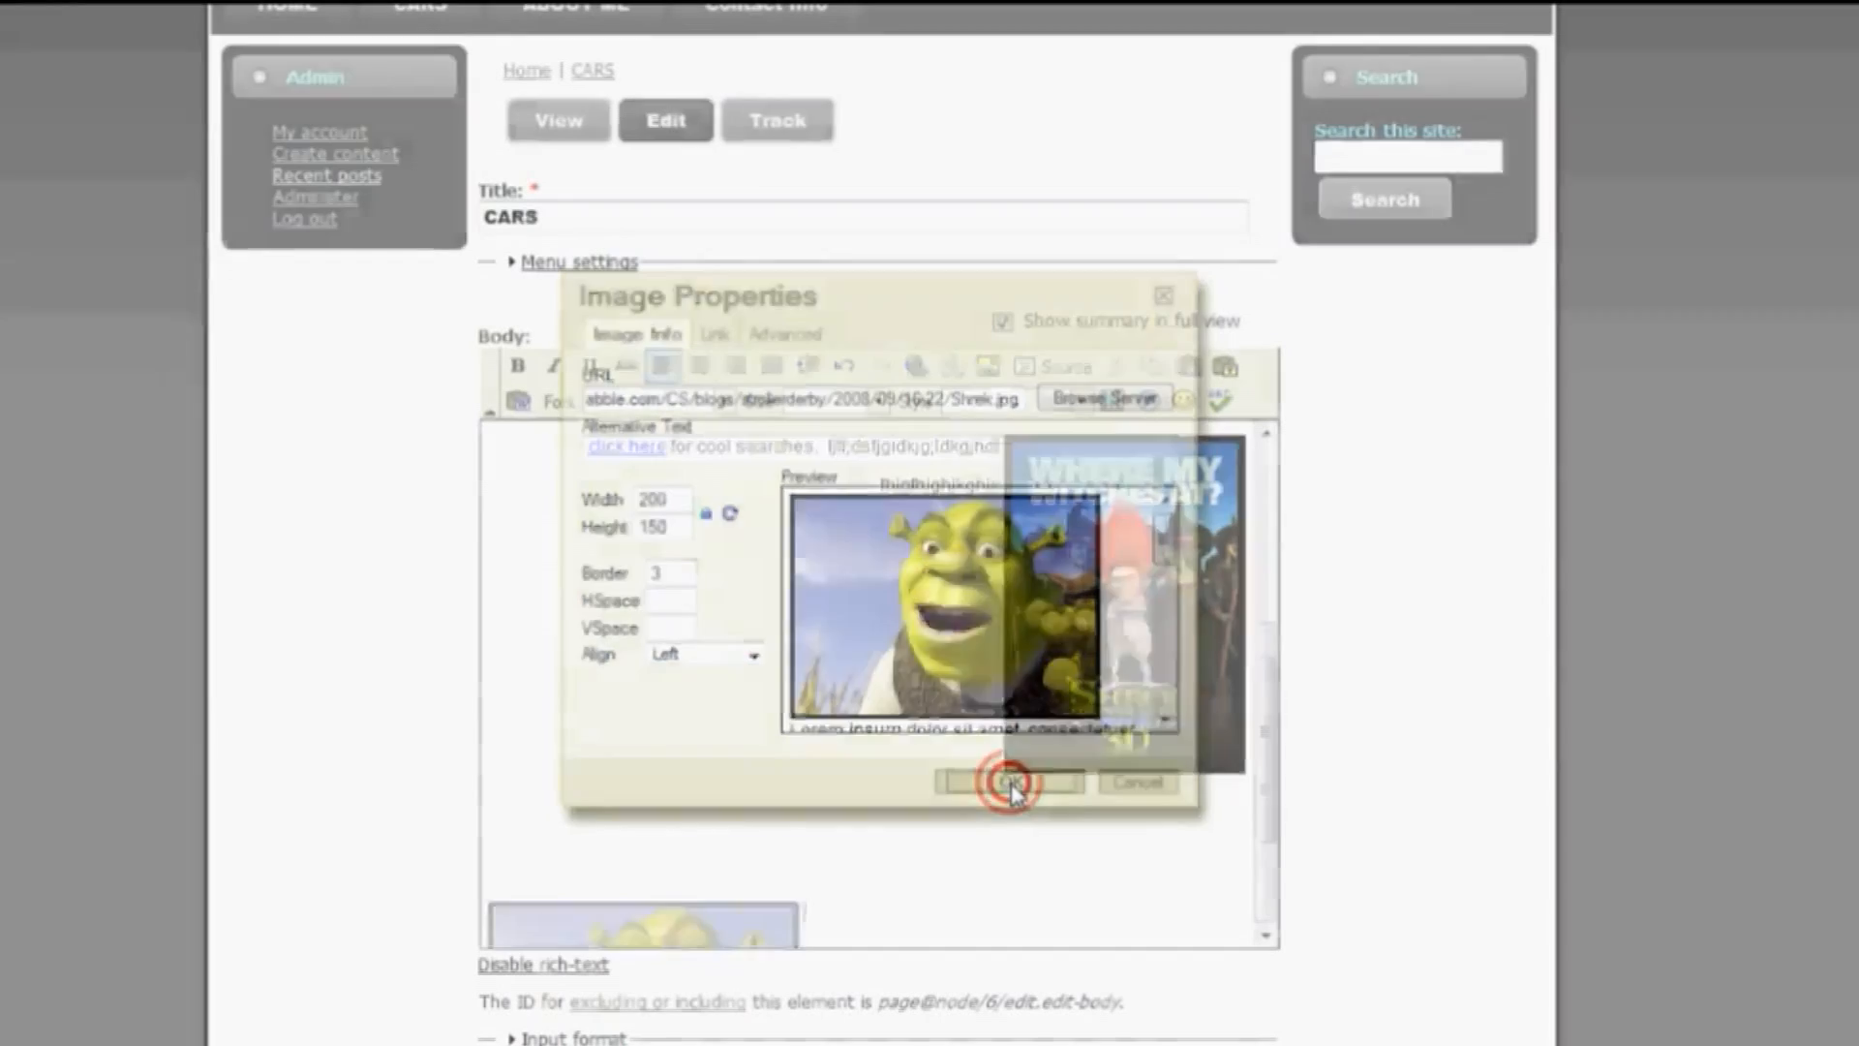
left_click(1003, 783)
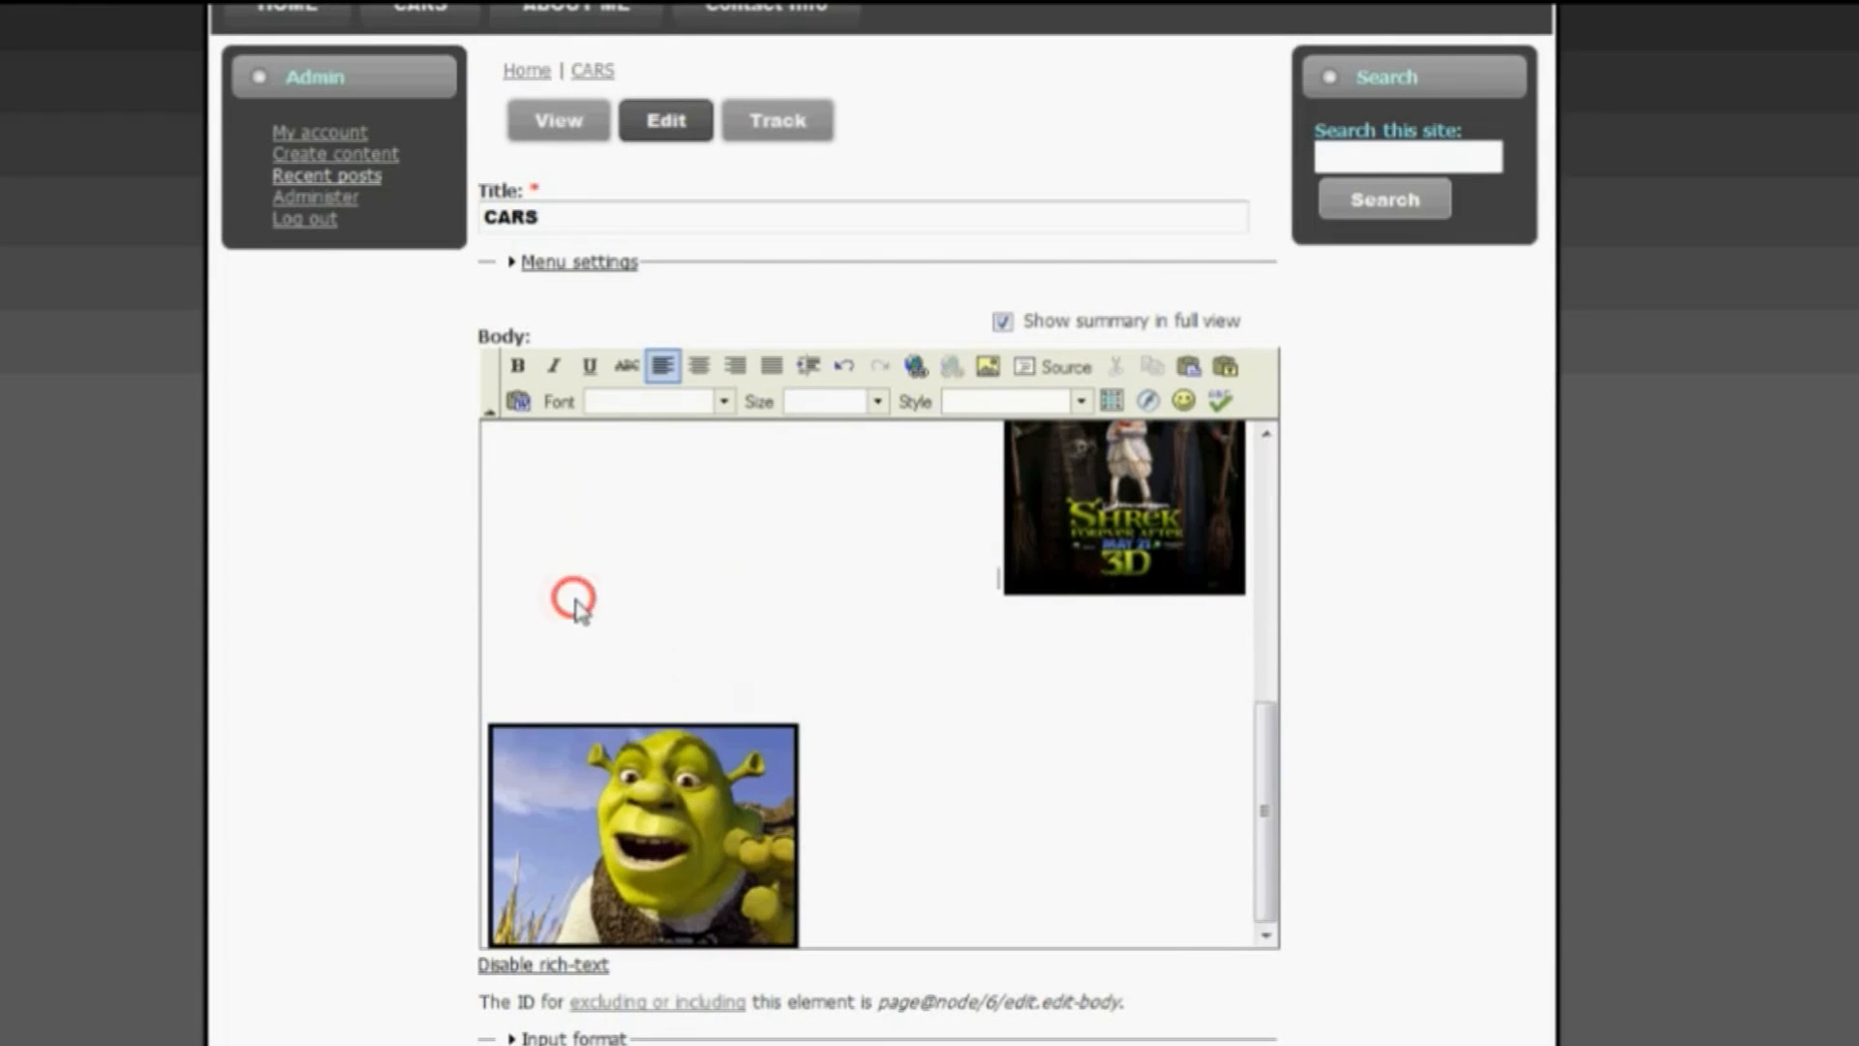
- Add placeholder text beside the Shrek image and move down to the Save button
left_click(736, 366)
type("kvhkjldsl;dfsgjdglf;k")
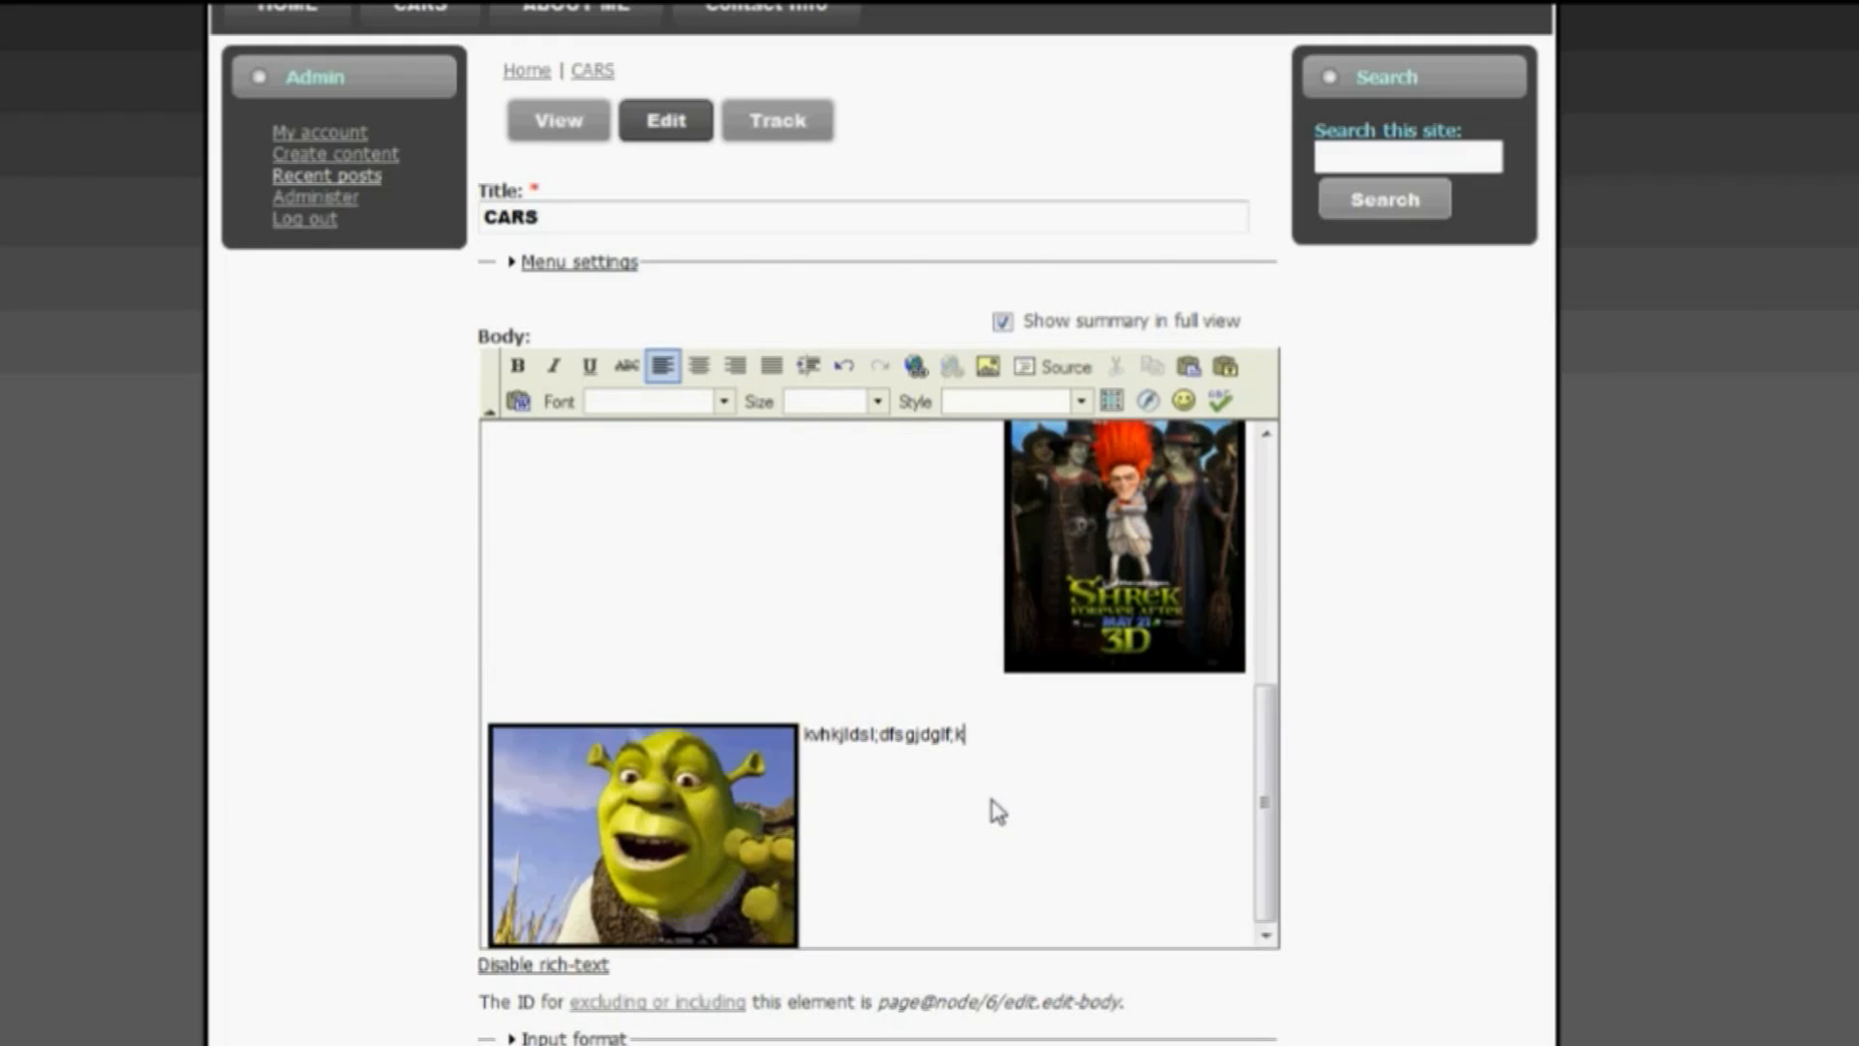
scroll("down", 3)
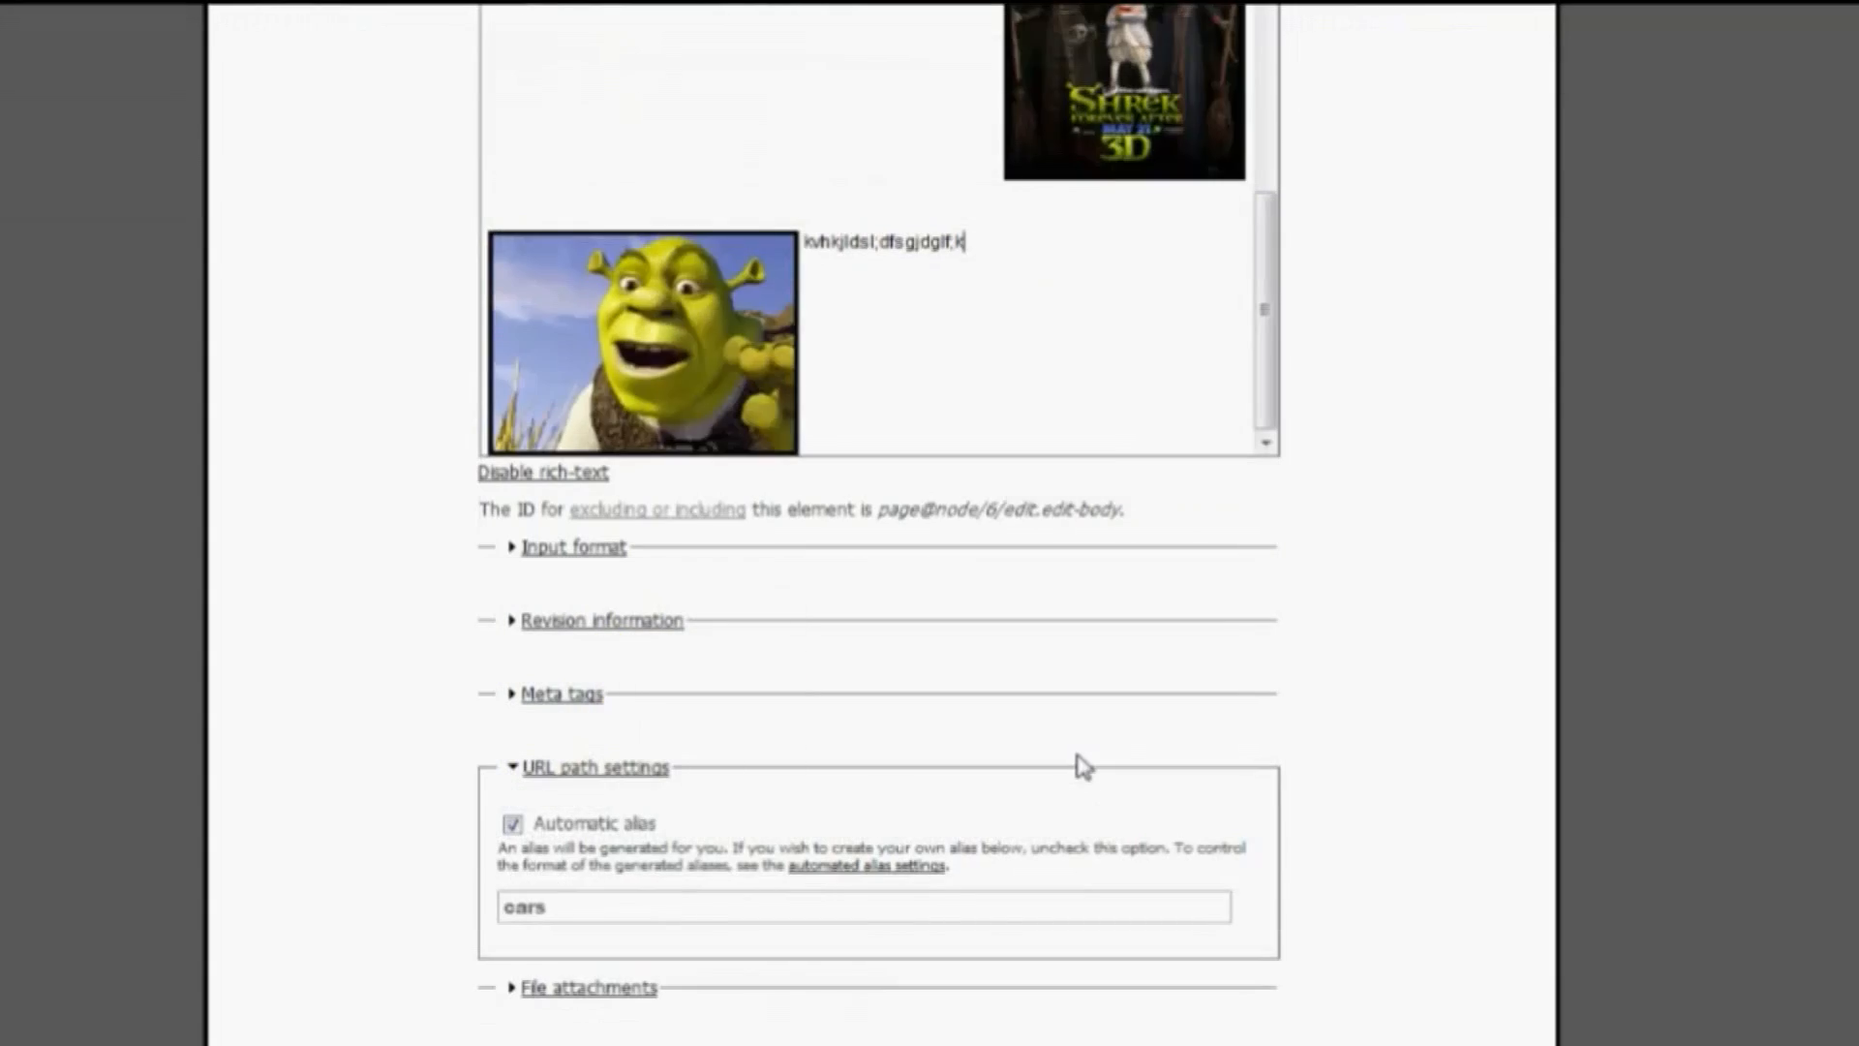
scroll("down", 3)
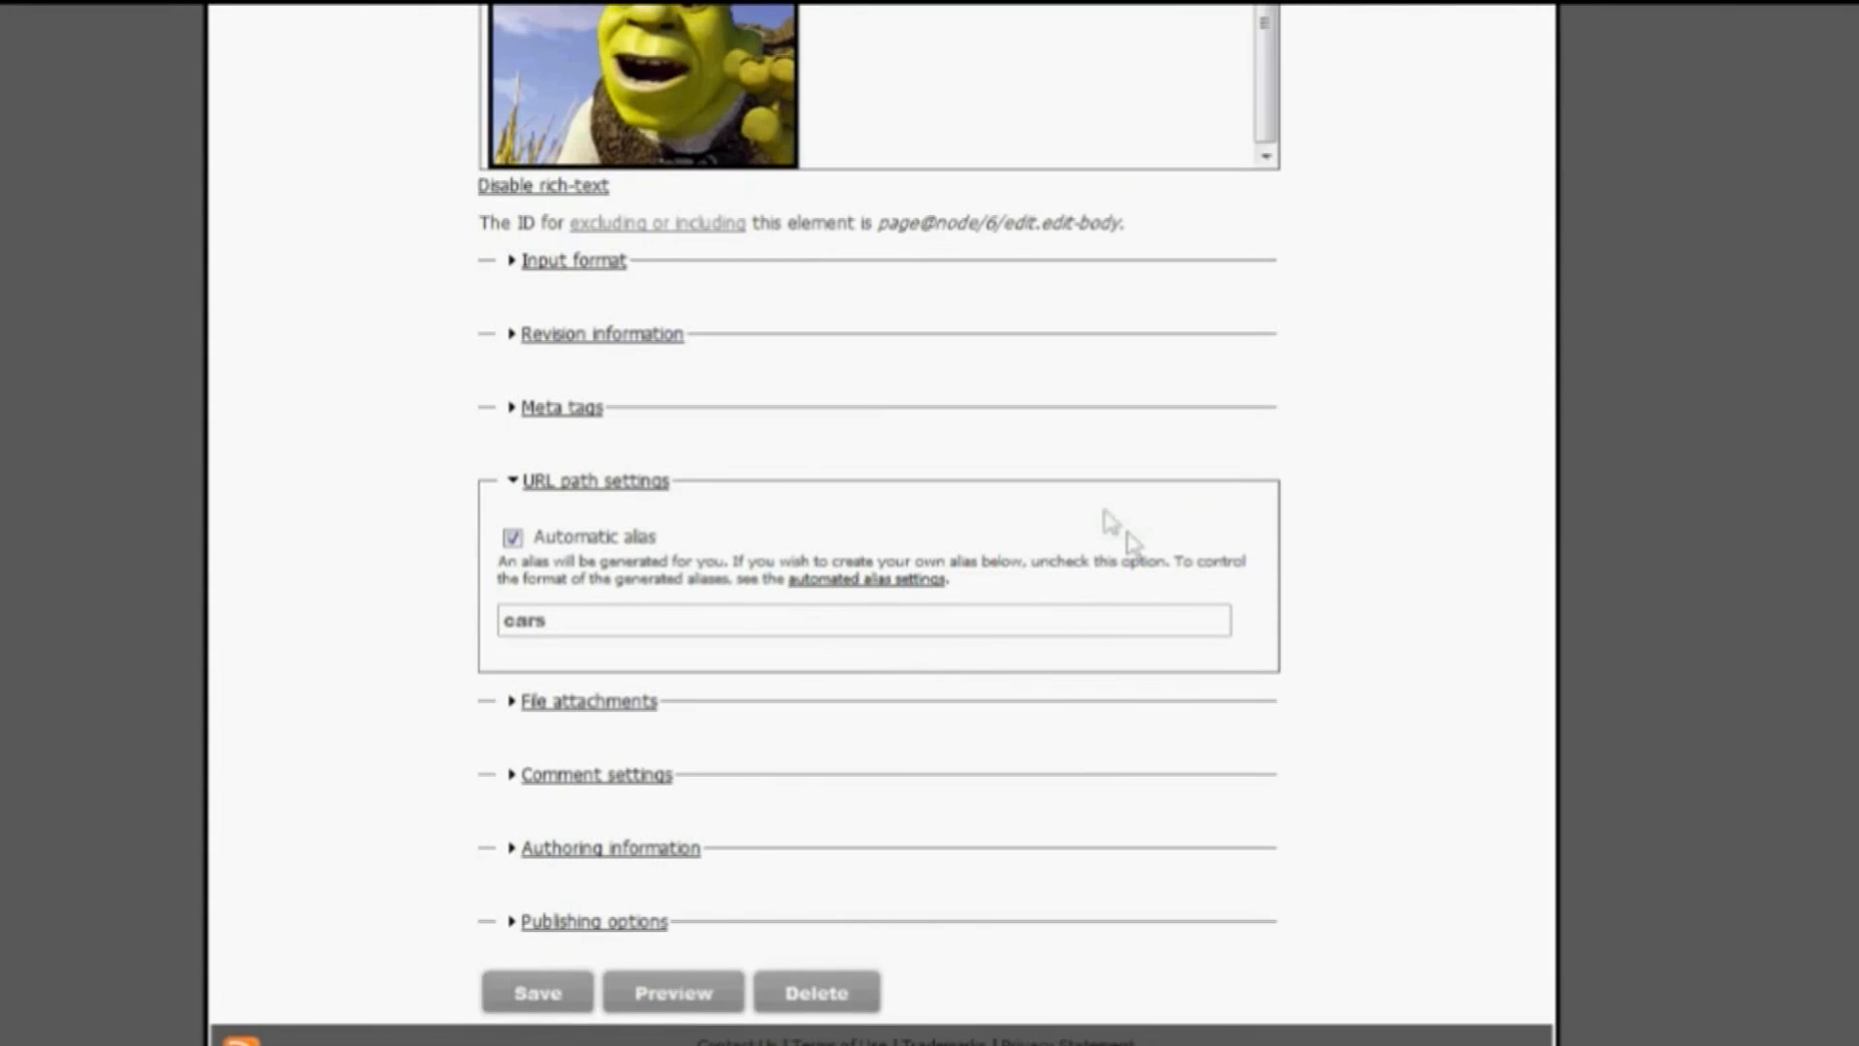
- Save the CARS page and review the Shrek image with its text below the witches poster
left_click(538, 991)
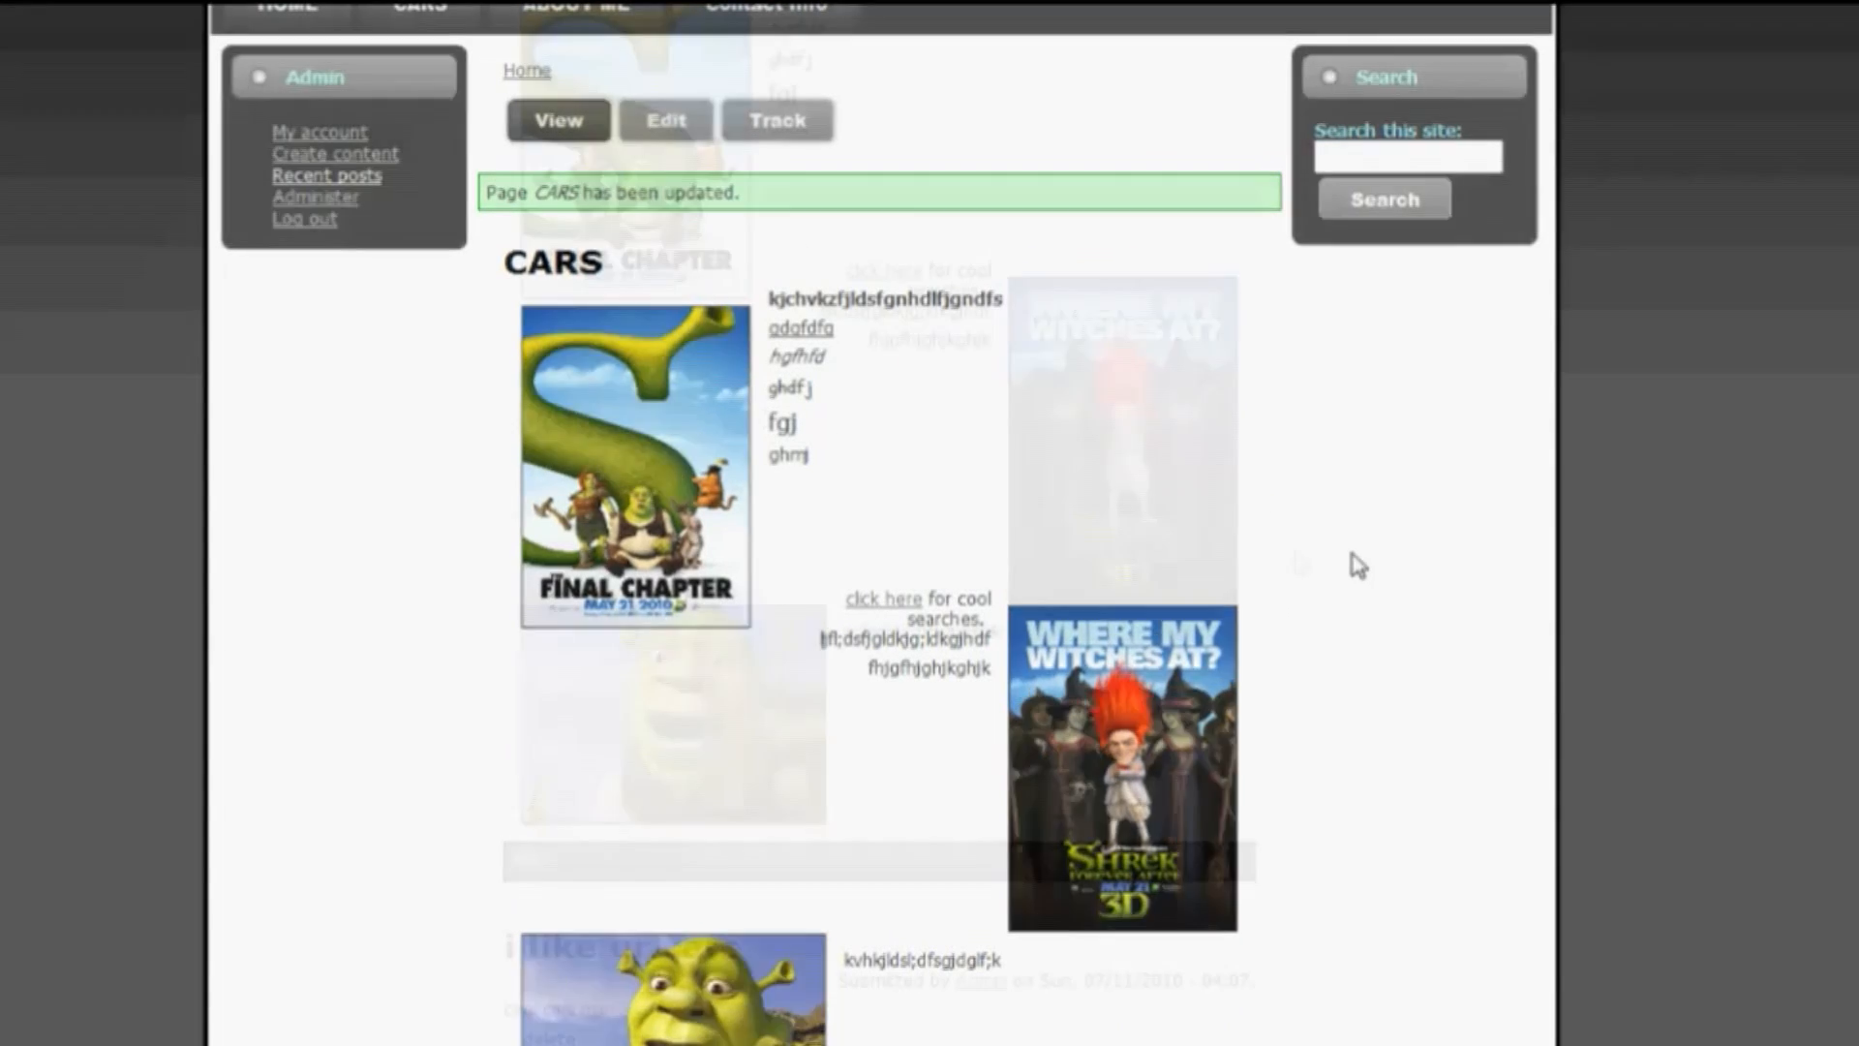
scroll("down", 3)
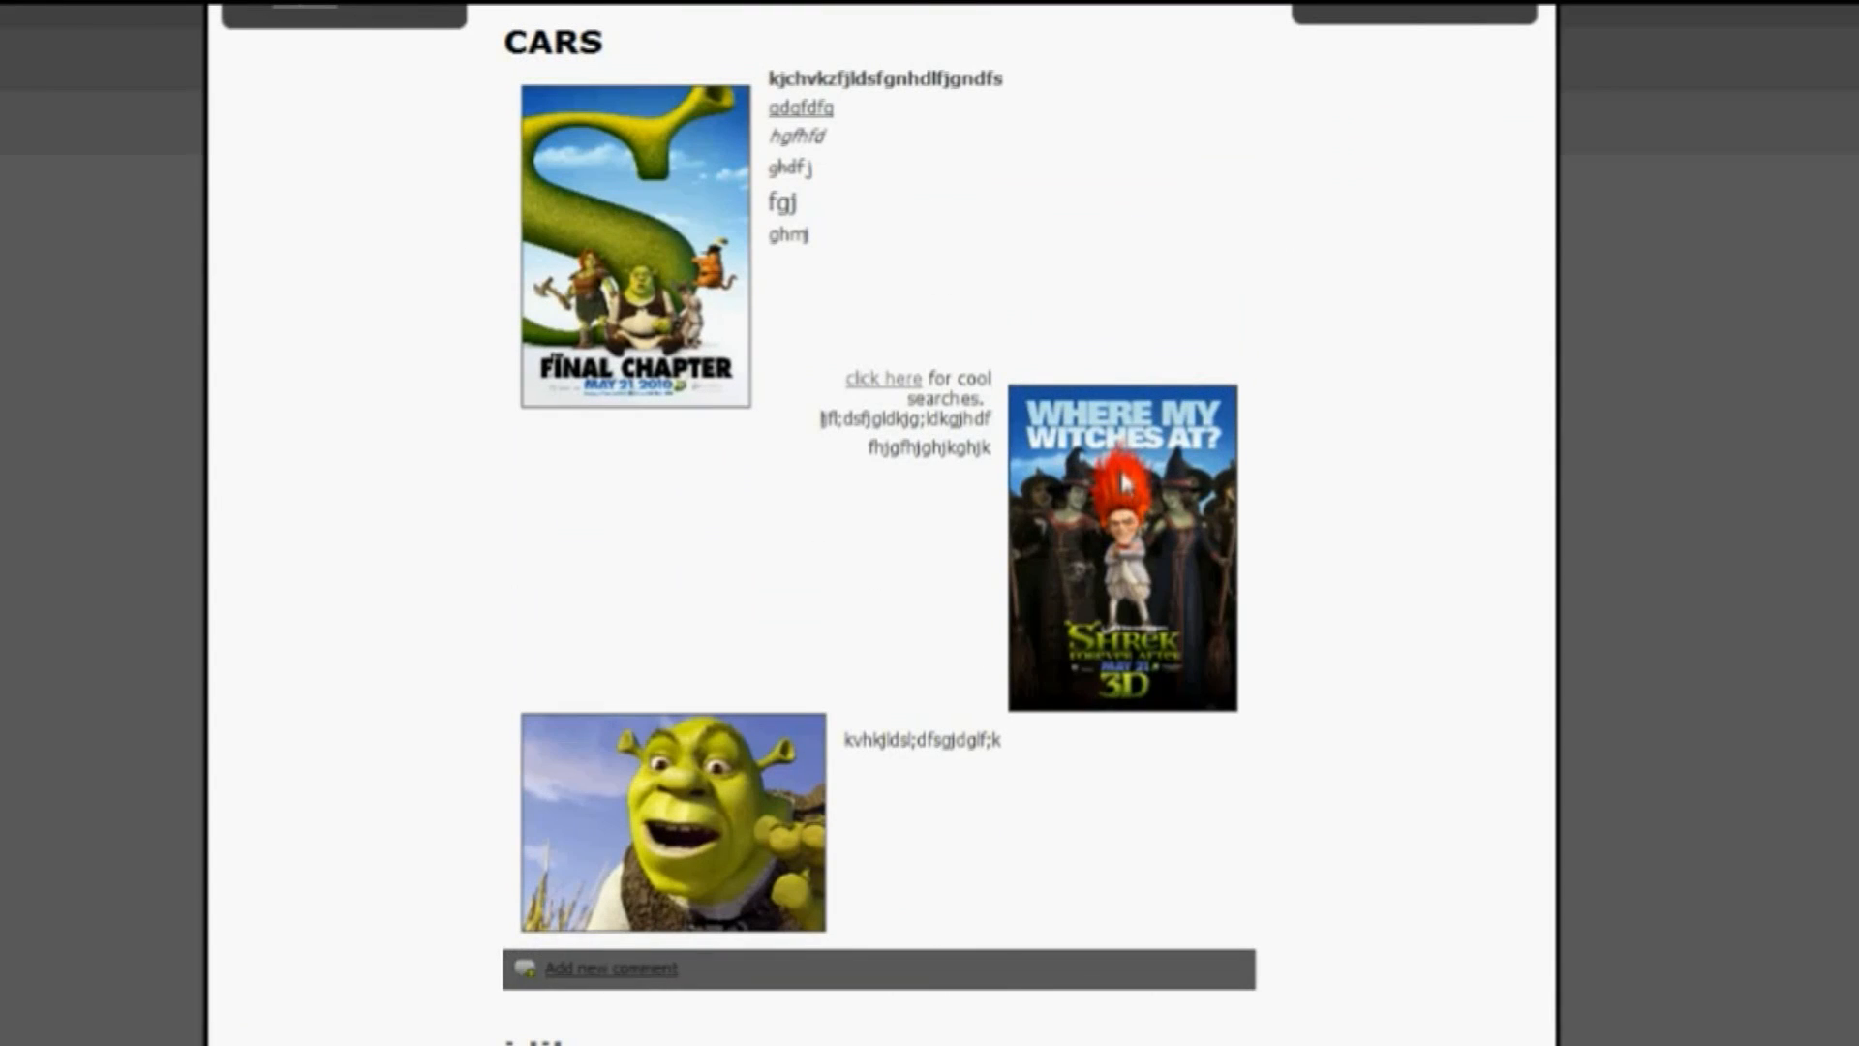
scroll("down", 3)
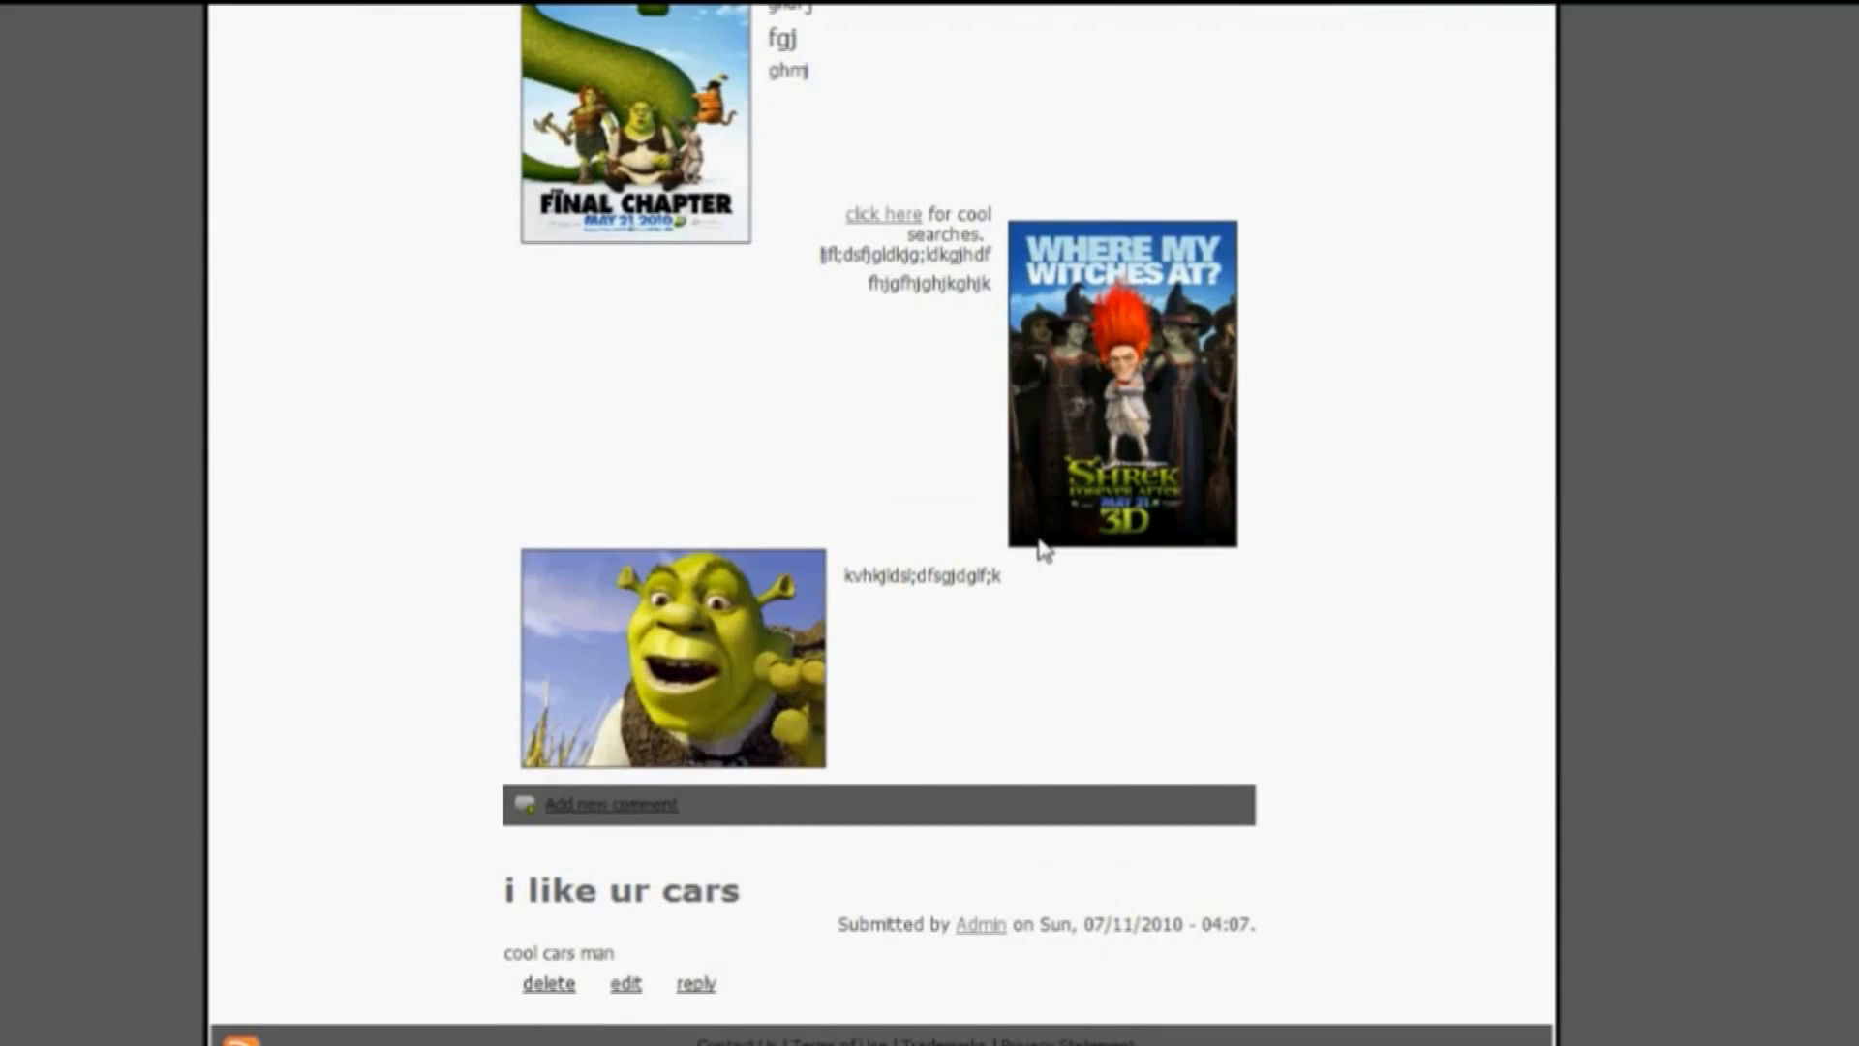